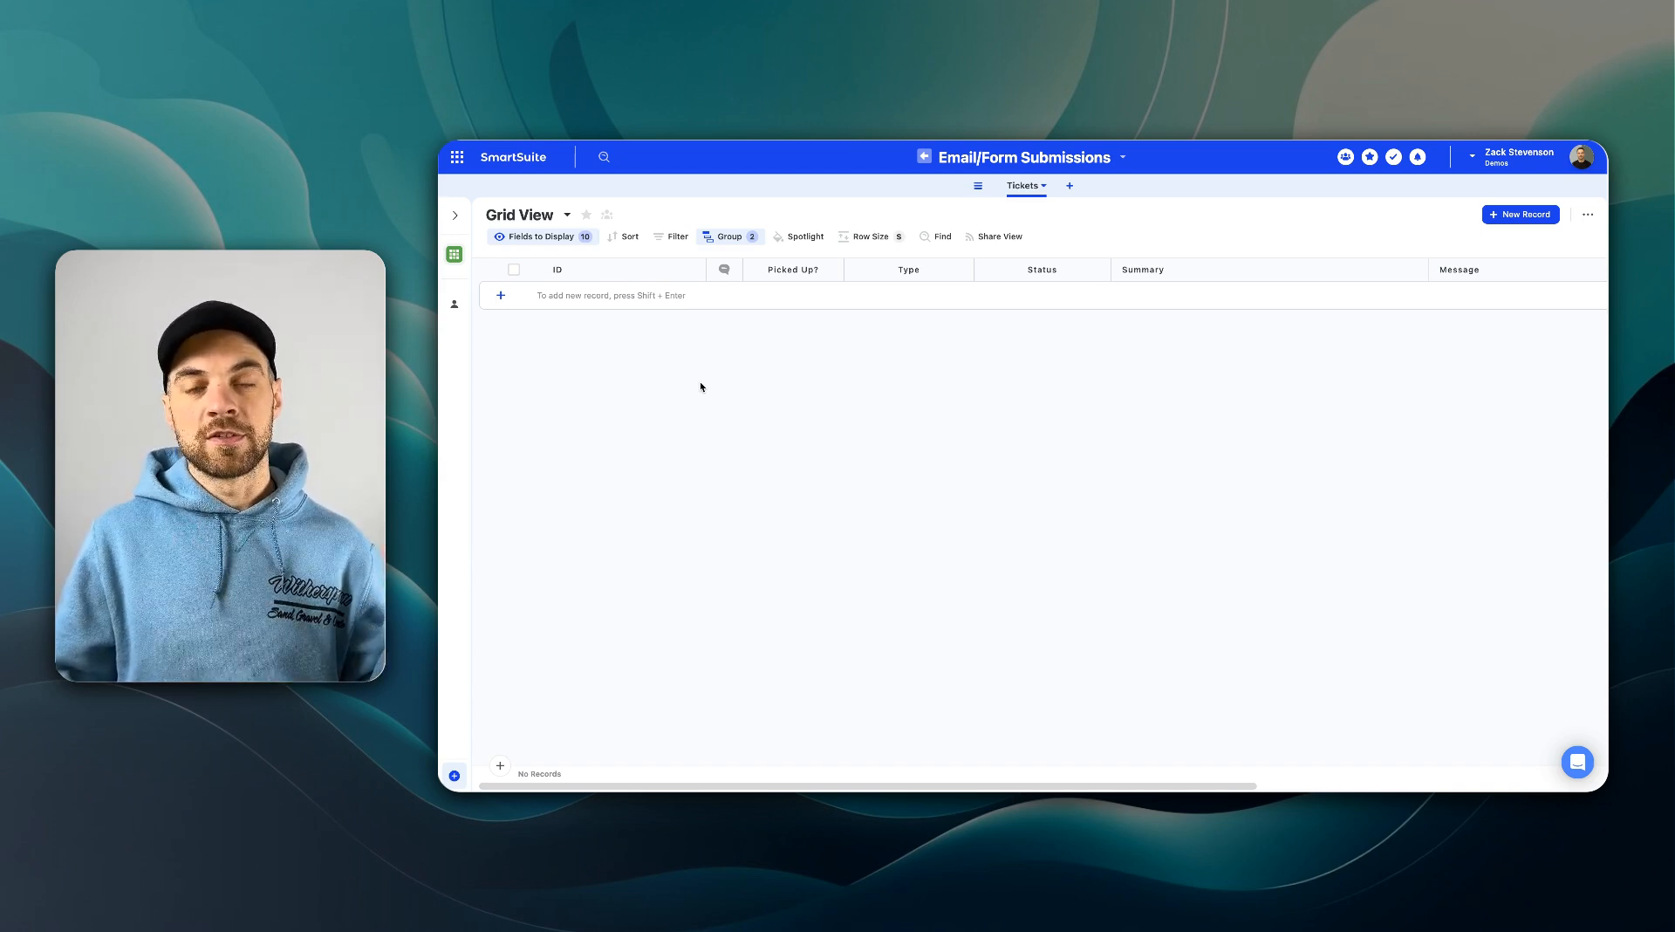
pyautogui.moveTo(726, 370)
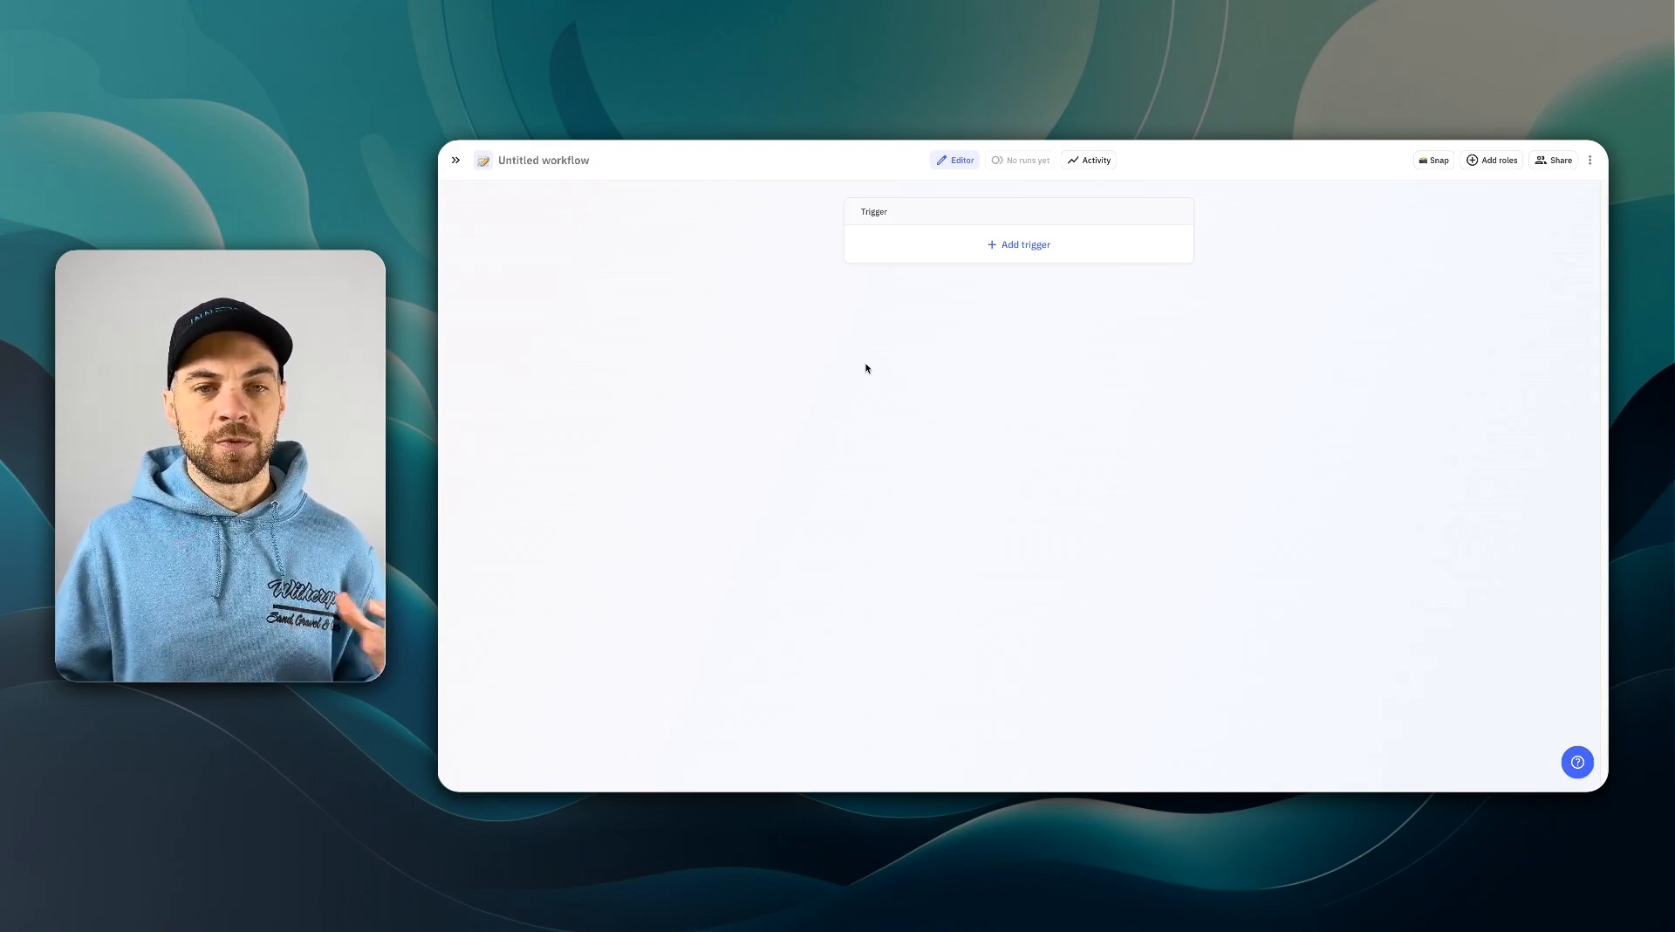
# Rename the untitled workflow to 'Triage' and confirm the name
pyautogui.click(543, 161)
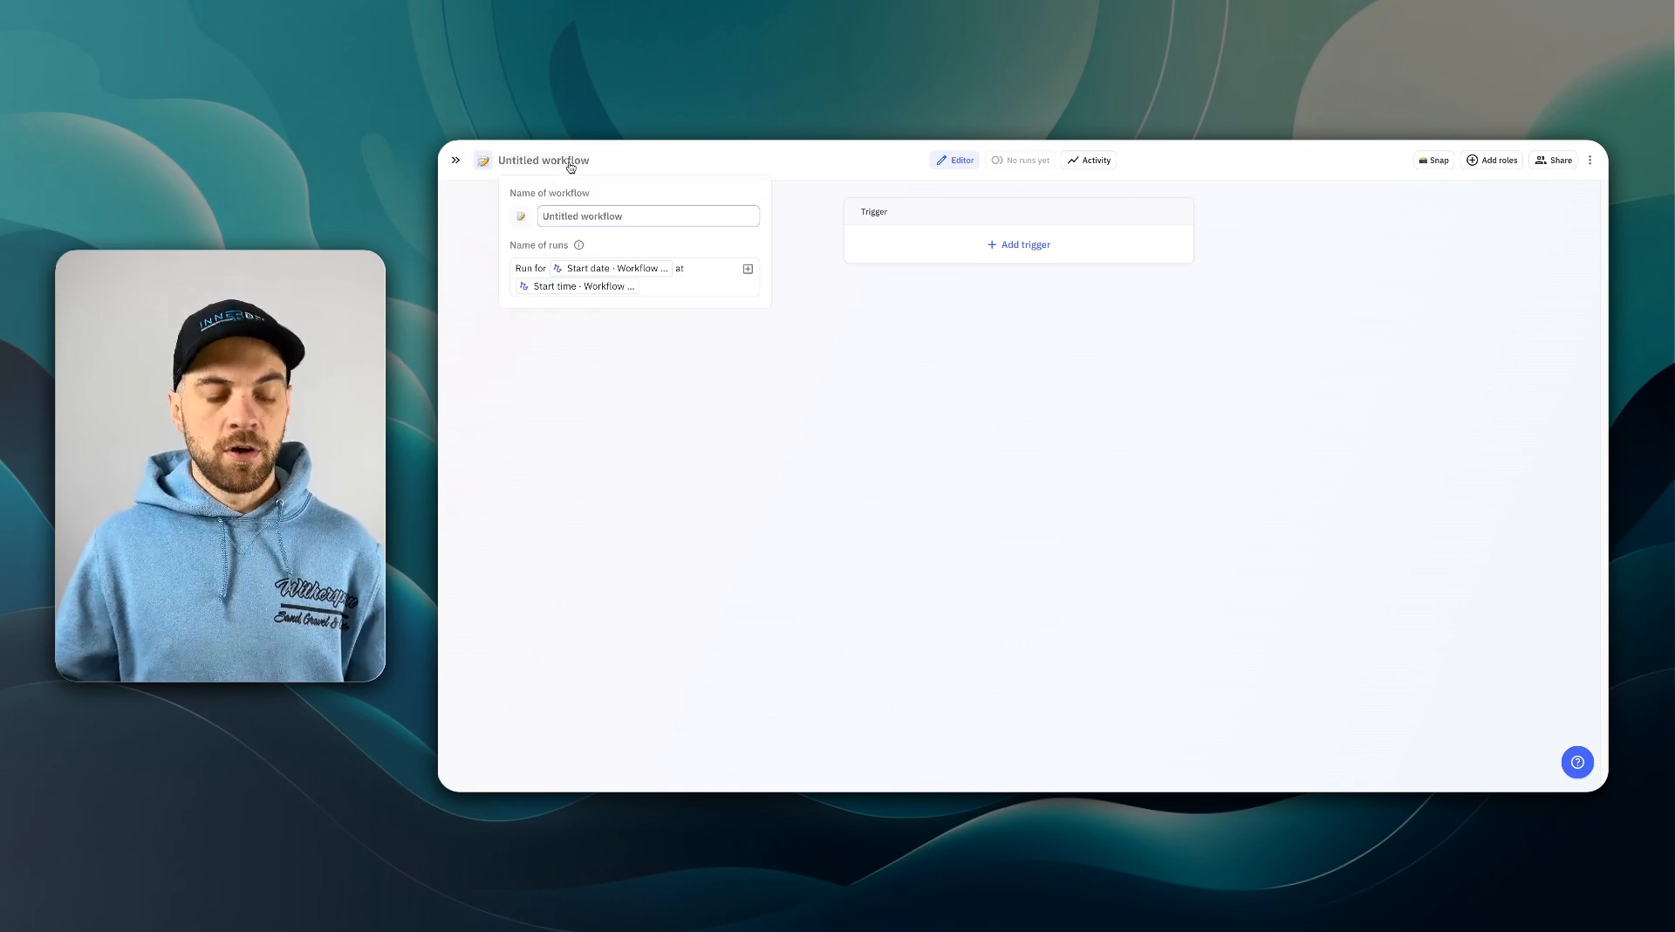
pyautogui.write('Triage')
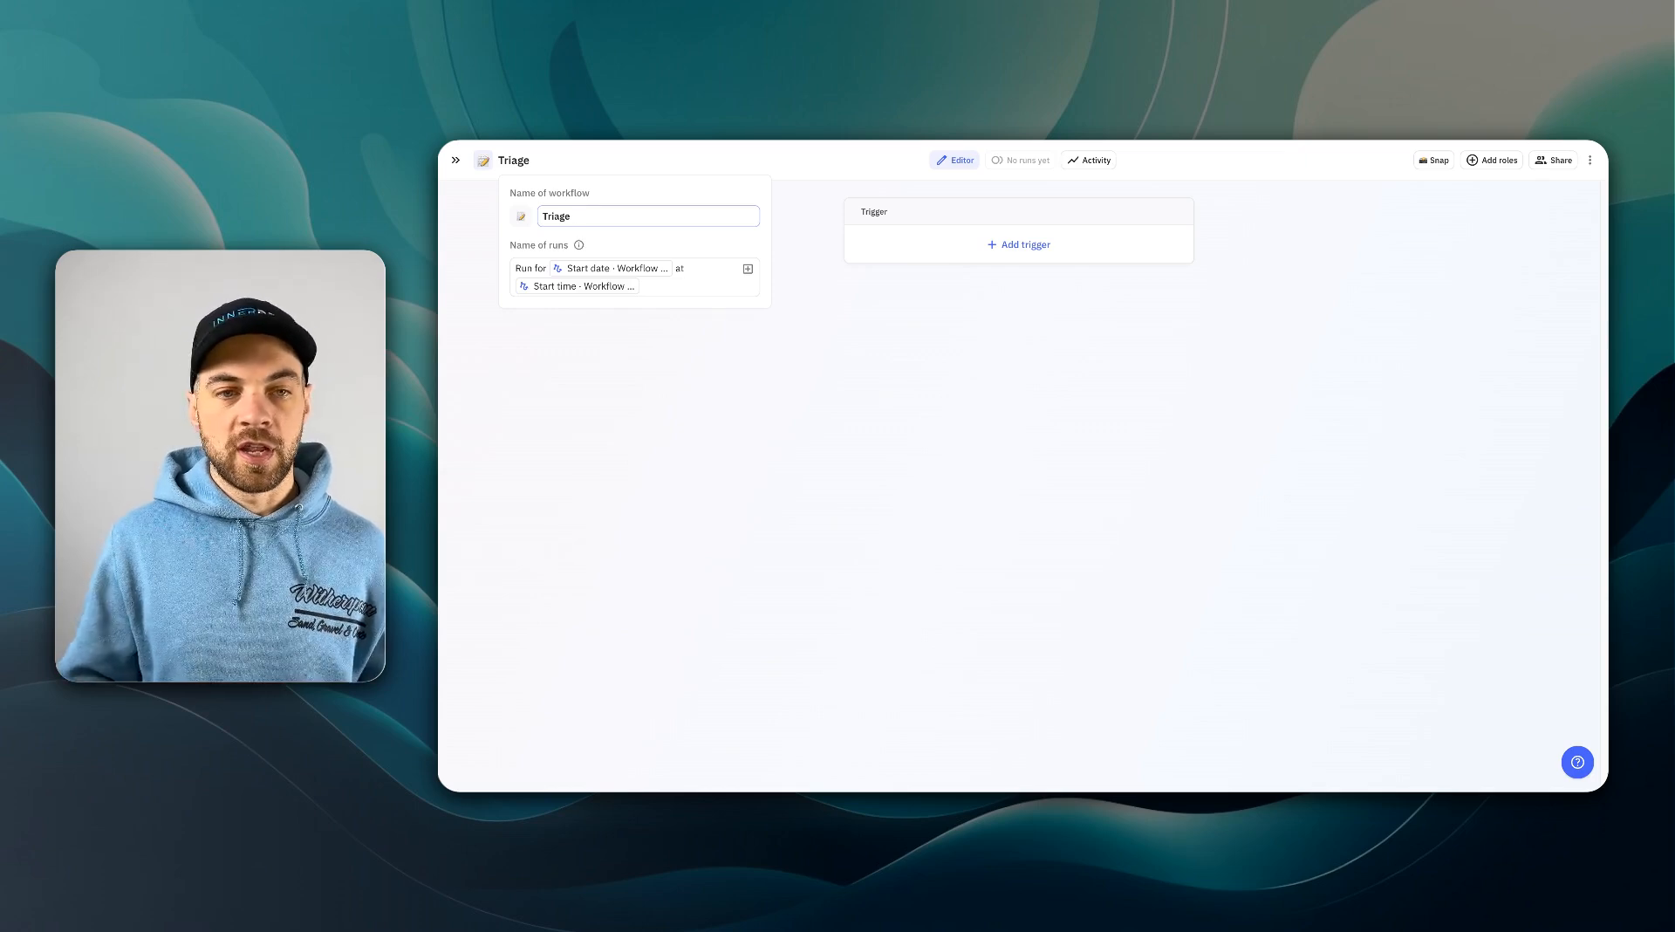
pyautogui.click(648, 217)
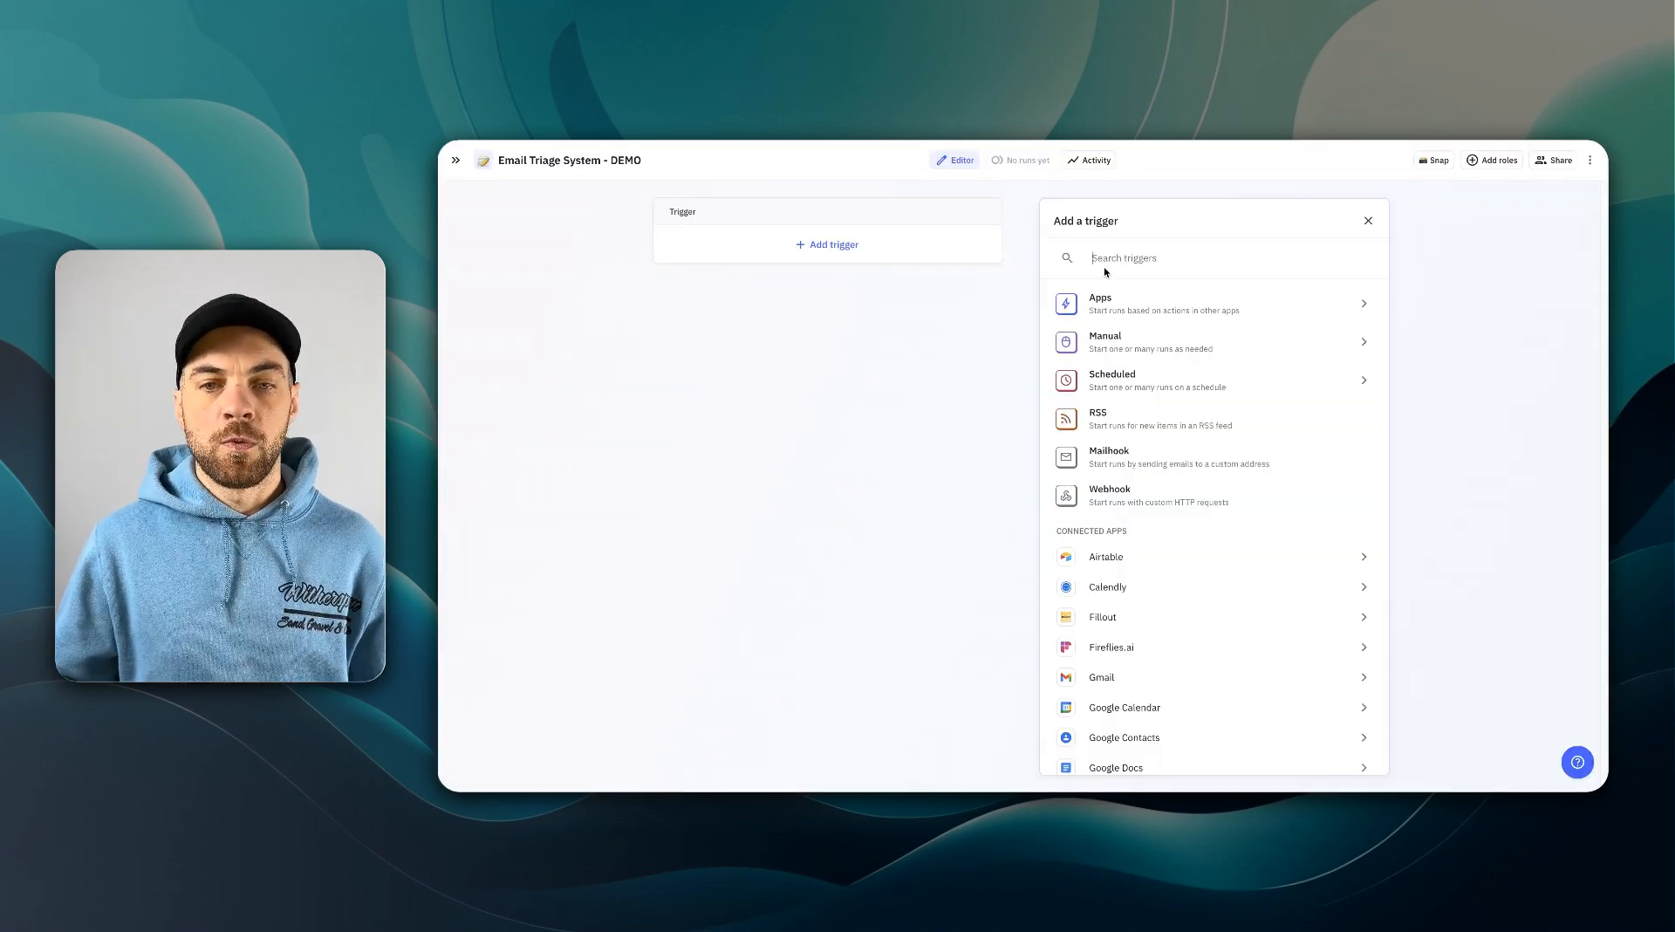
# Add a Gmail 'Label added' trigger watching the Testing label
pyautogui.write('gmai')
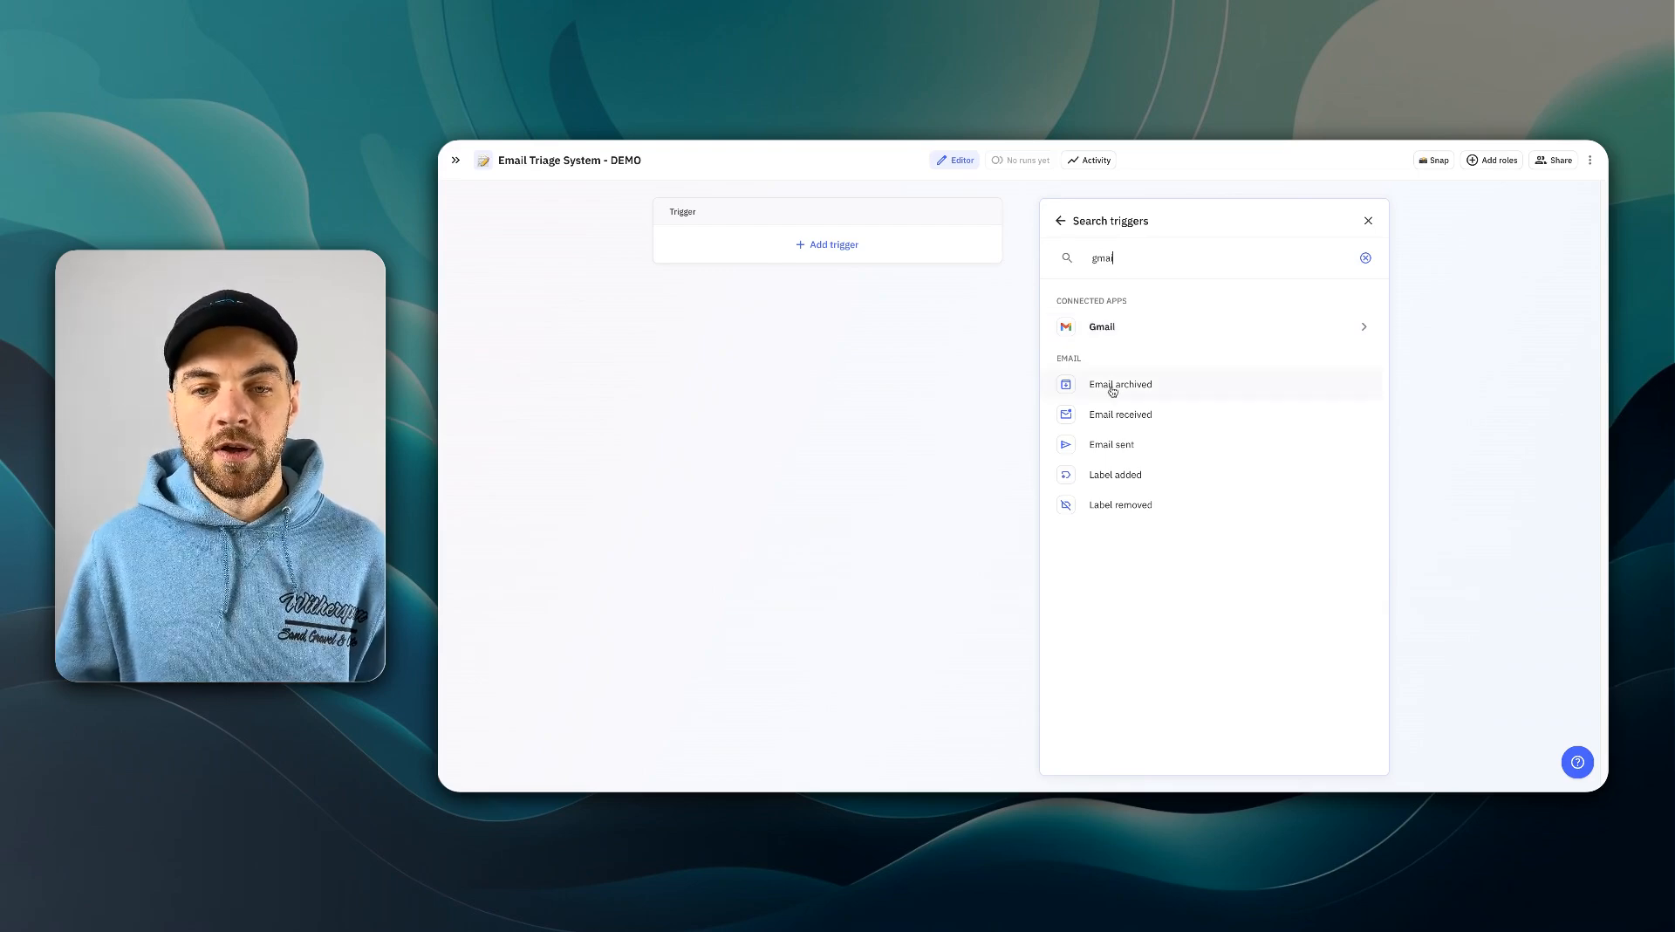
pyautogui.moveTo(1127, 485)
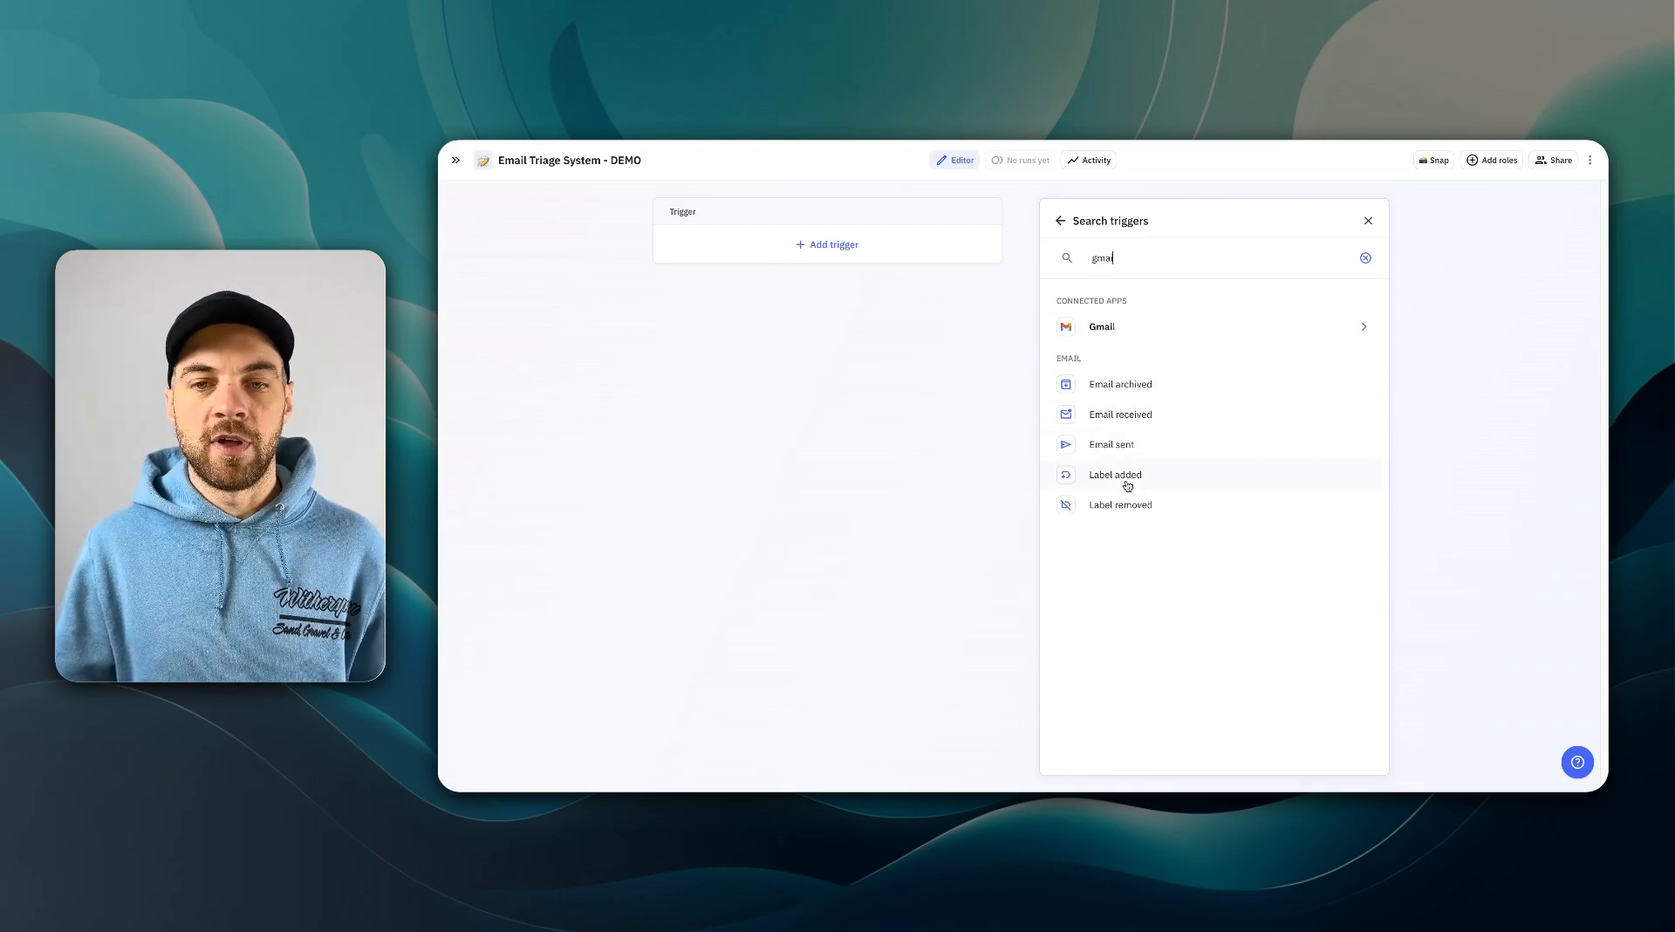
pyautogui.click(1115, 475)
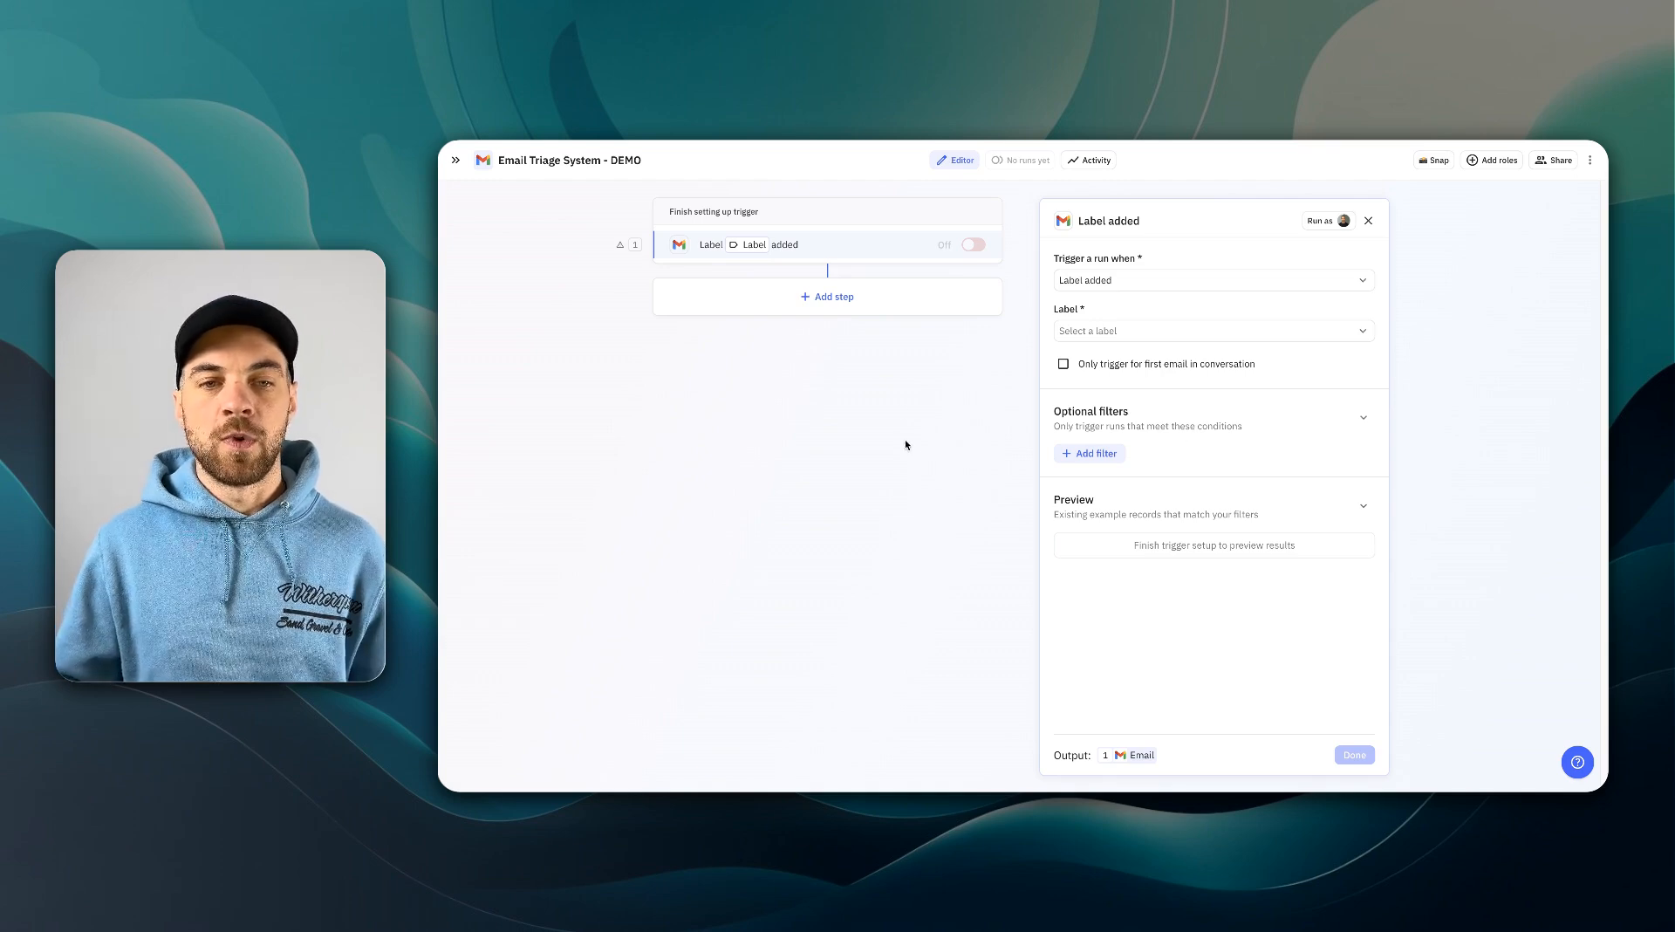
pyautogui.click(1212, 281)
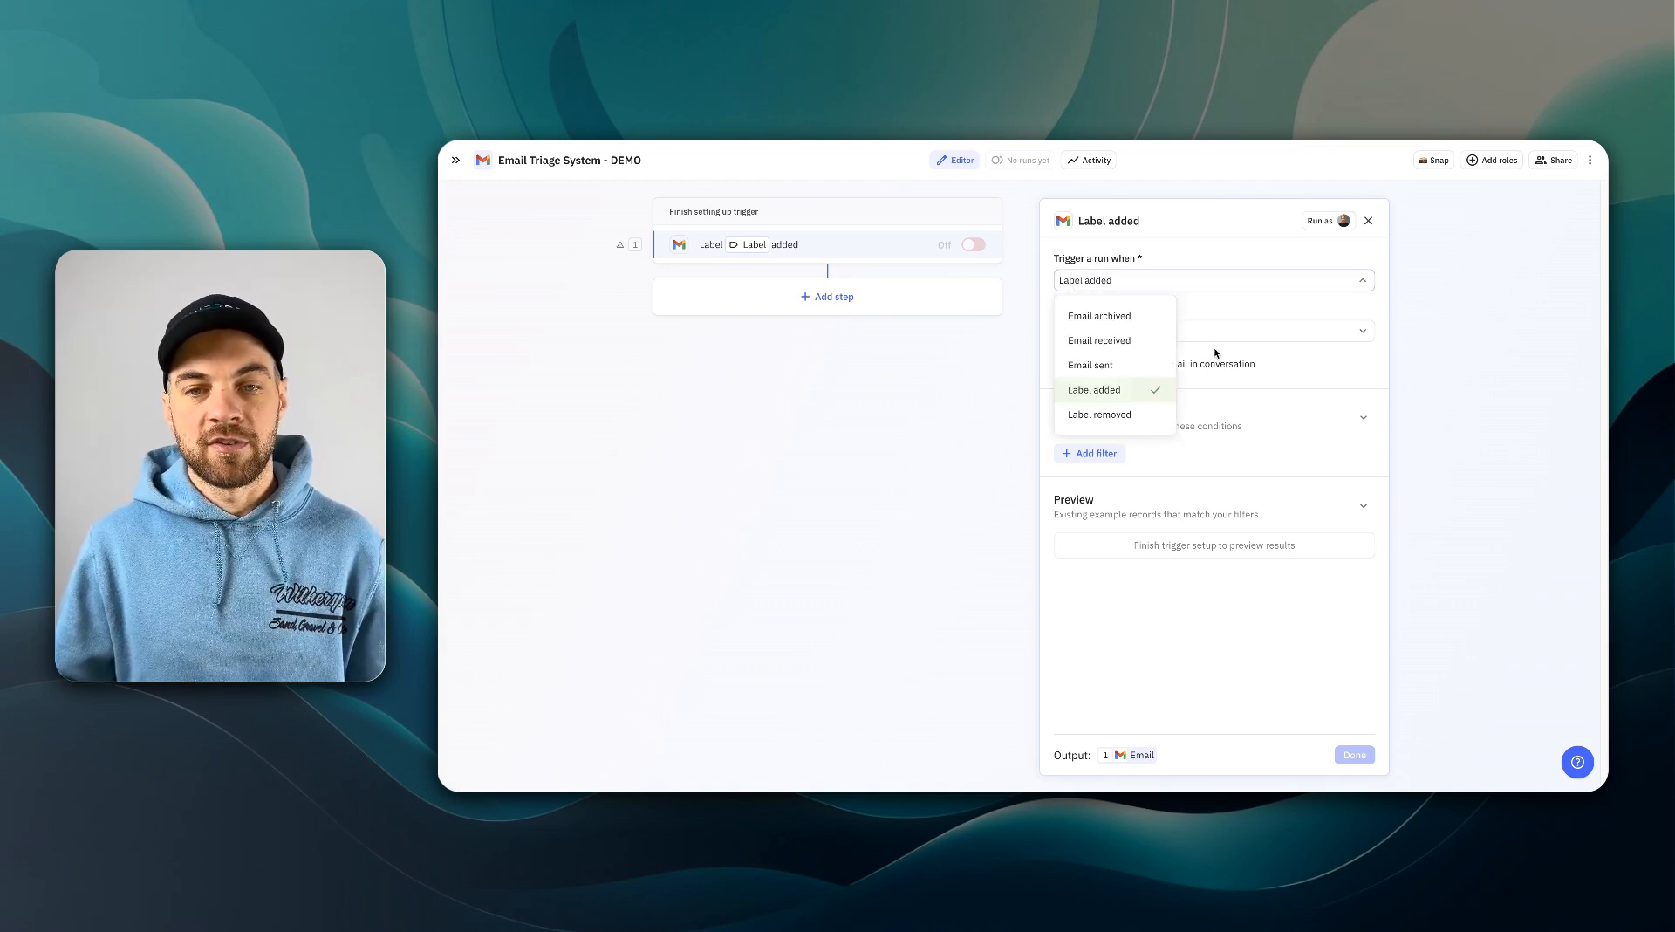
pyautogui.click(1094, 389)
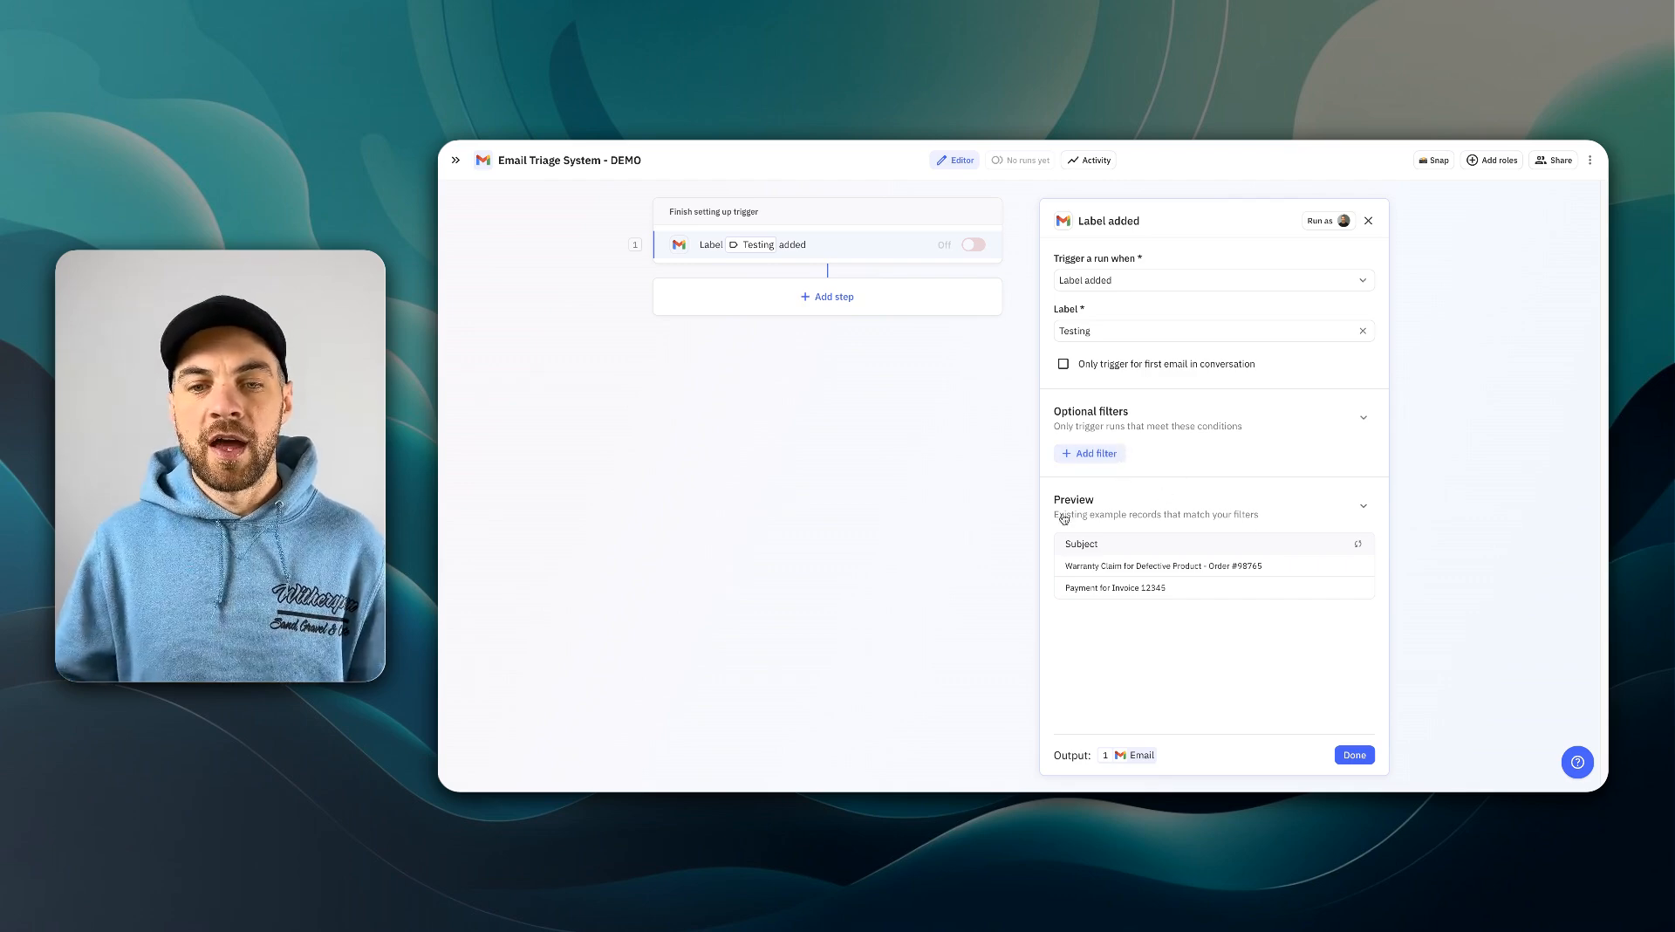
pyautogui.moveTo(1155, 574)
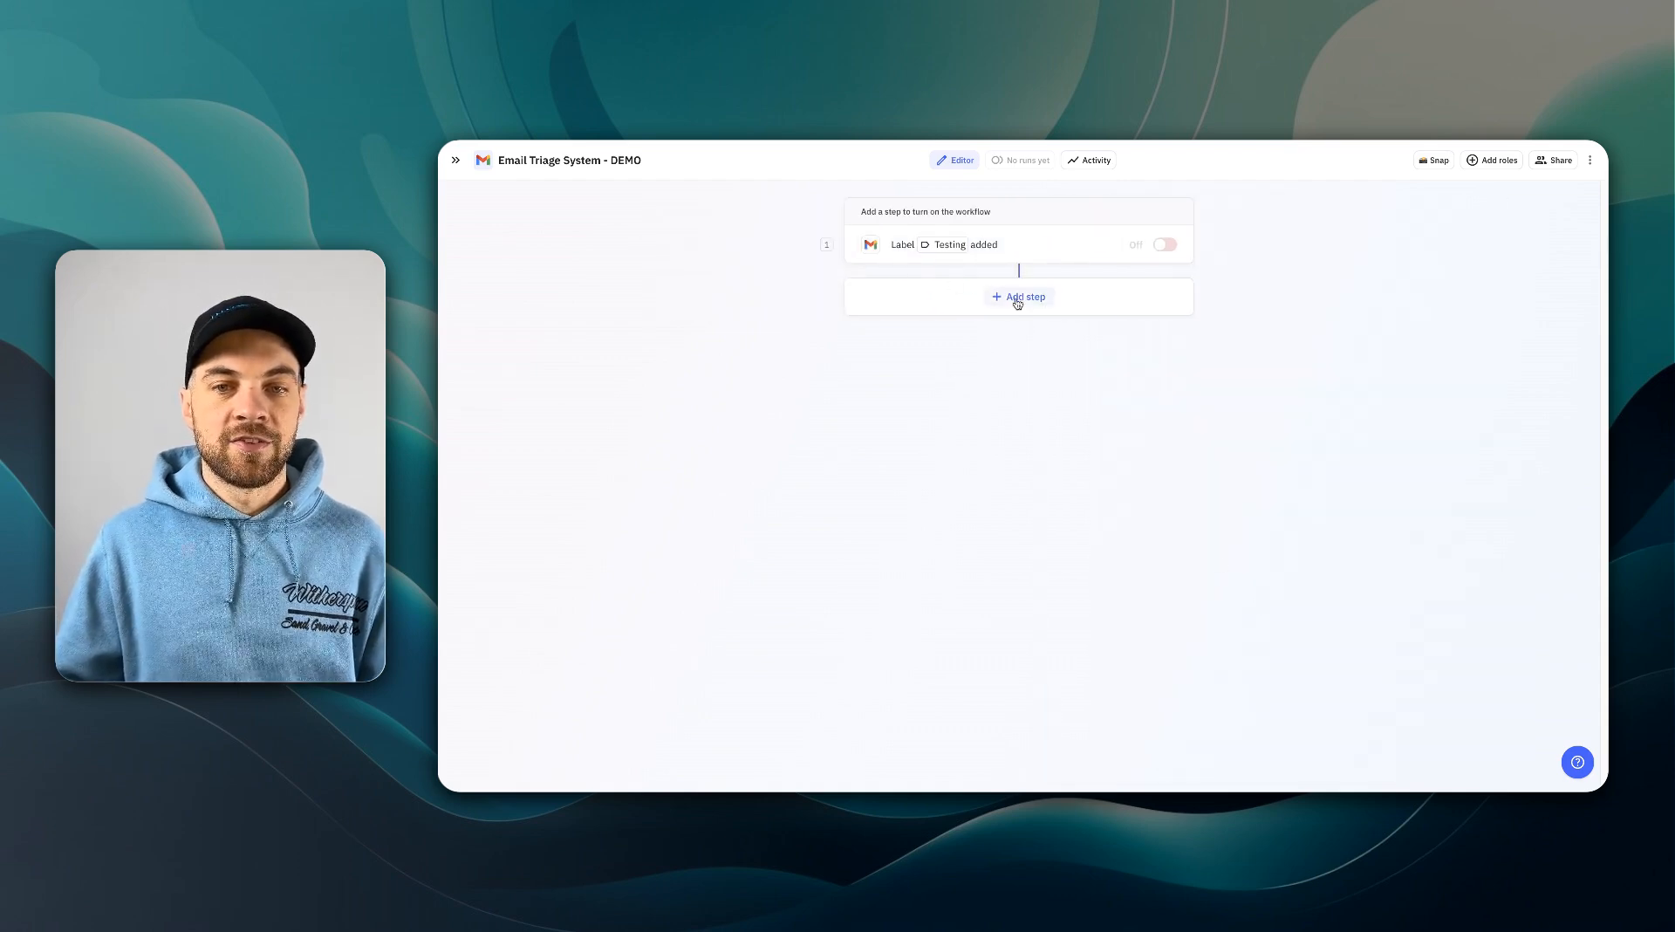
# Add an AI Custom prompt step after the trigger for categorising emails
pyautogui.click(1019, 297)
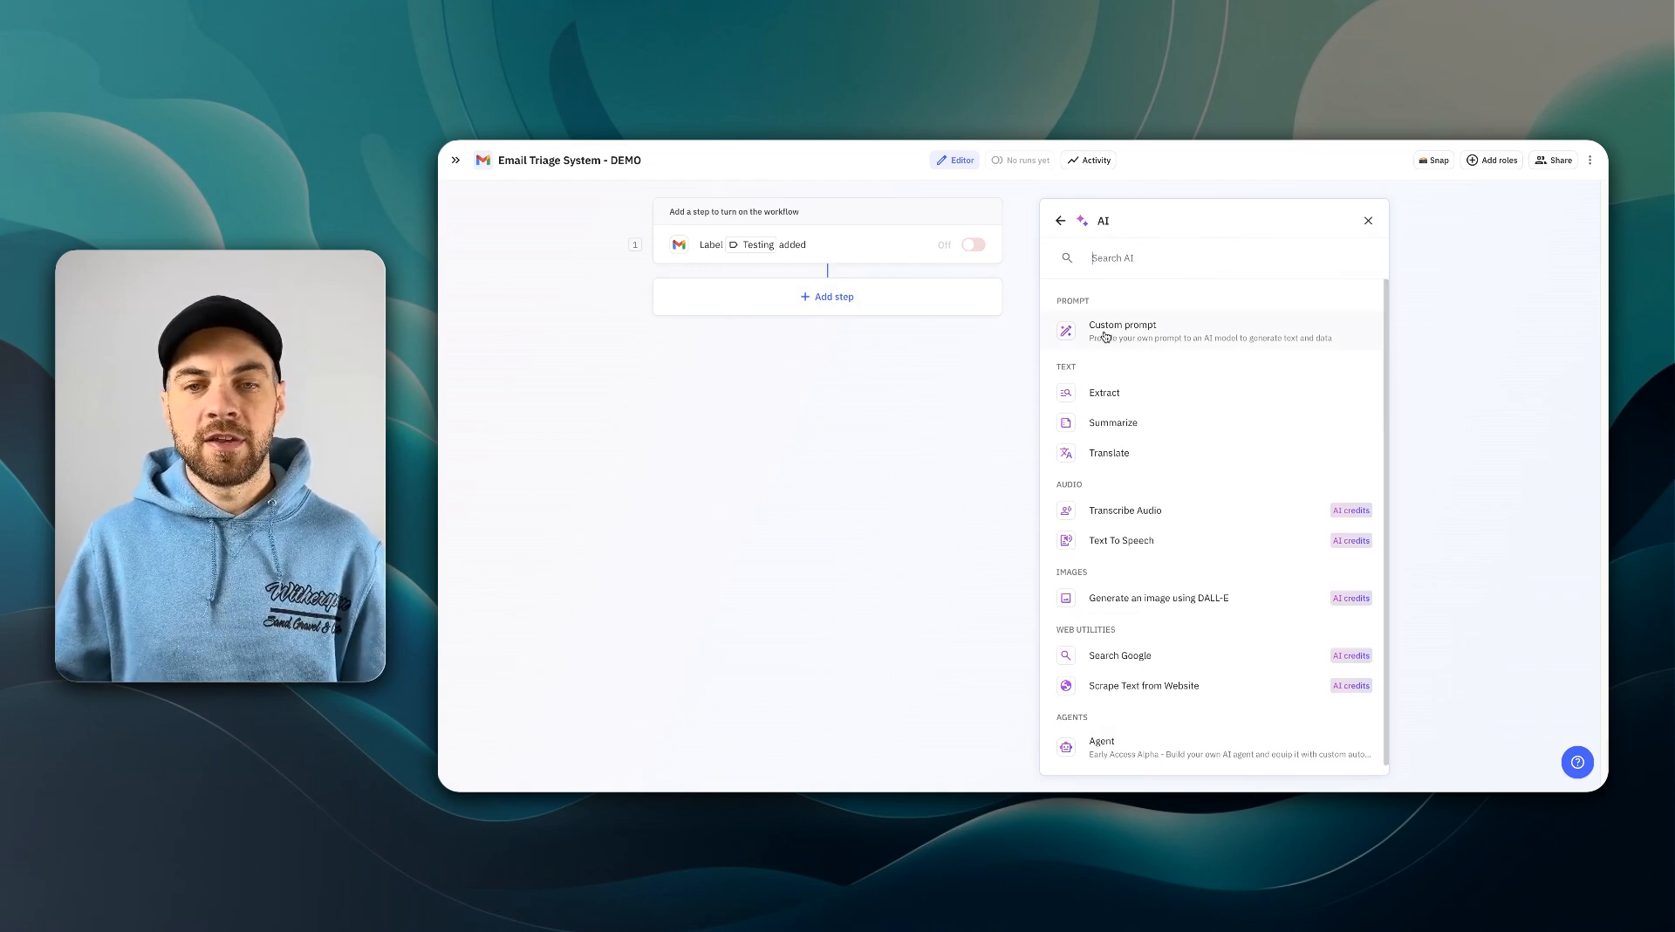
pyautogui.click(1122, 330)
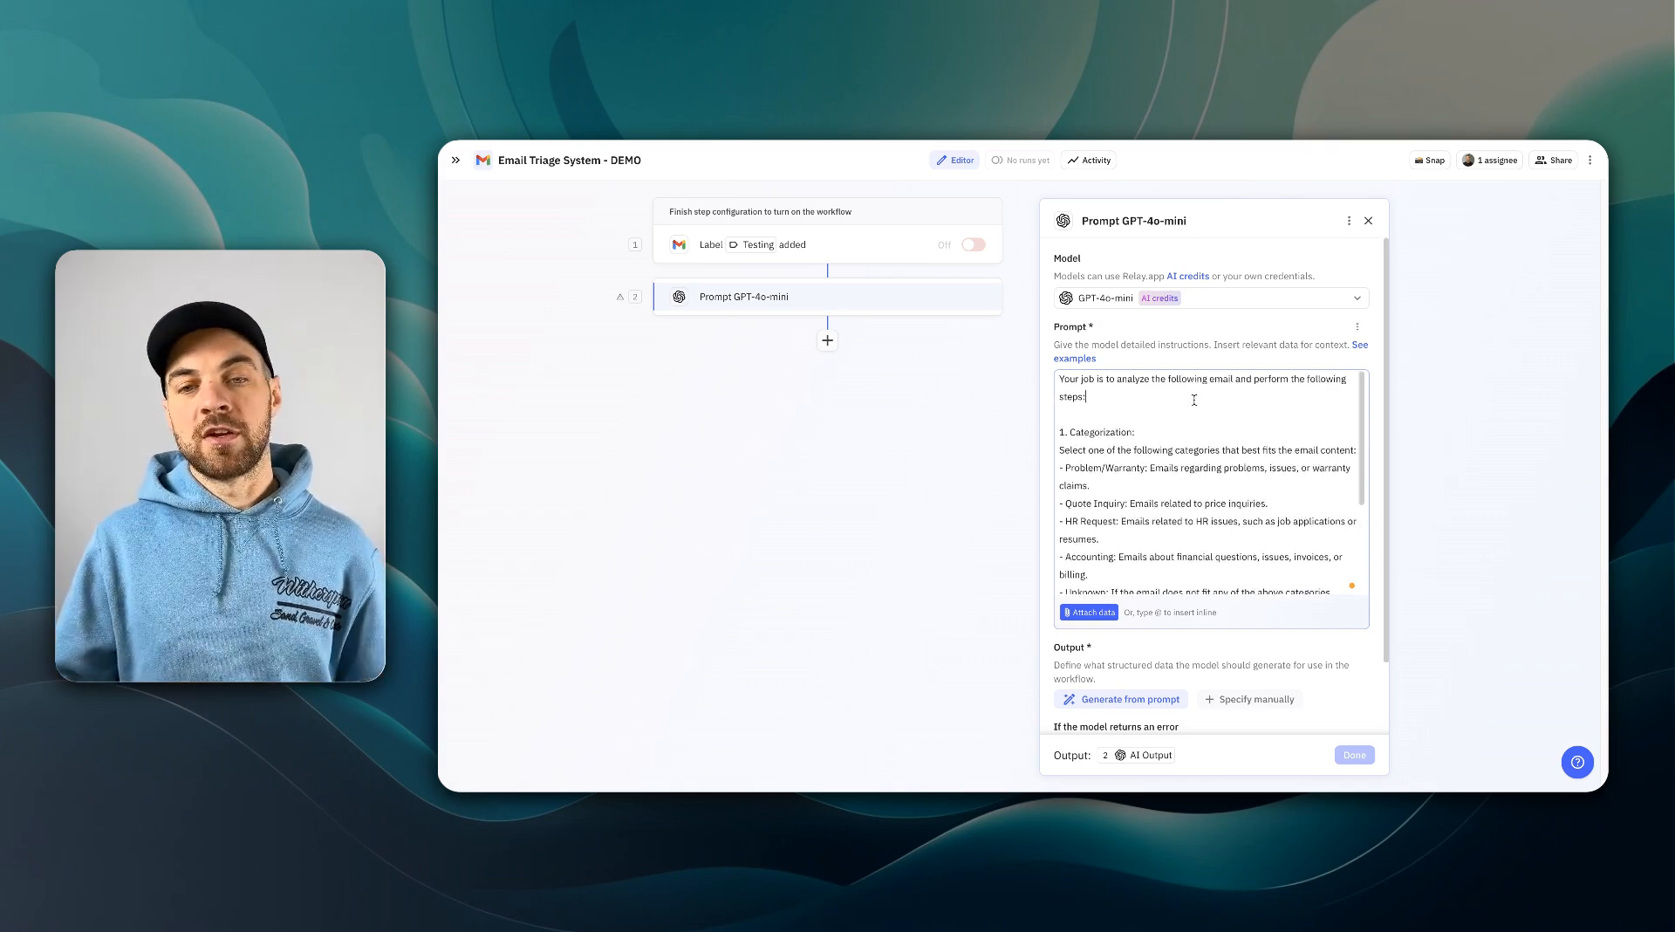
pyautogui.scroll(-3)
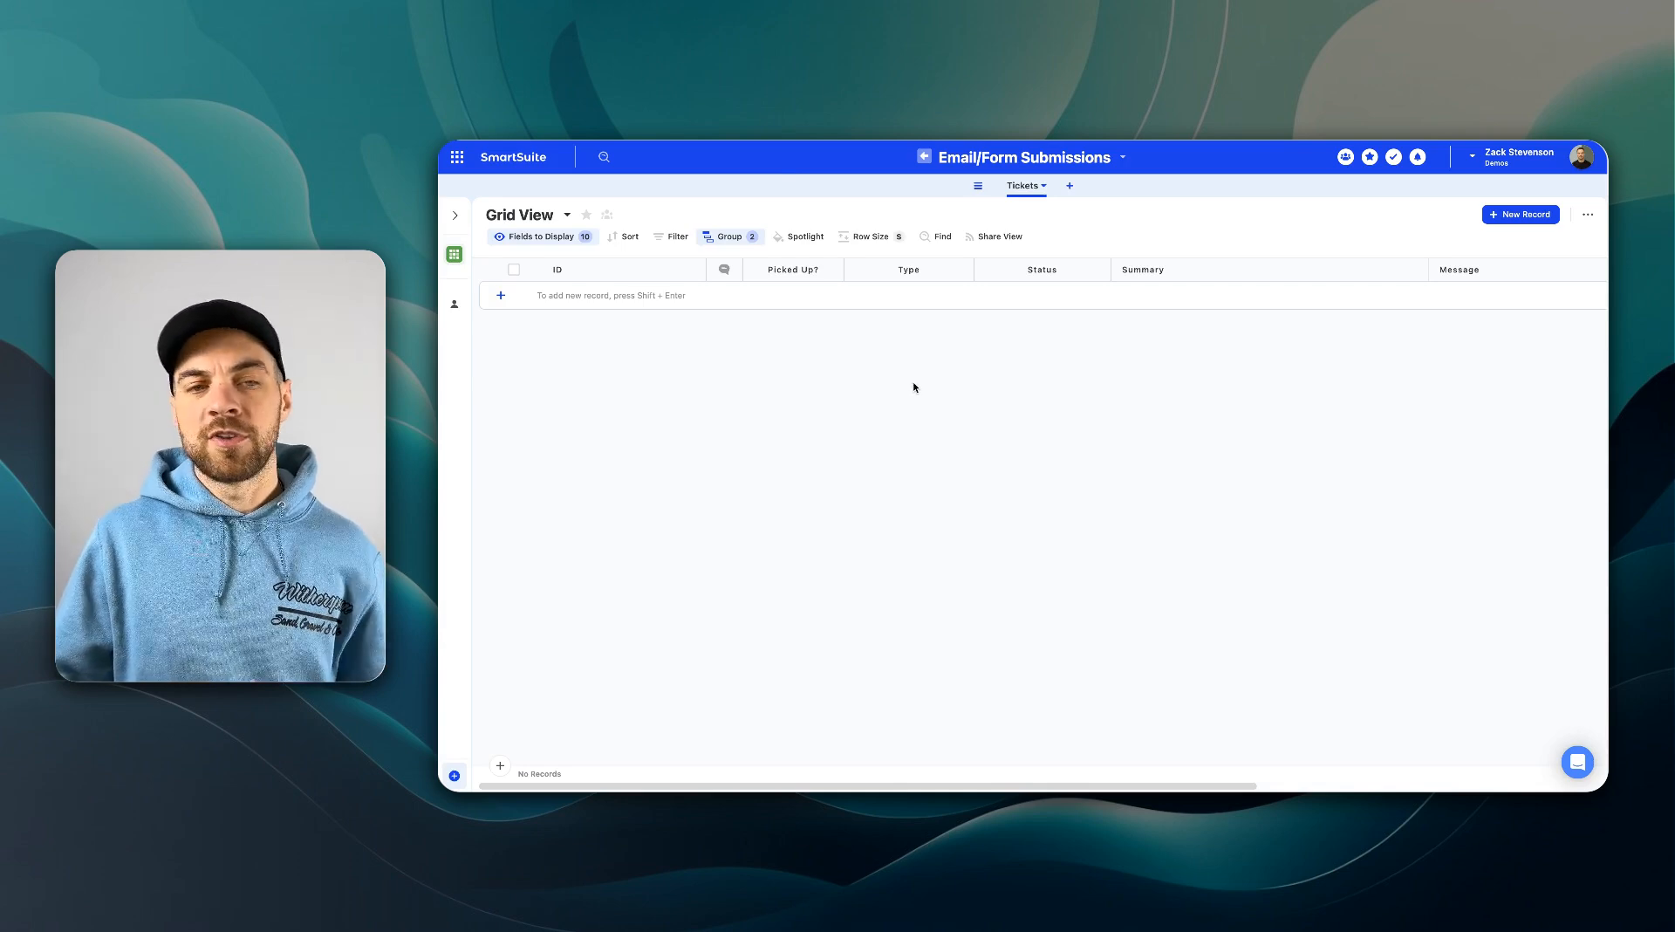
pyautogui.moveTo(895, 359)
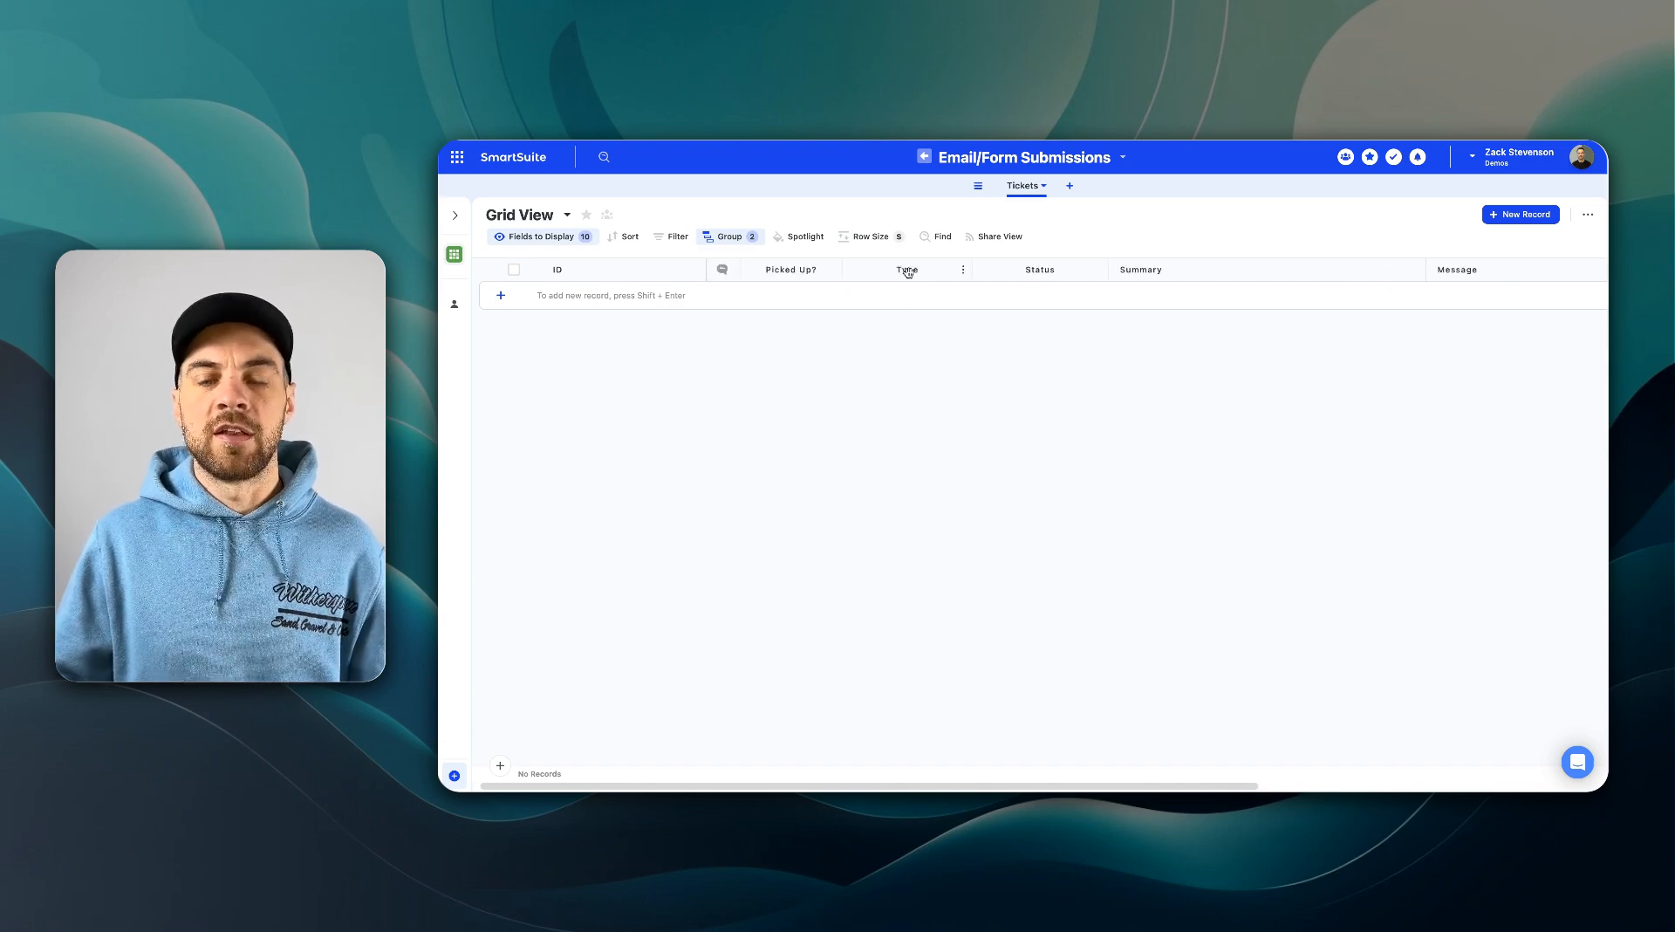
pyautogui.click(907, 271)
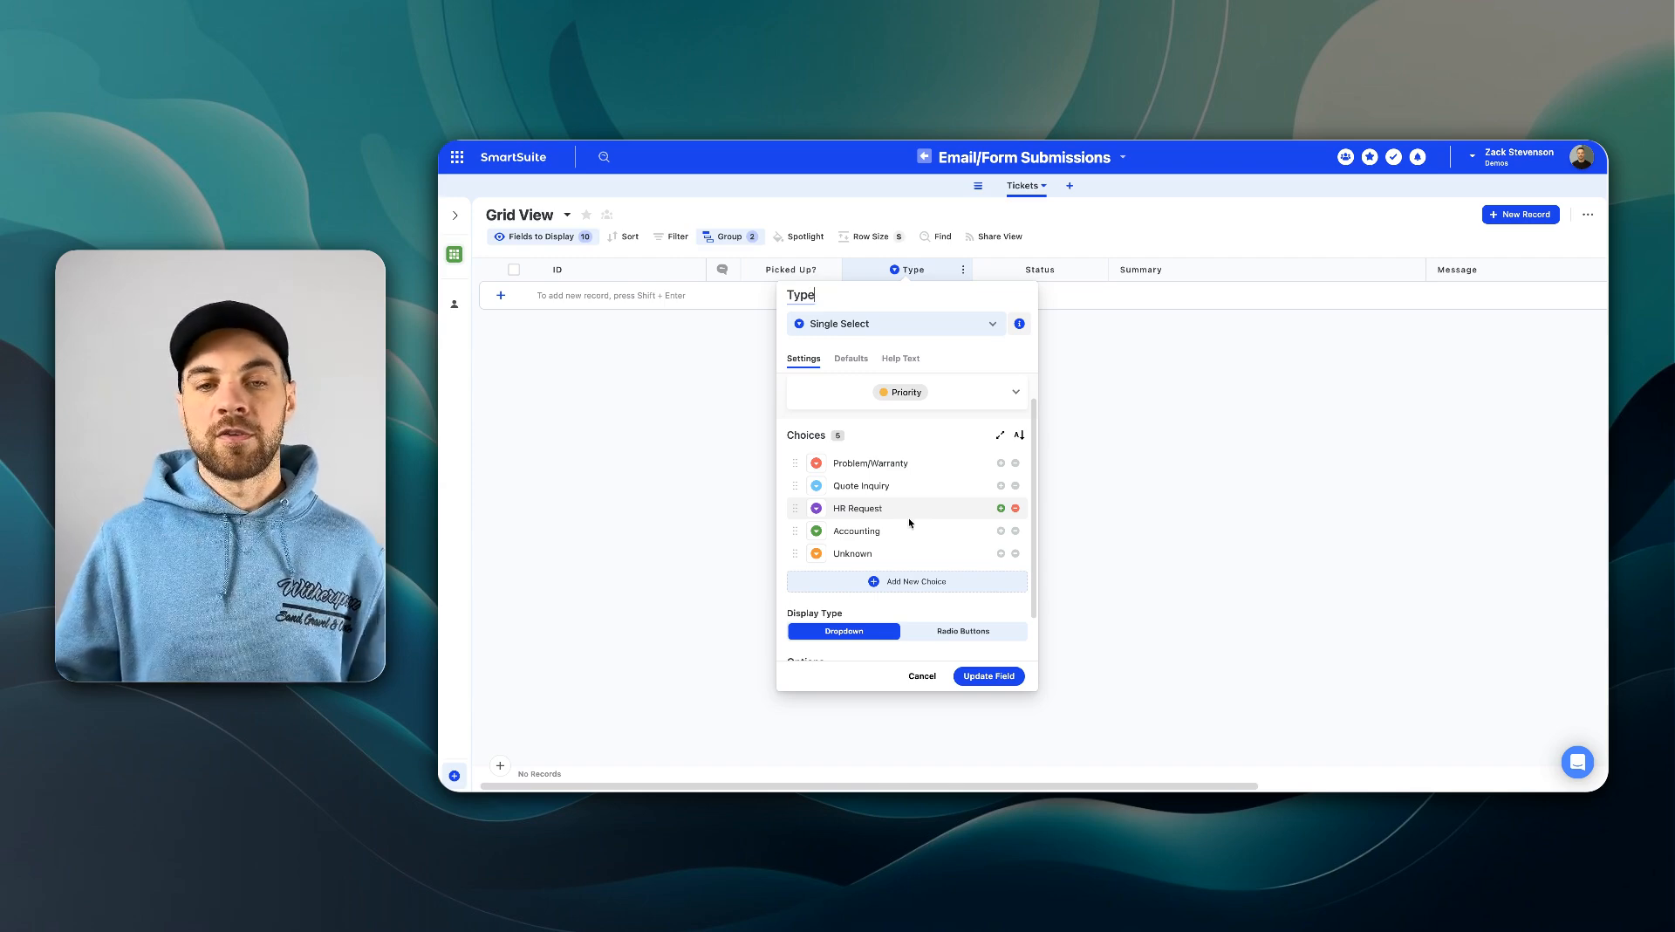
pyautogui.moveTo(932, 515)
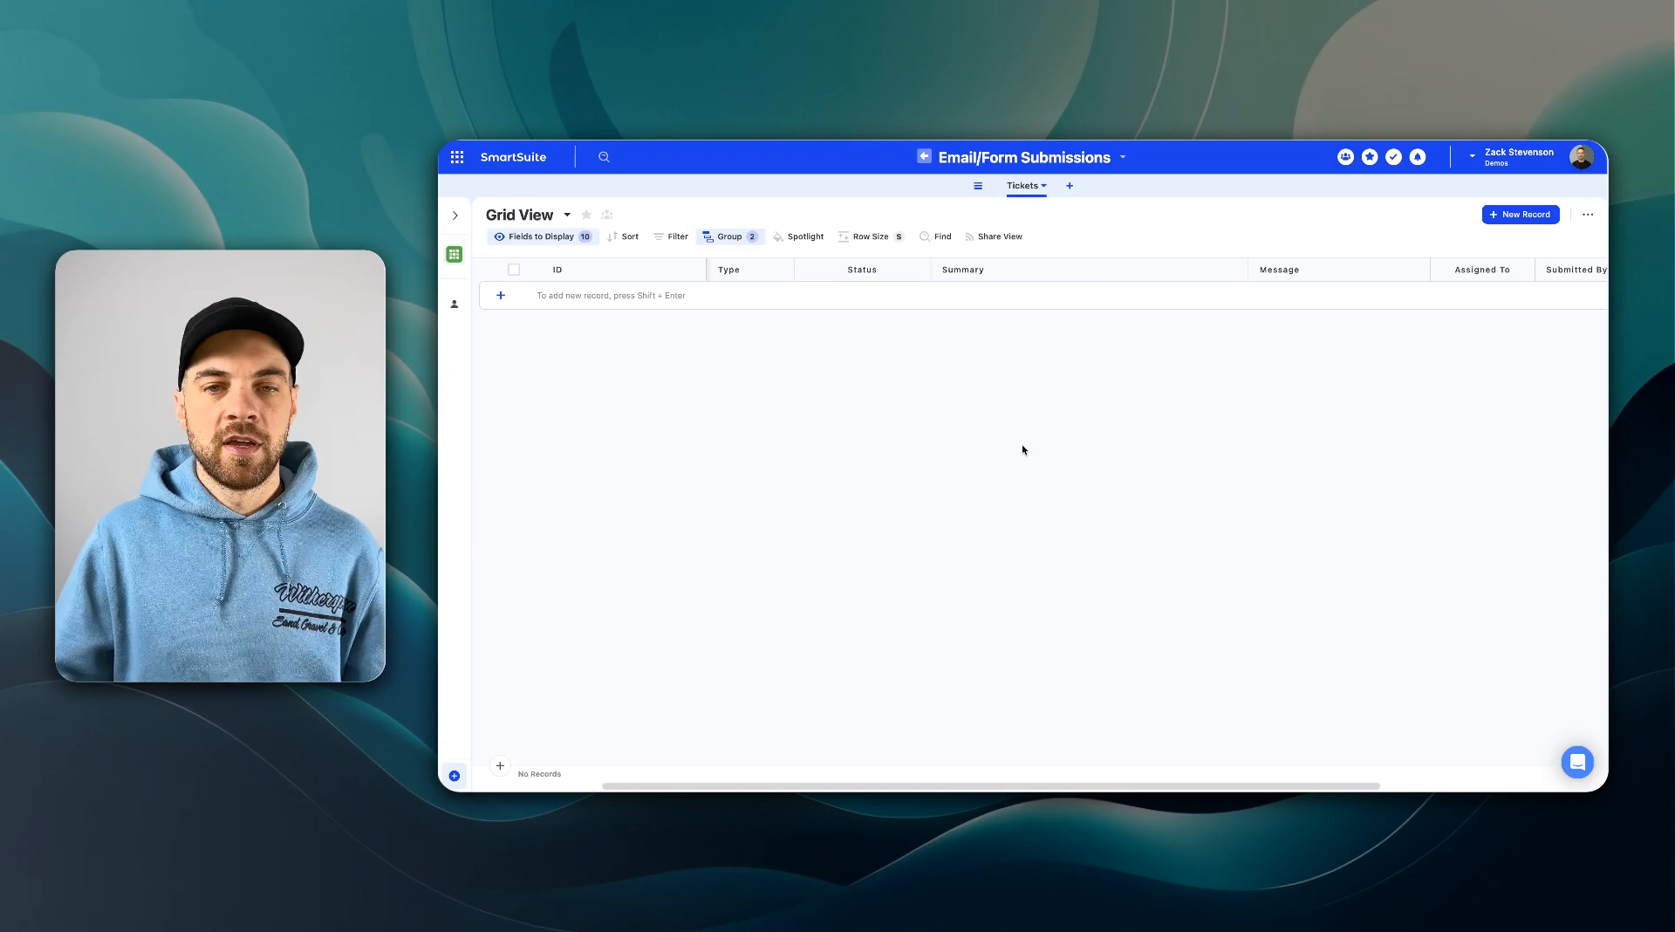
pyautogui.hscroll(3)
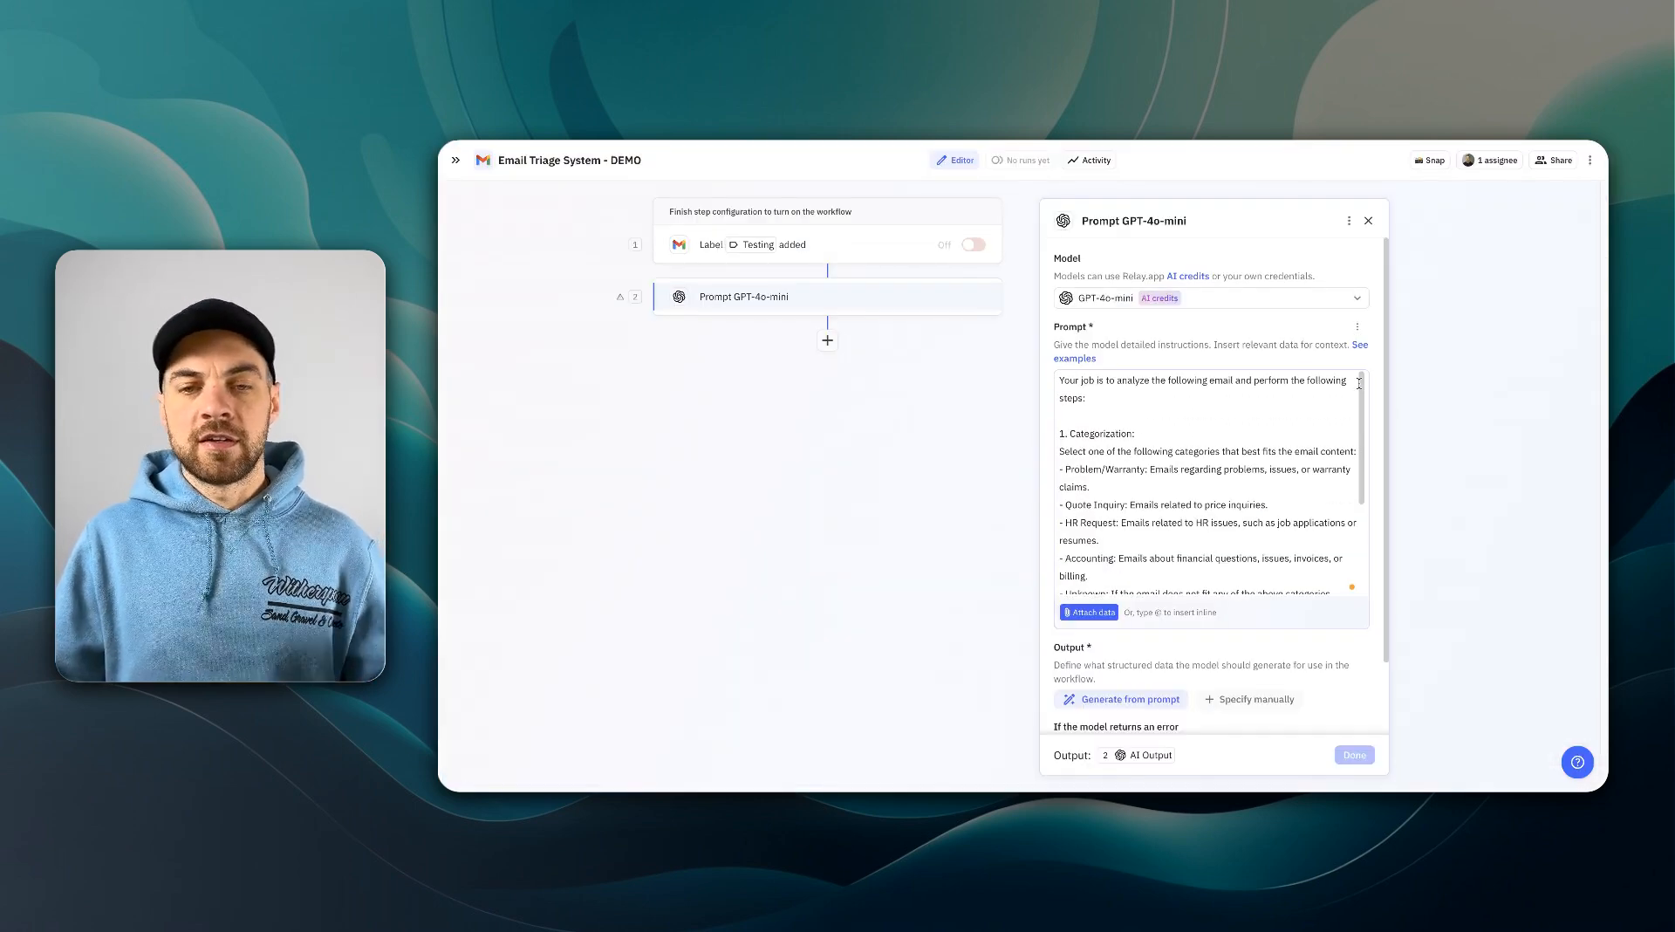
pyautogui.scroll(-3)
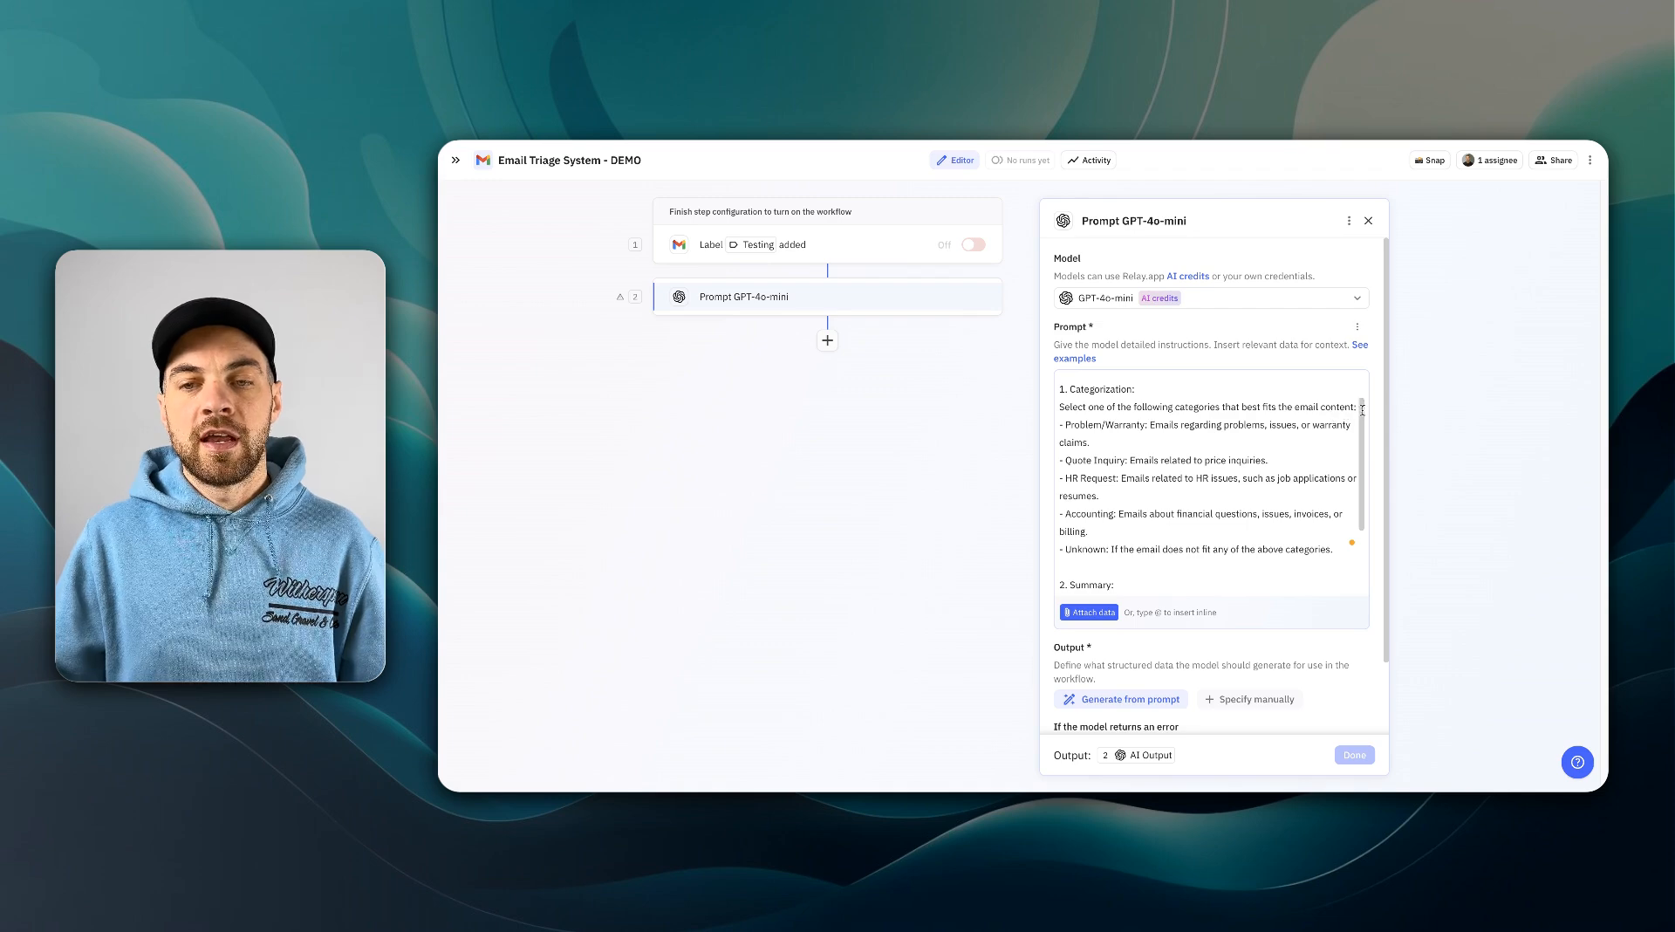
pyautogui.scroll(-3)
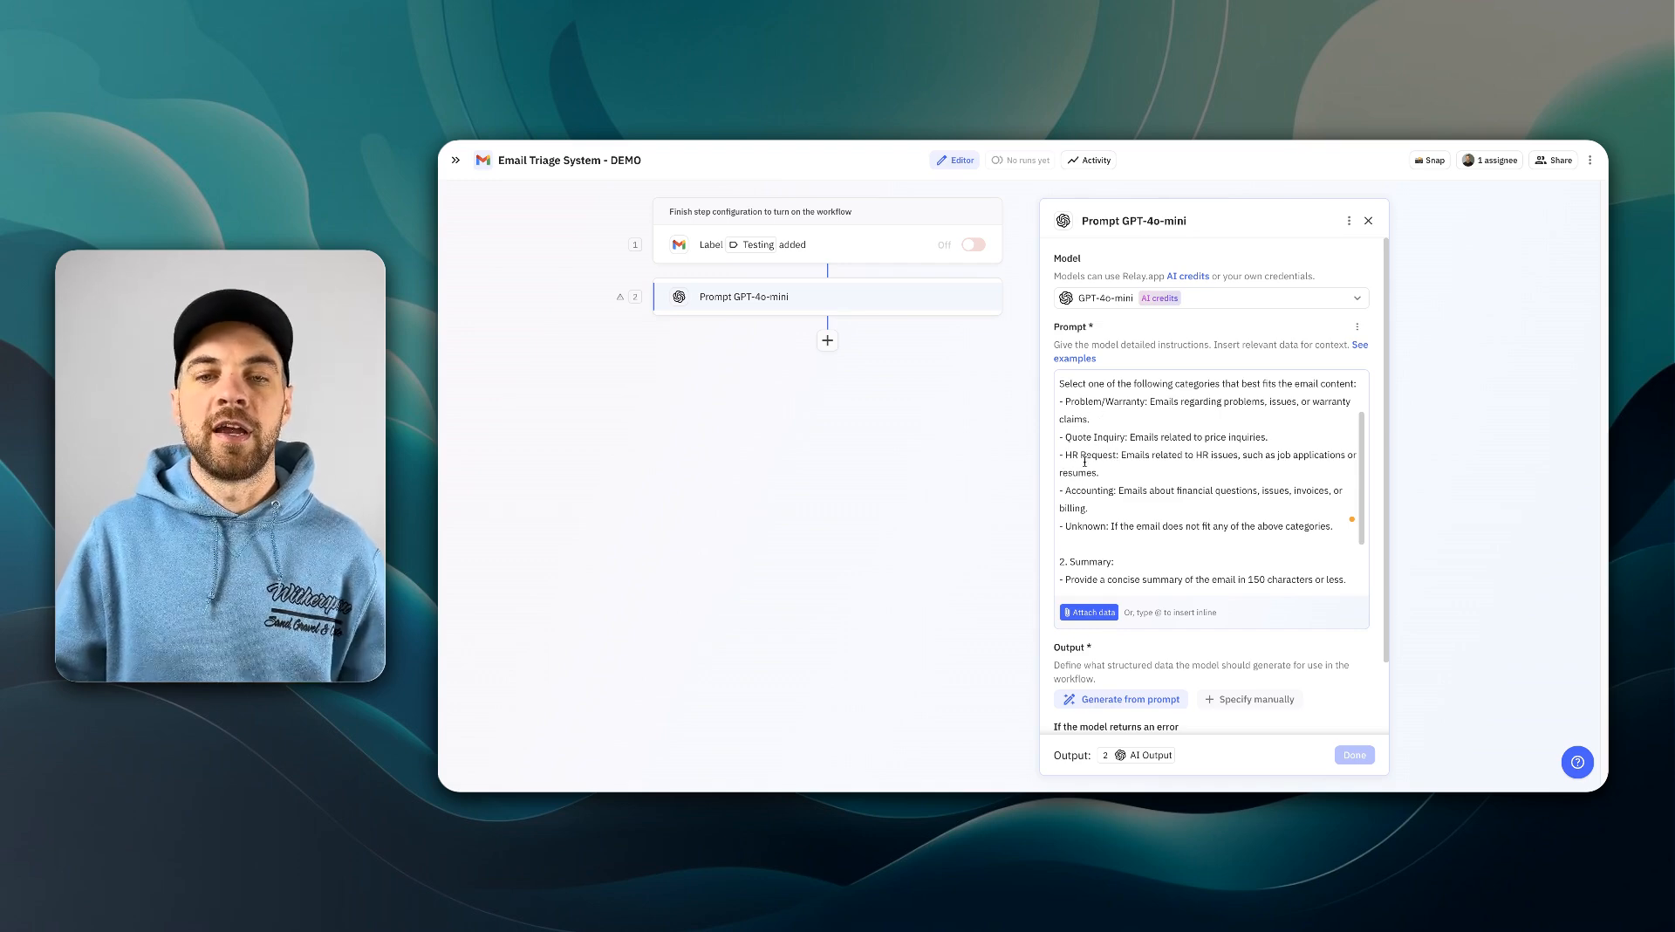
pyautogui.scroll(-3)
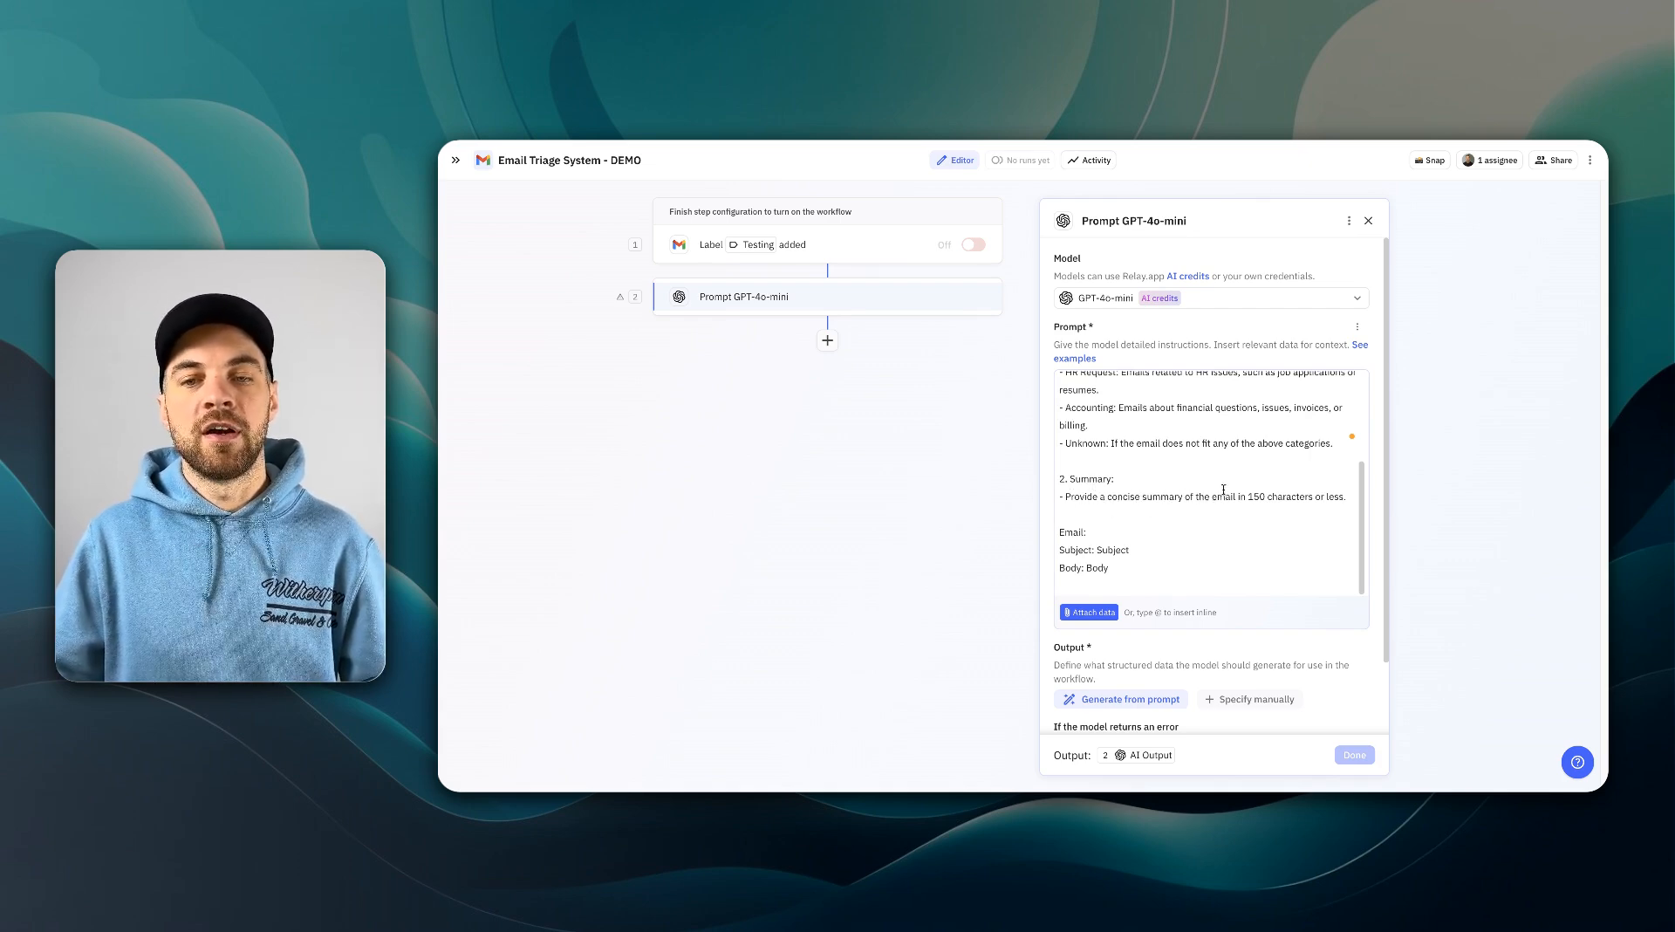
pyautogui.scroll(-3)
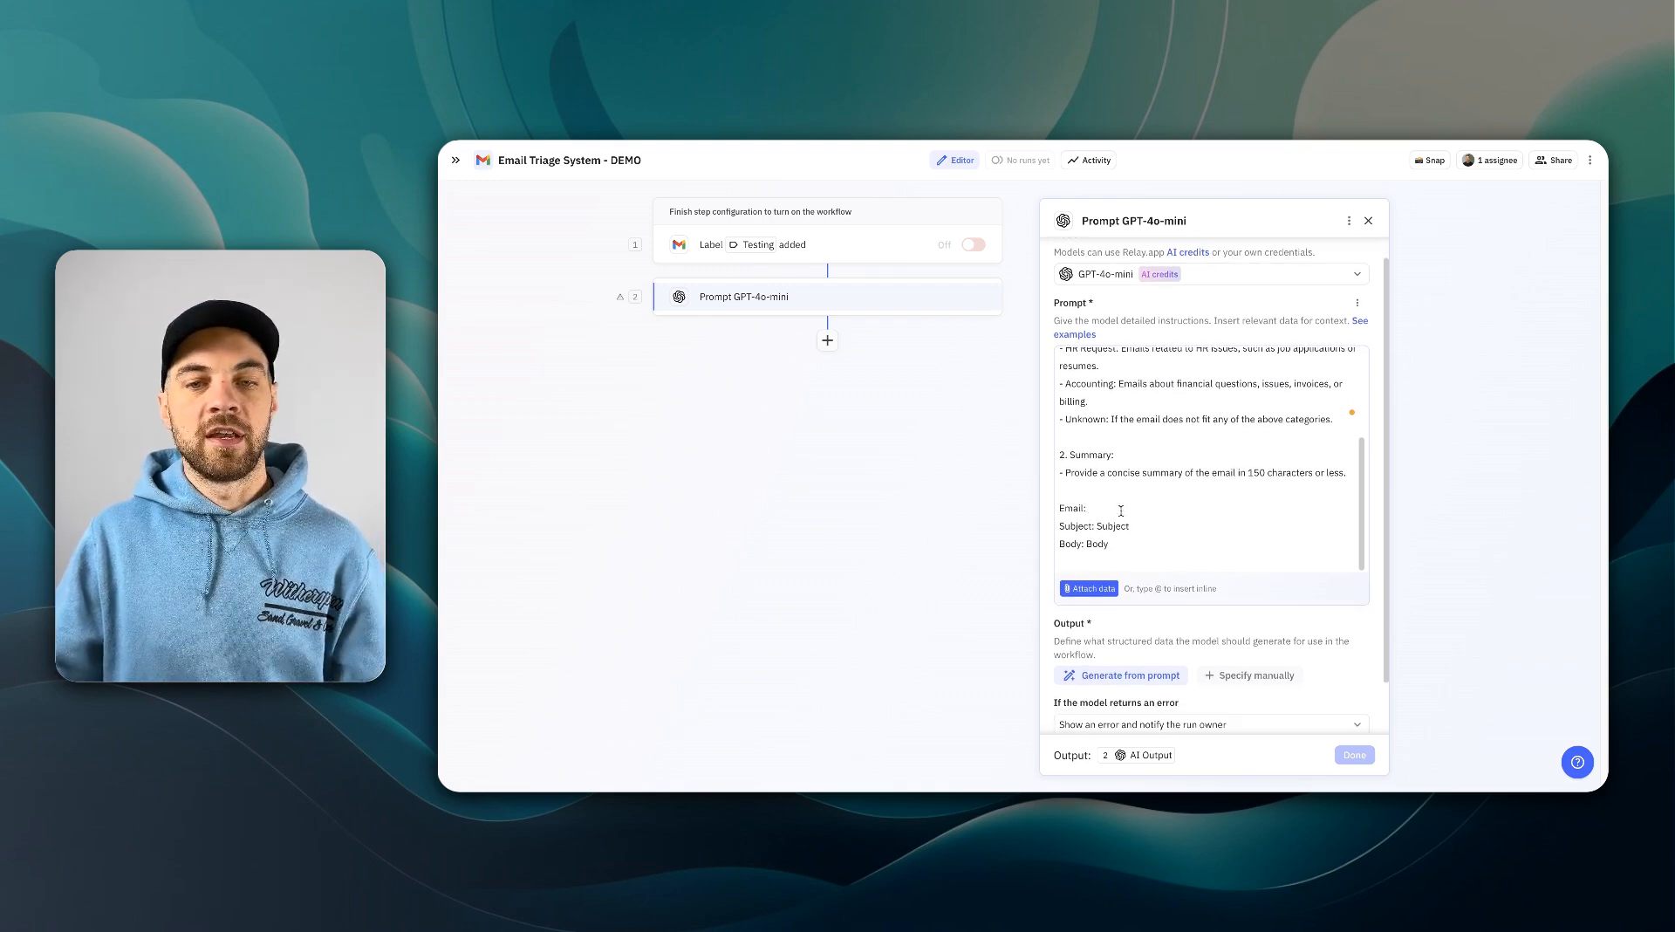
# Insert the trigger email's Subject and Body variables into the GPT-4o-mini prompt
pyautogui.doubleClick(1113, 527)
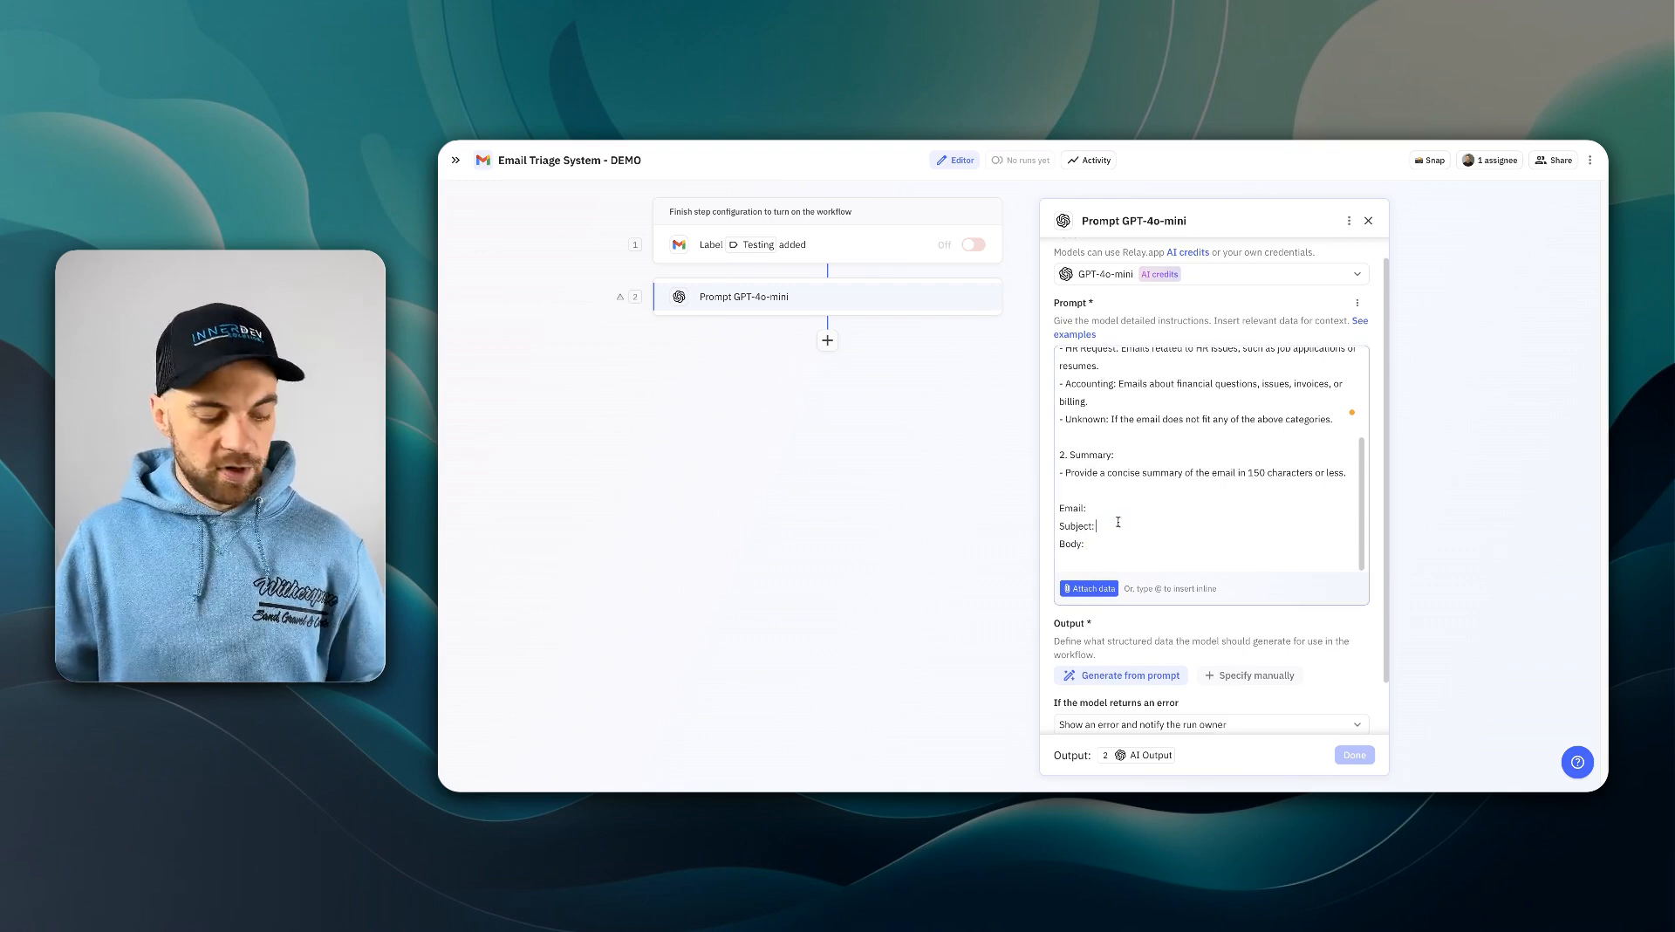
pyautogui.write('@')
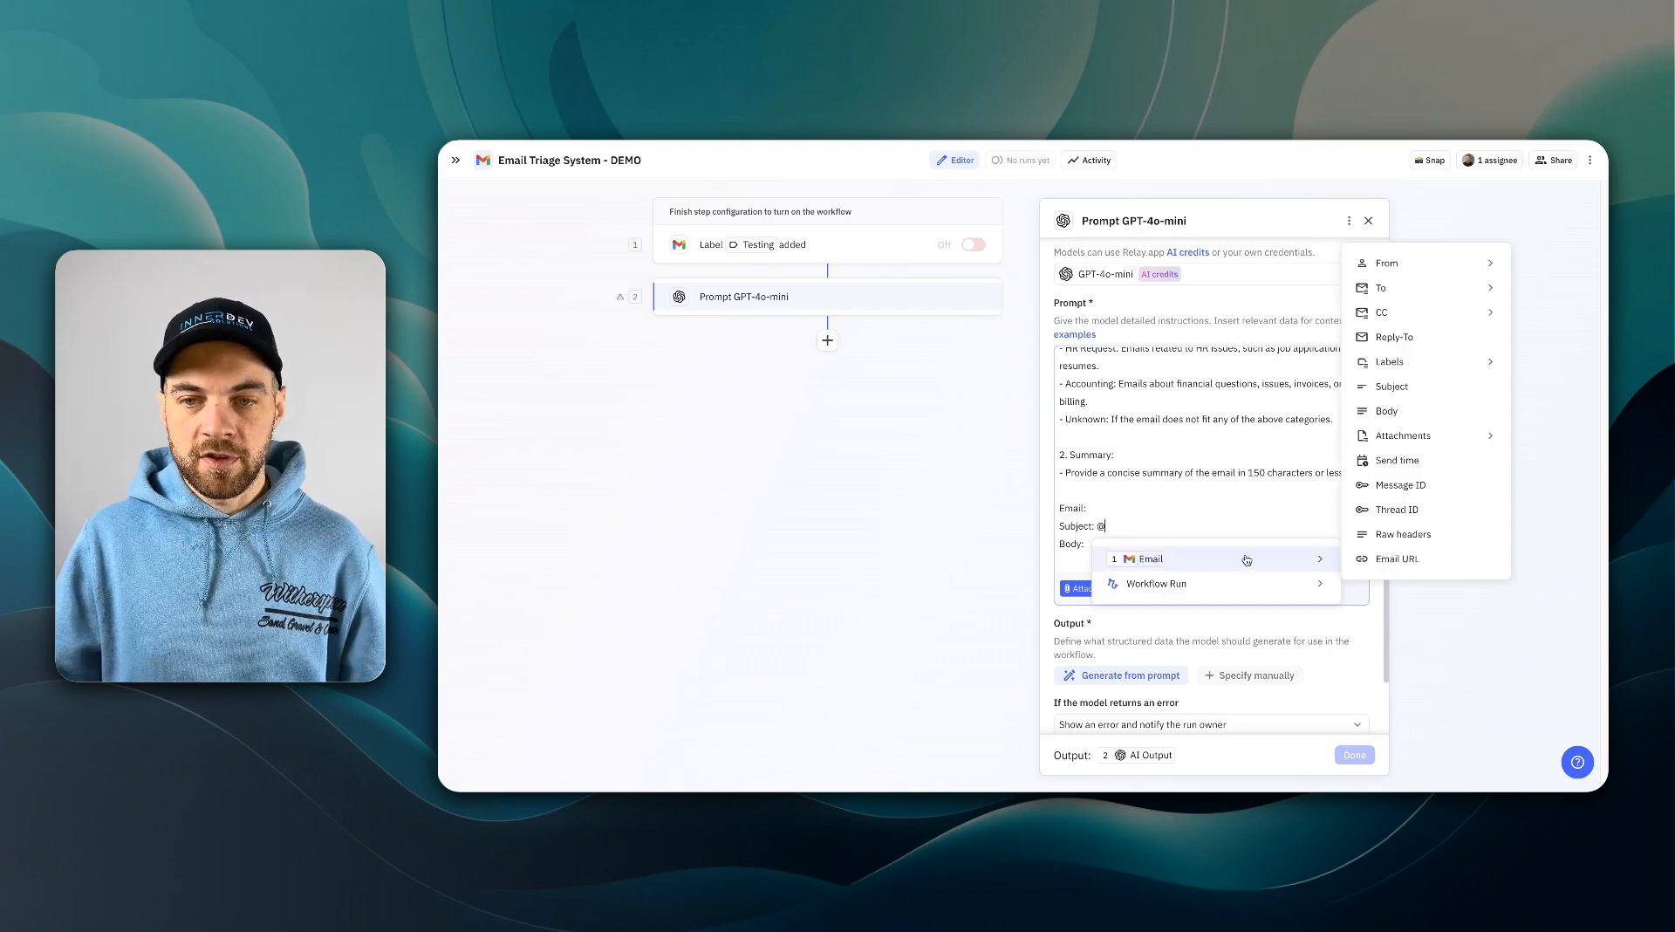
pyautogui.click(1393, 388)
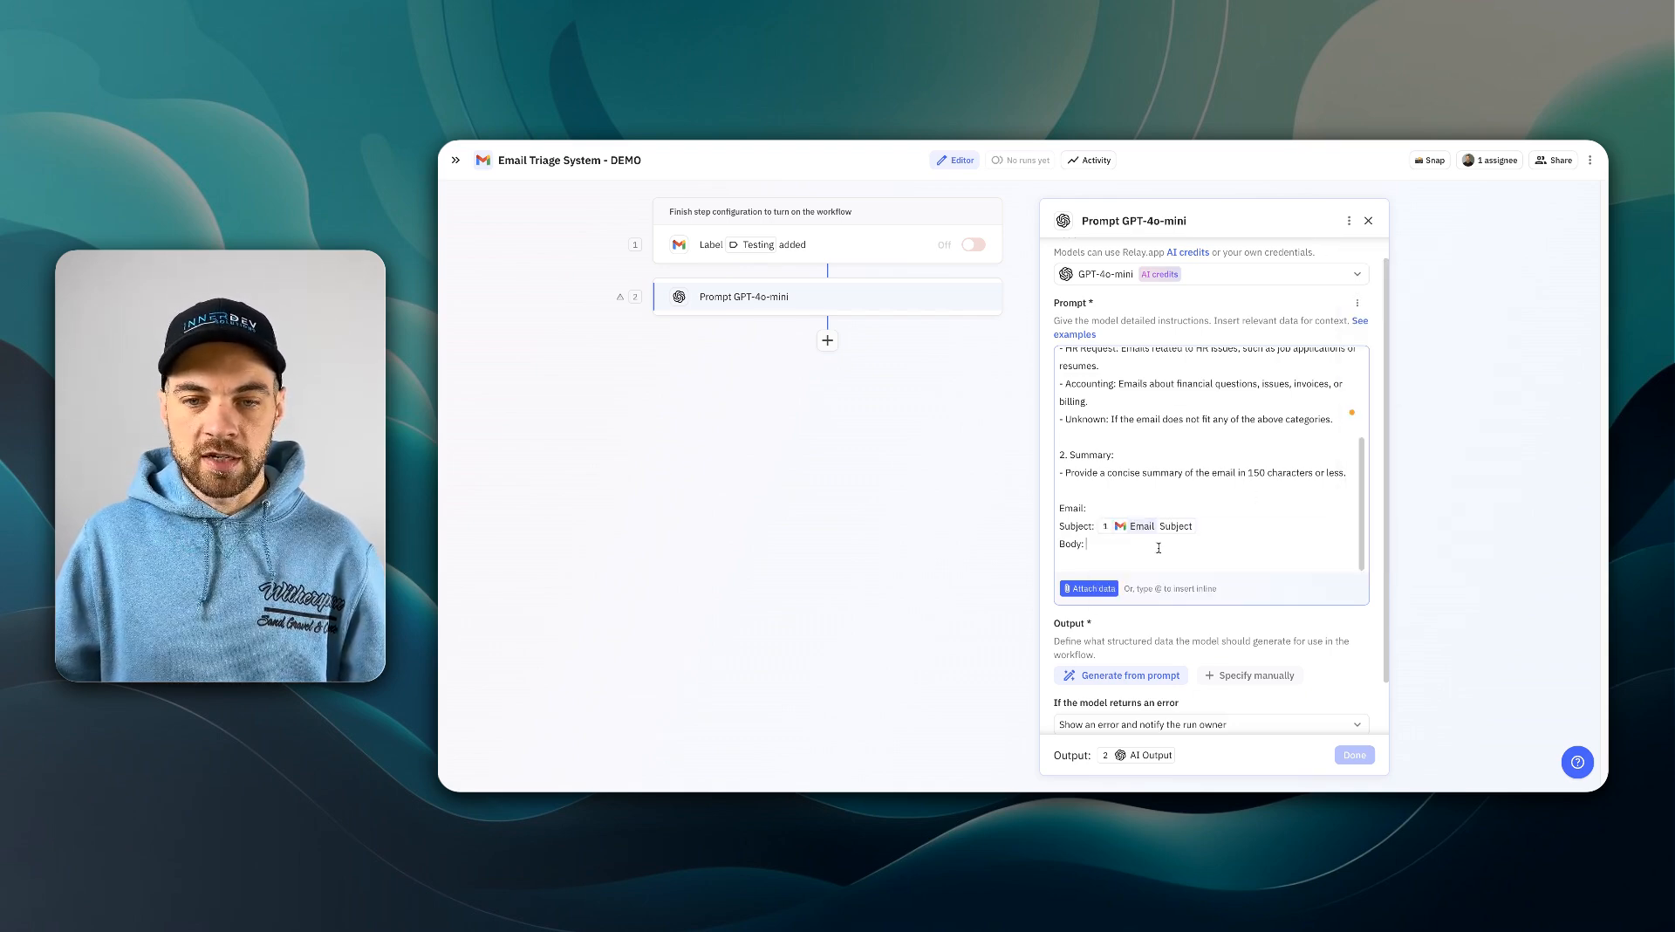
pyautogui.write('@')
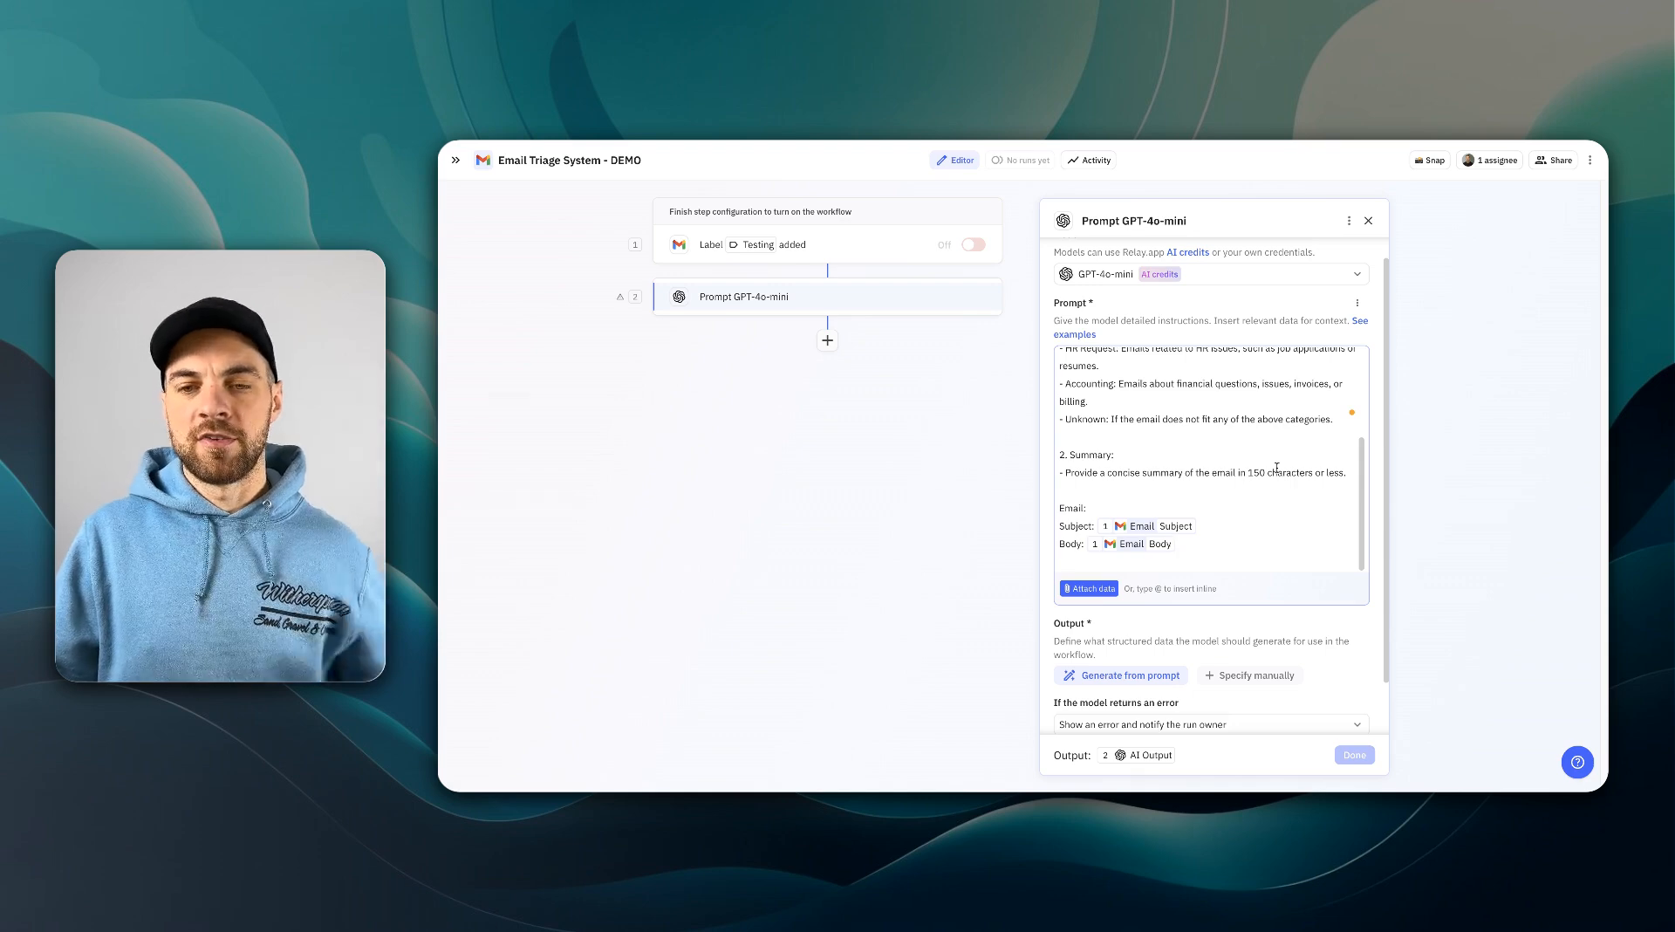
pyautogui.scroll(-3)
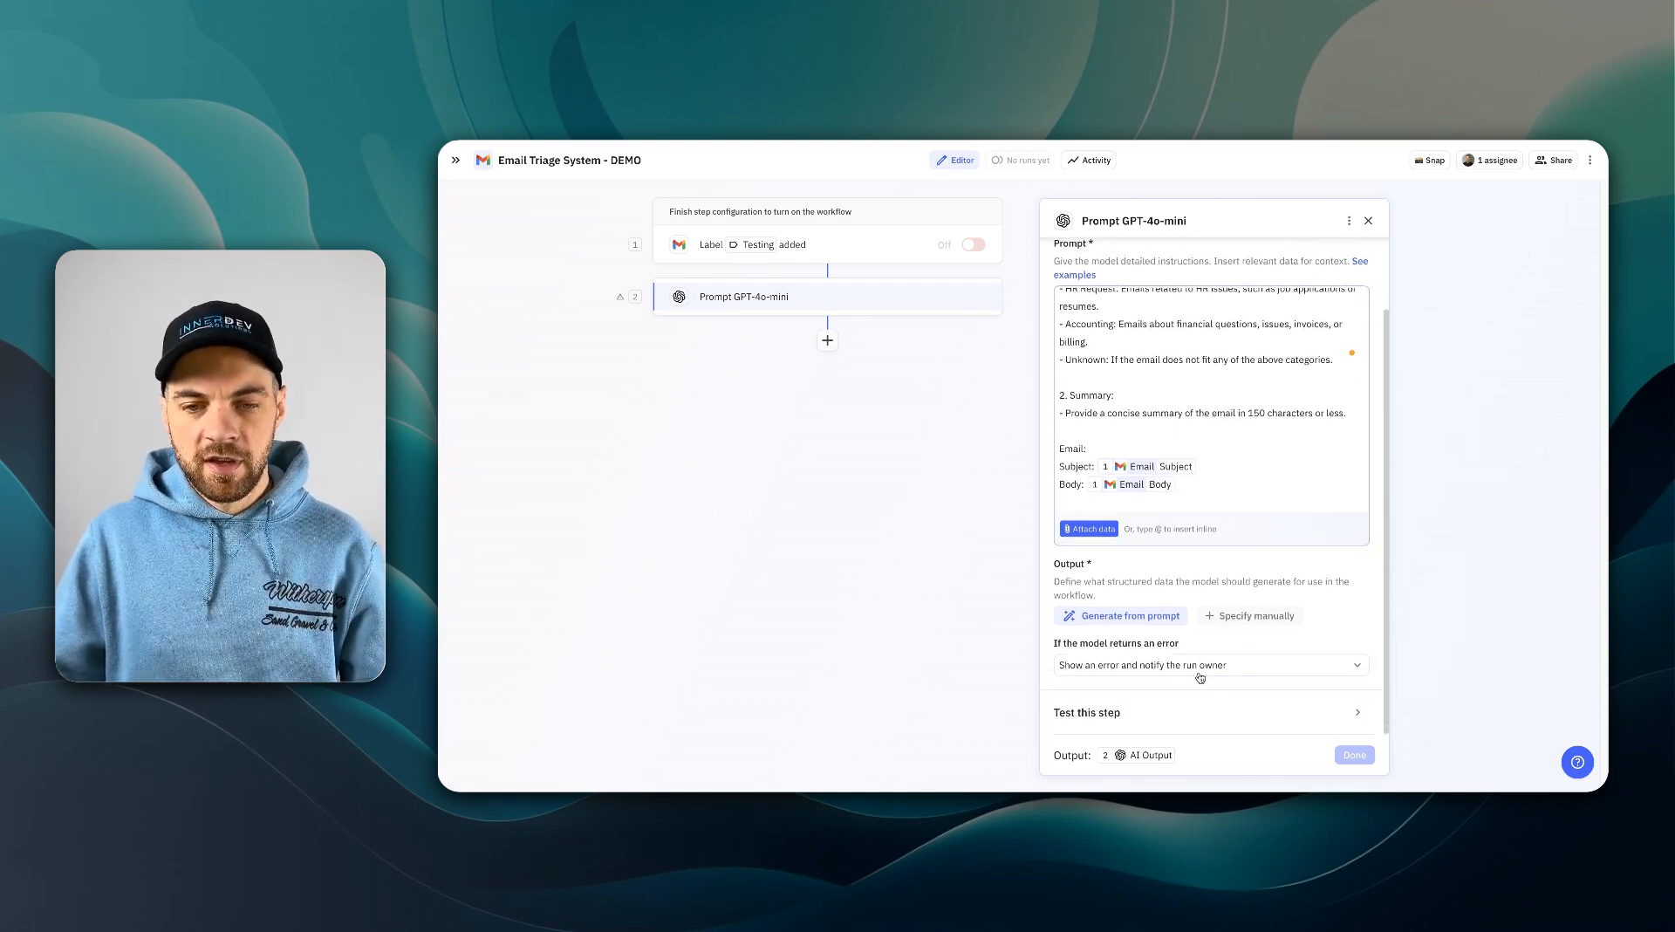
# Set model errors to 'Continue without an AI output'
pyautogui.click(1212, 665)
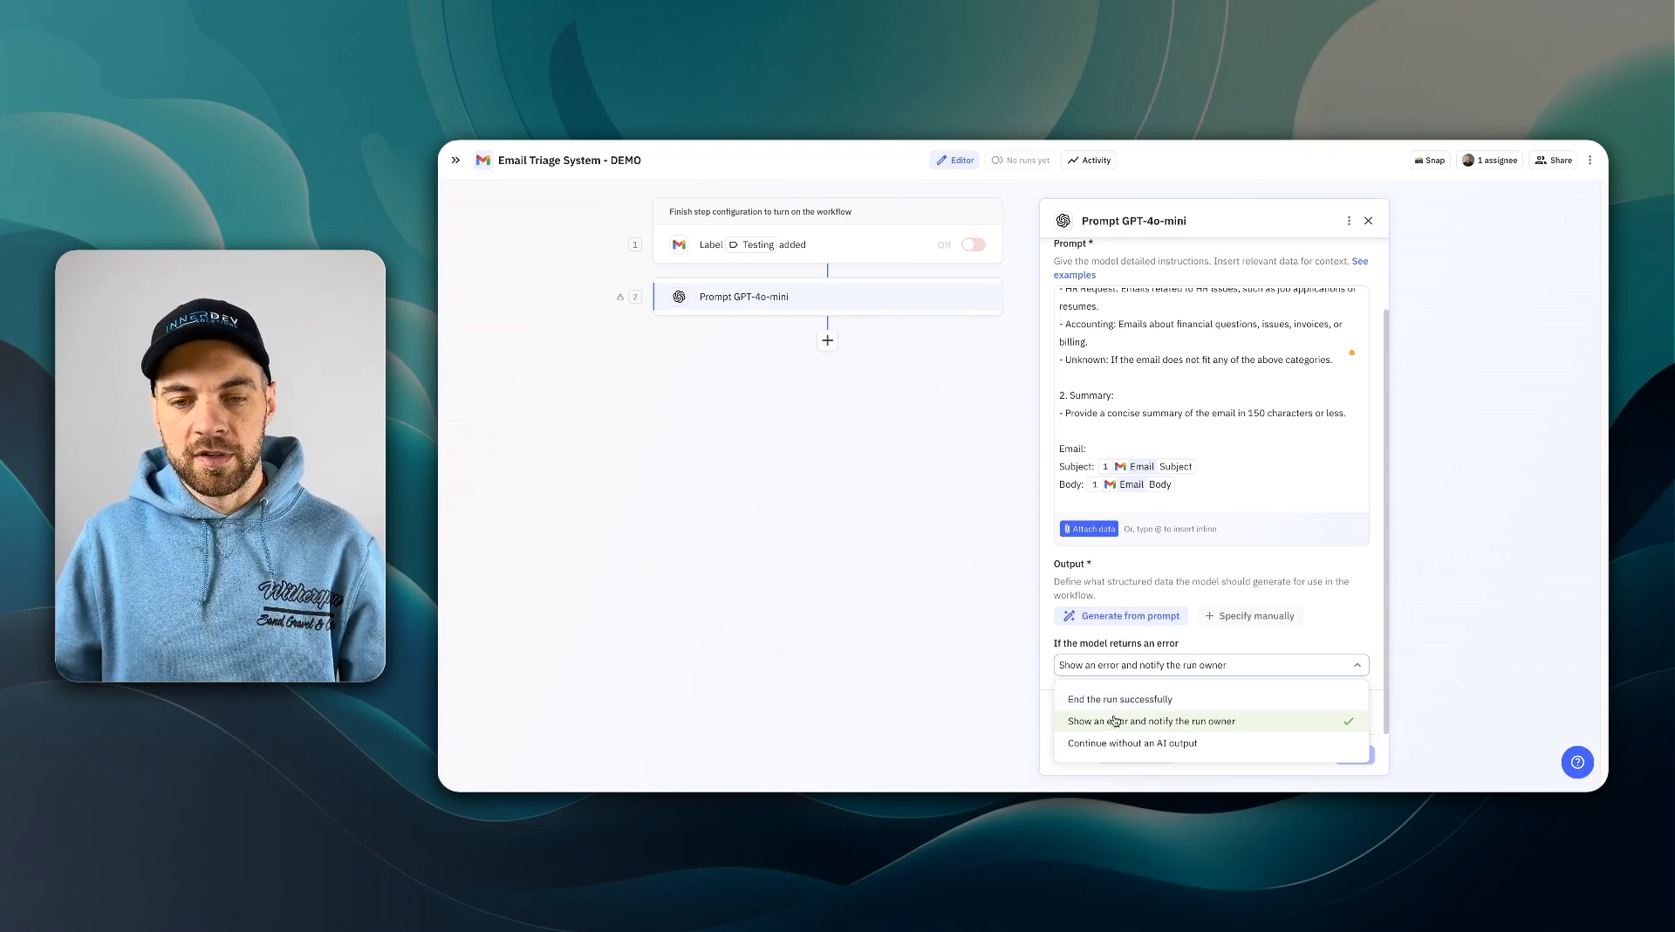
pyautogui.moveTo(1144, 757)
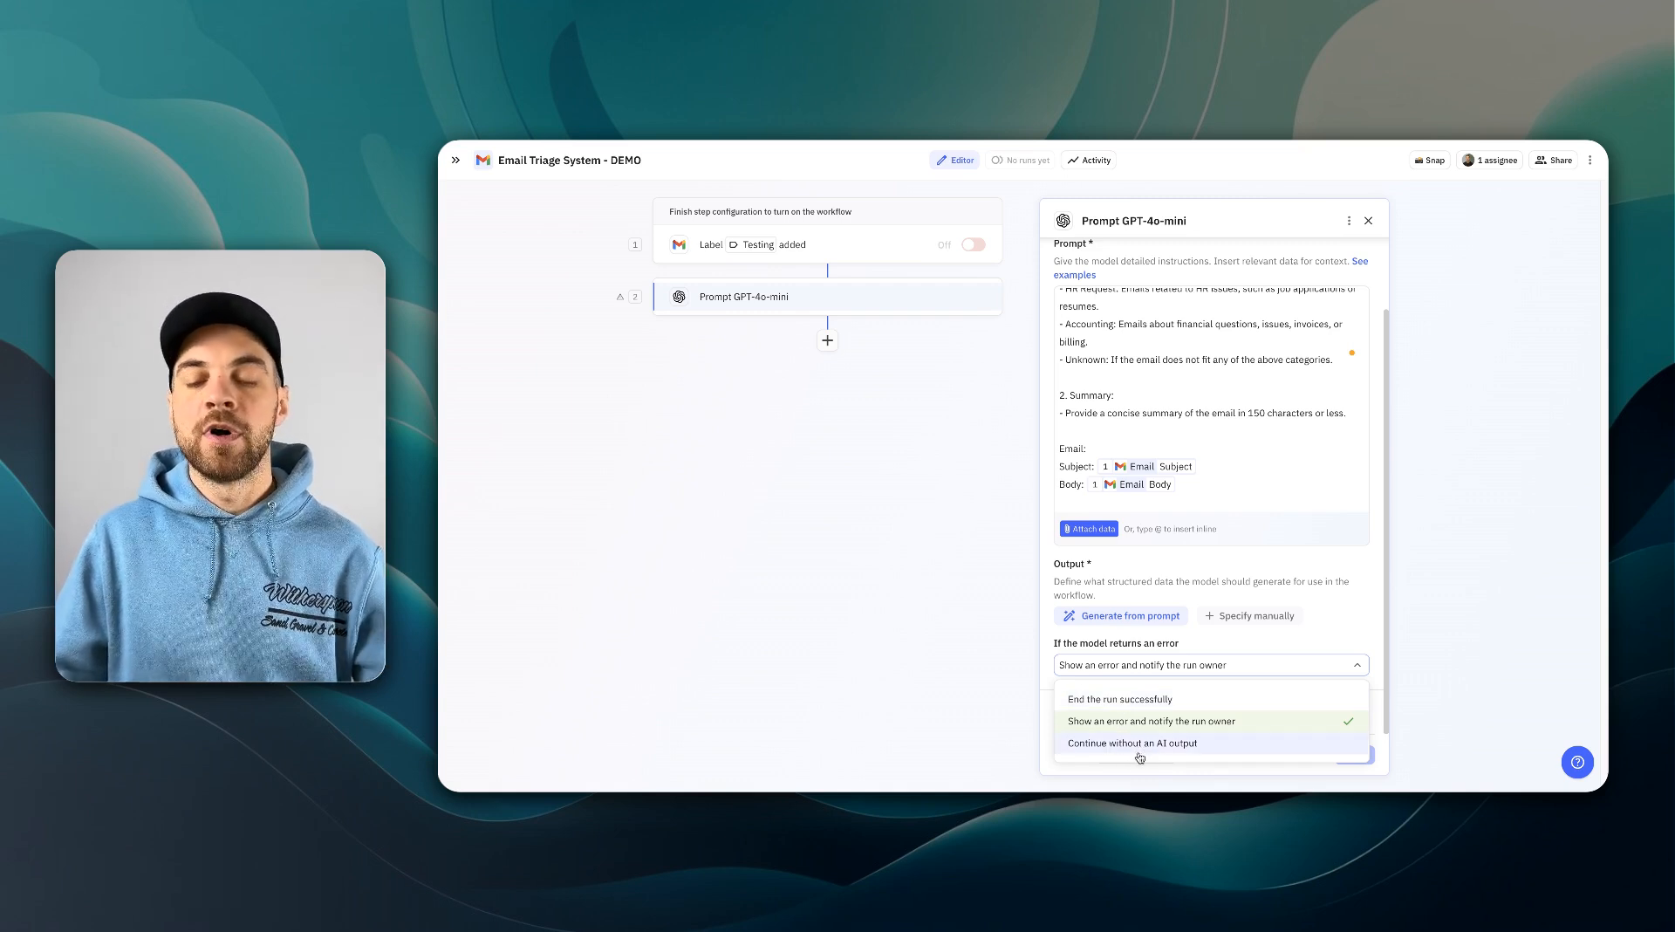
pyautogui.moveTo(1130, 757)
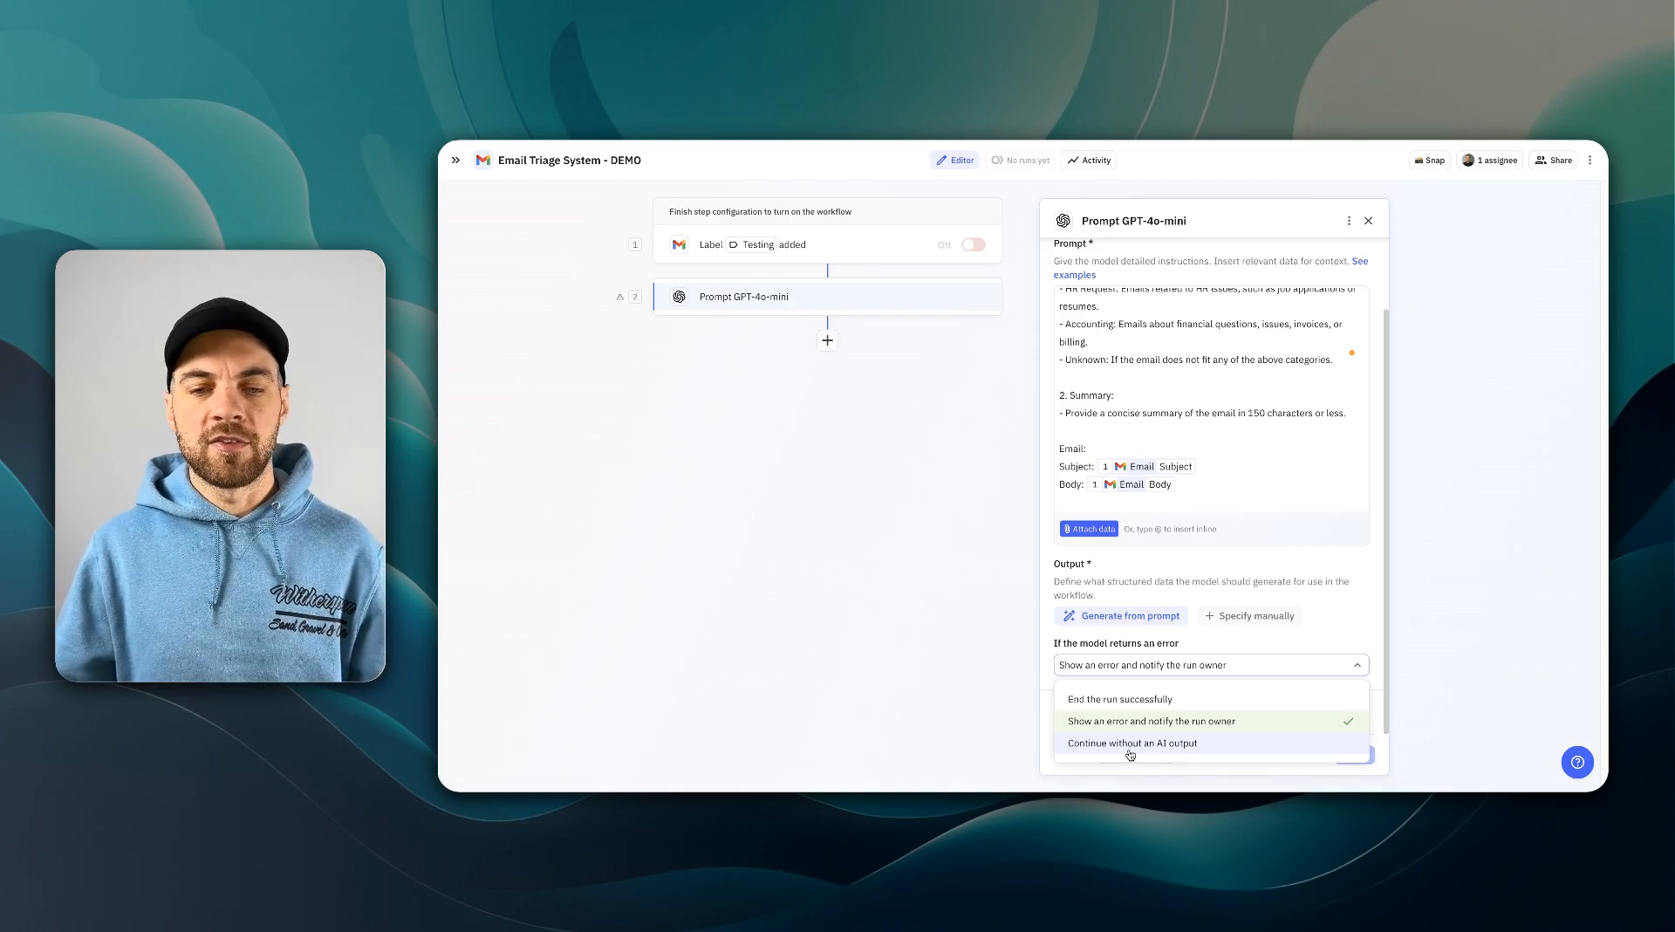
pyautogui.click(1131, 743)
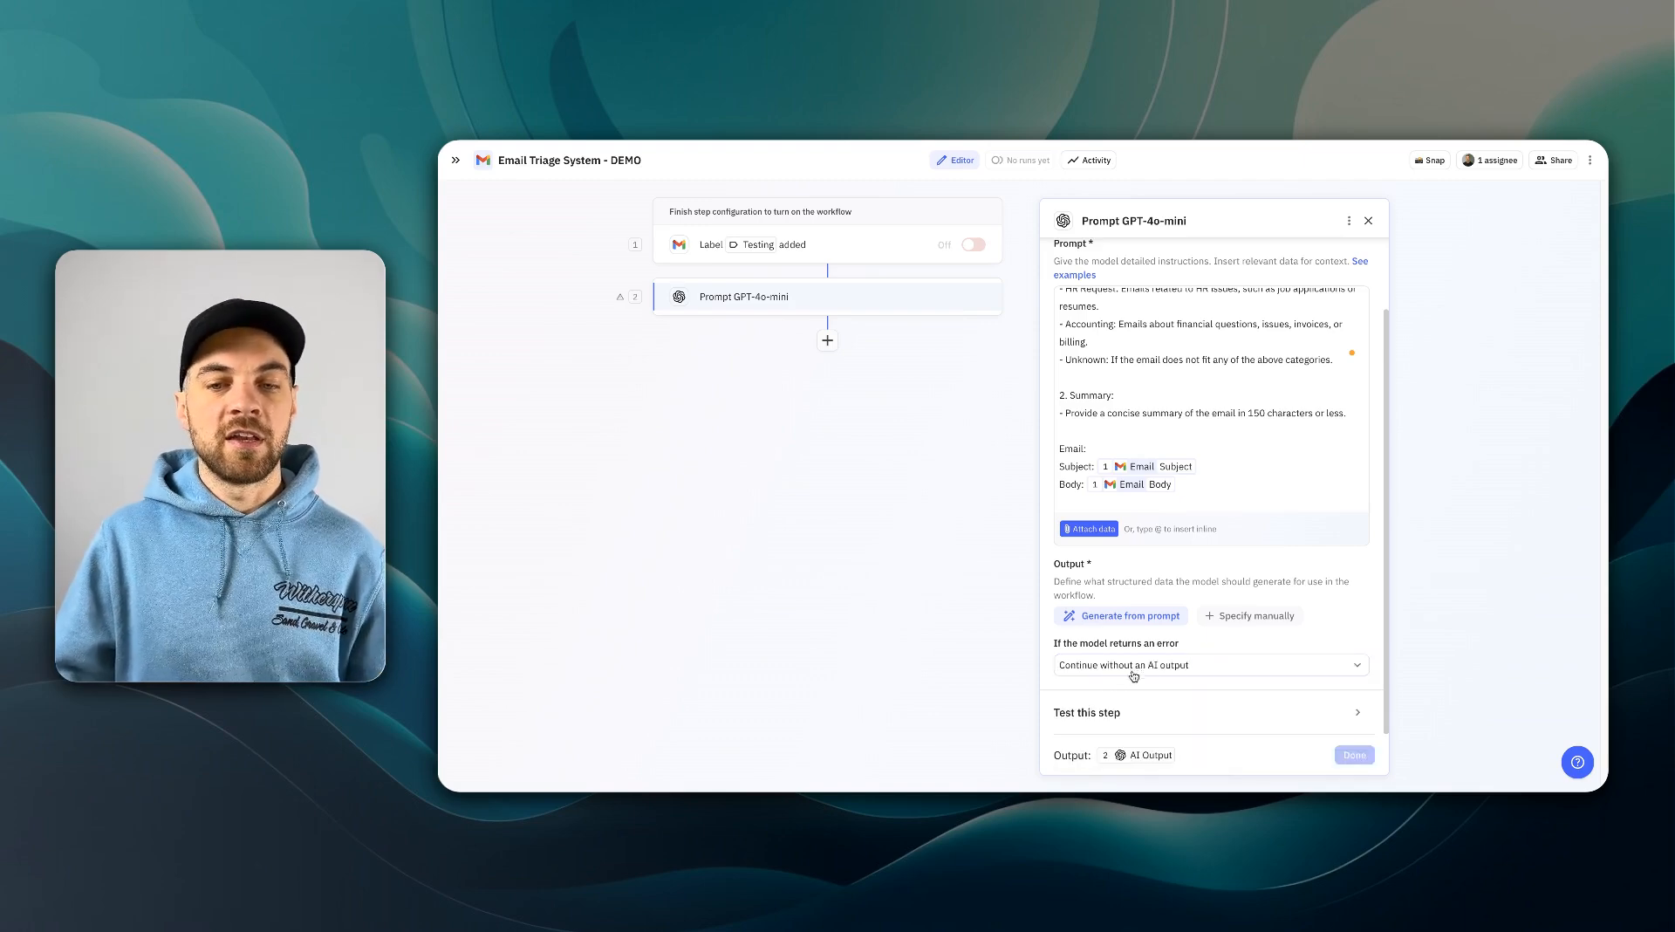
pyautogui.moveTo(1480, 536)
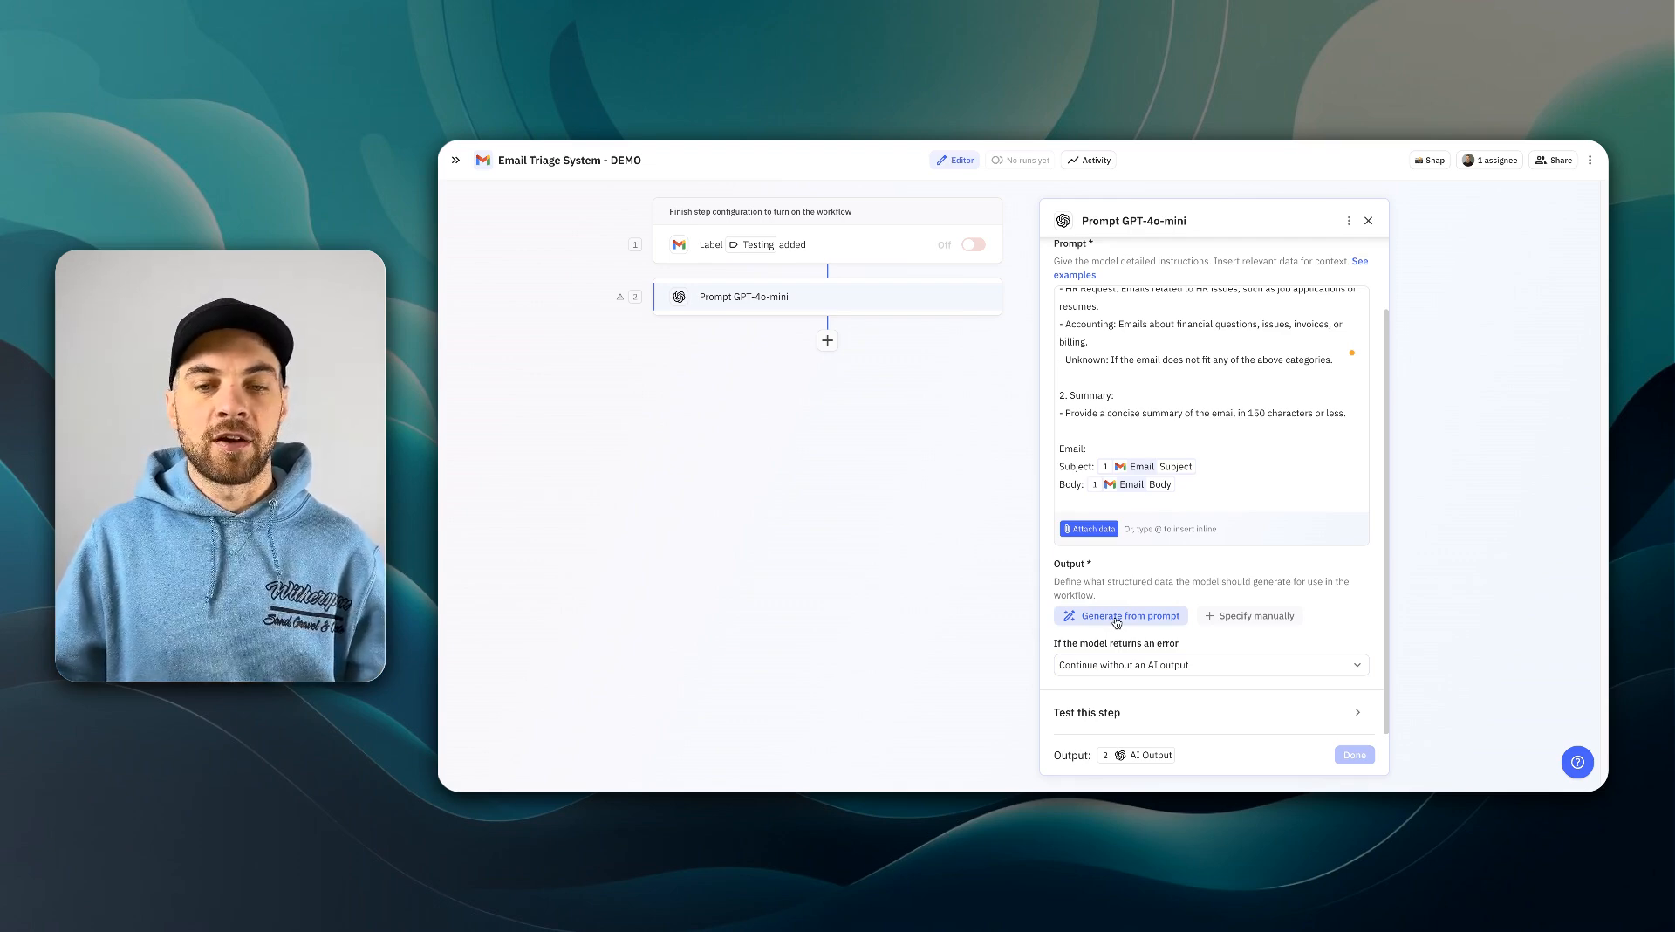
# Generate the emailSummary and emailCategory outputs from the prompt and review them
pyautogui.click(1120, 616)
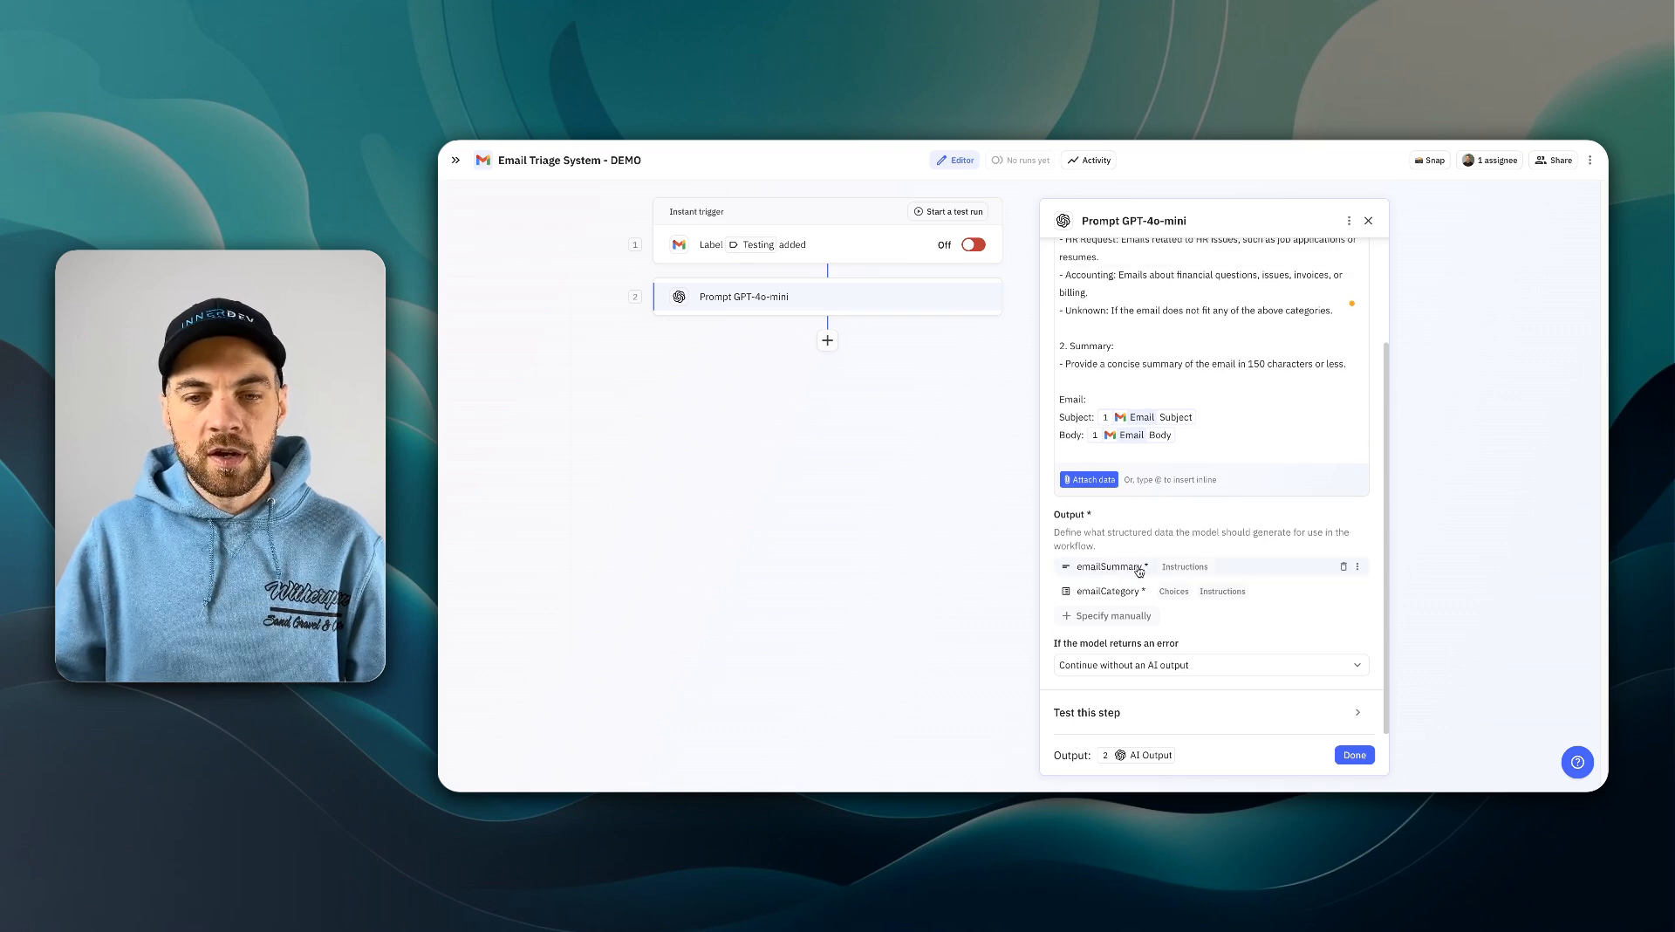
pyautogui.click(1110, 567)
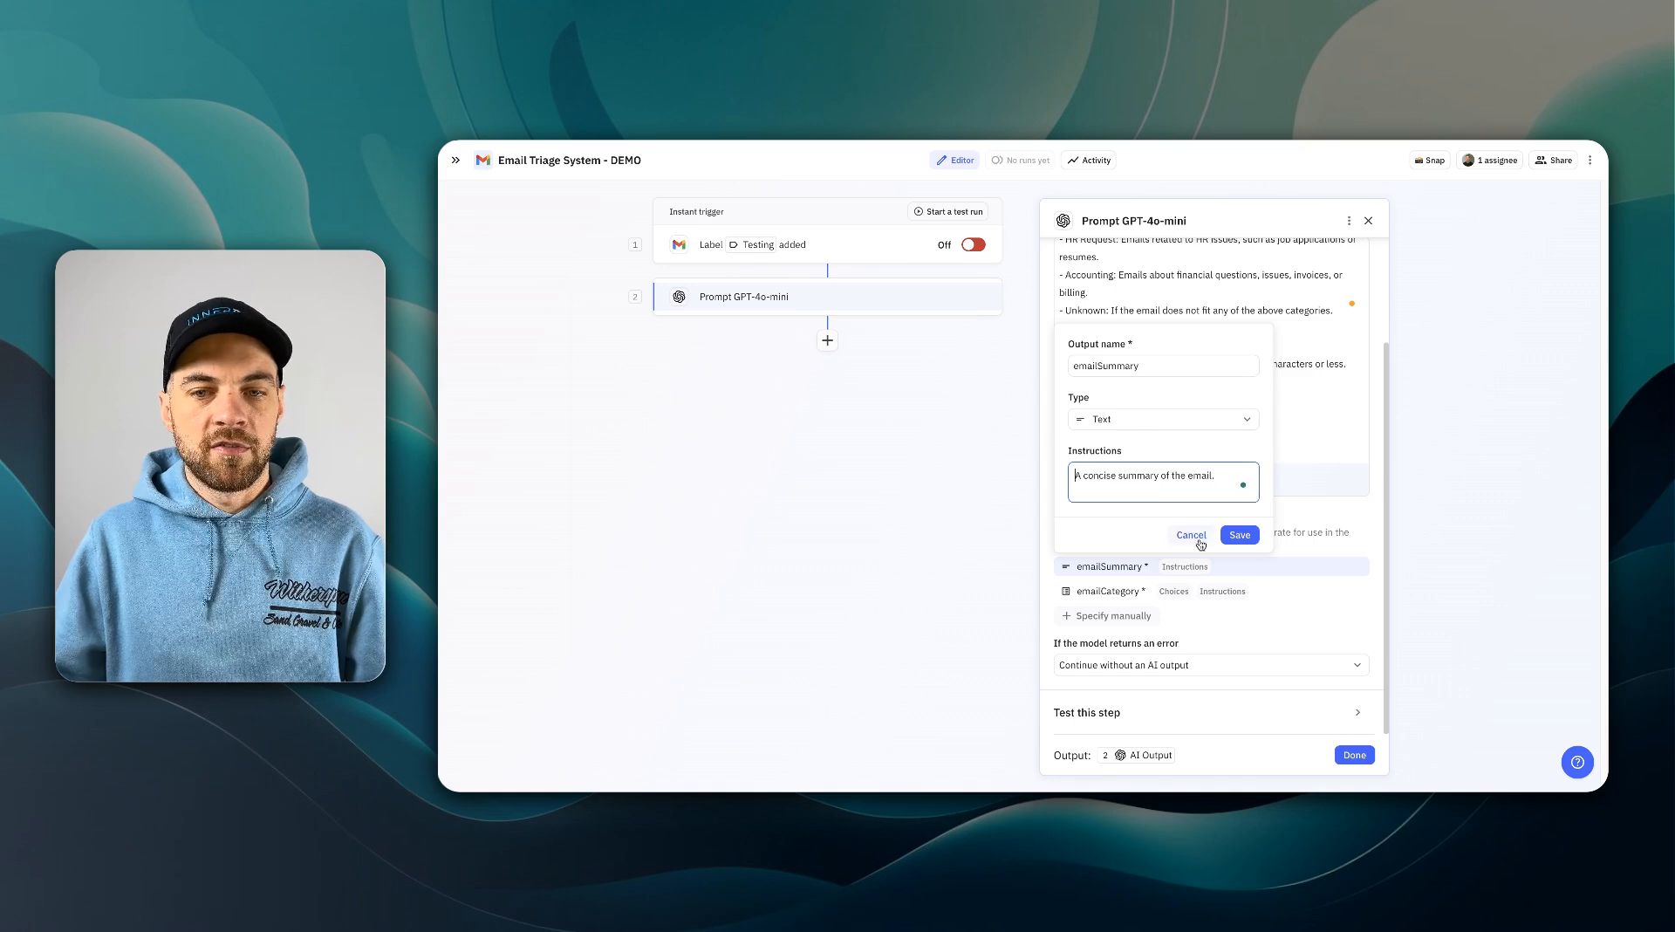
pyautogui.click(1110, 592)
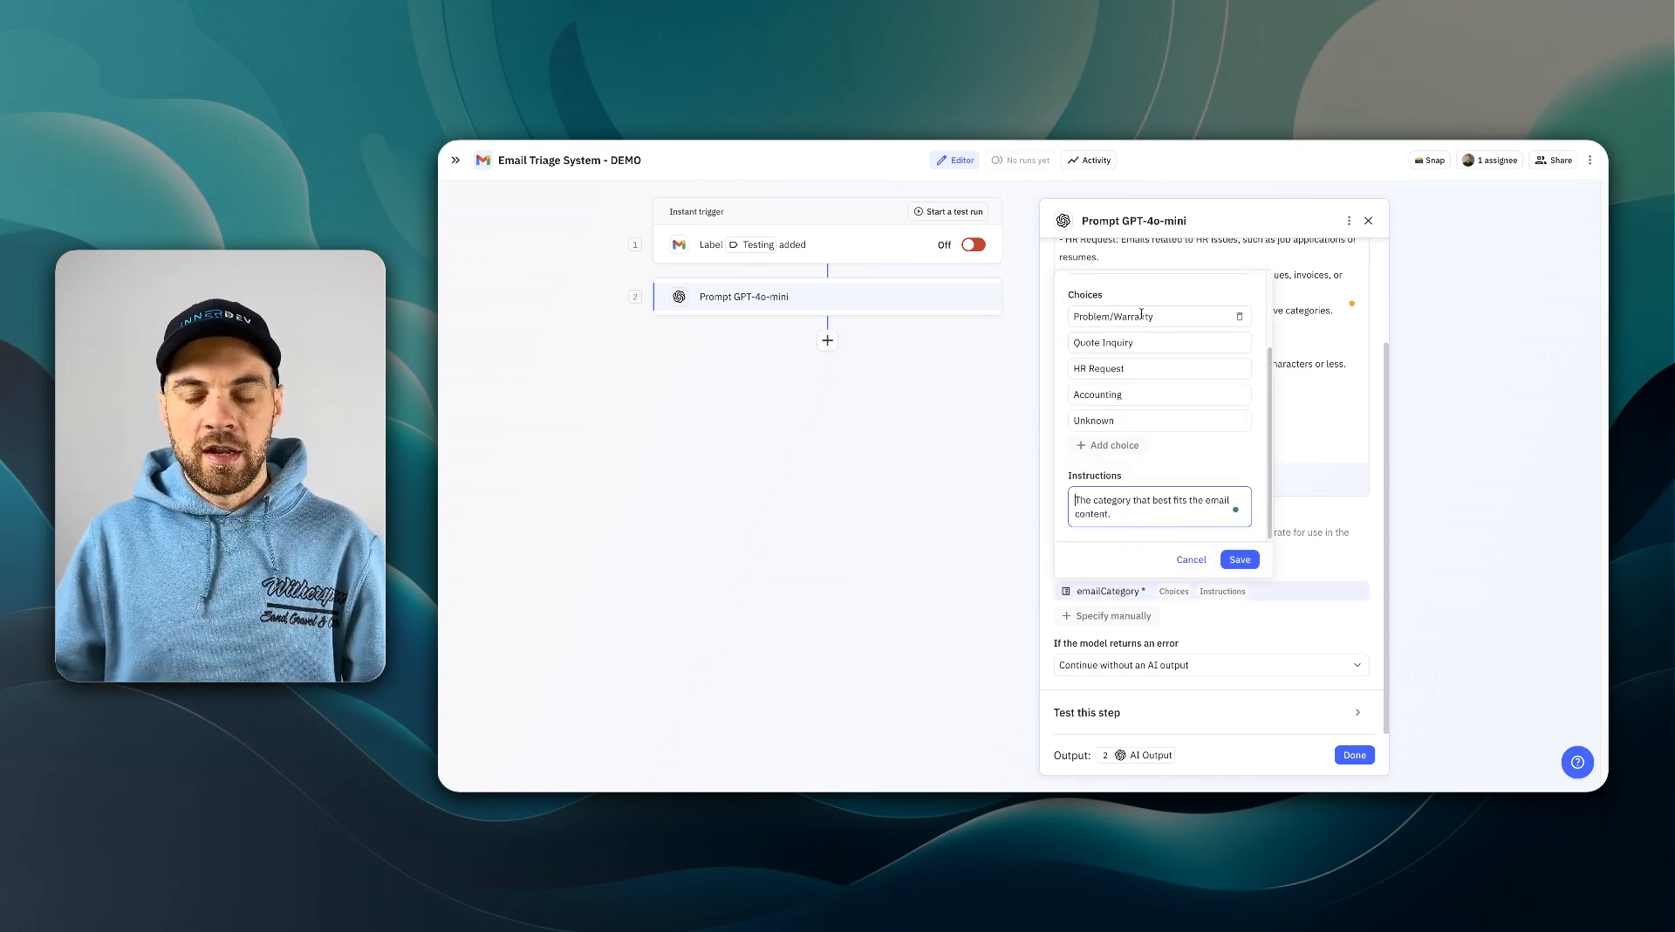
pyautogui.moveTo(1136, 426)
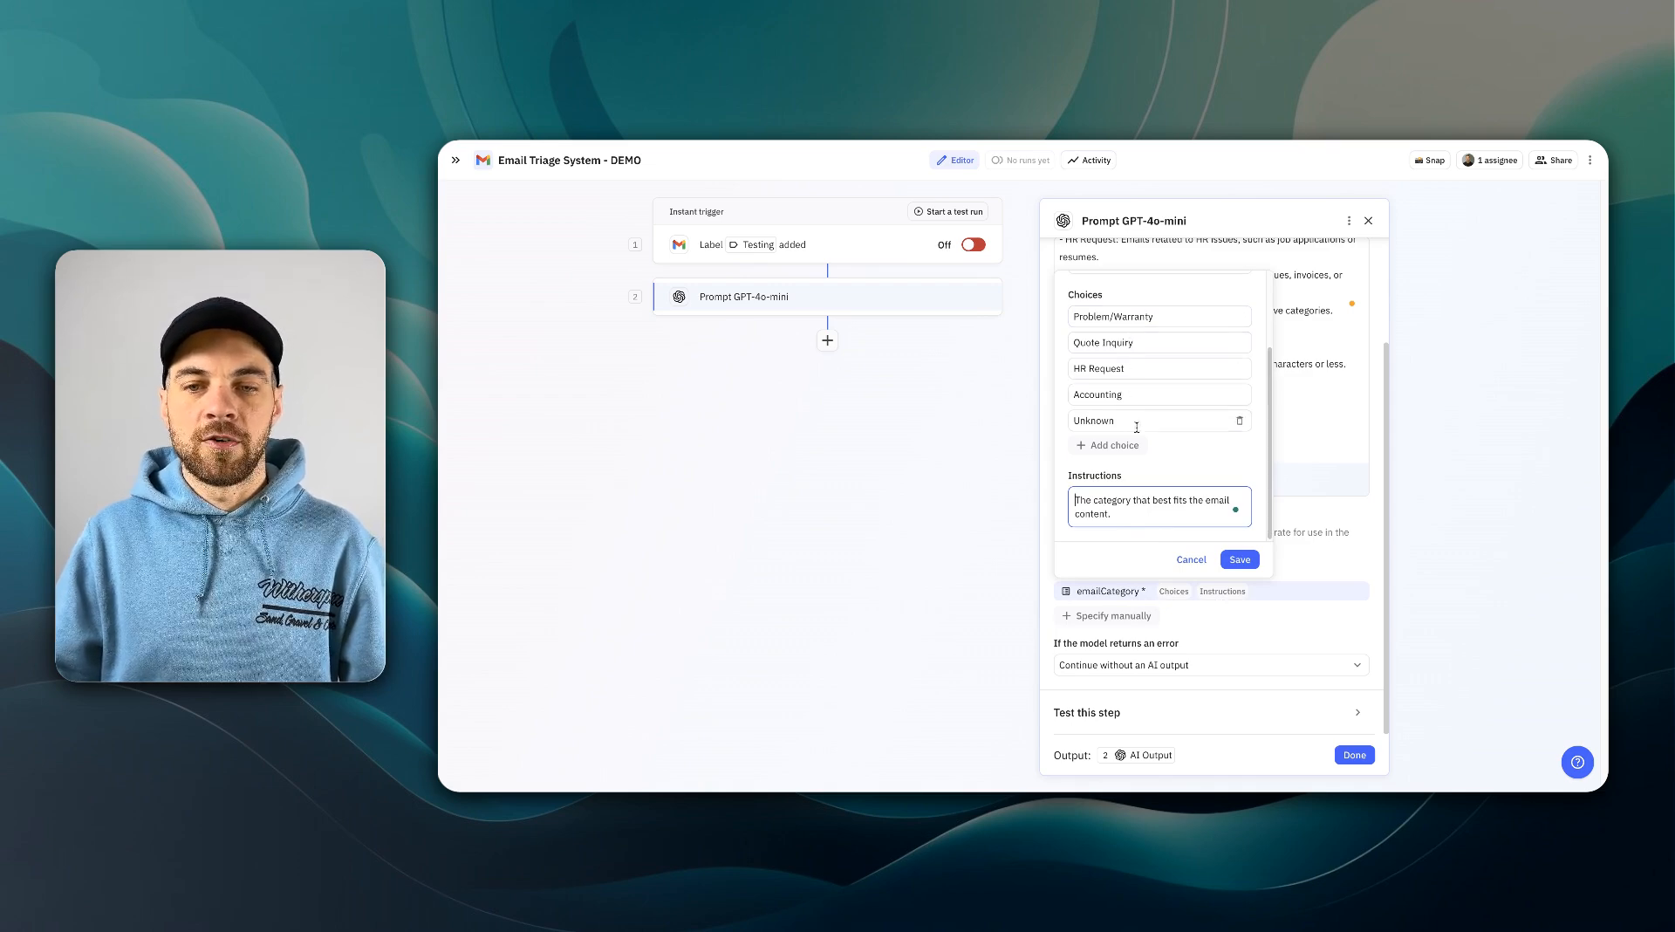
pyautogui.click(1239, 561)
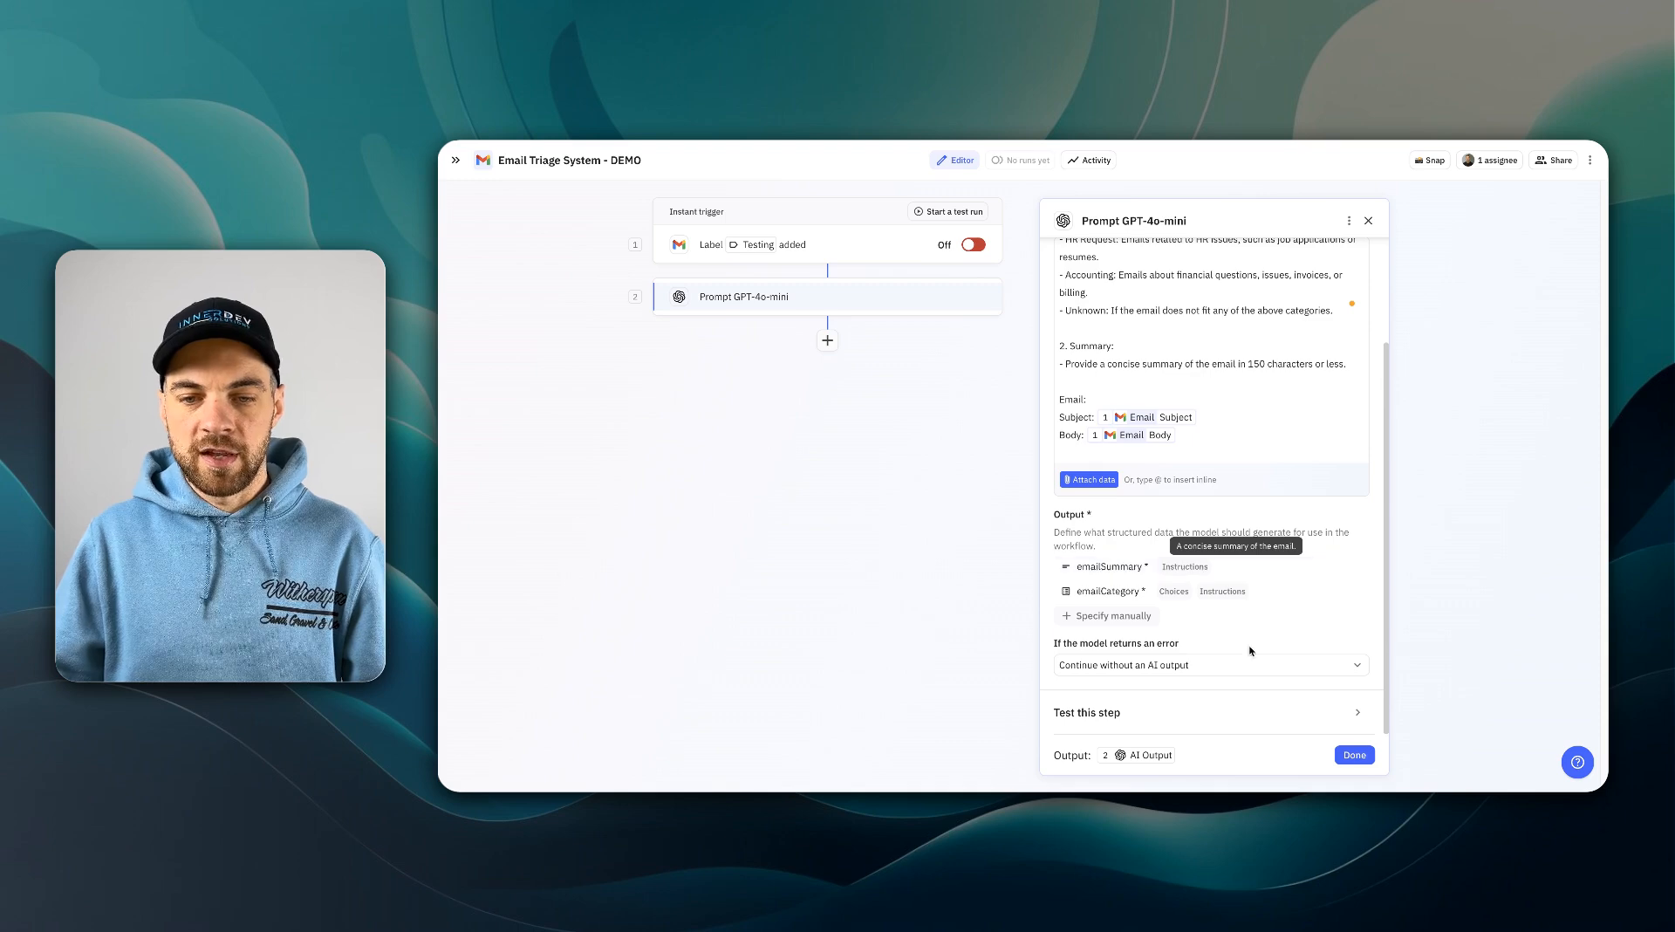
# Add a SmartSuite Create record action after the AI prompt step
pyautogui.click(827, 340)
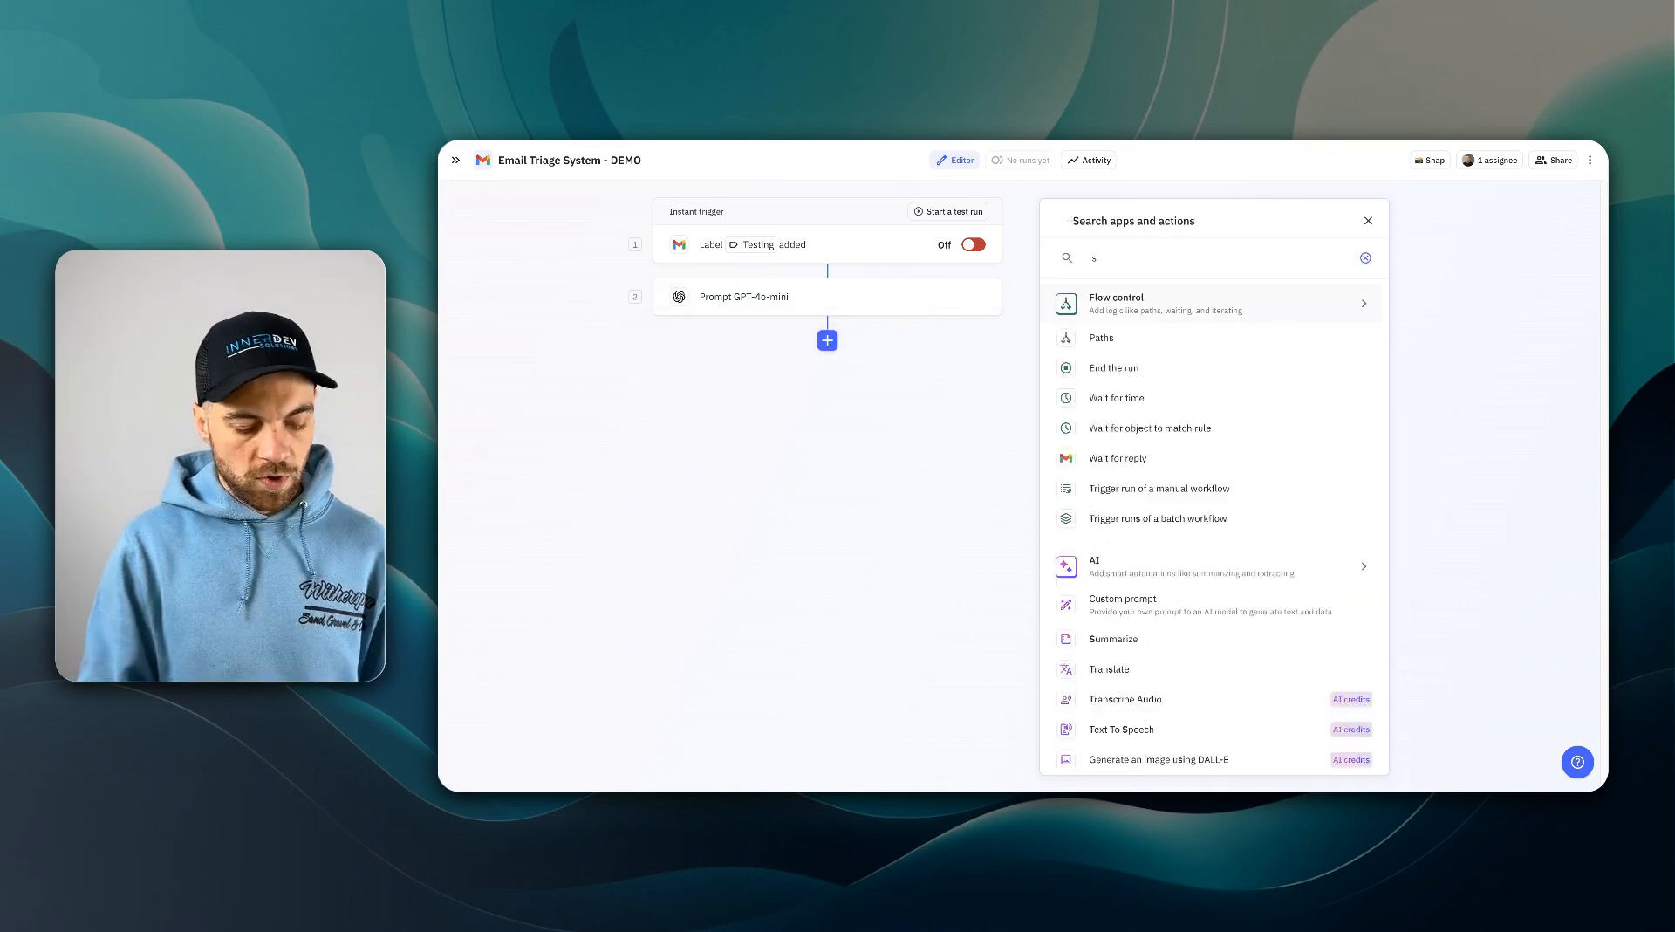
pyautogui.write('mar')
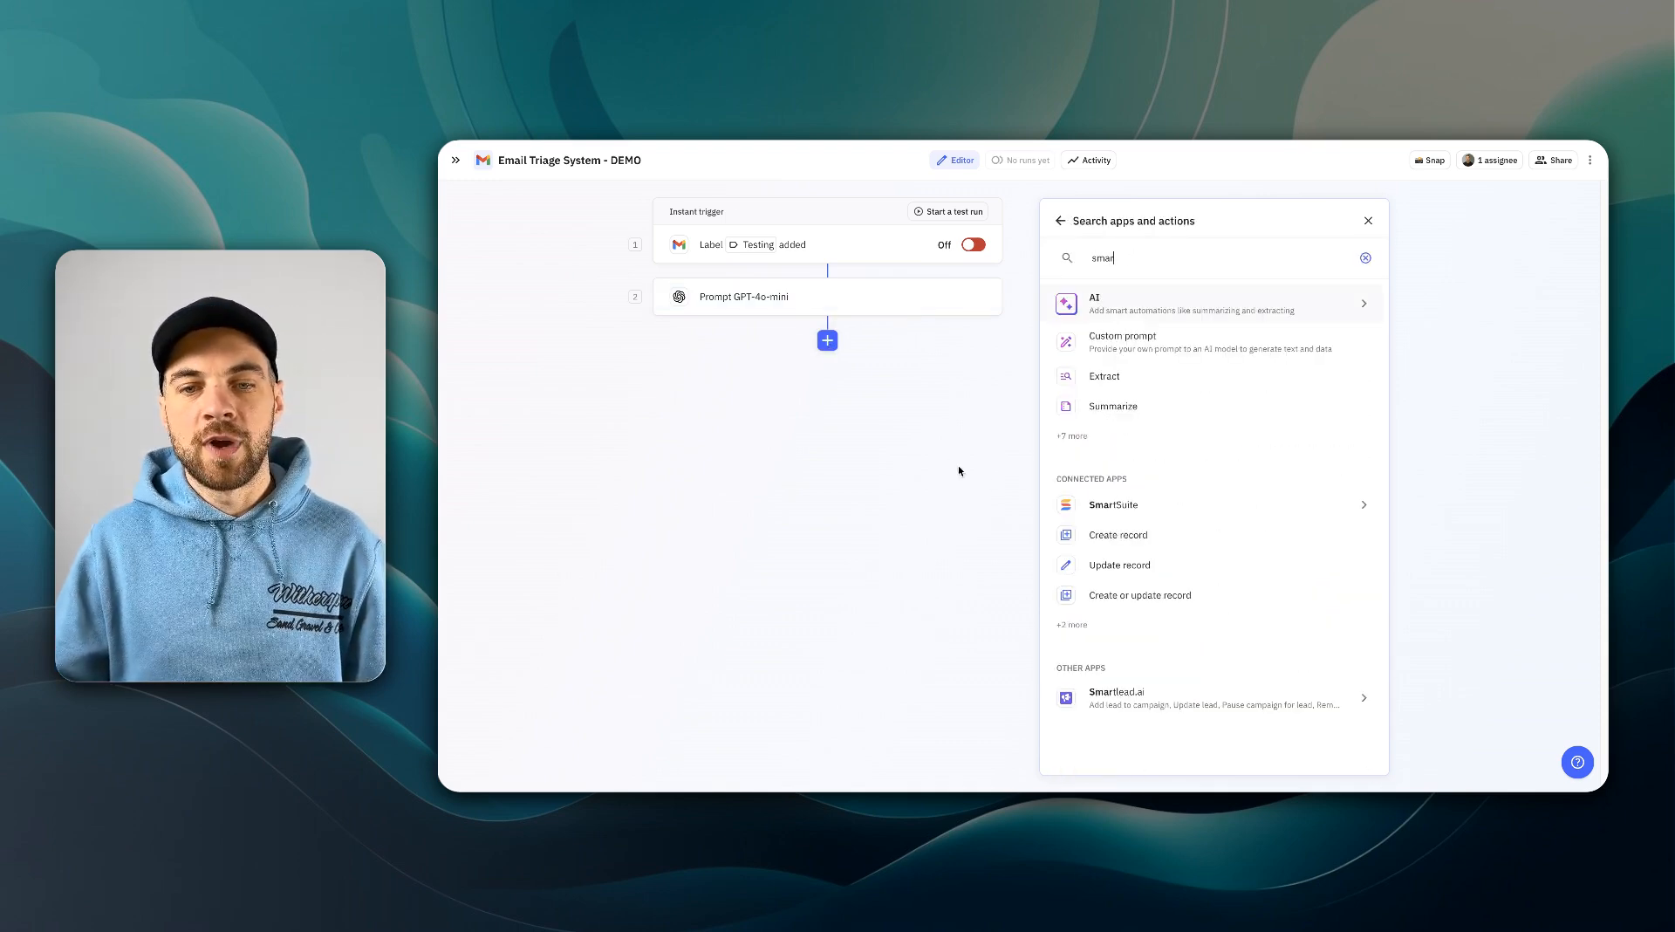
pyautogui.click(1118, 536)
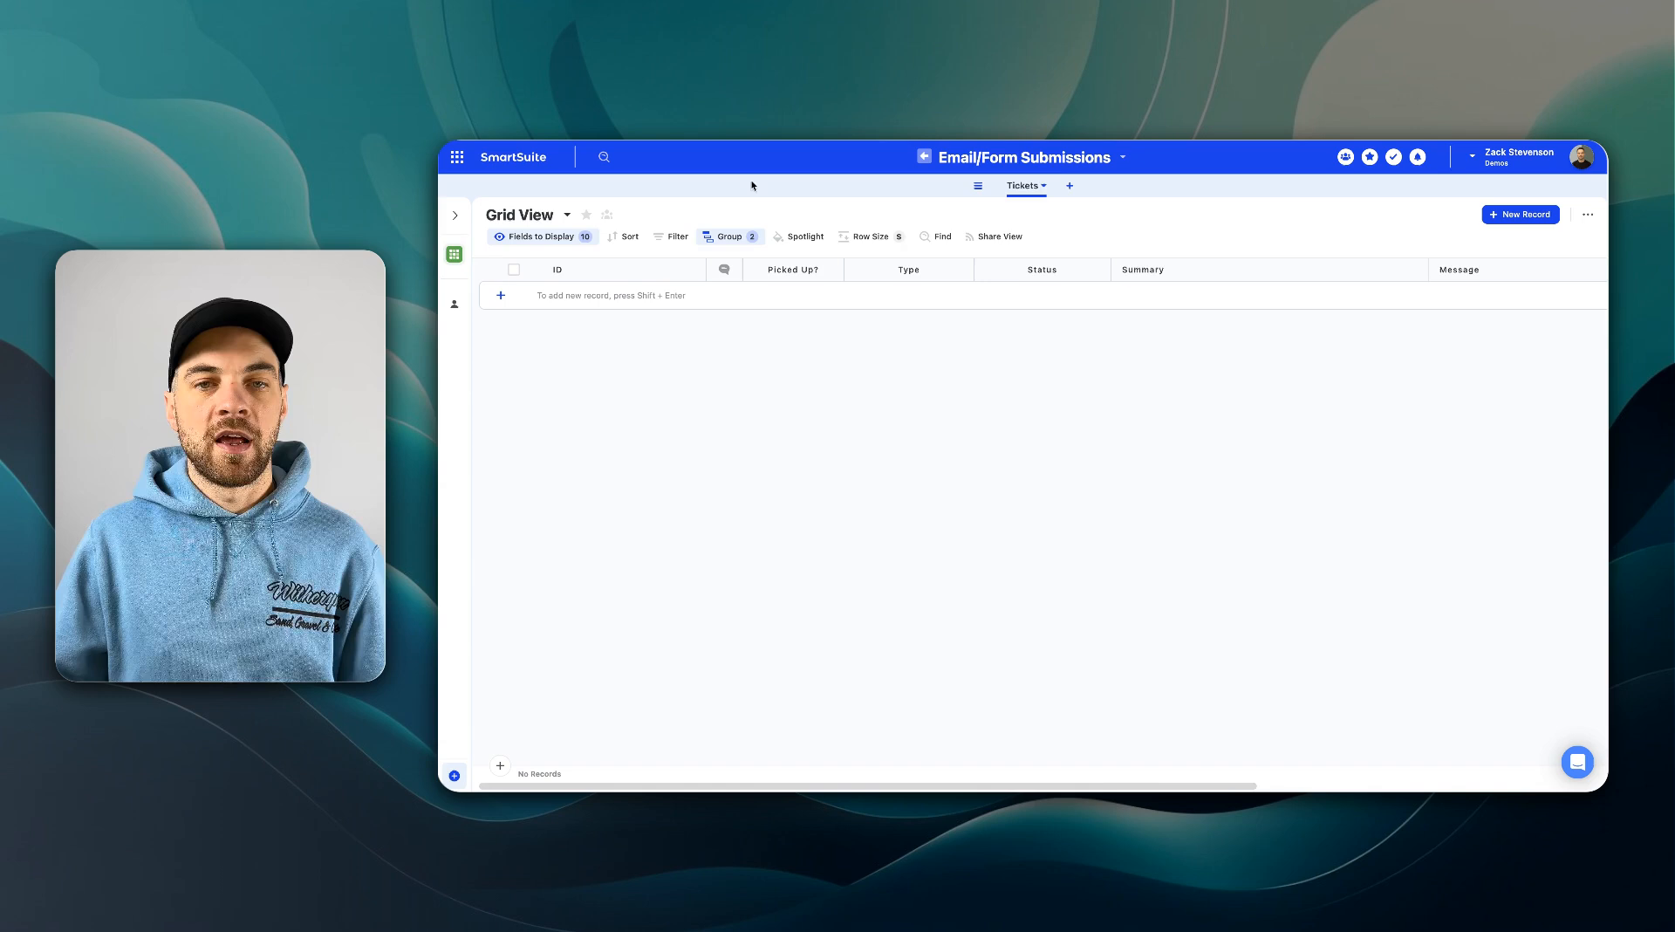
pyautogui.moveTo(953, 170)
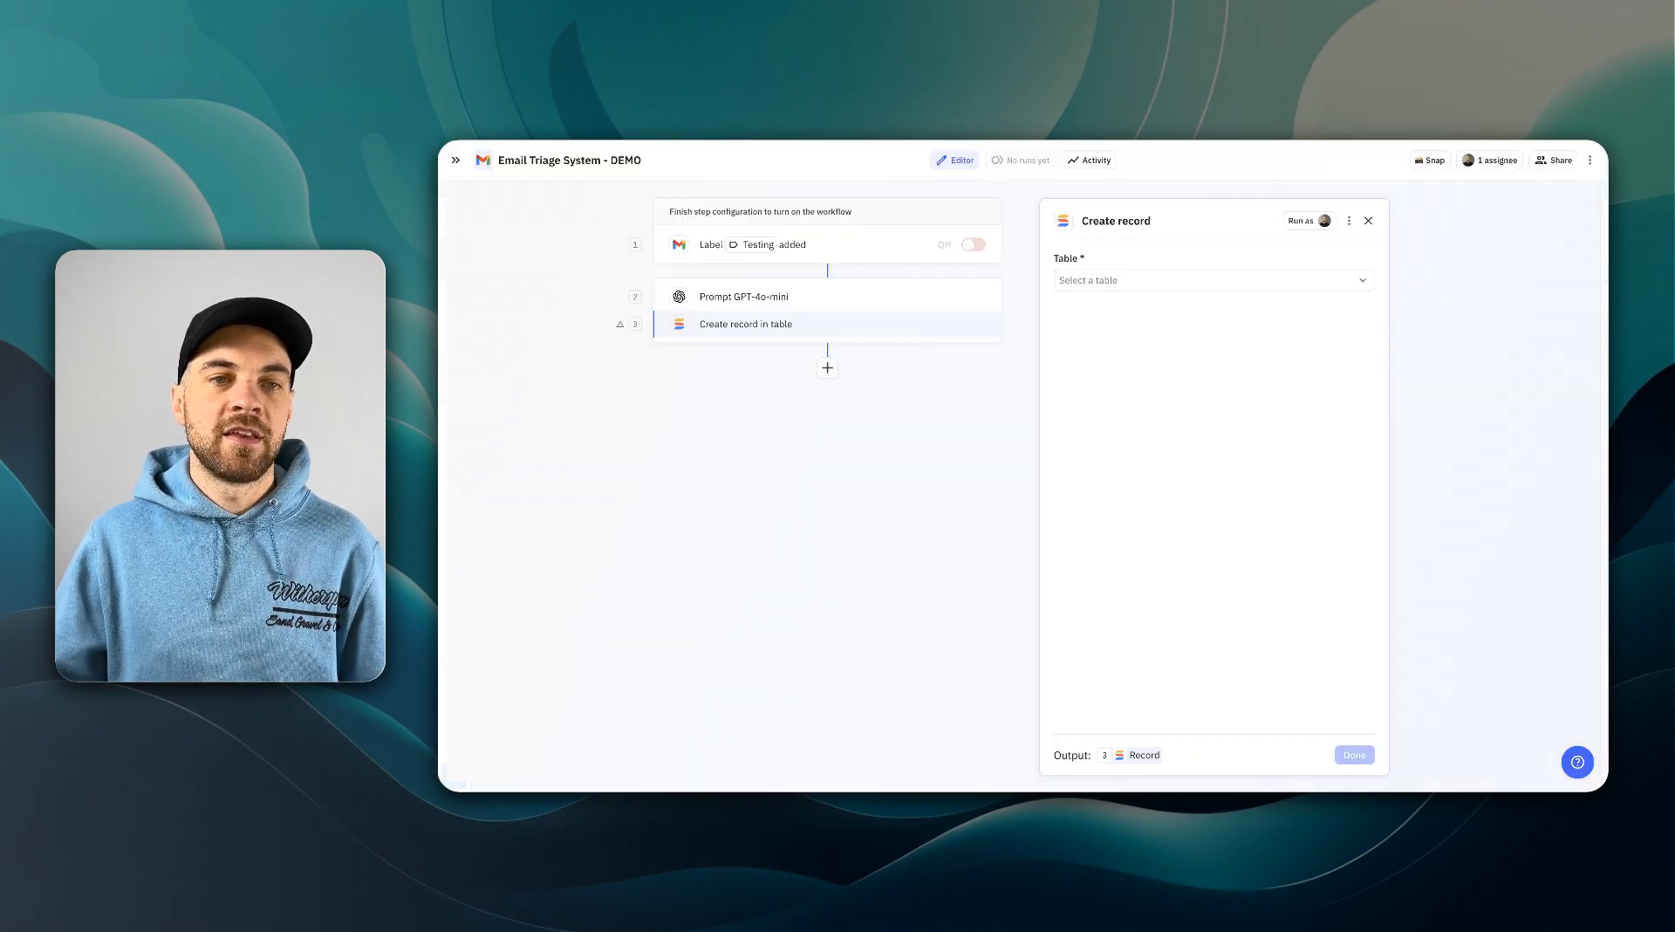
# Target the Tickets table and map Type to emailCategory and Summary to emailSummary
pyautogui.click(1089, 370)
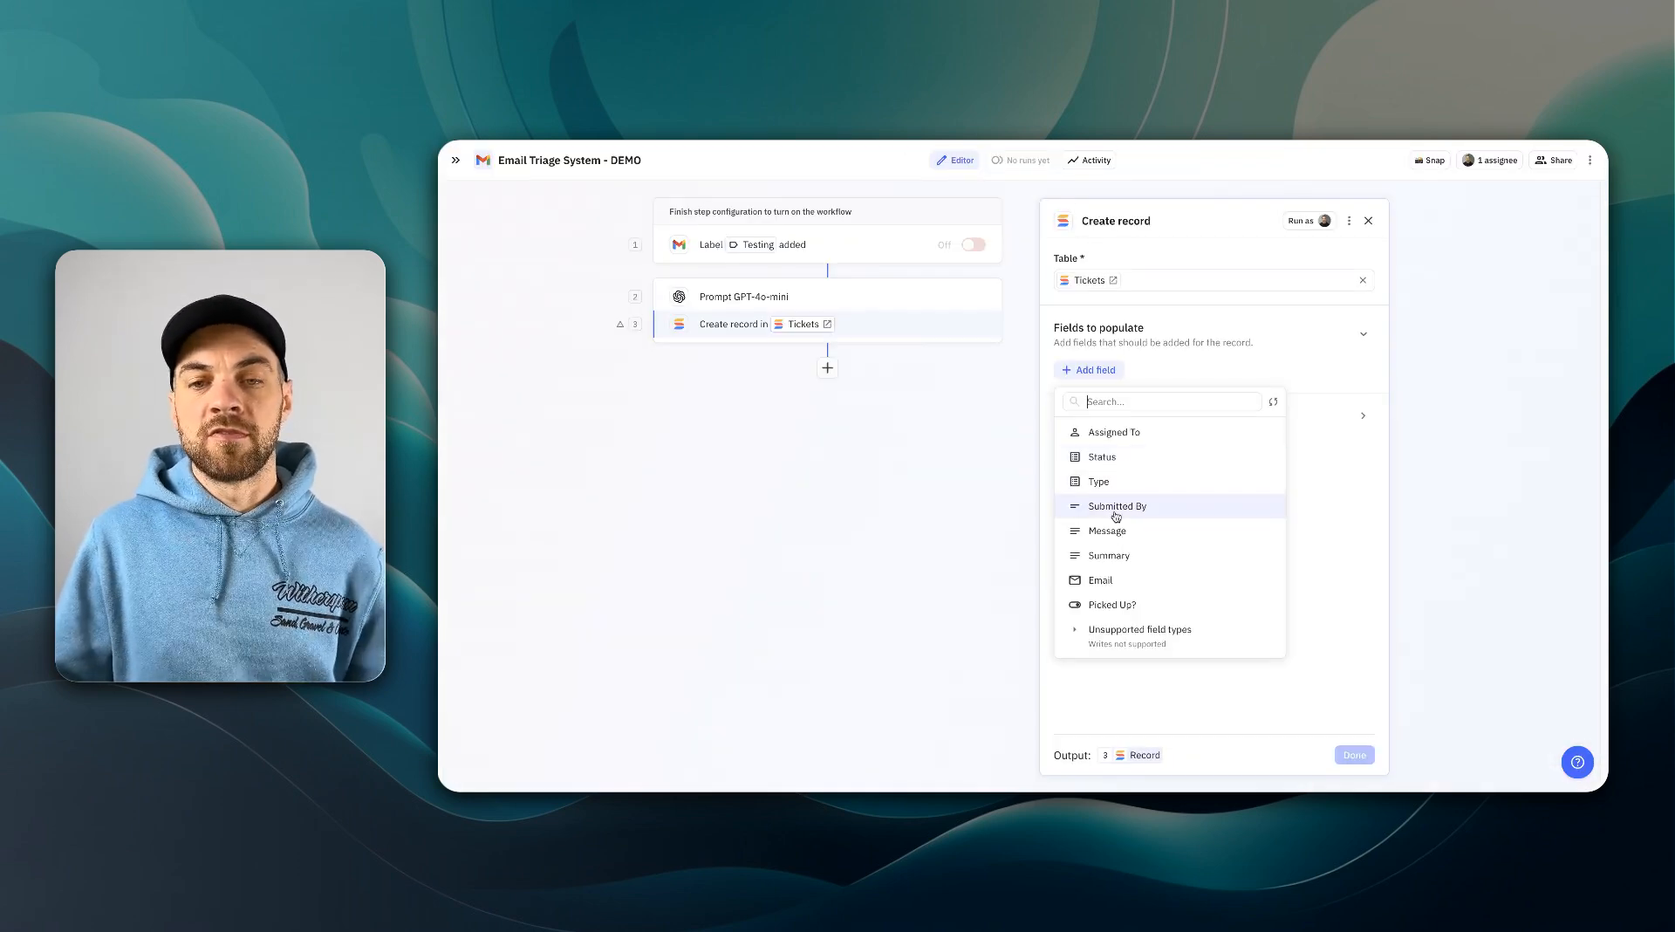
pyautogui.moveTo(1121, 491)
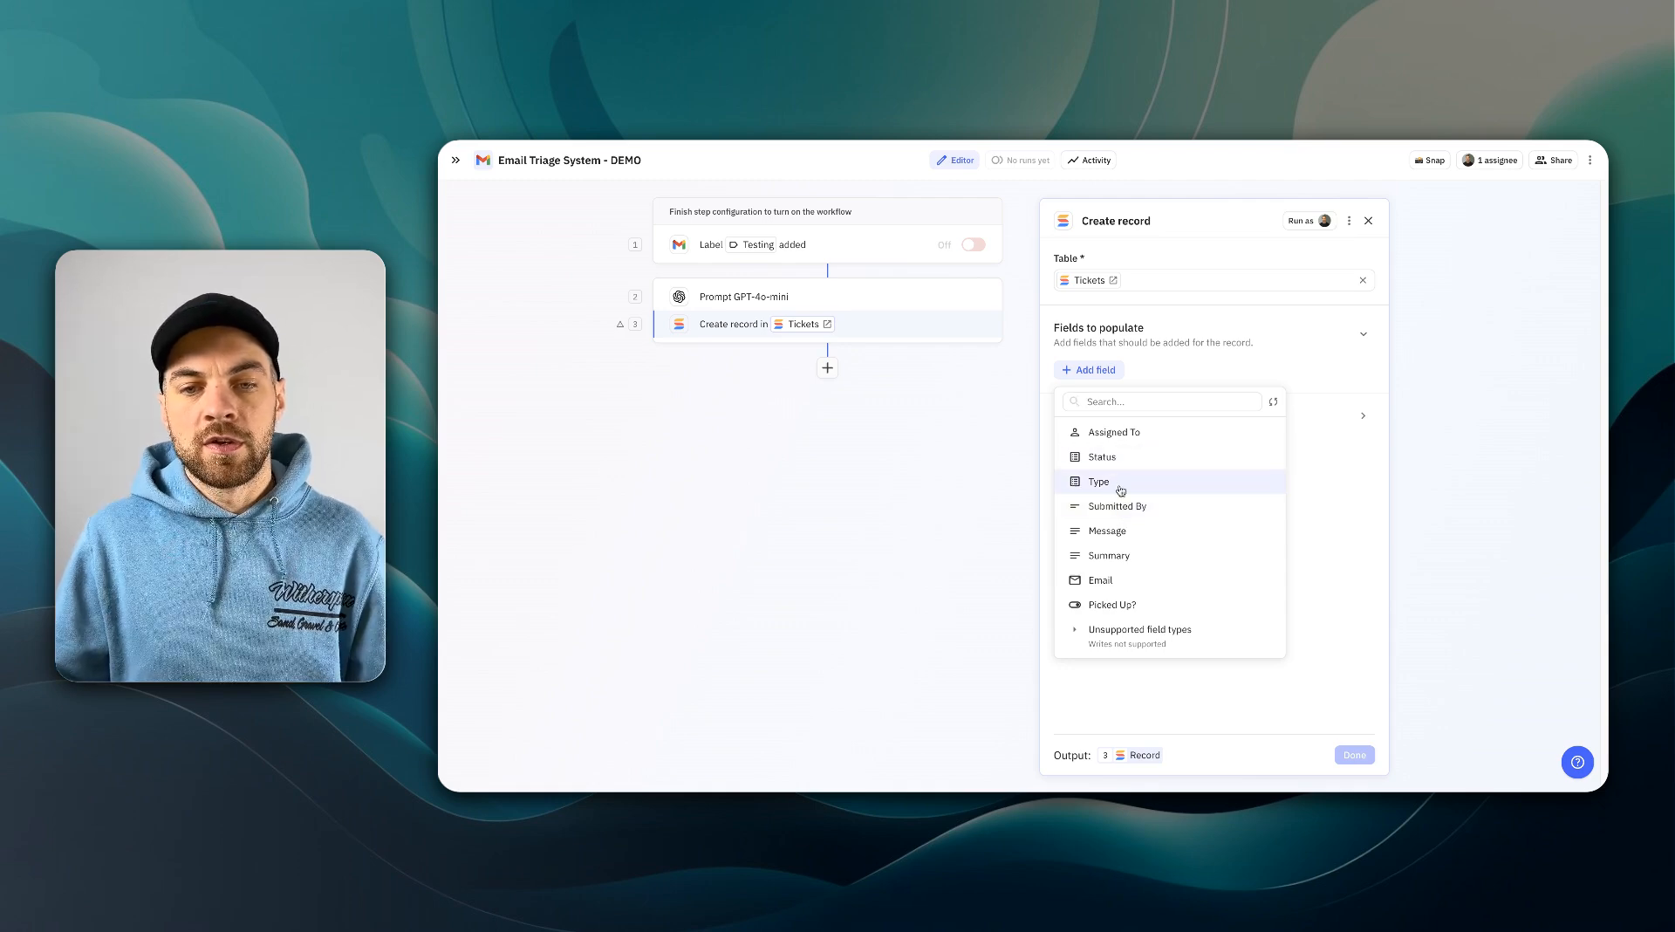
pyautogui.click(1099, 482)
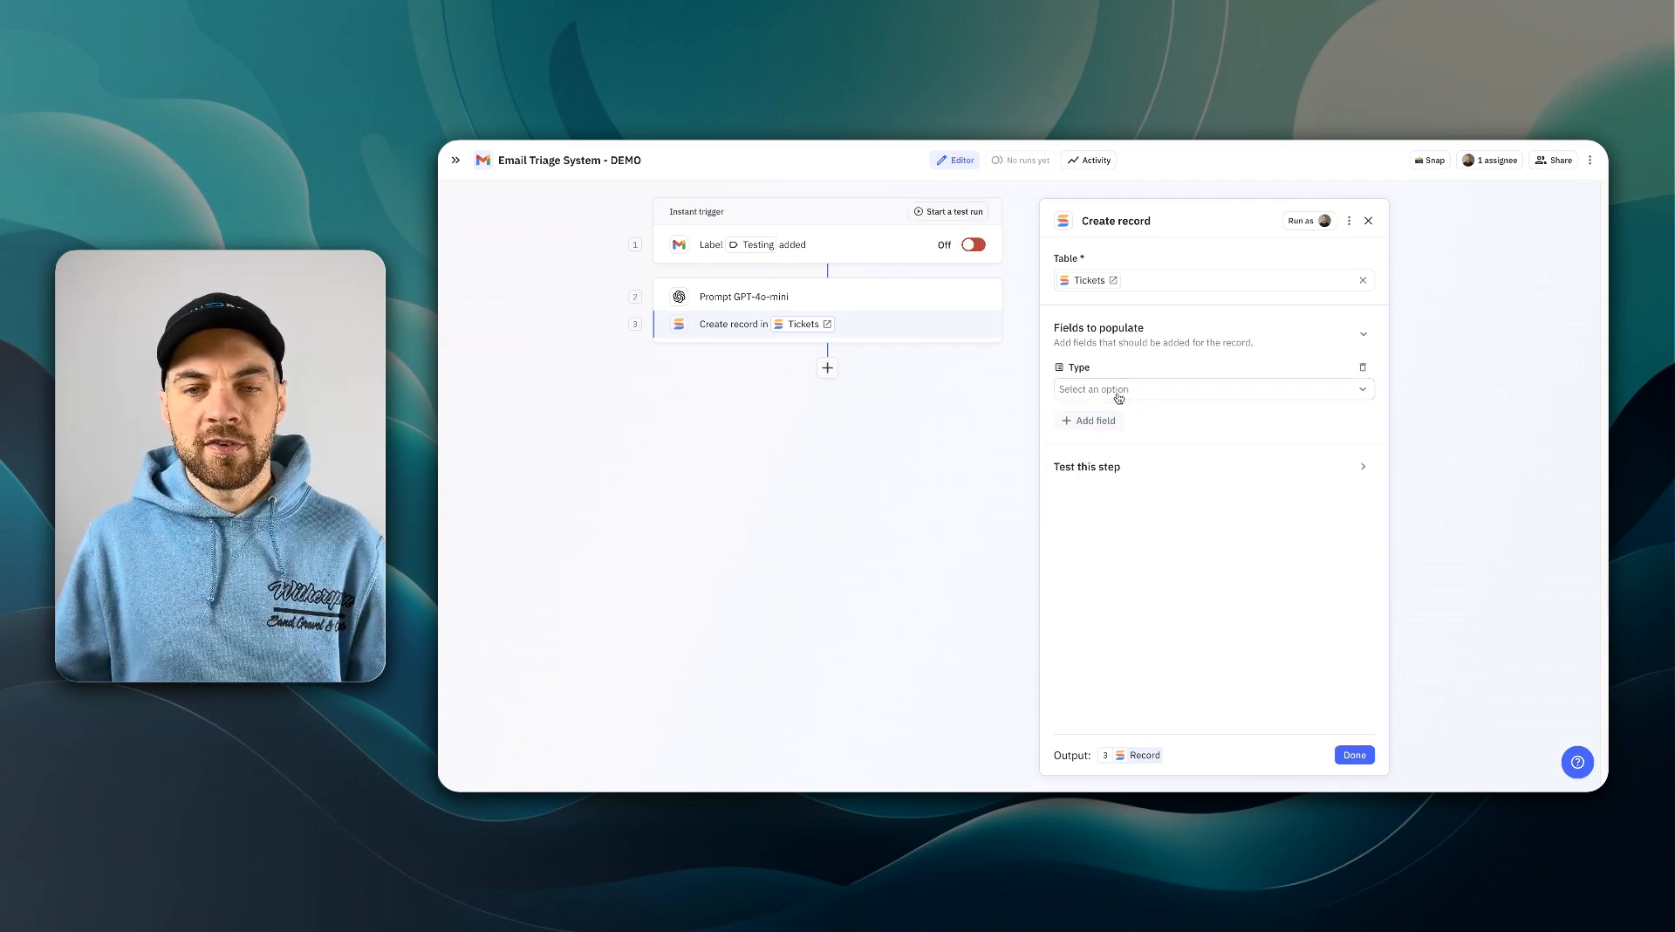
pyautogui.click(1213, 389)
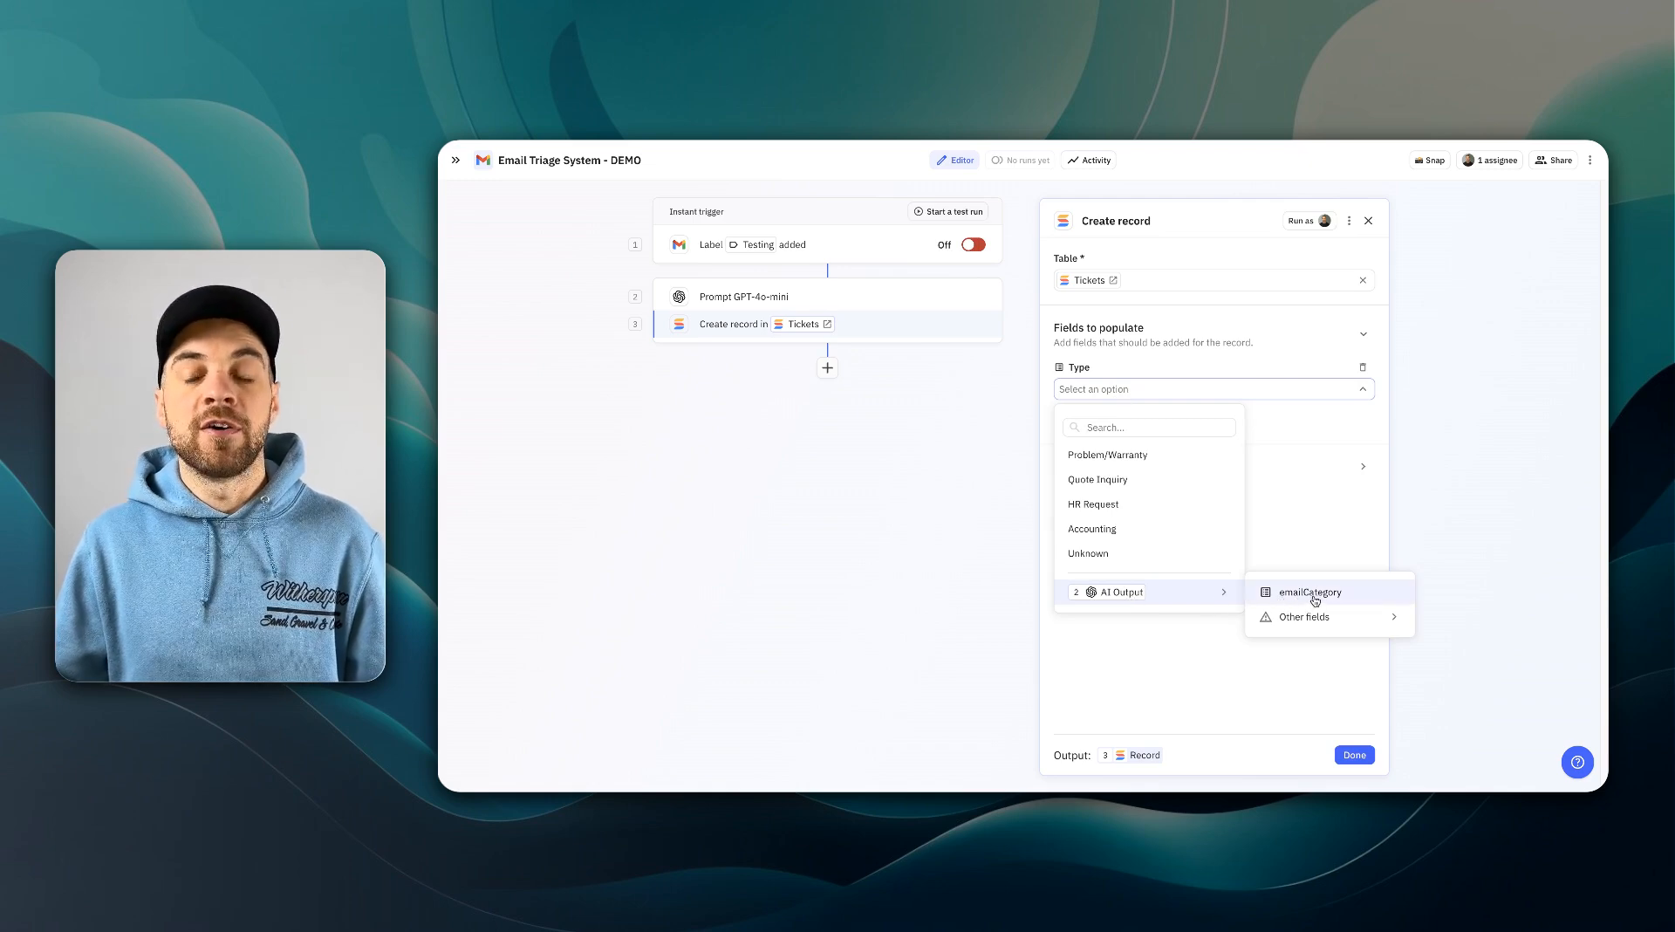
pyautogui.click(1309, 591)
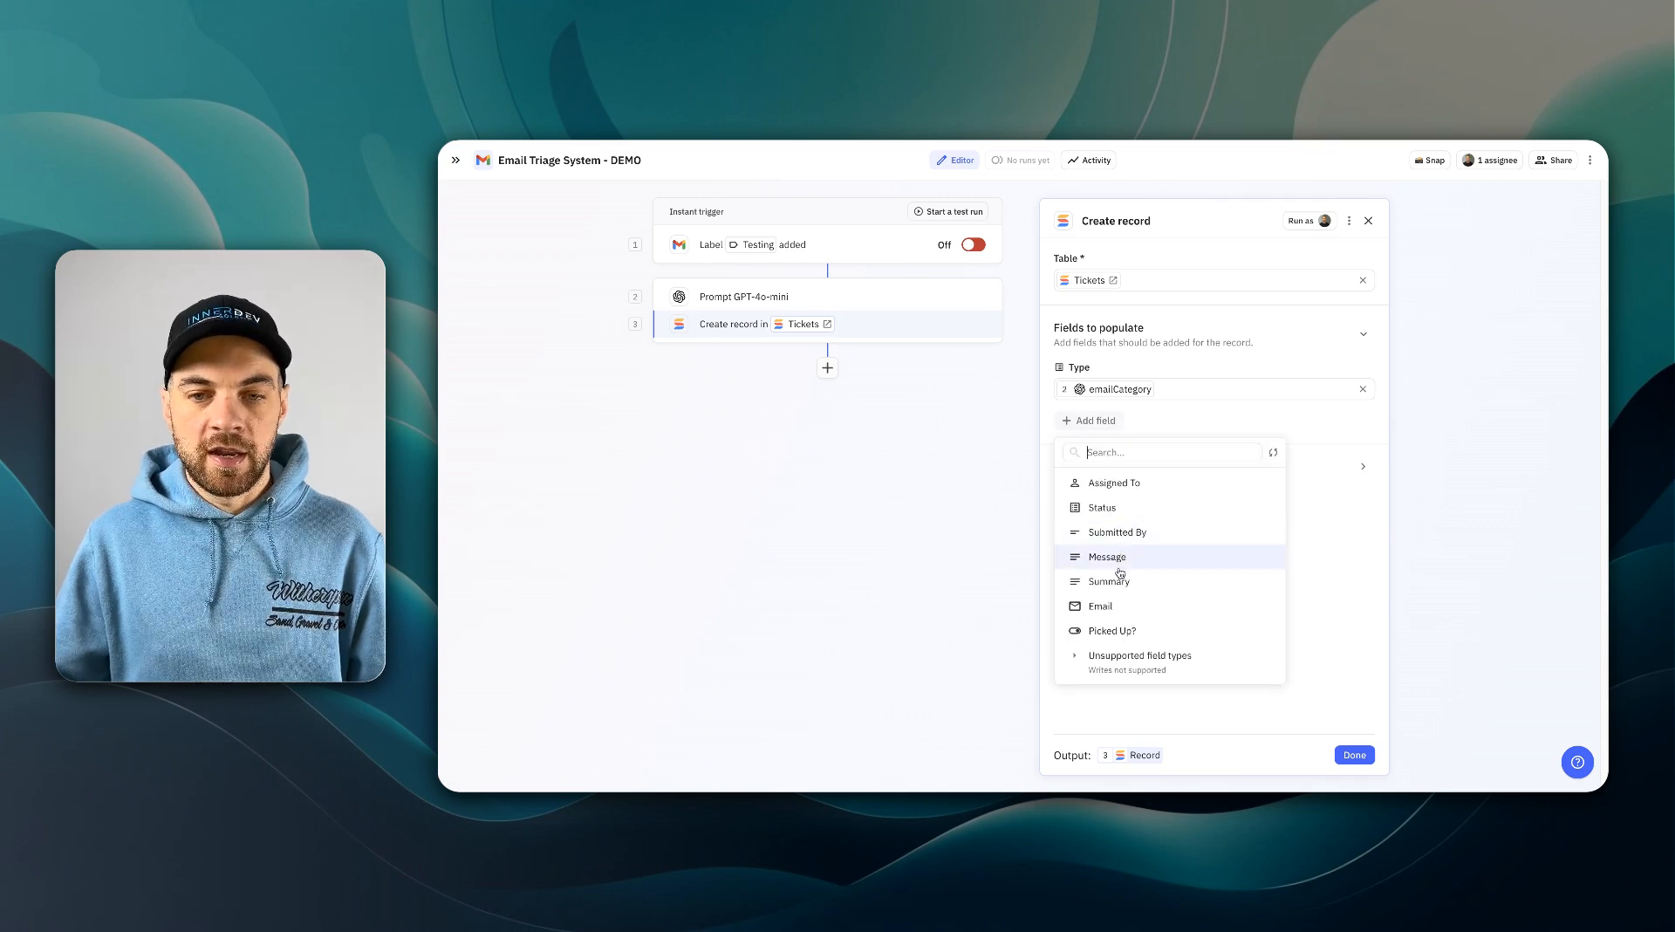
pyautogui.click(1110, 581)
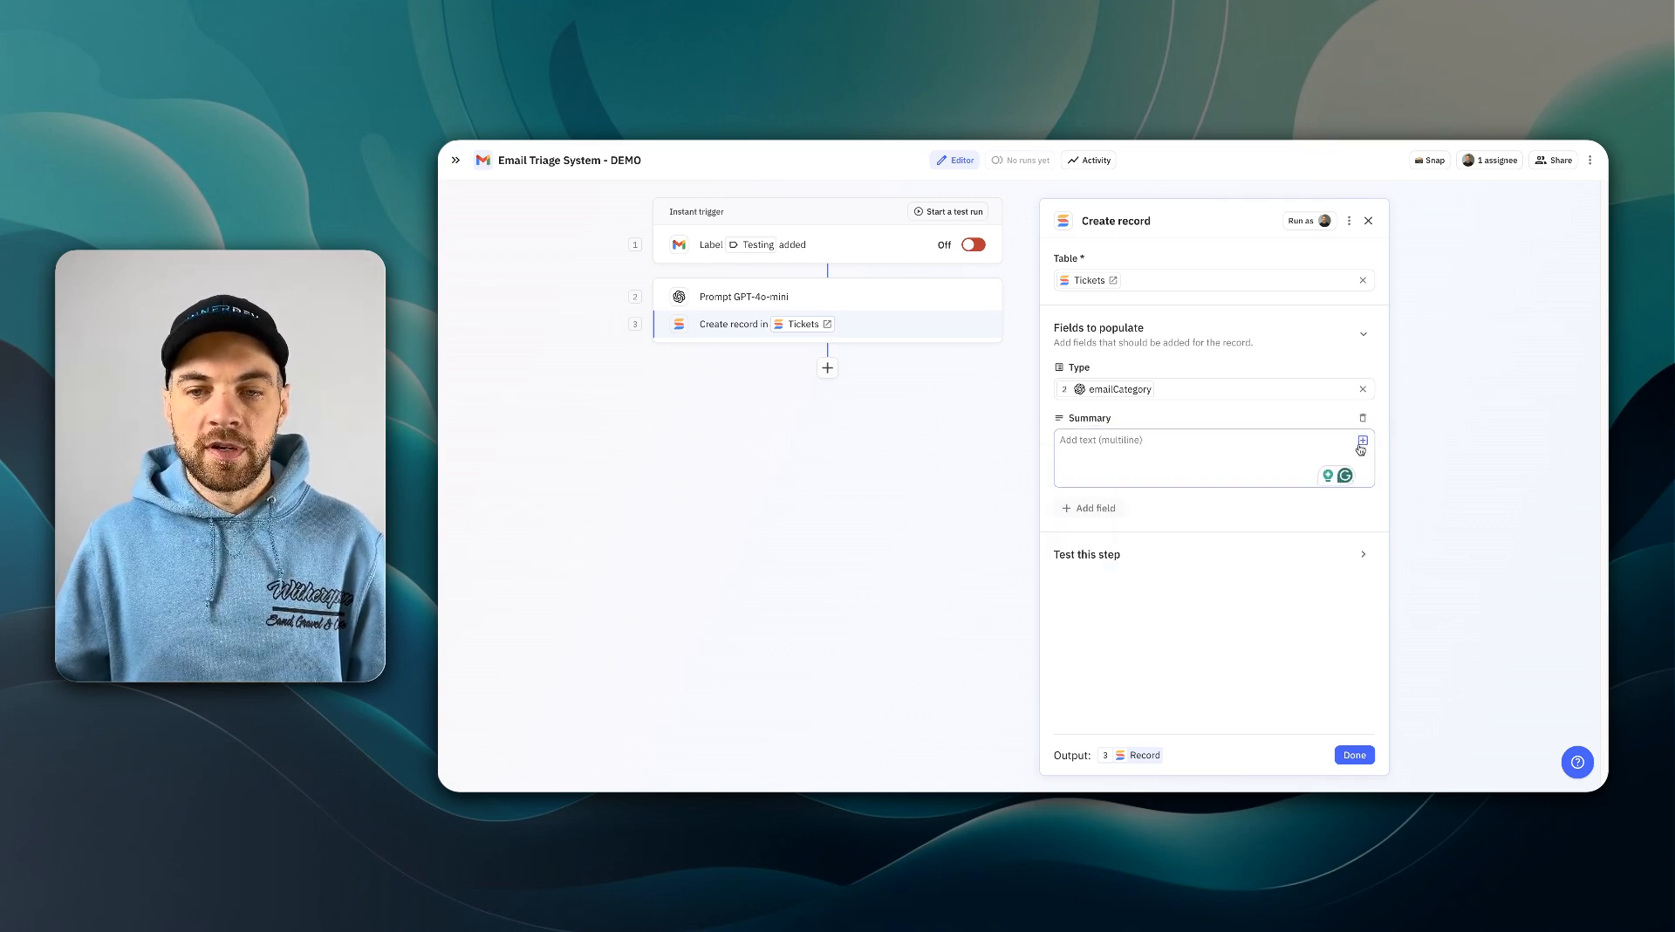
pyautogui.click(1361, 439)
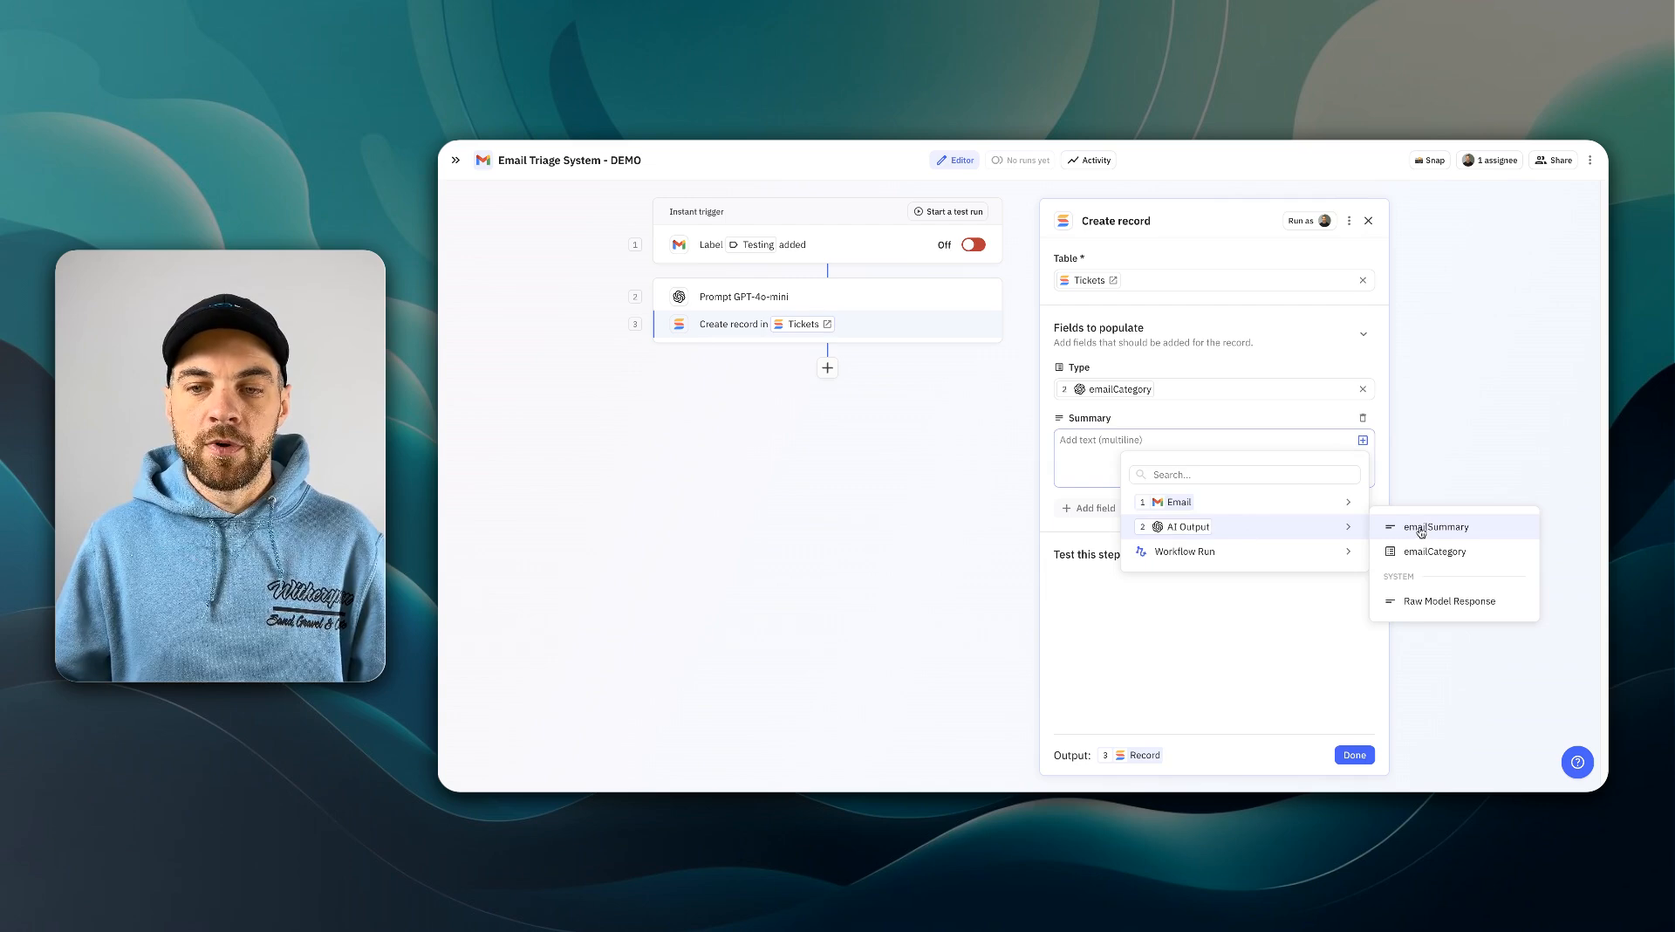
pyautogui.click(1434, 527)
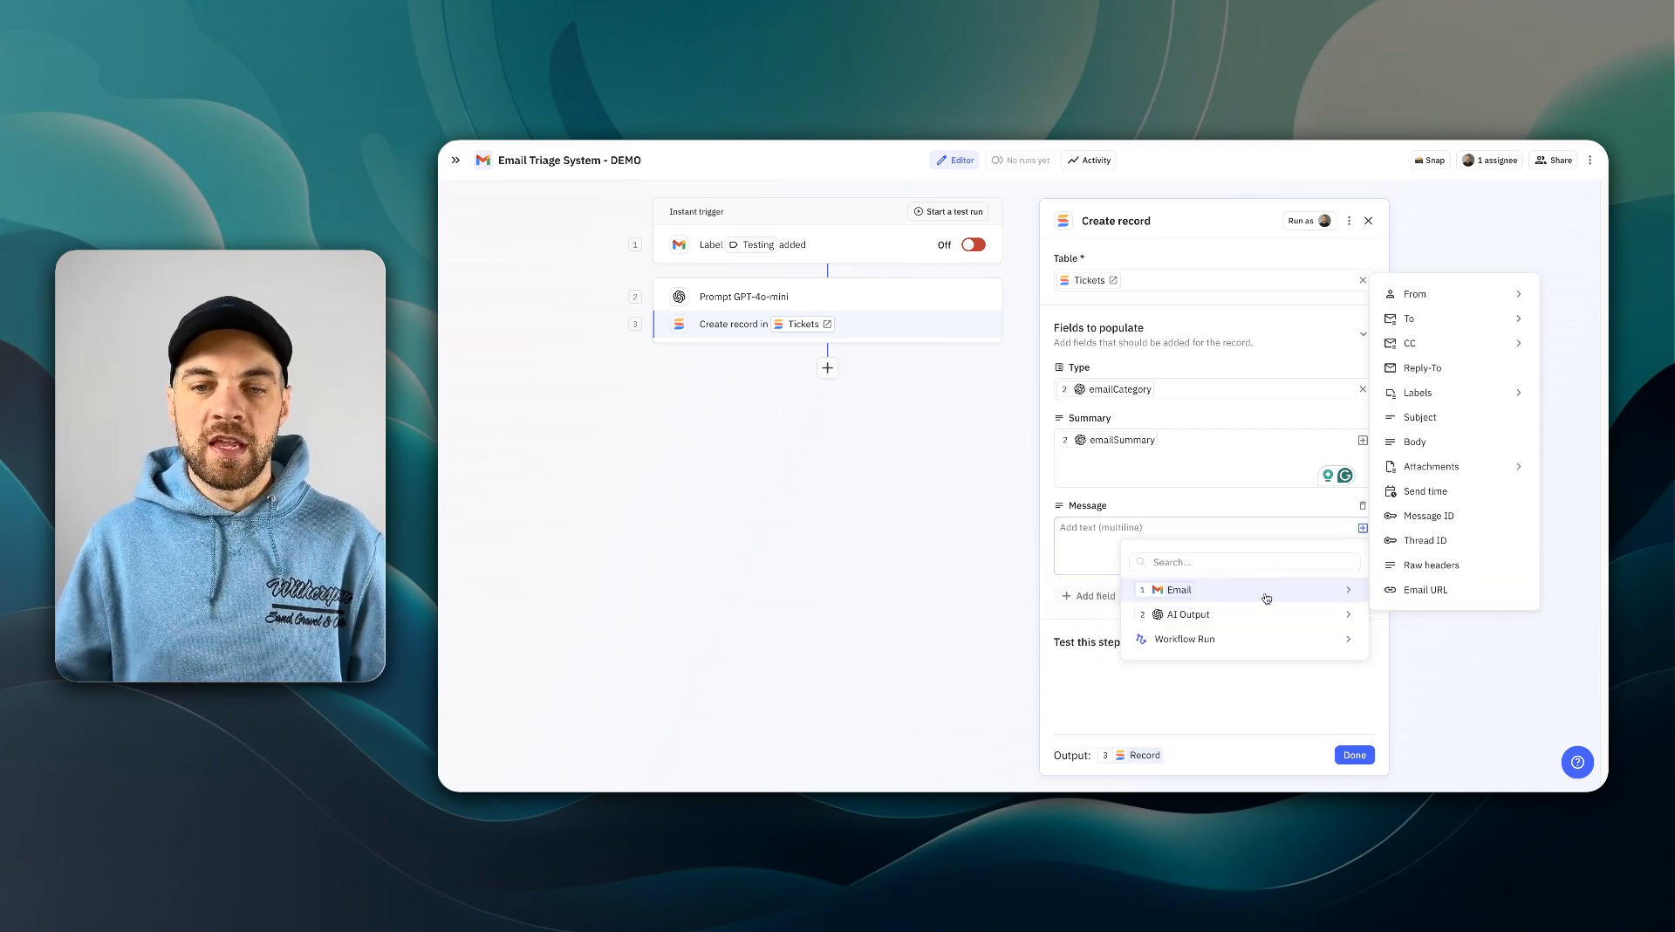
# Map Message to subject and body, Email to sender address, Submitted By to sender name
pyautogui.click(1417, 441)
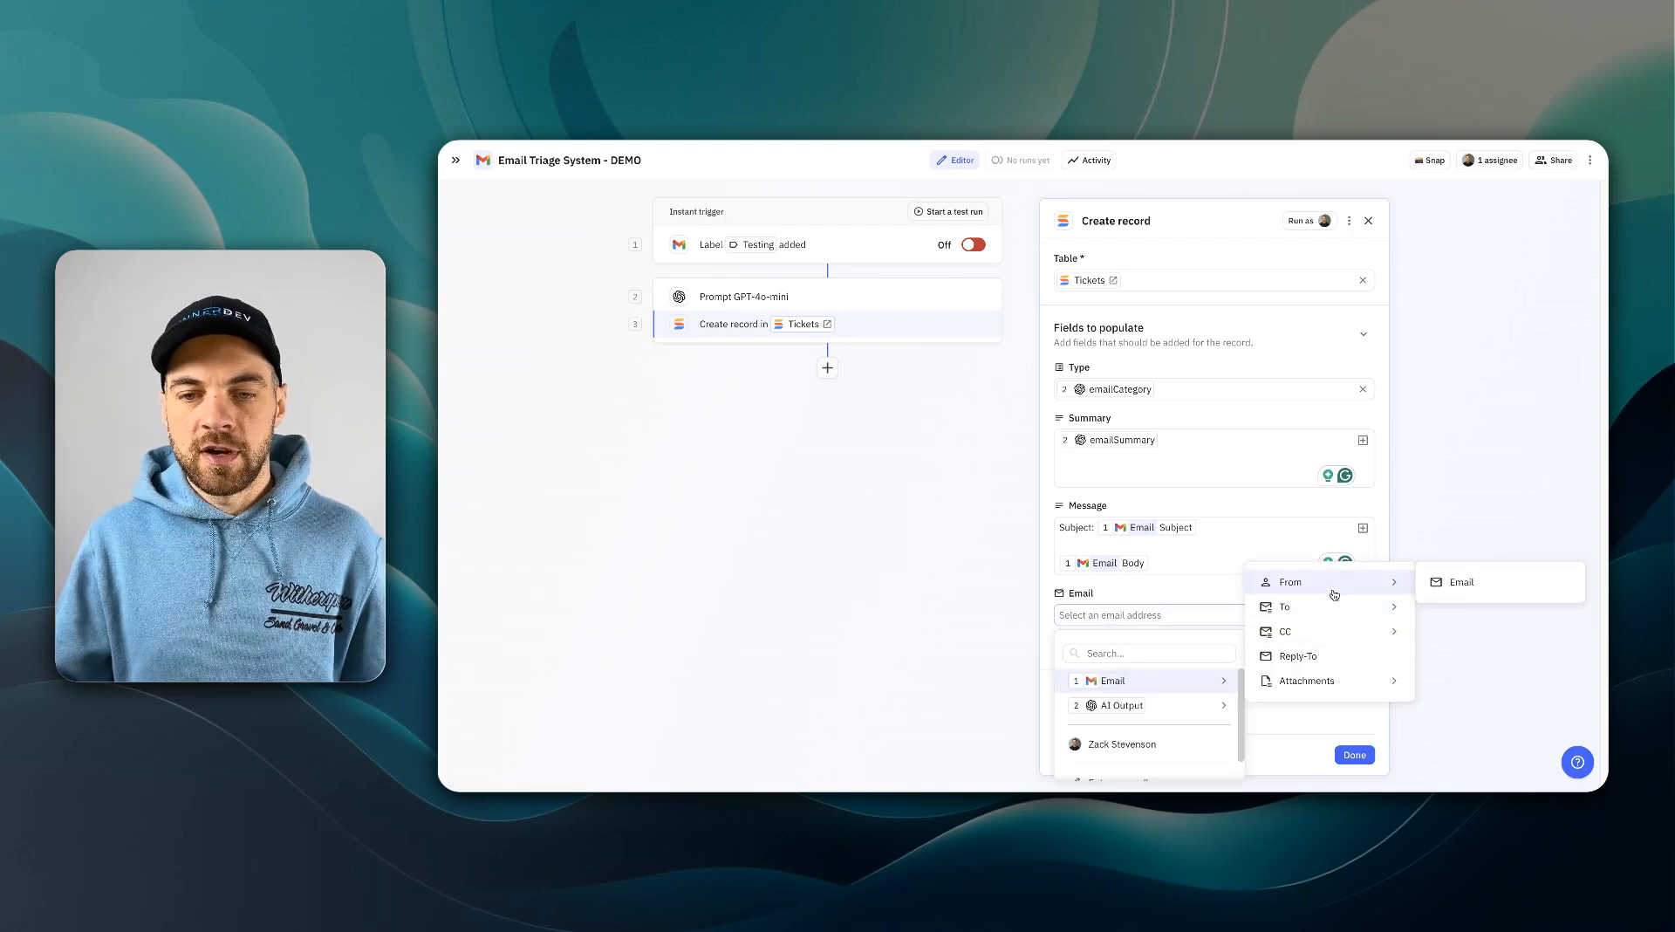
pyautogui.click(1462, 583)
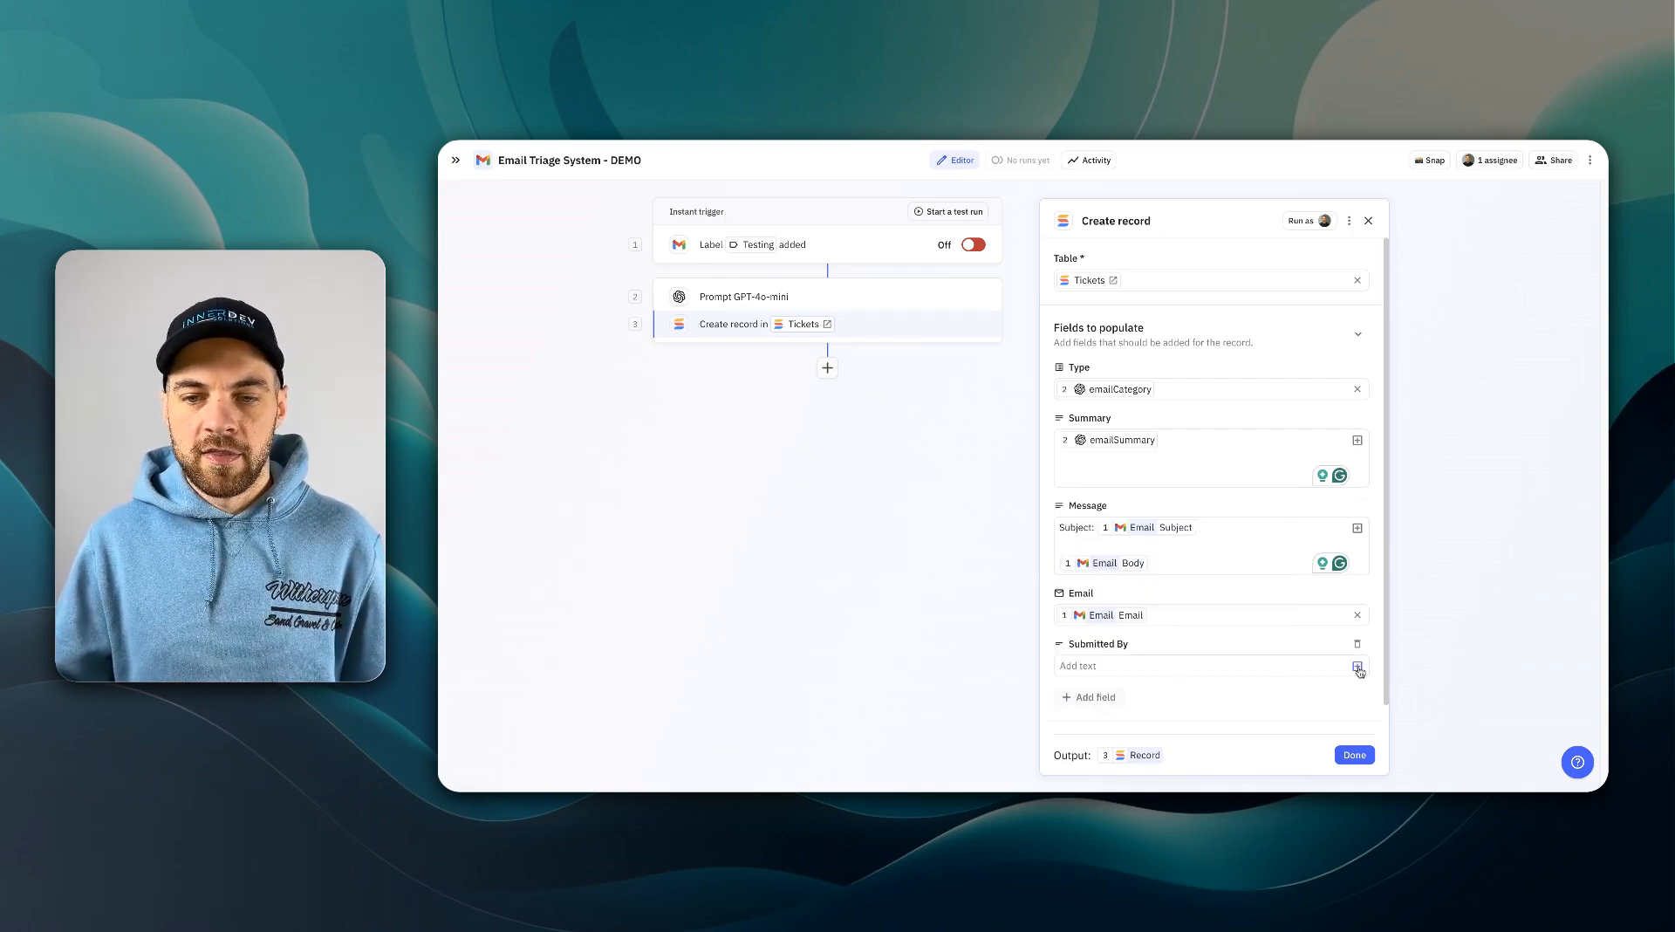
pyautogui.click(1357, 667)
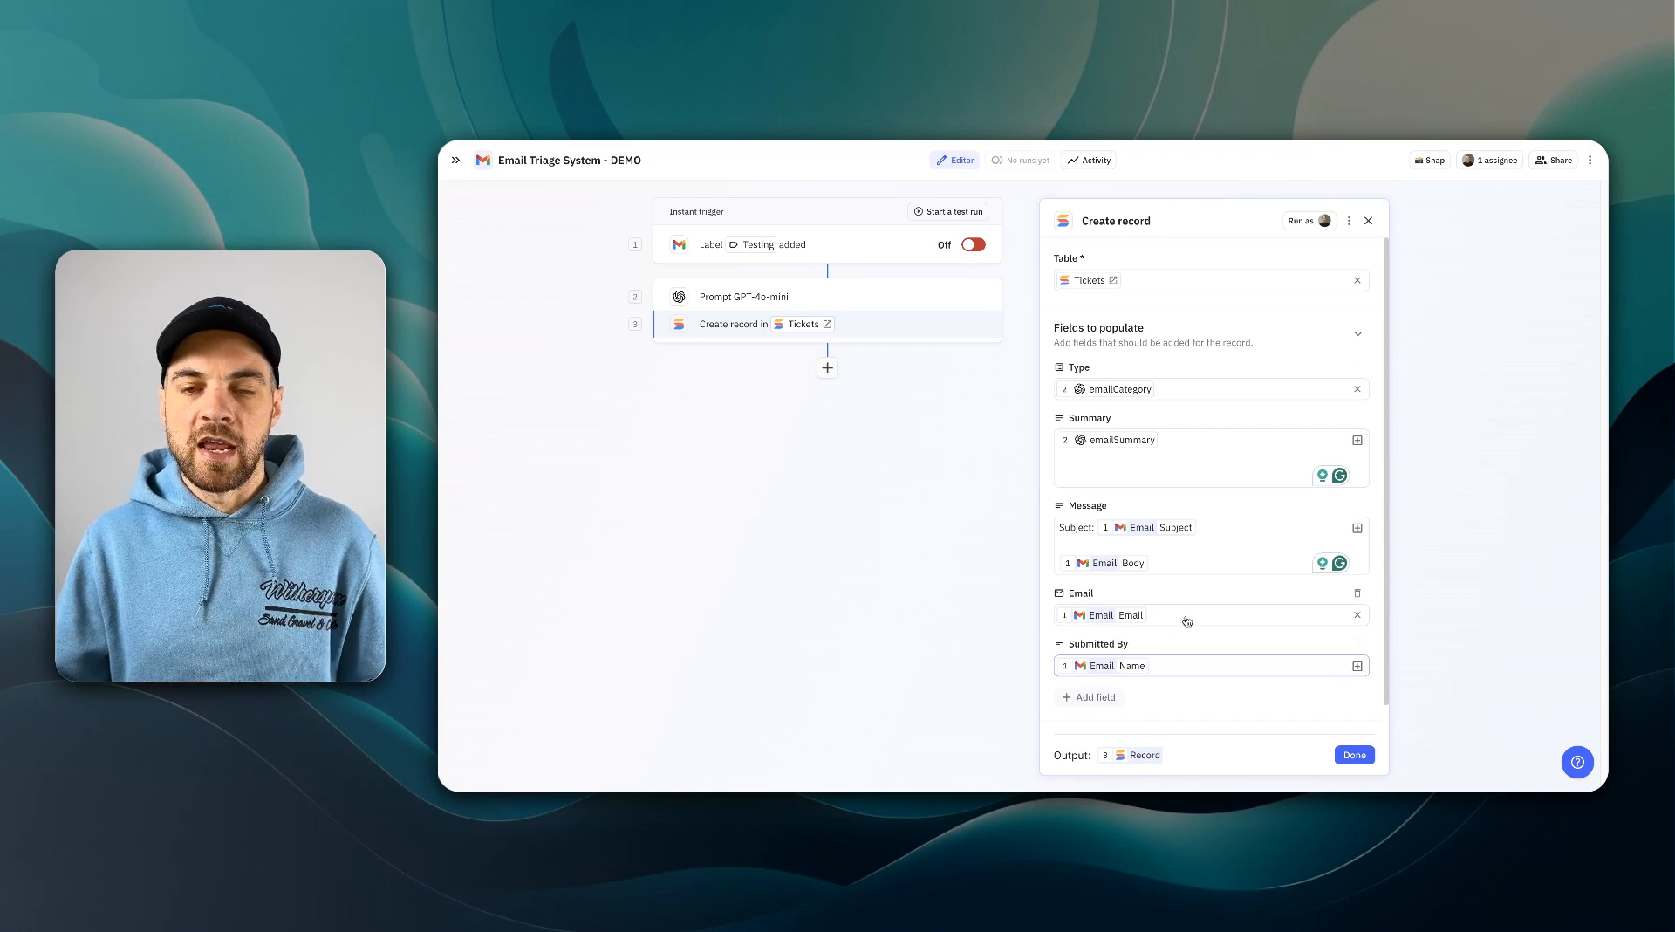
pyautogui.click(1368, 219)
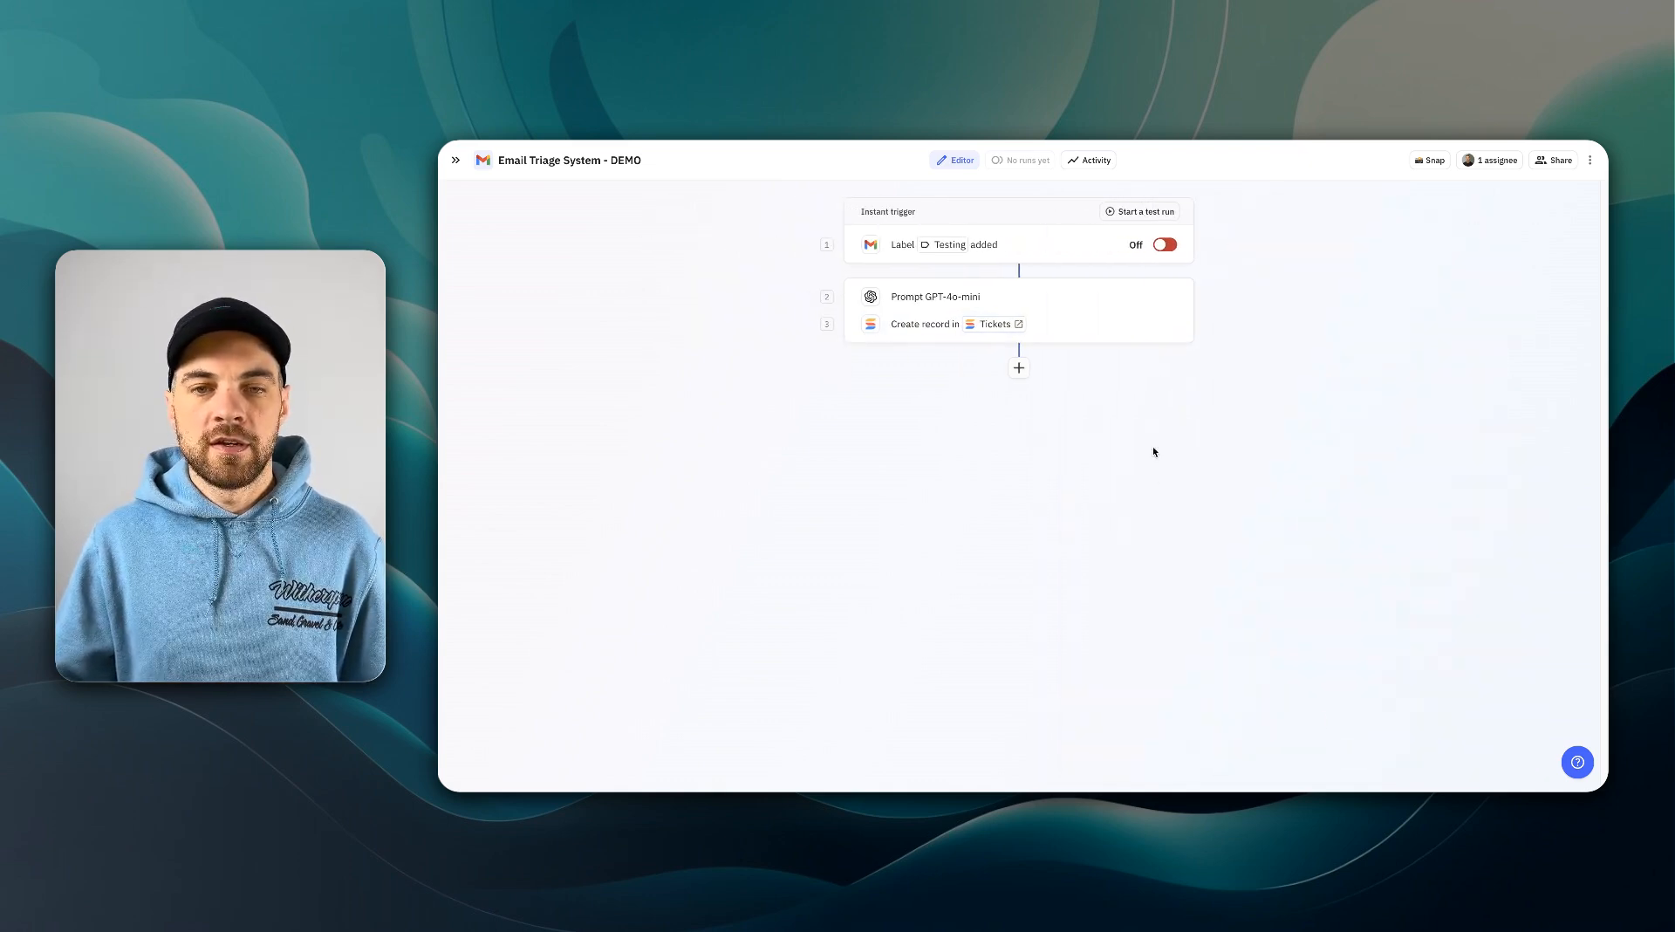
# Add a Flow control Paths step branching into Path A and an Else path
pyautogui.click(1019, 369)
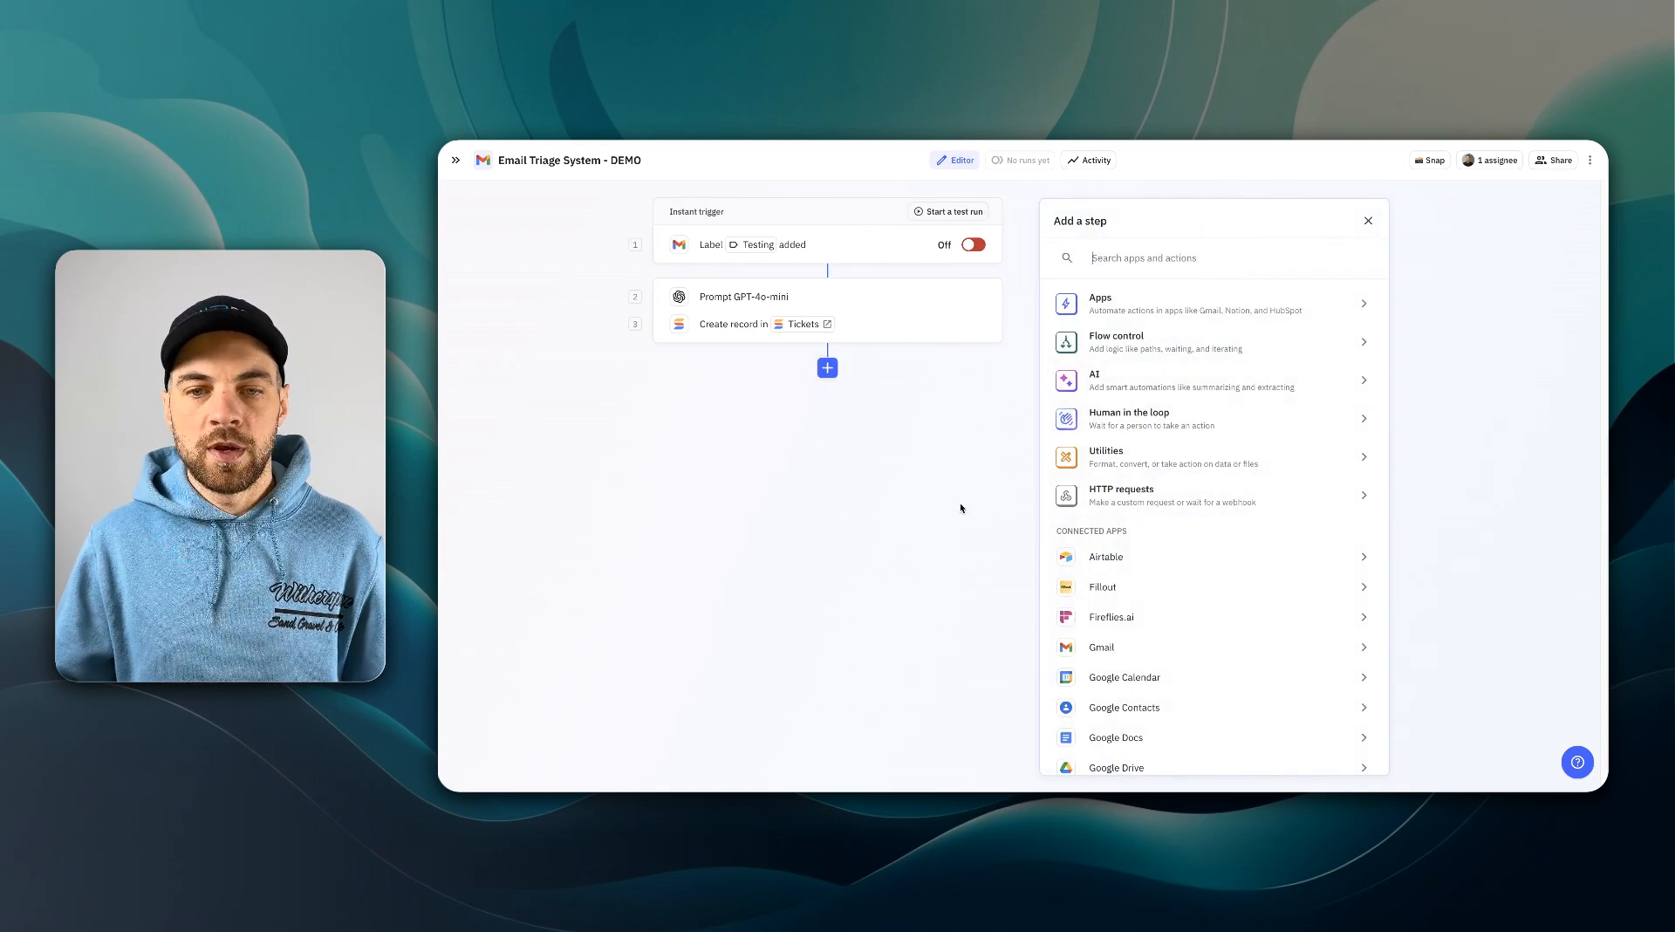
pyautogui.click(1150, 342)
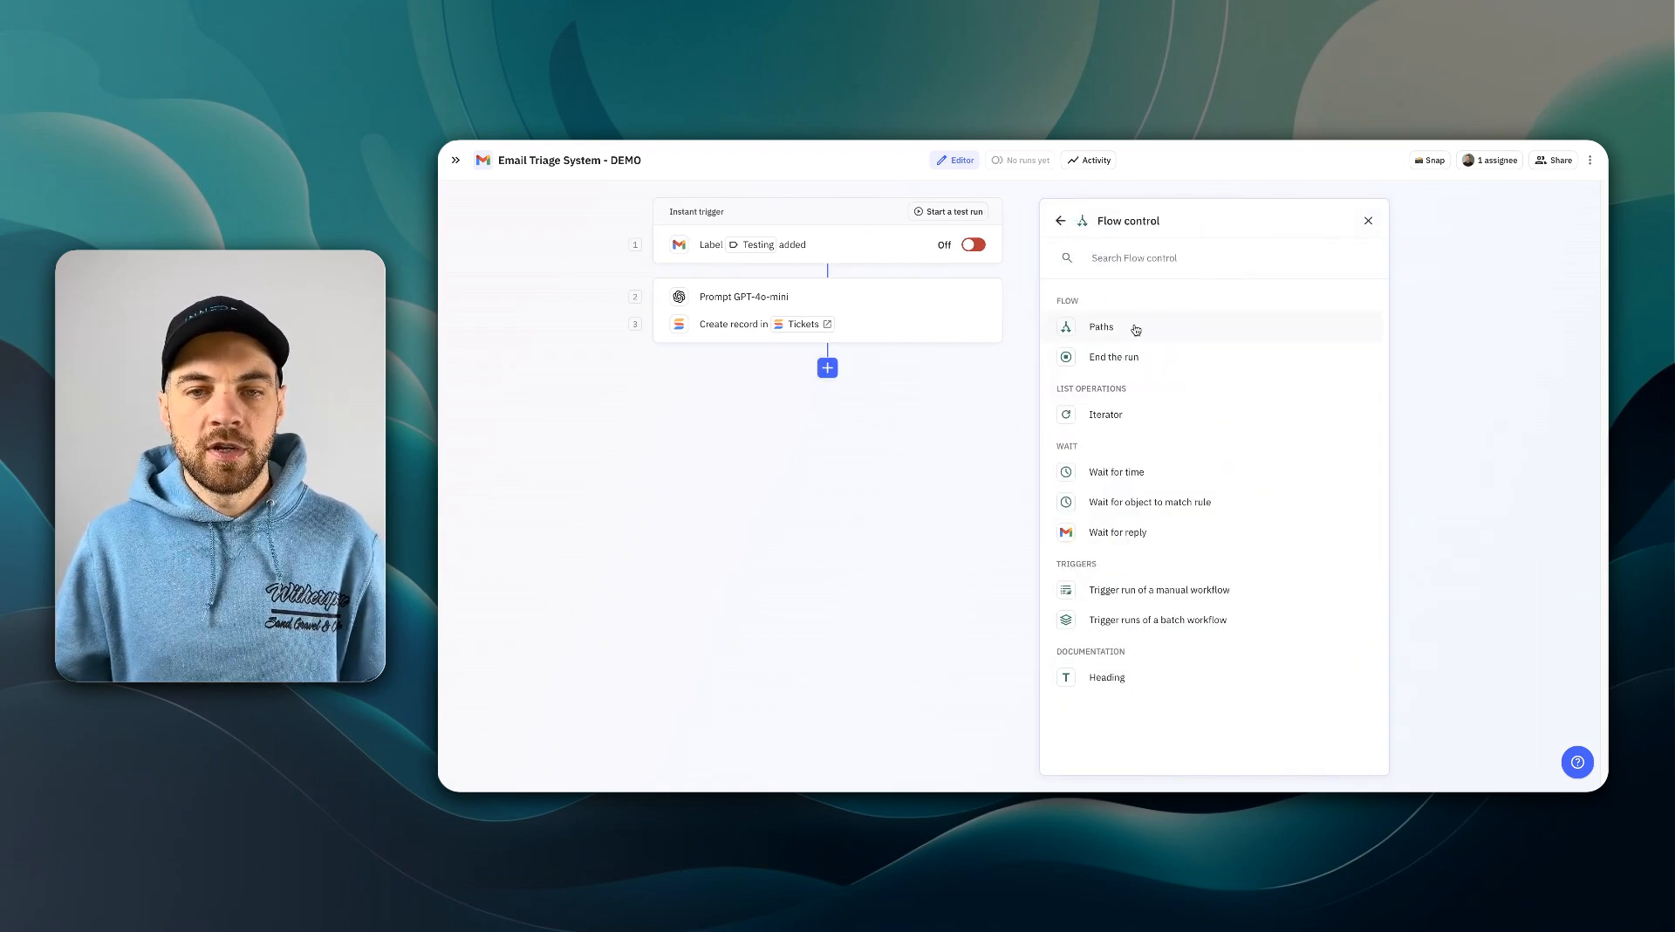
pyautogui.click(1099, 328)
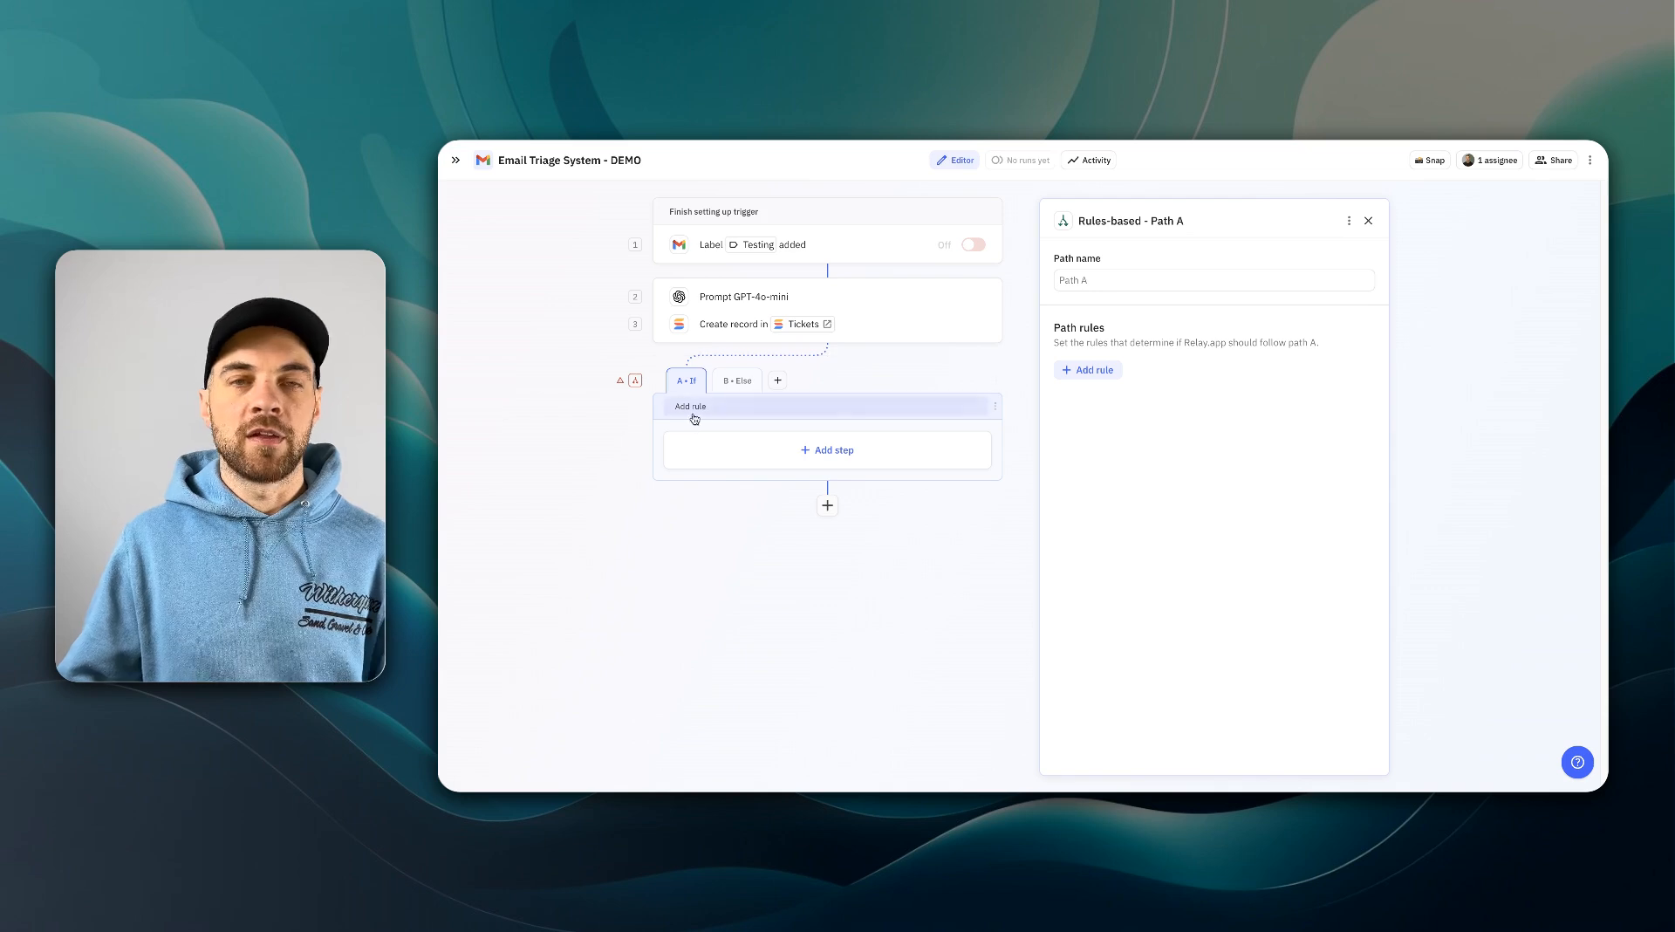
pyautogui.moveTo(679, 450)
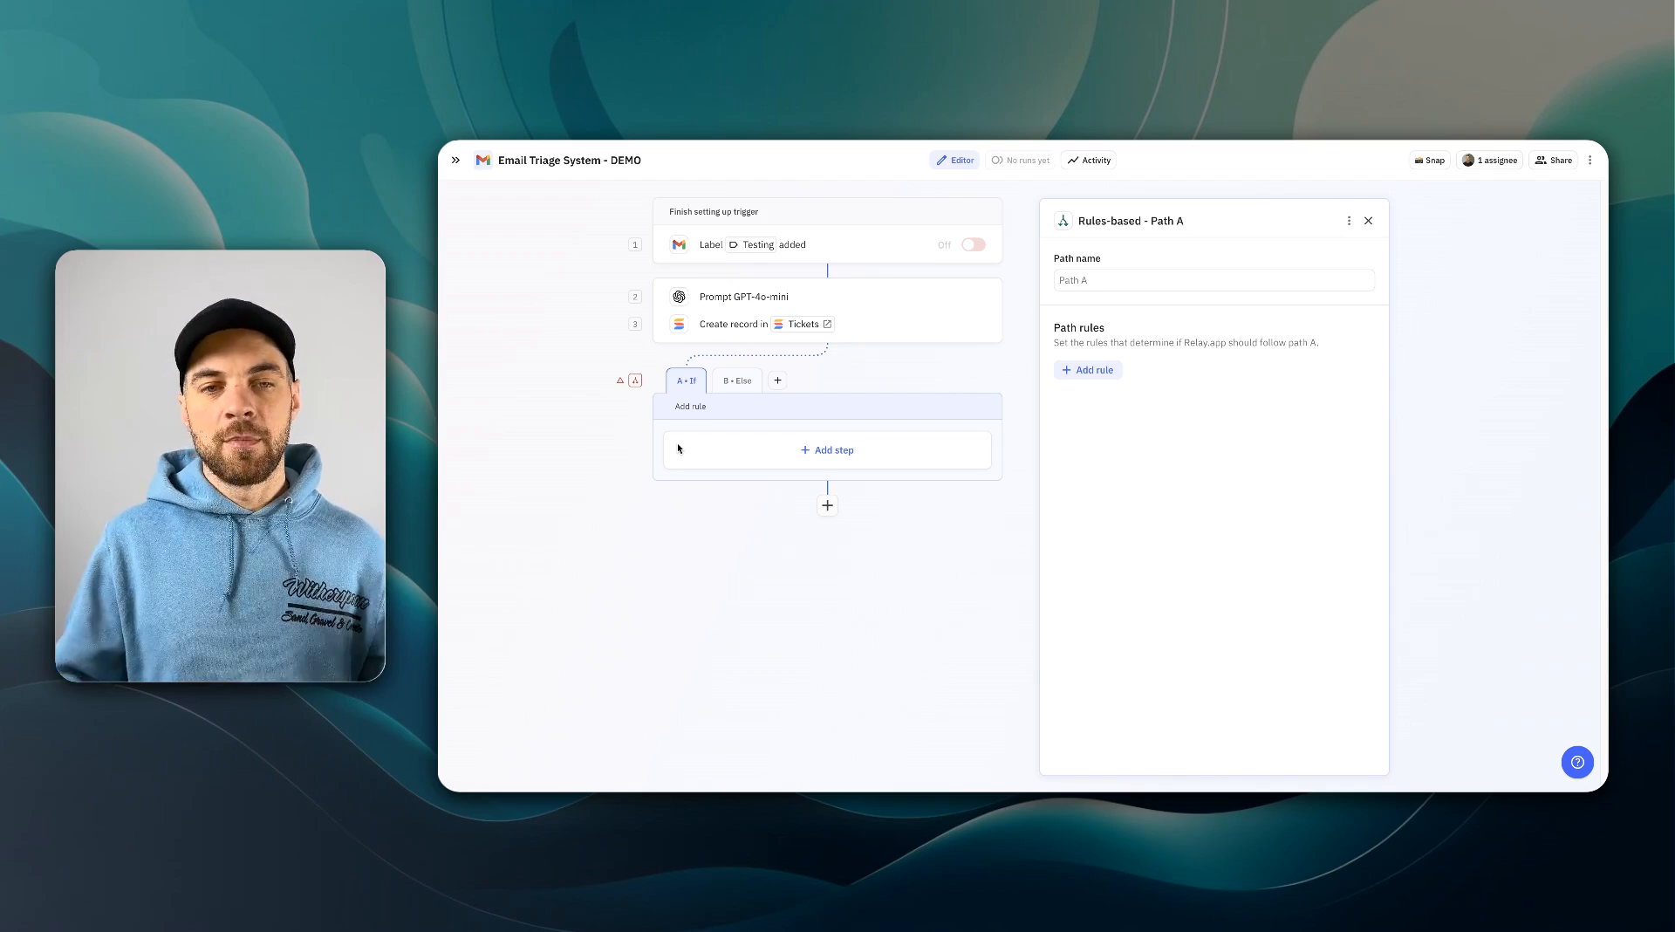
pyautogui.moveTo(733, 441)
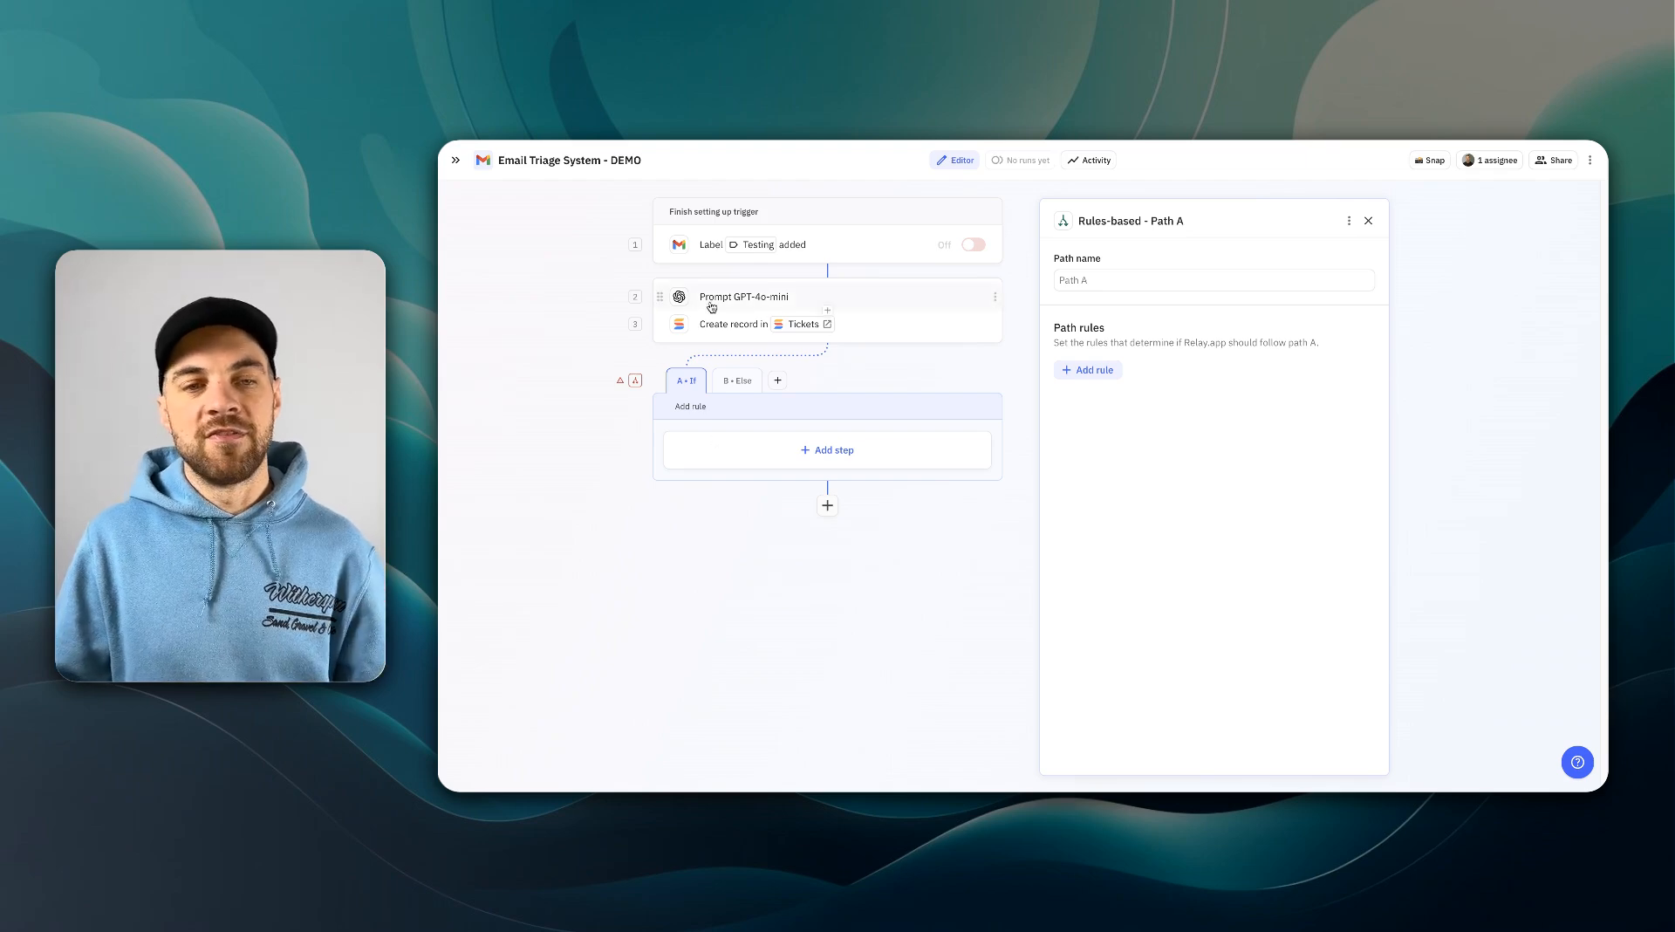
# Revisit the AI prompt's categories, then show Path A's rule settings
pyautogui.click(744, 297)
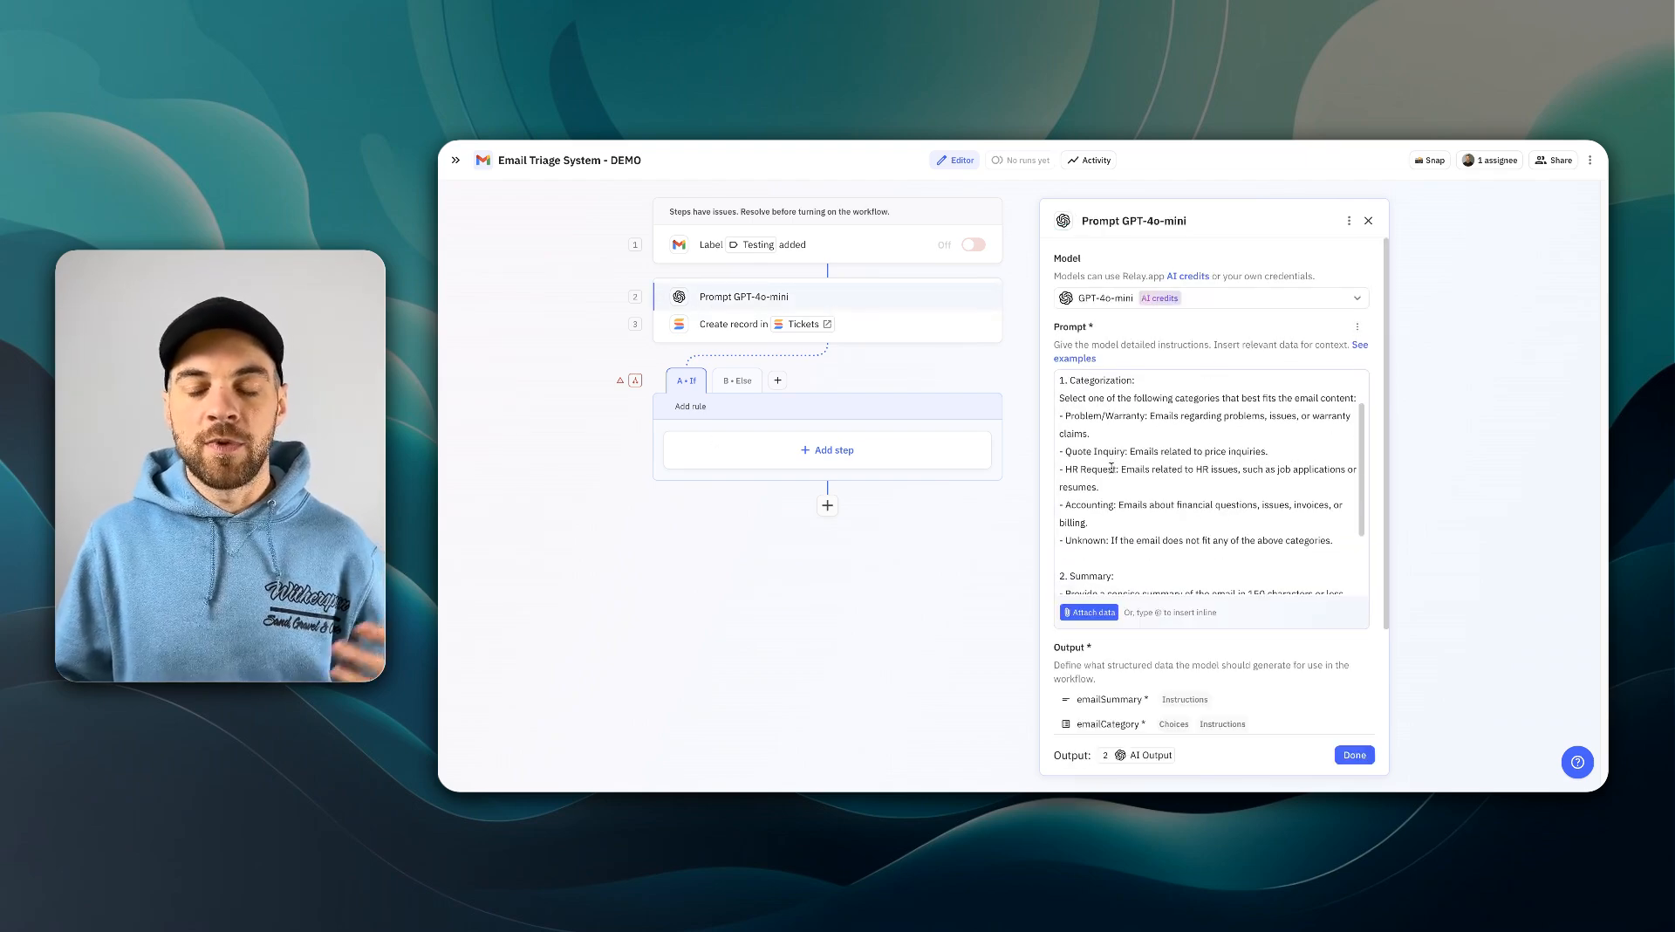
pyautogui.scroll(-3)
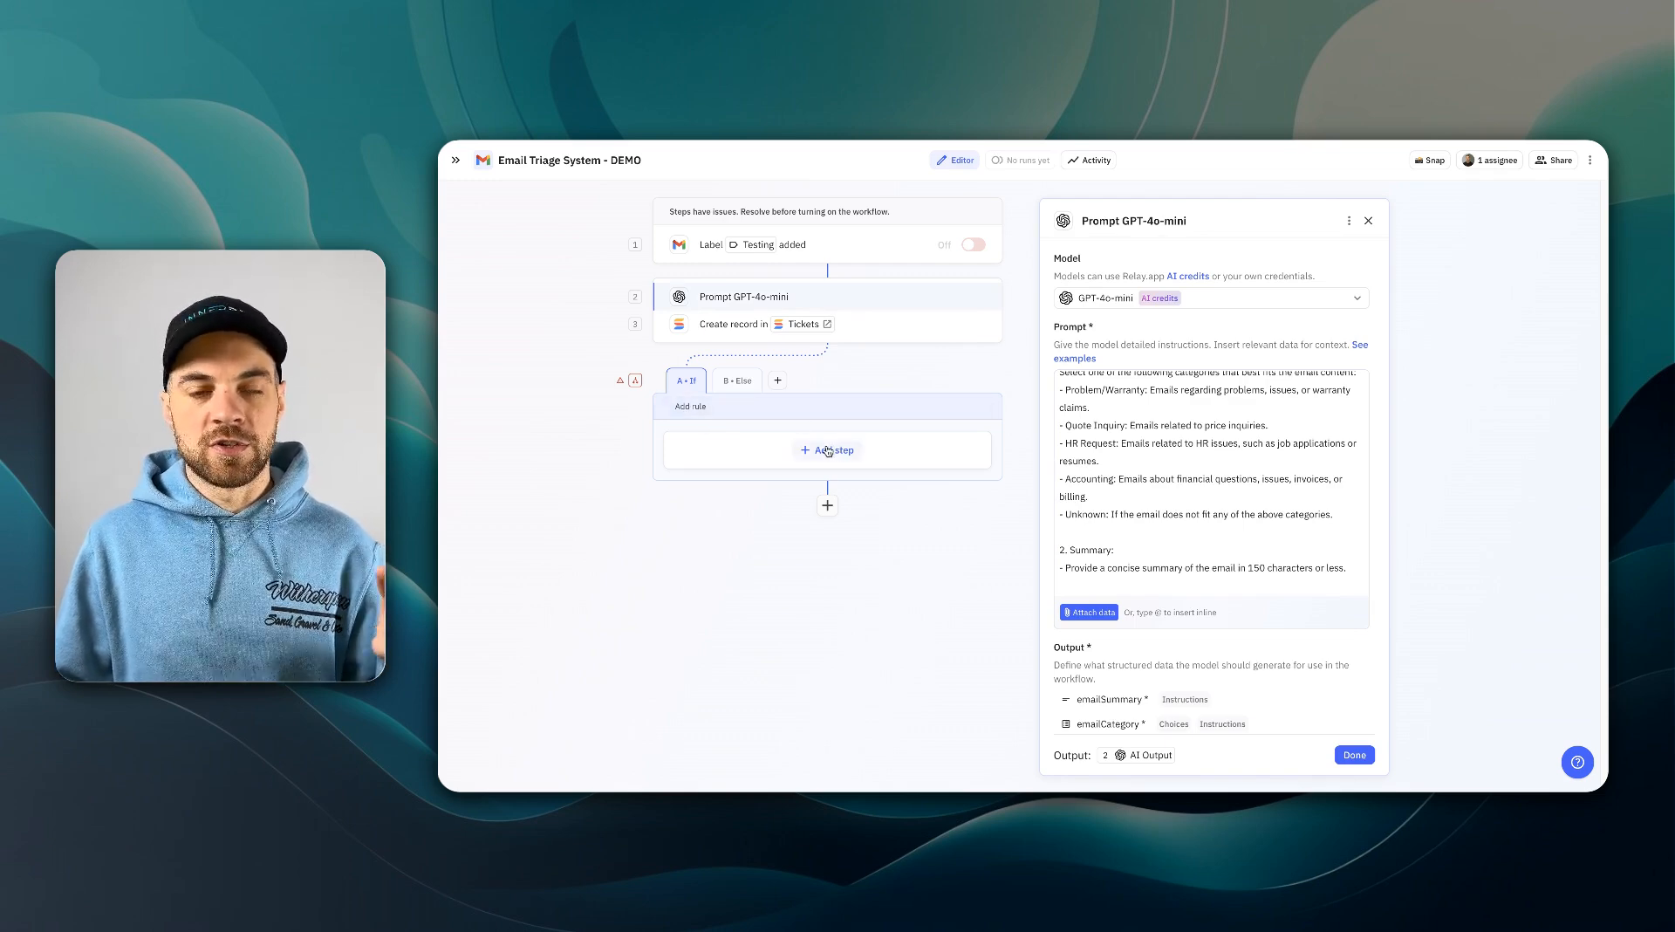
pyautogui.click(685, 380)
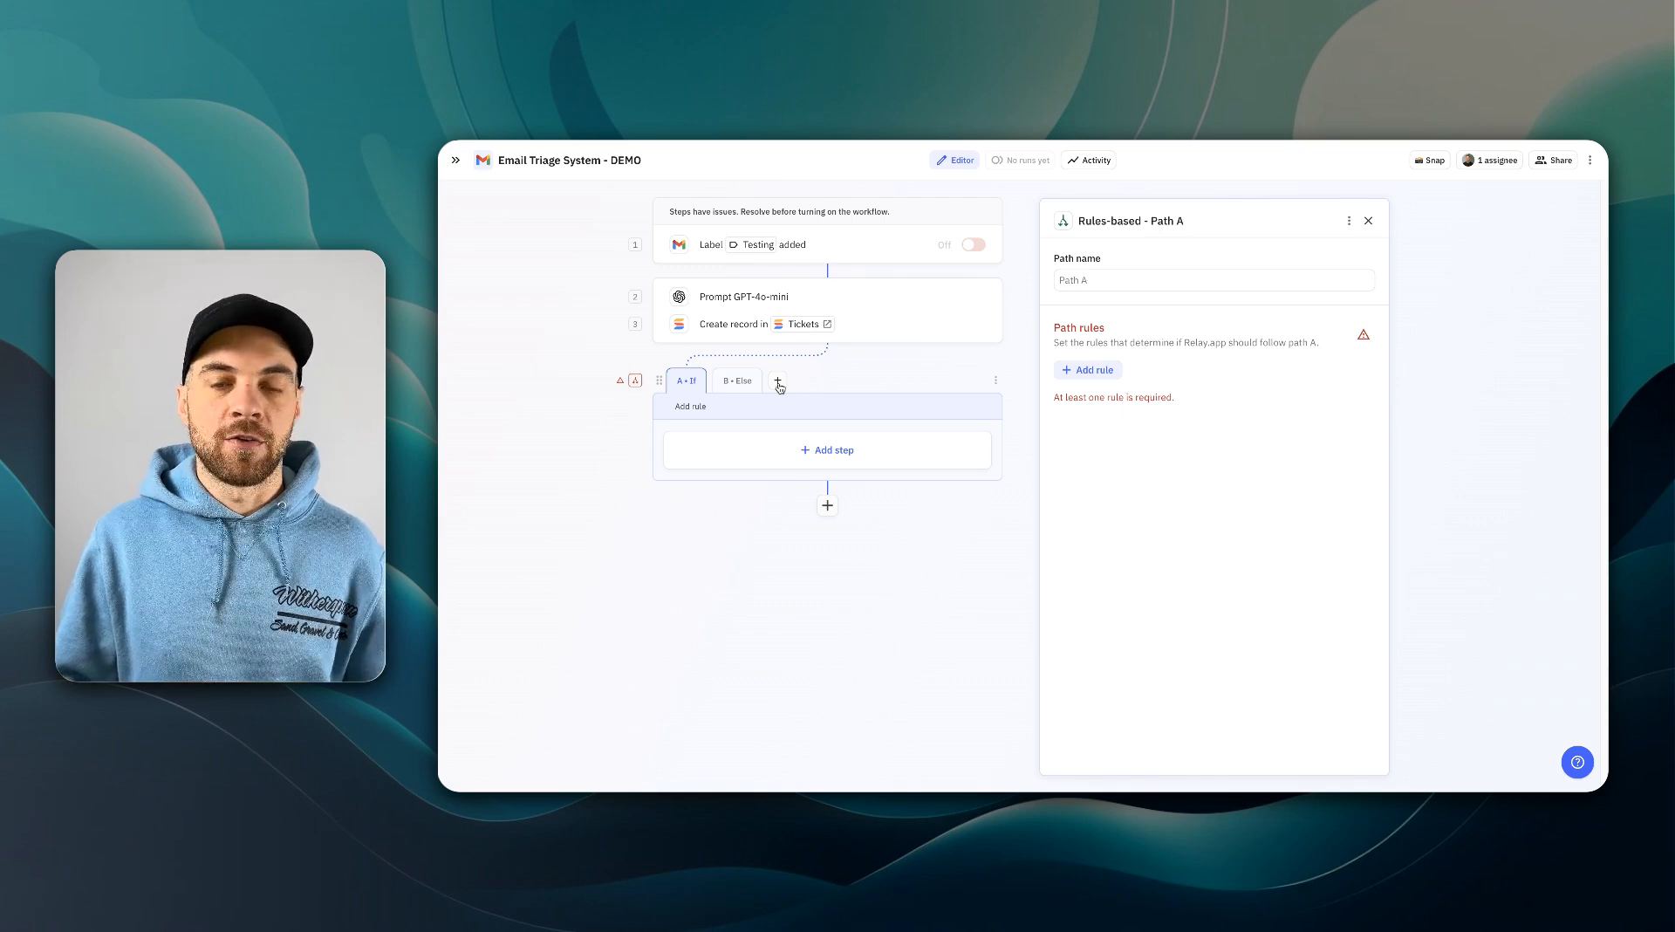
# Rename Path A to Problem/Warranty and base its rule on the AI emailCategory output
pyautogui.click(1215, 281)
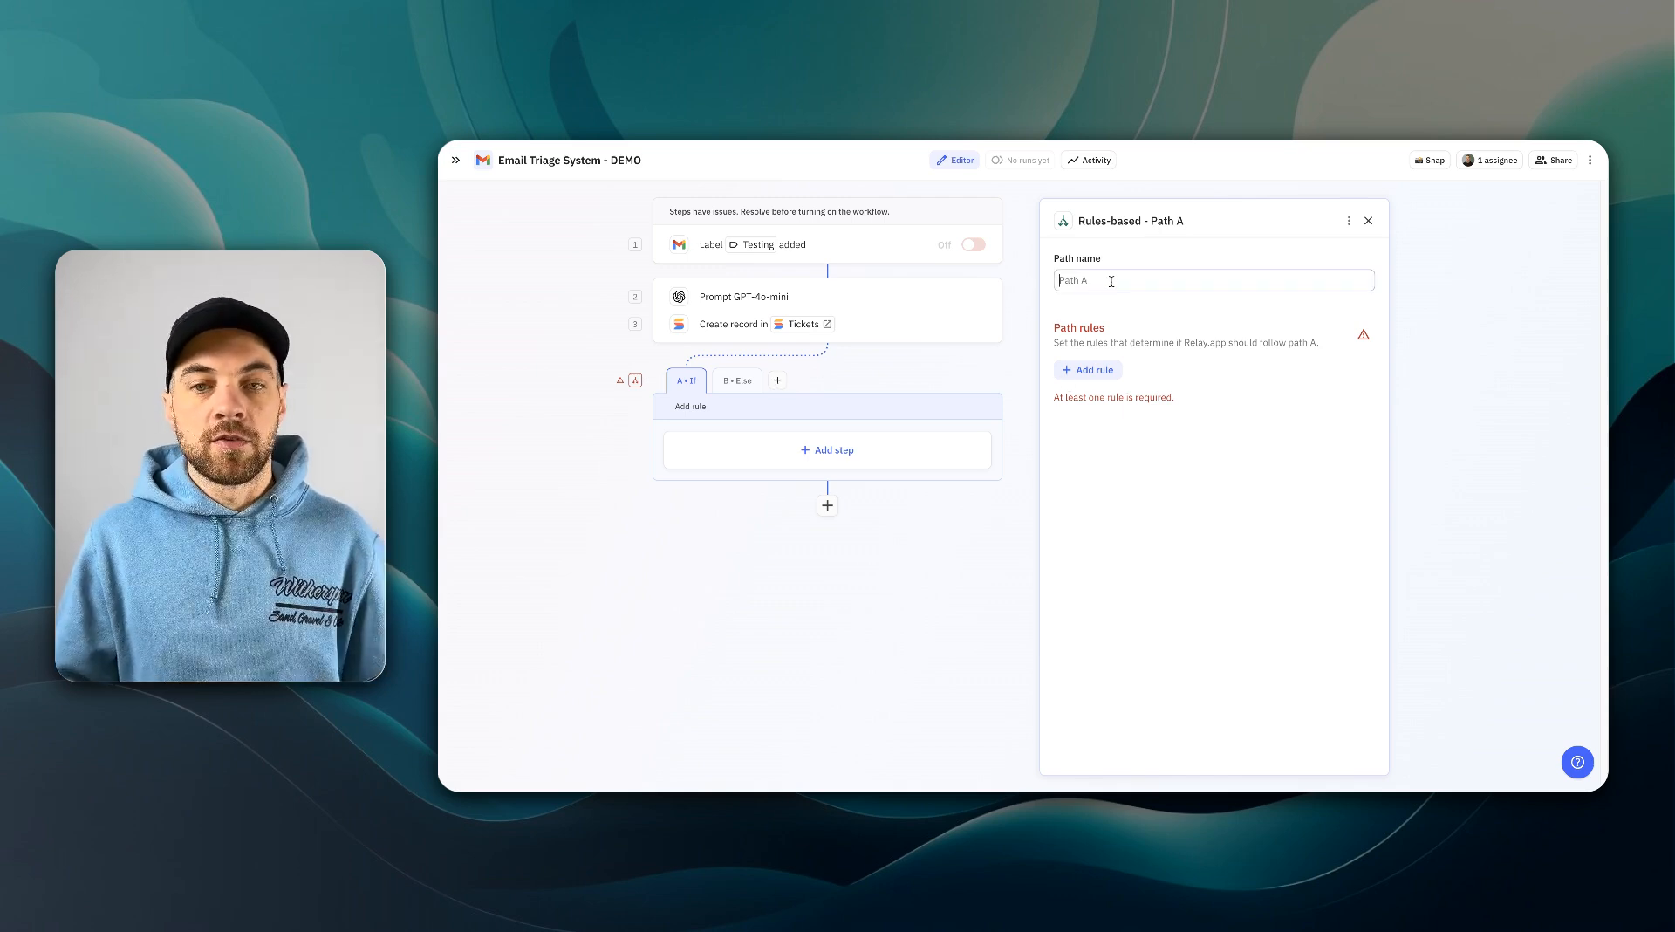
pyautogui.write('Problem/Warran')
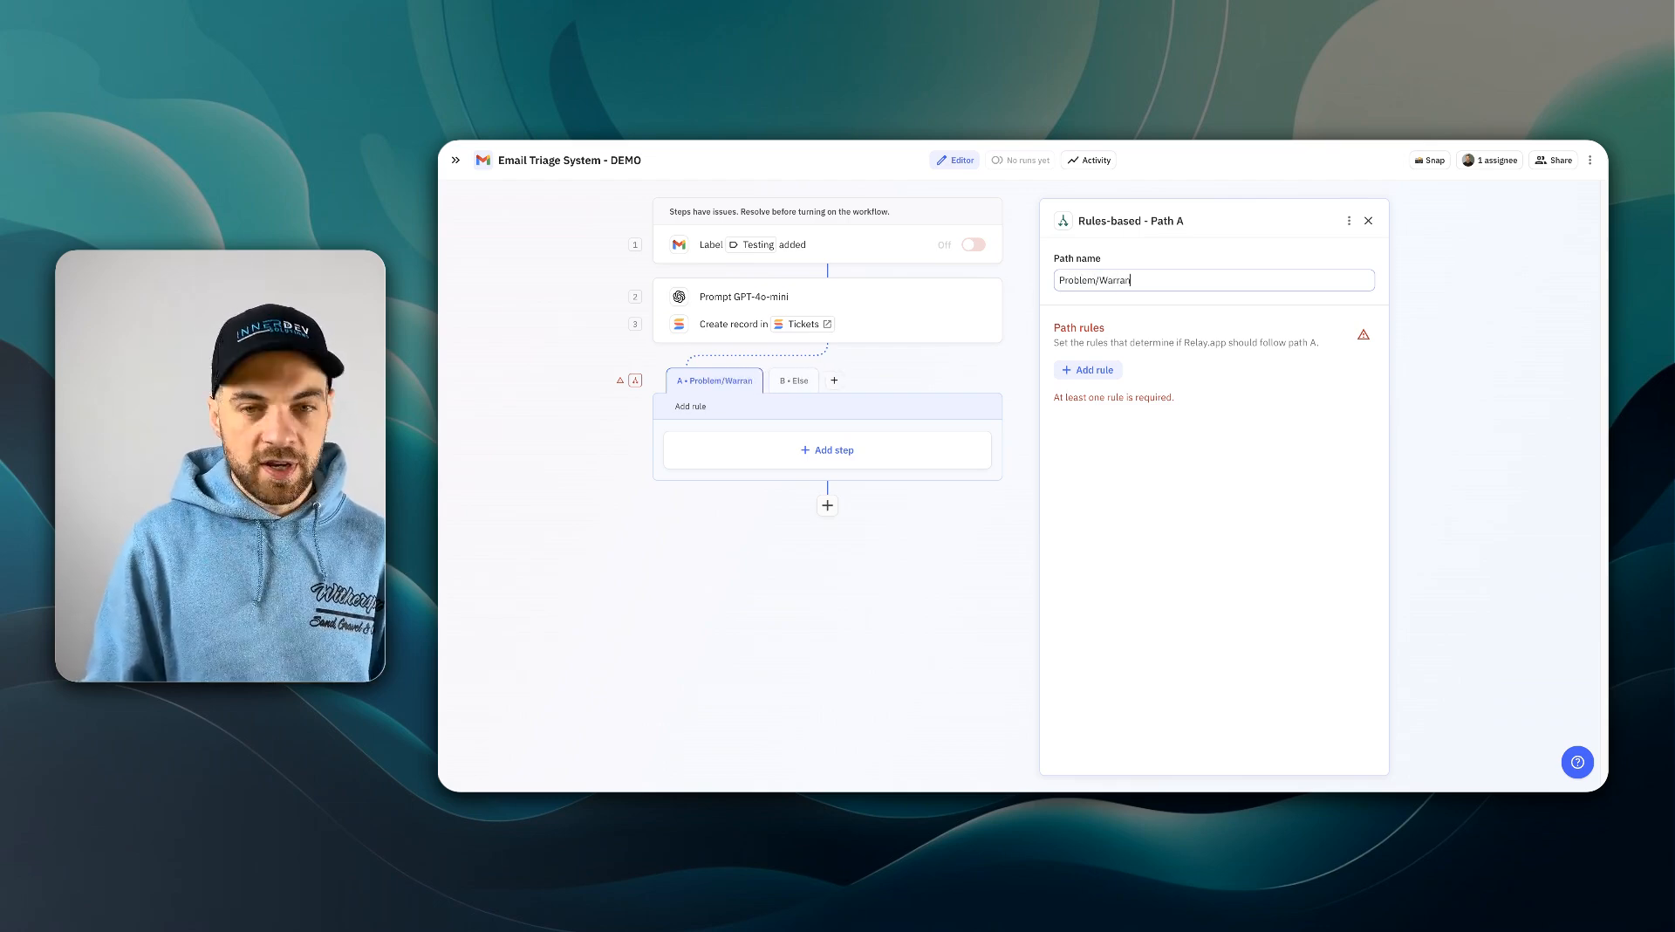
pyautogui.click(1089, 370)
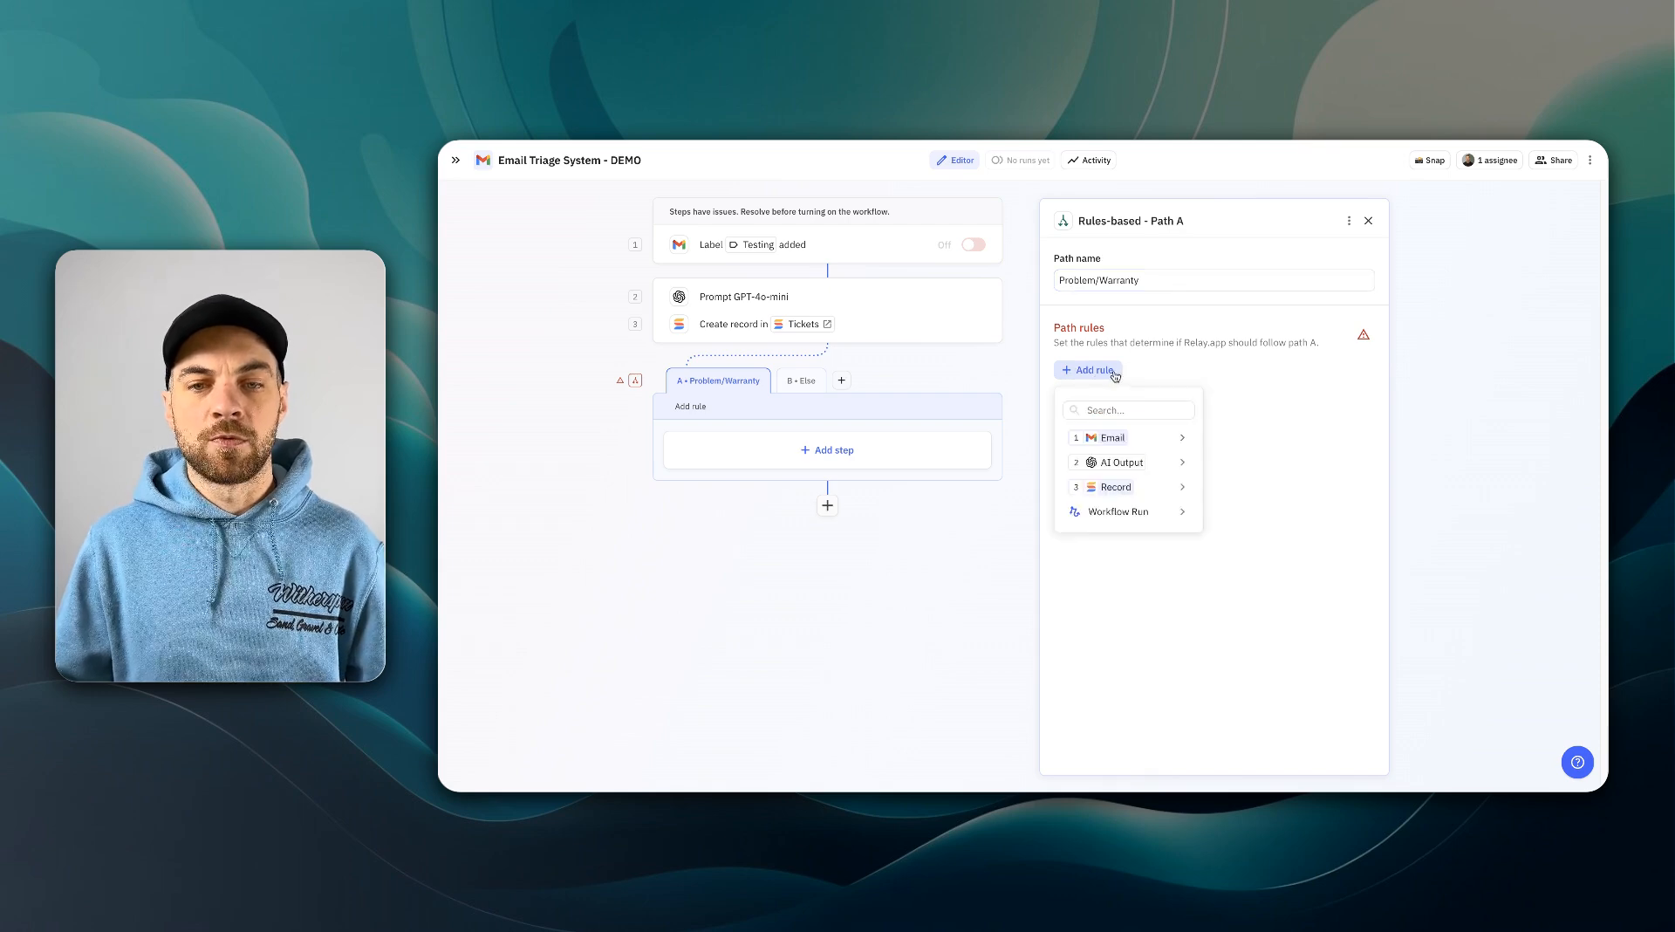
pyautogui.click(1122, 462)
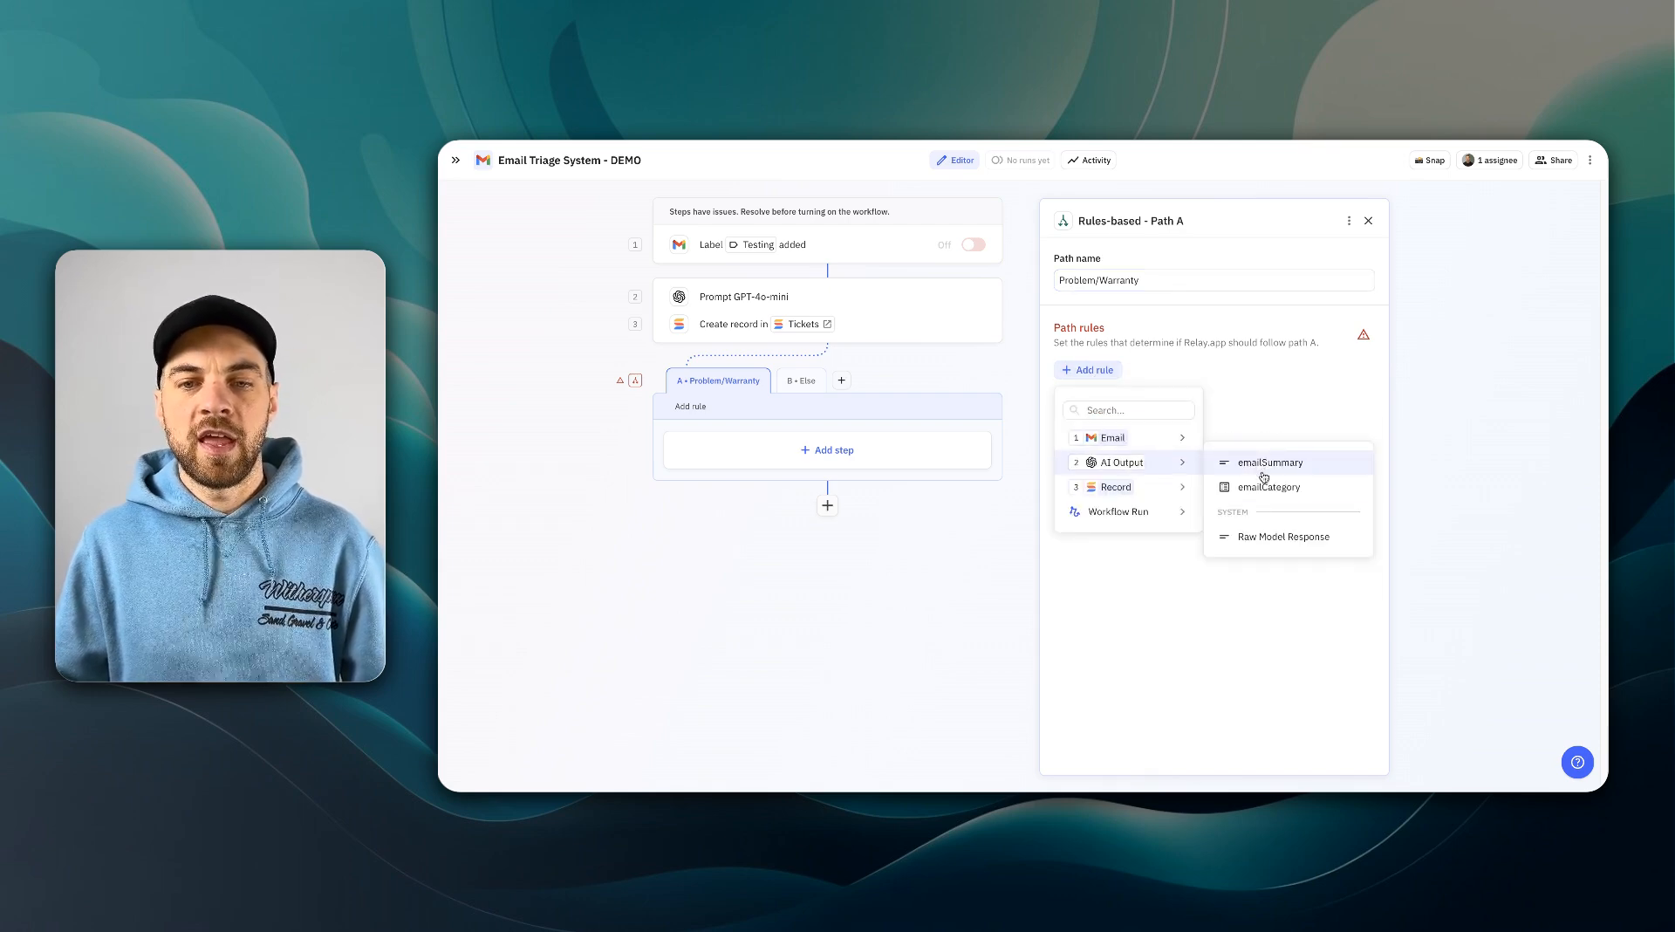
pyautogui.click(1268, 486)
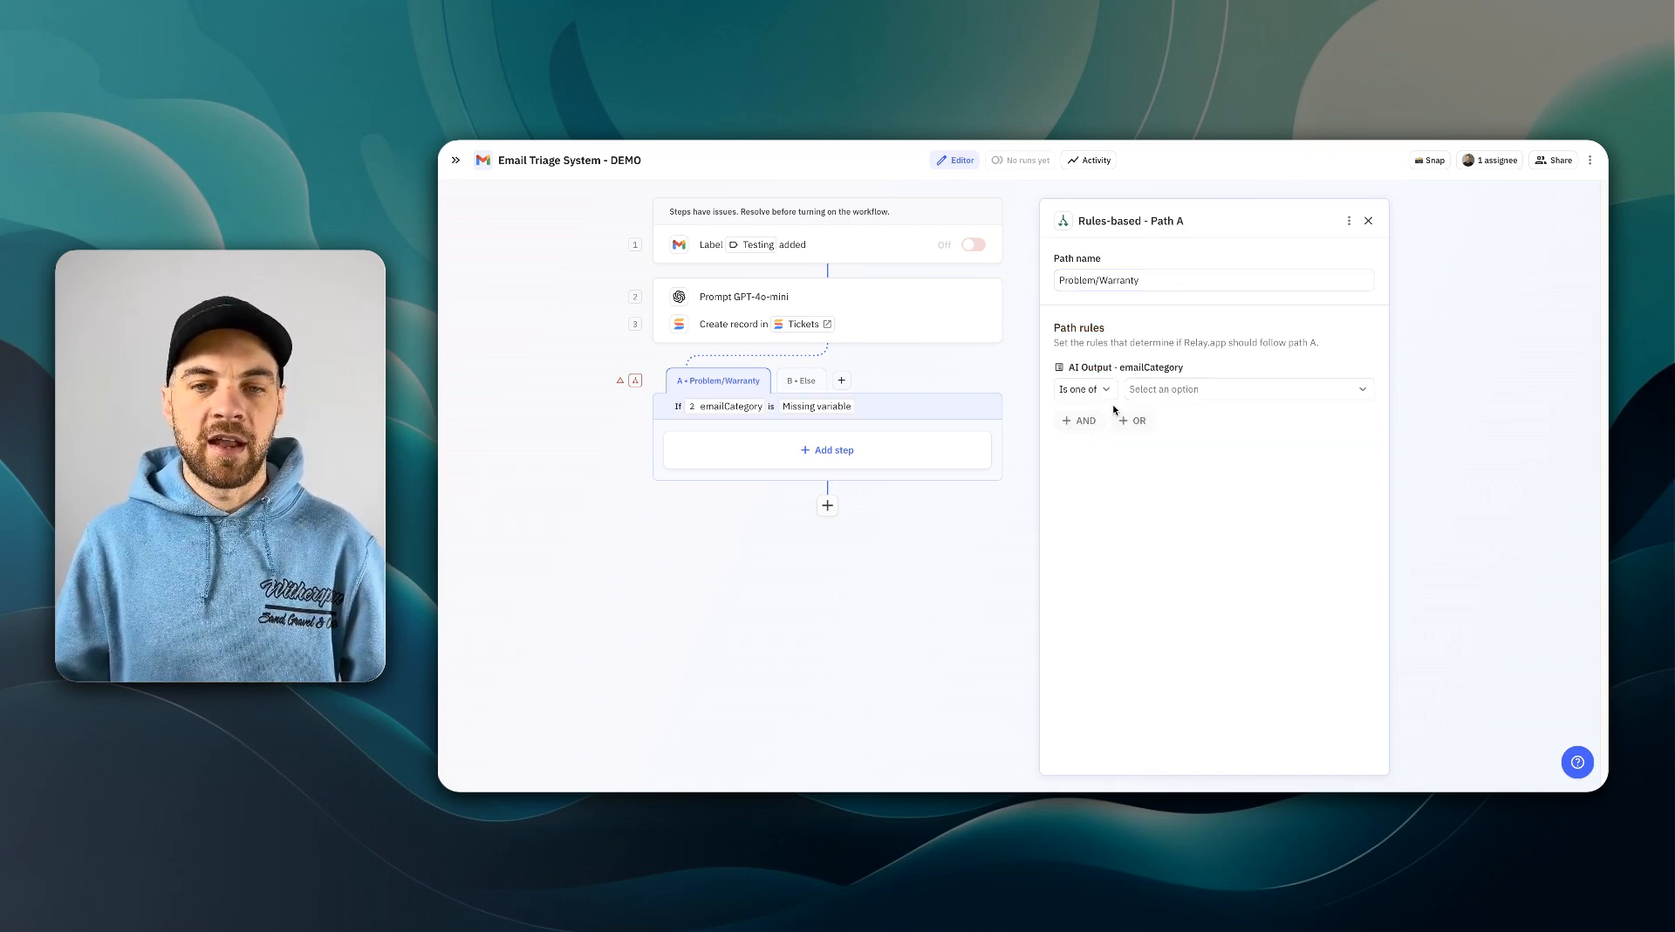
# Match the rule on the Problem/Warranty and Quote Inquiry categories
pyautogui.click(1247, 389)
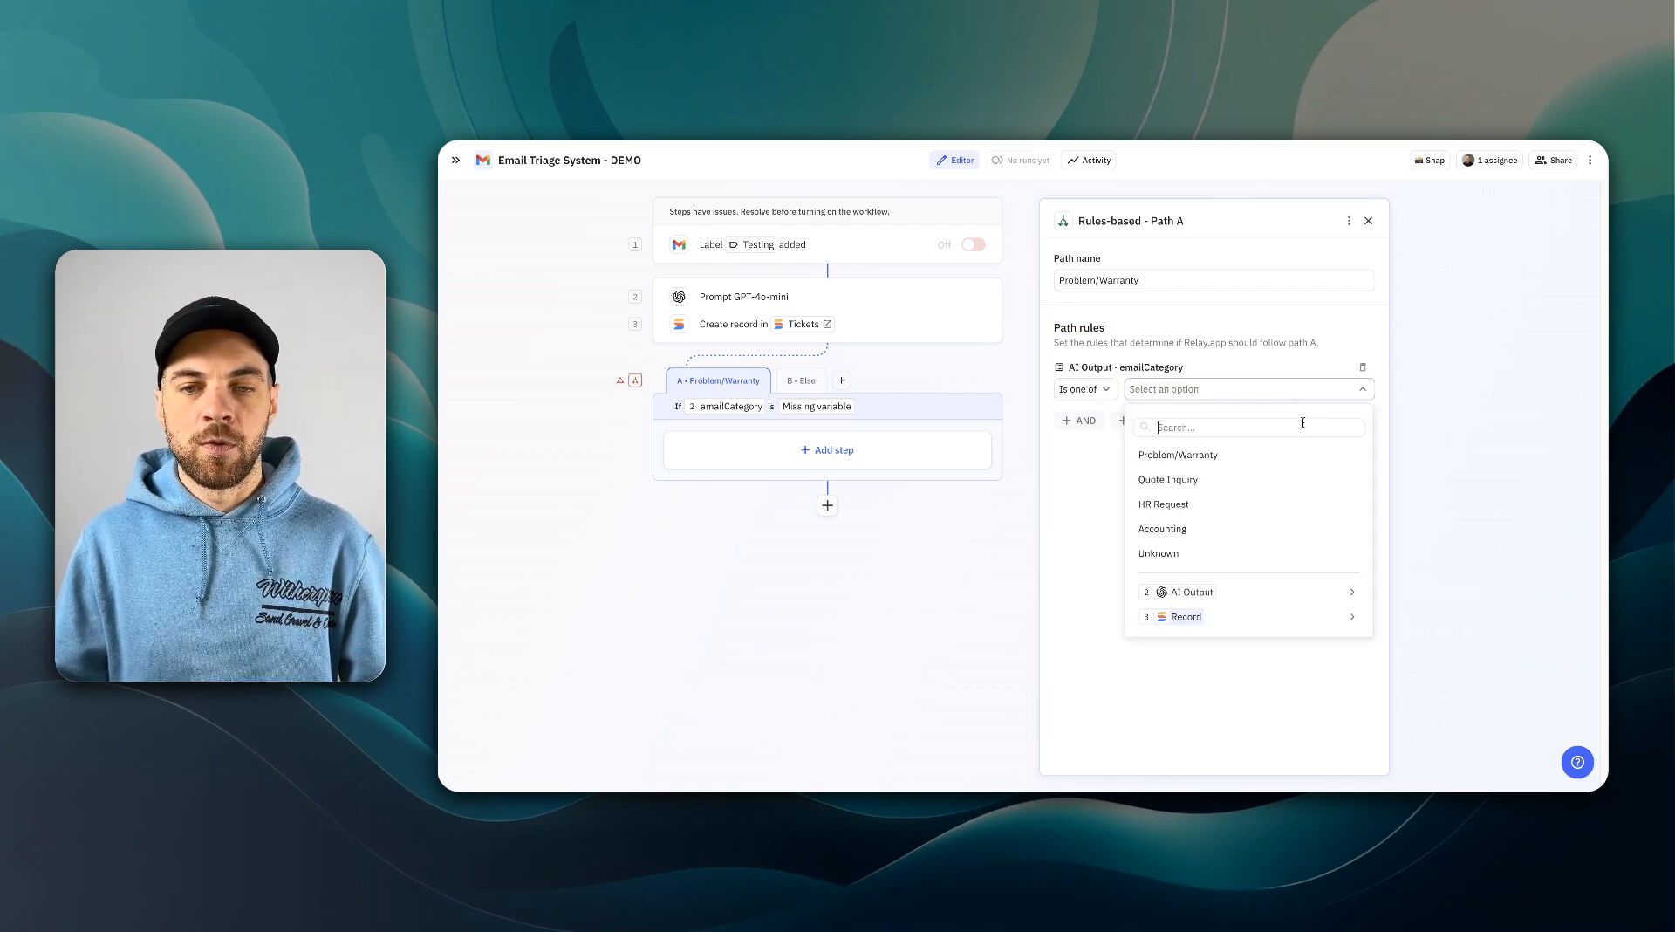
pyautogui.click(1178, 455)
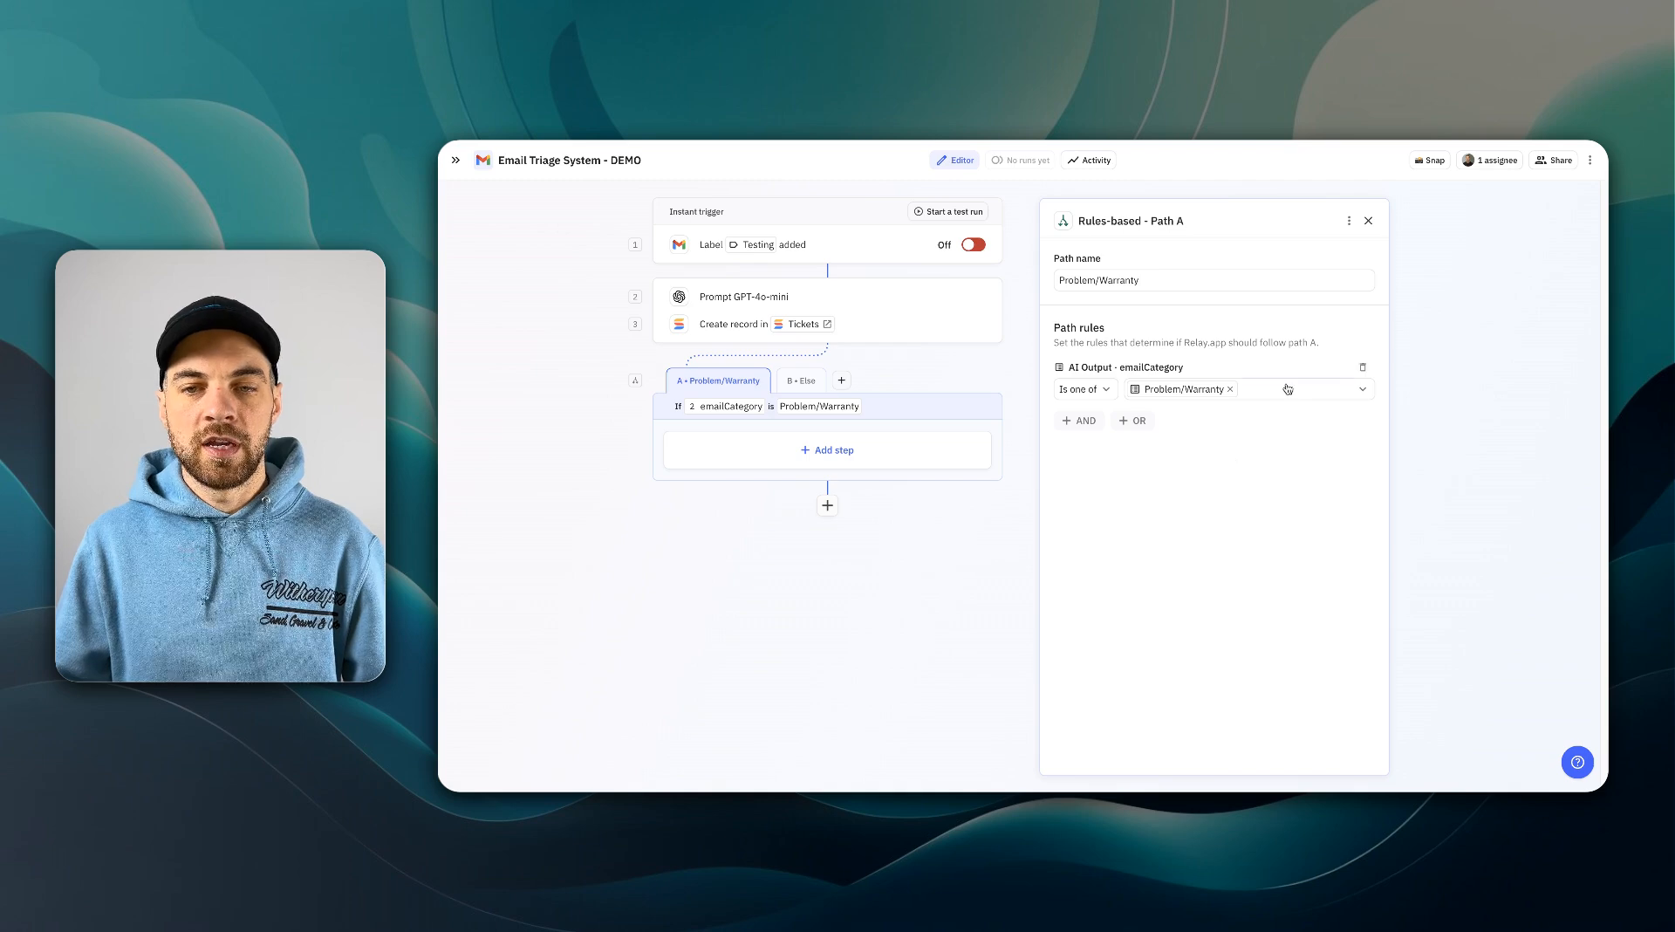
pyautogui.click(1295, 389)
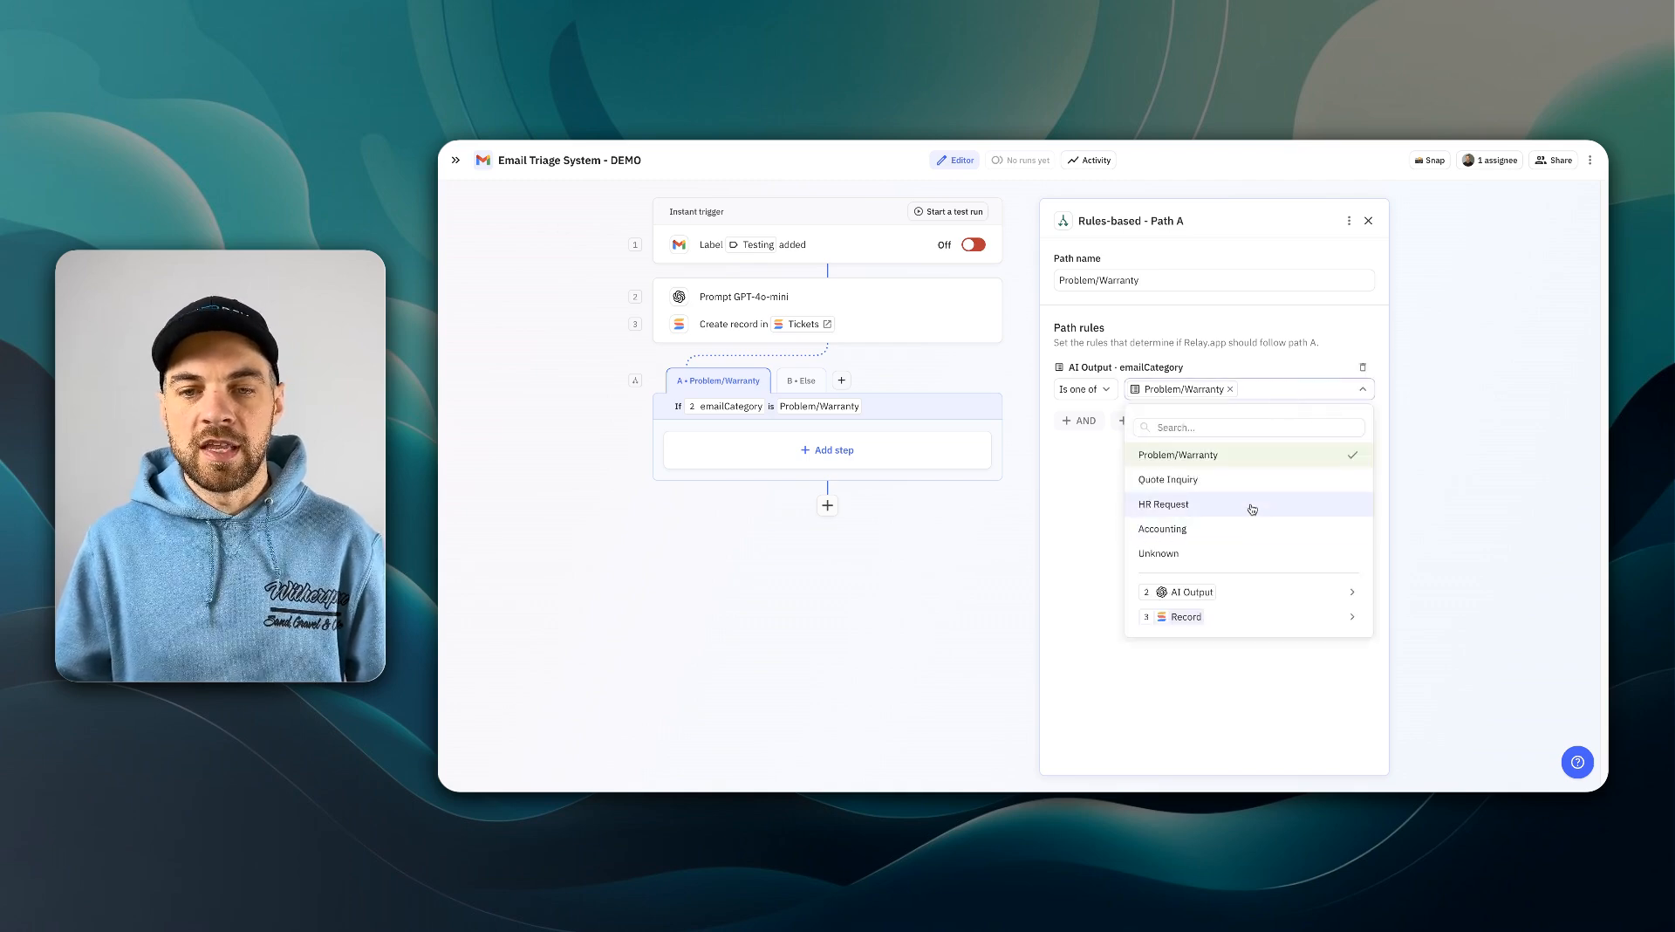
pyautogui.click(1169, 480)
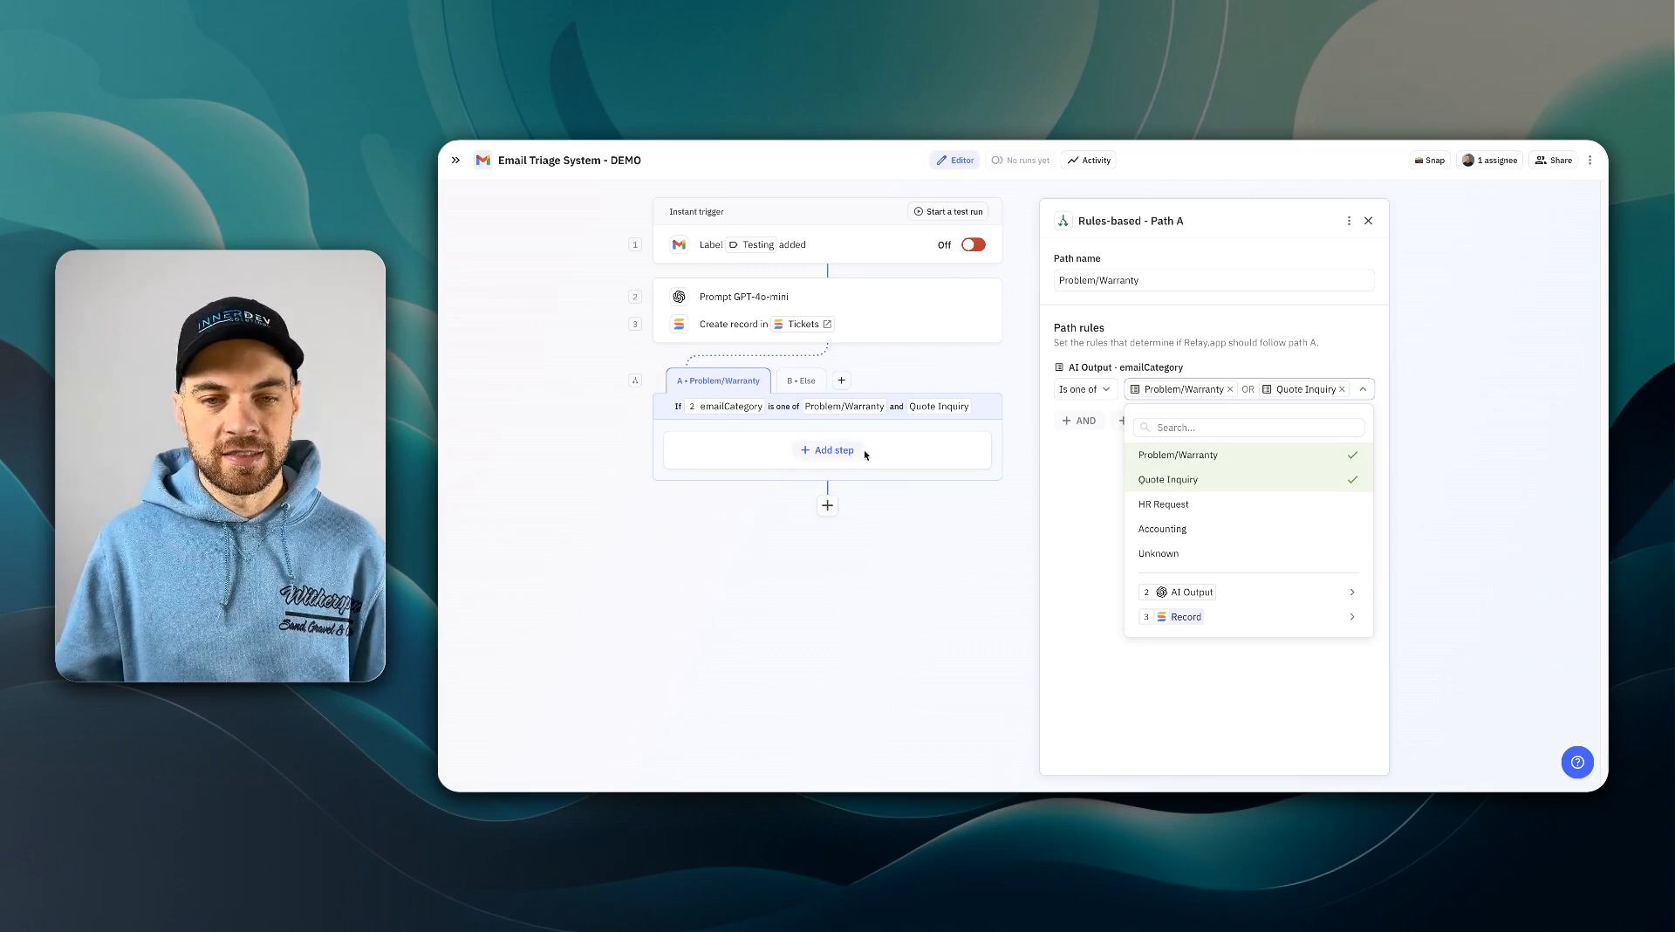
# Add a Slack Send message step on Path A sending to the general channel
pyautogui.write('slack')
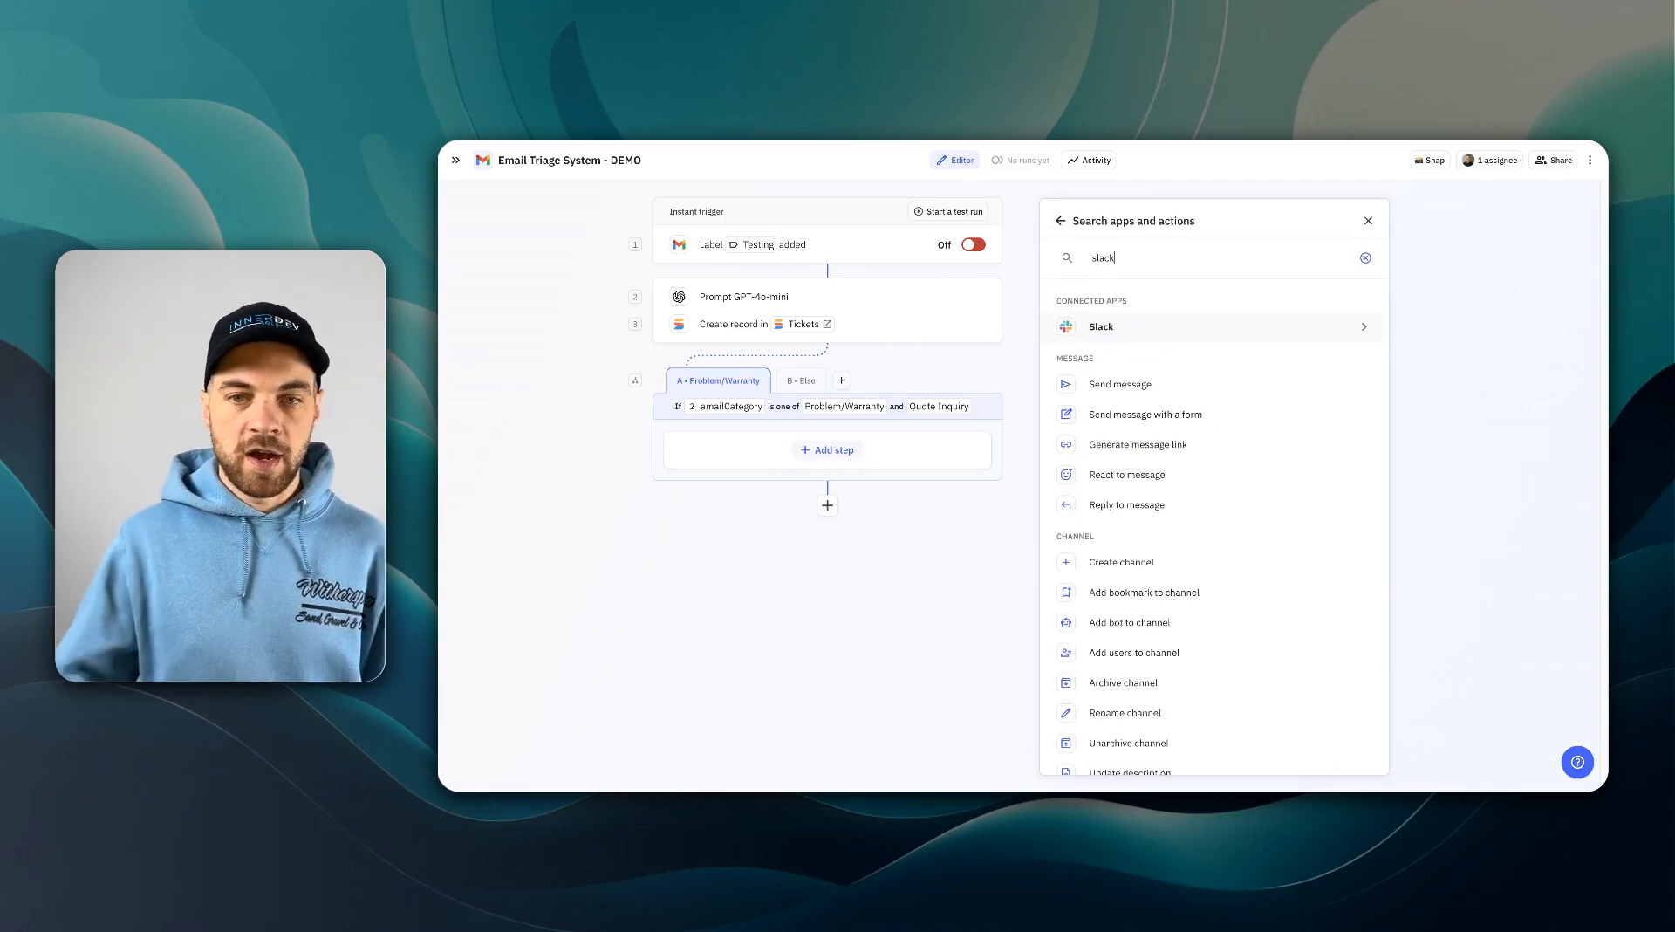
pyautogui.click(1101, 326)
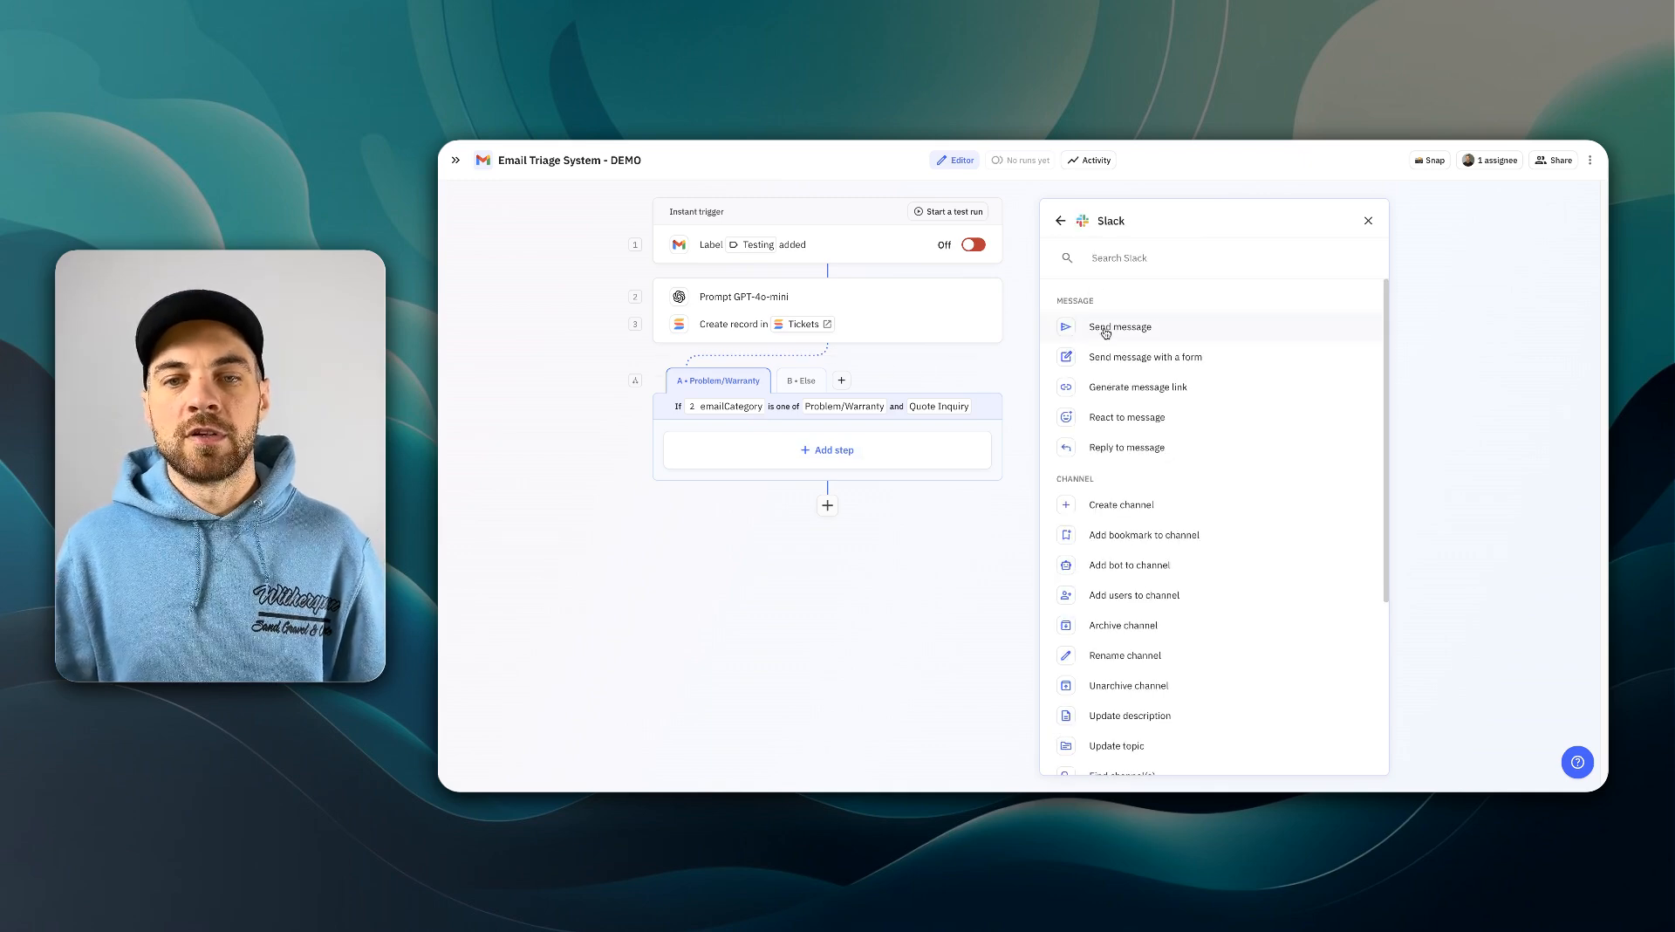
pyautogui.click(1120, 327)
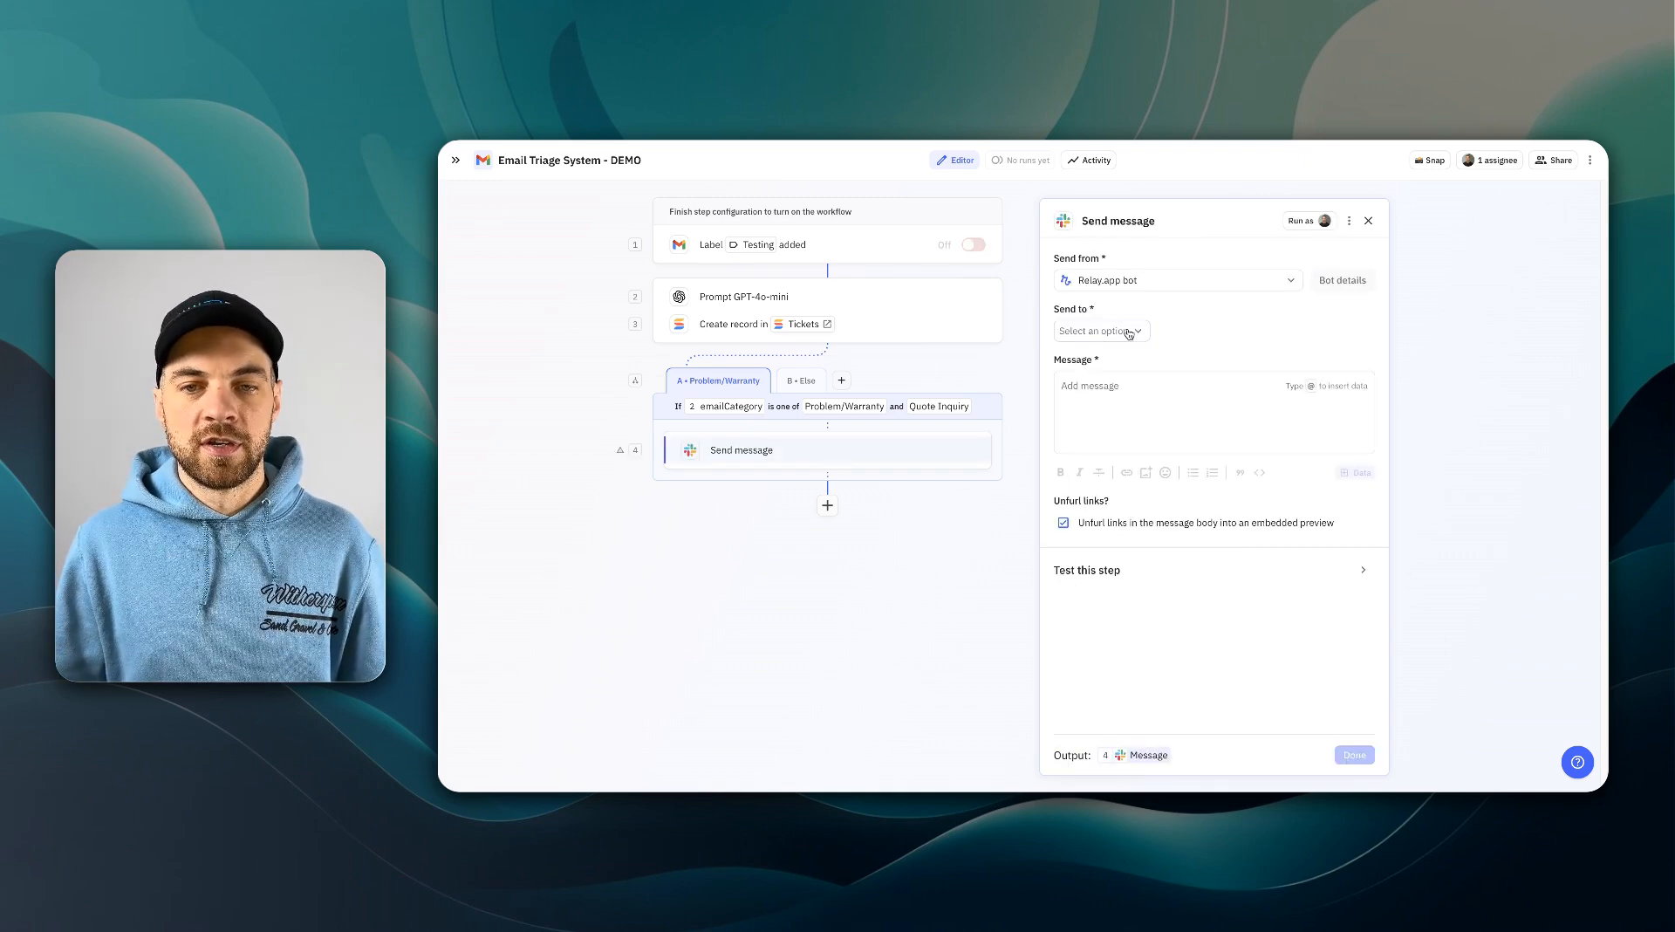
pyautogui.click(1103, 332)
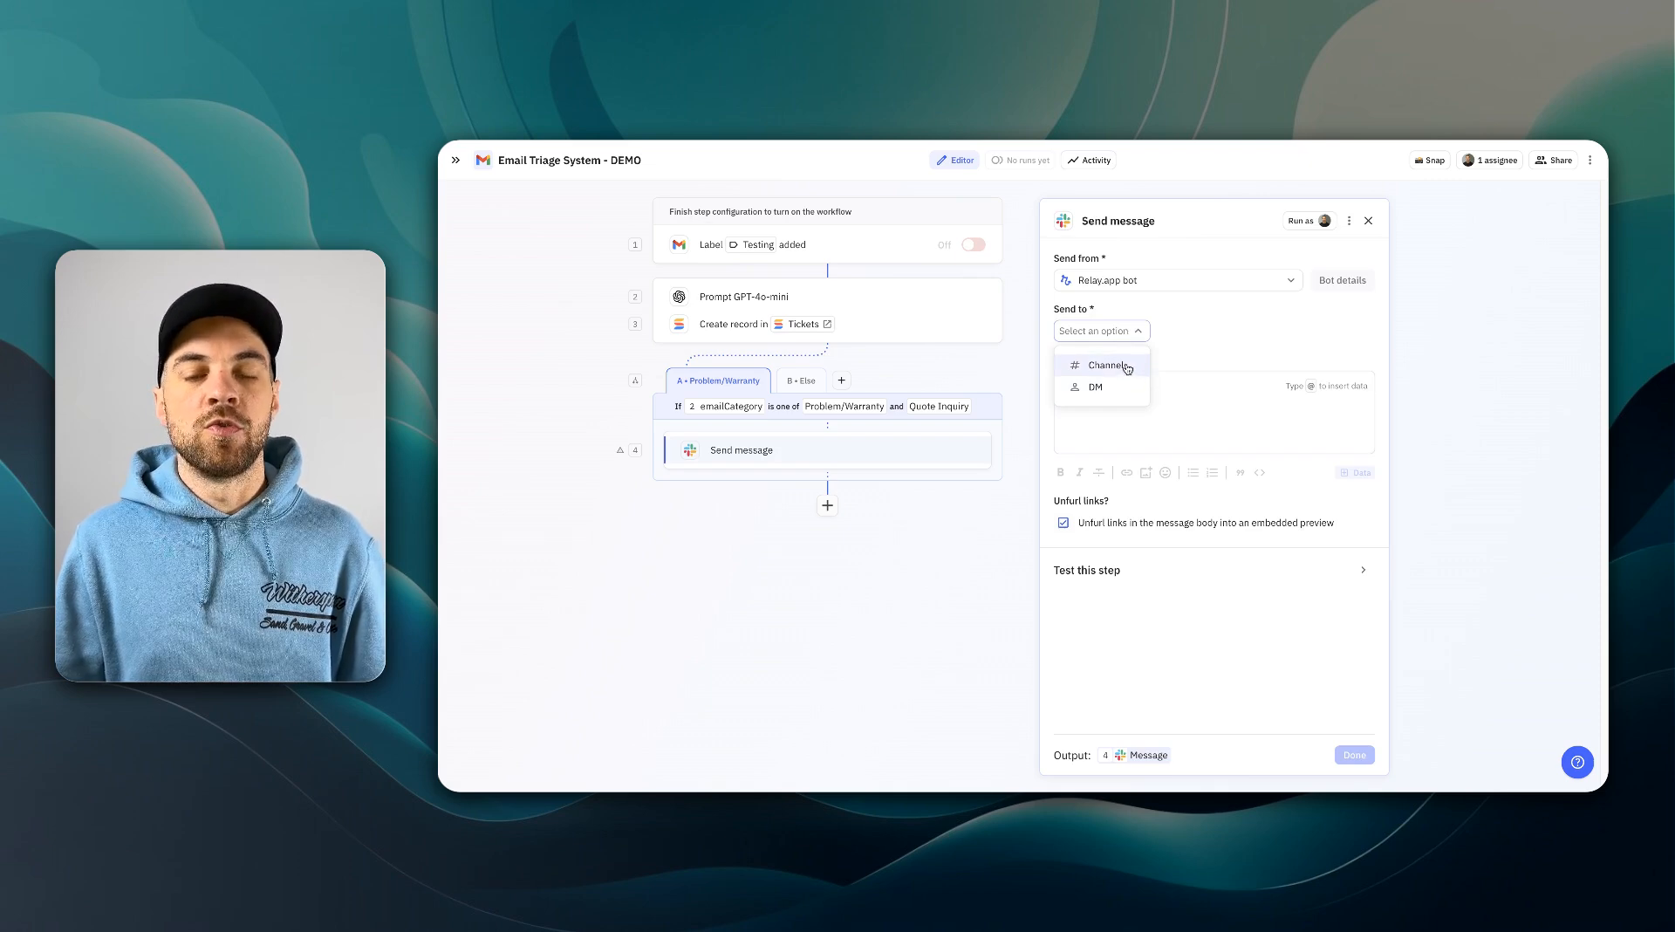
pyautogui.click(1106, 365)
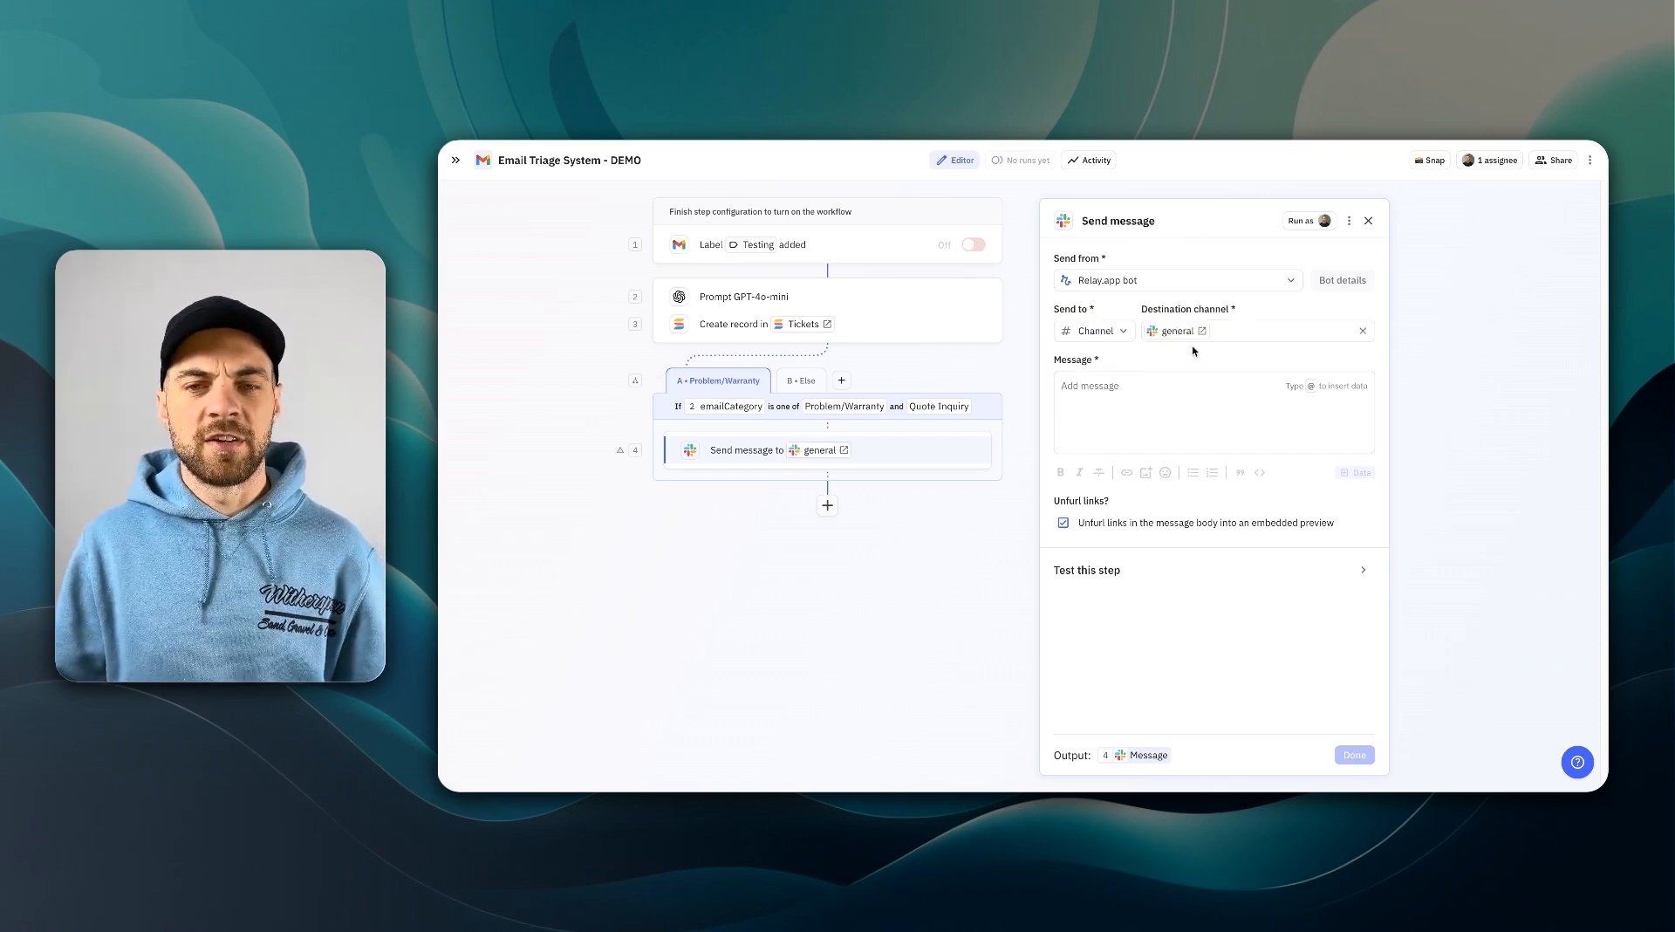
pyautogui.click(1151, 398)
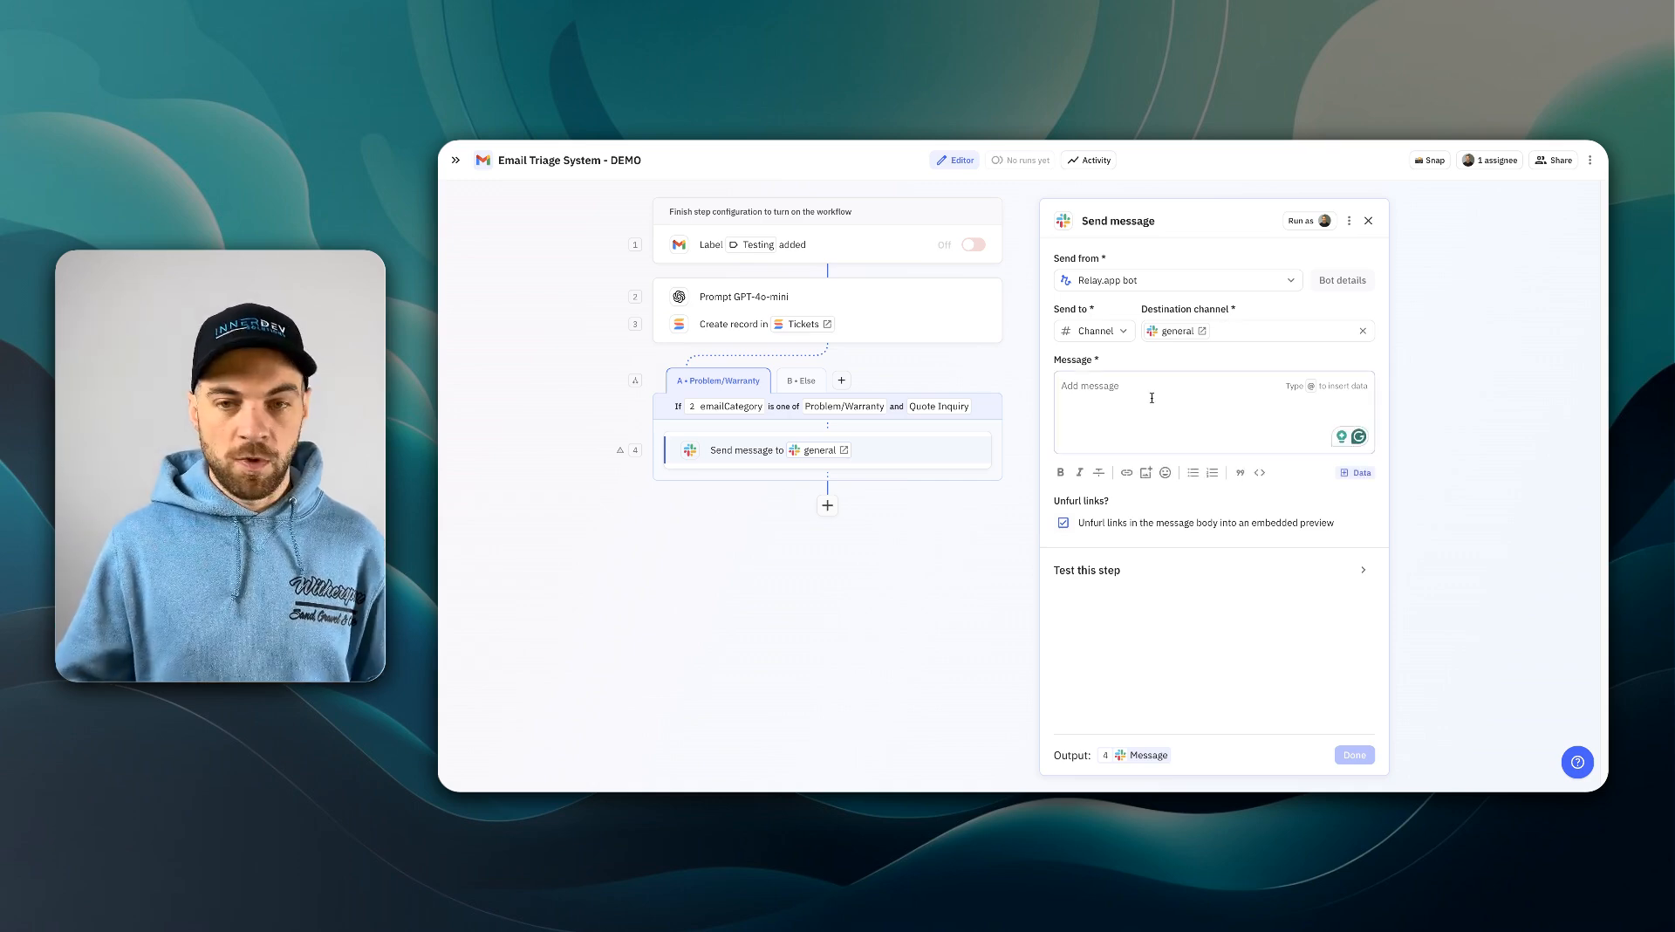
# Compose the message with emailCategory, Email Body, 'View in SmartSuite' and the Record URL
pyautogui.write('@')
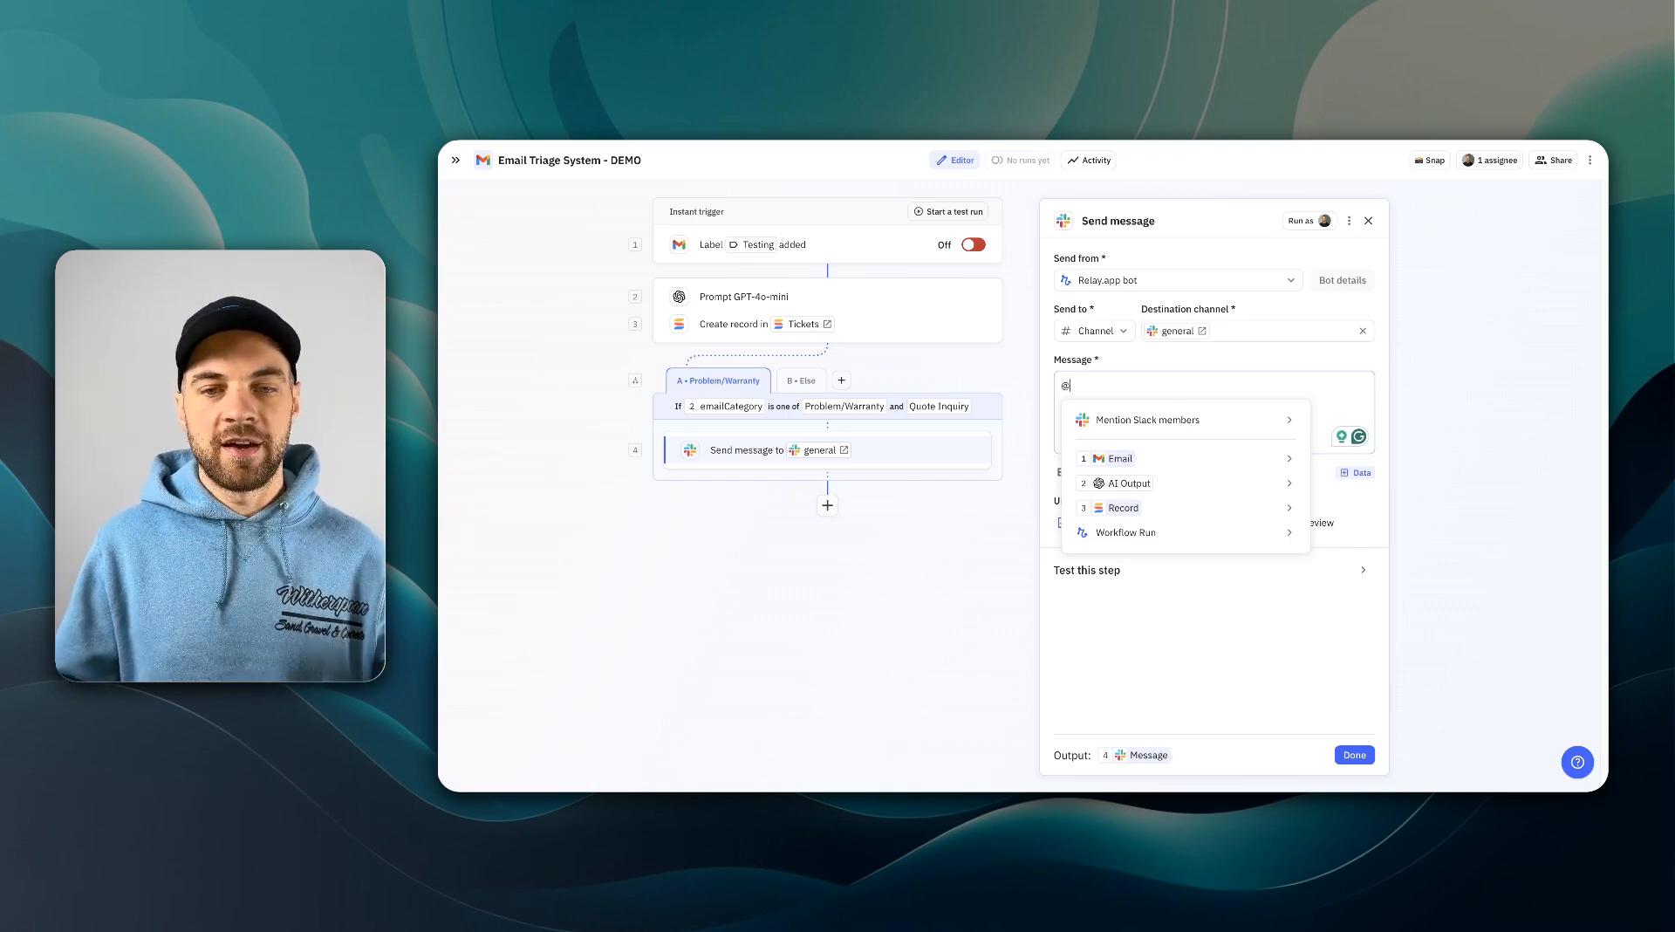
pyautogui.click(1124, 483)
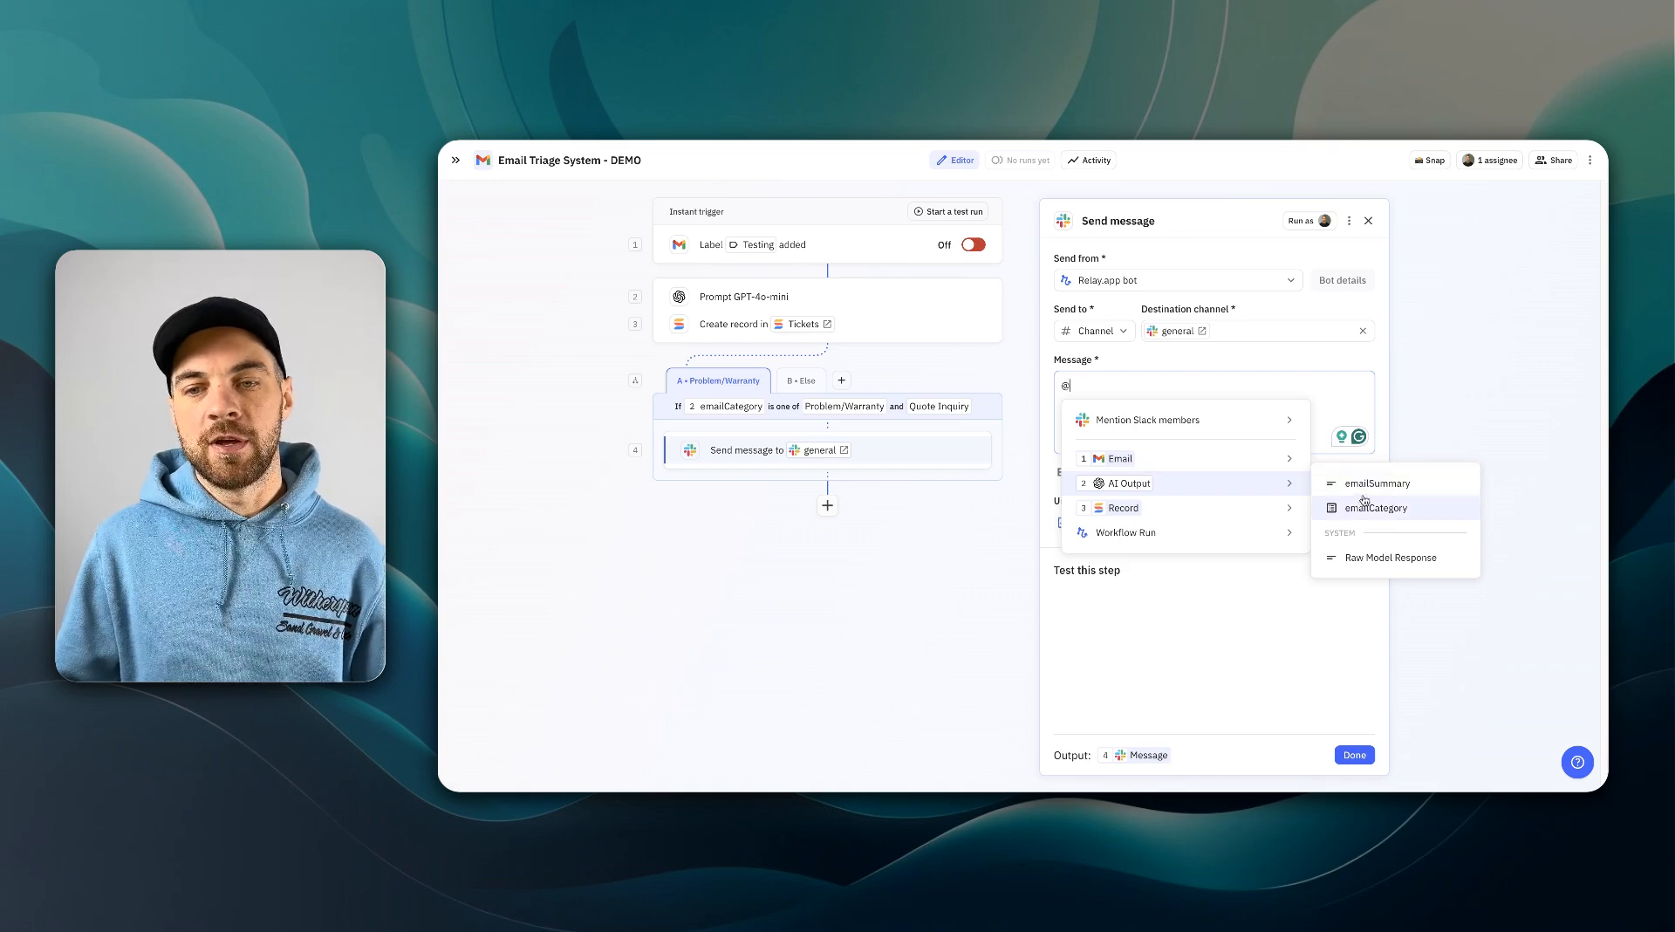
pyautogui.click(1375, 508)
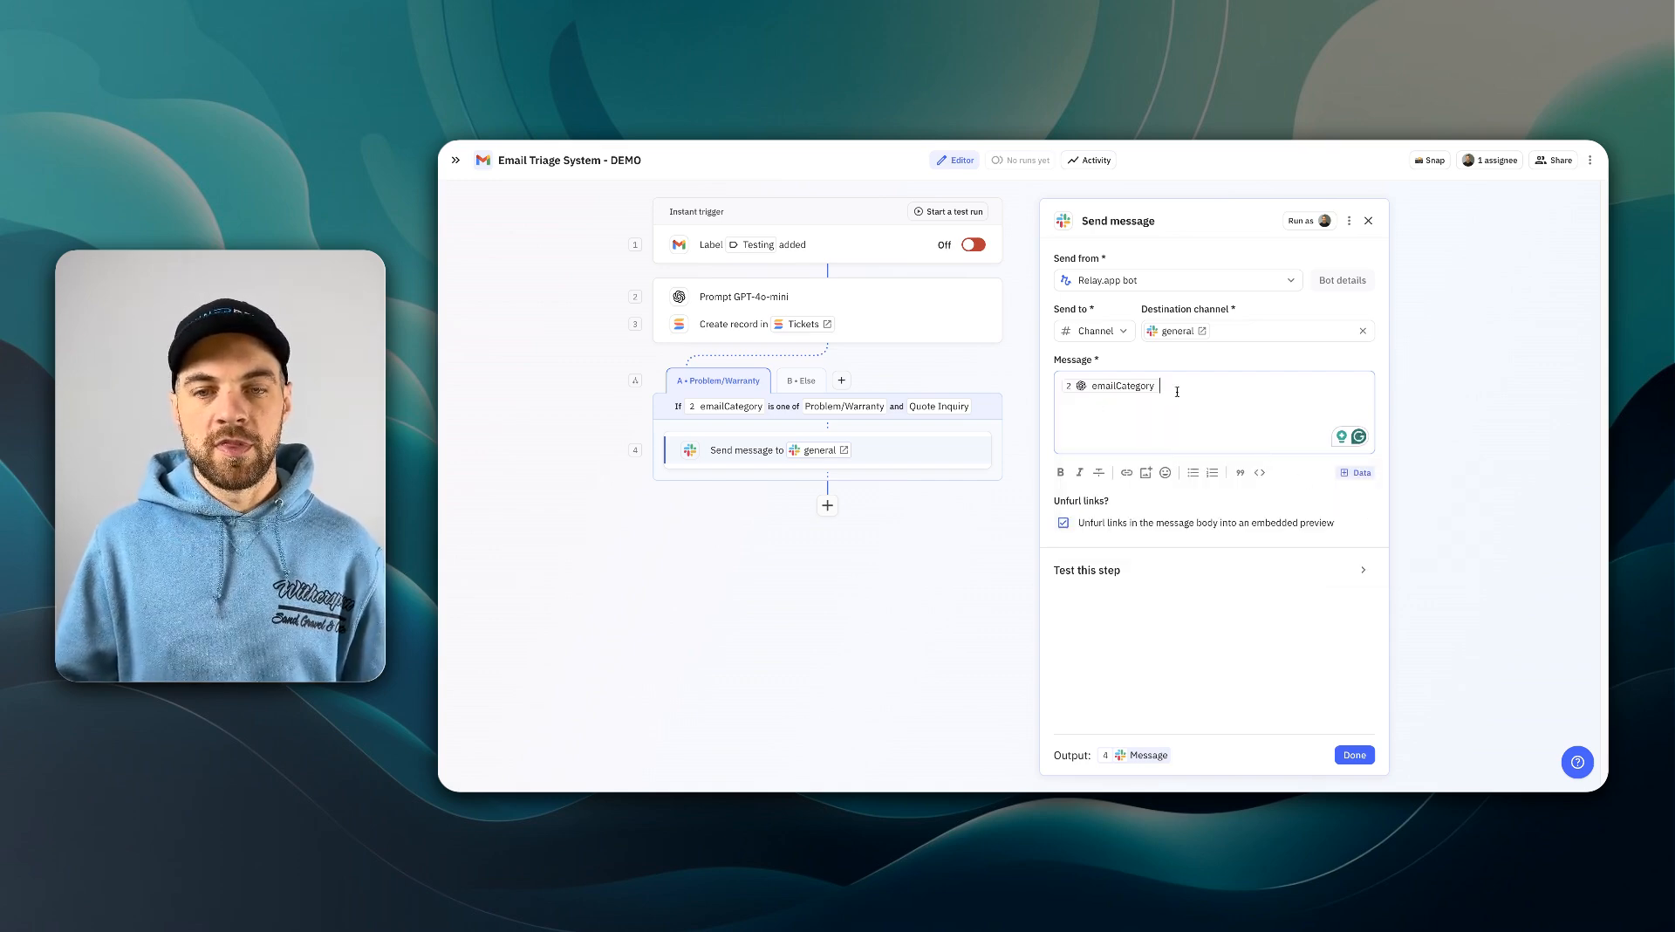
pyautogui.write('@')
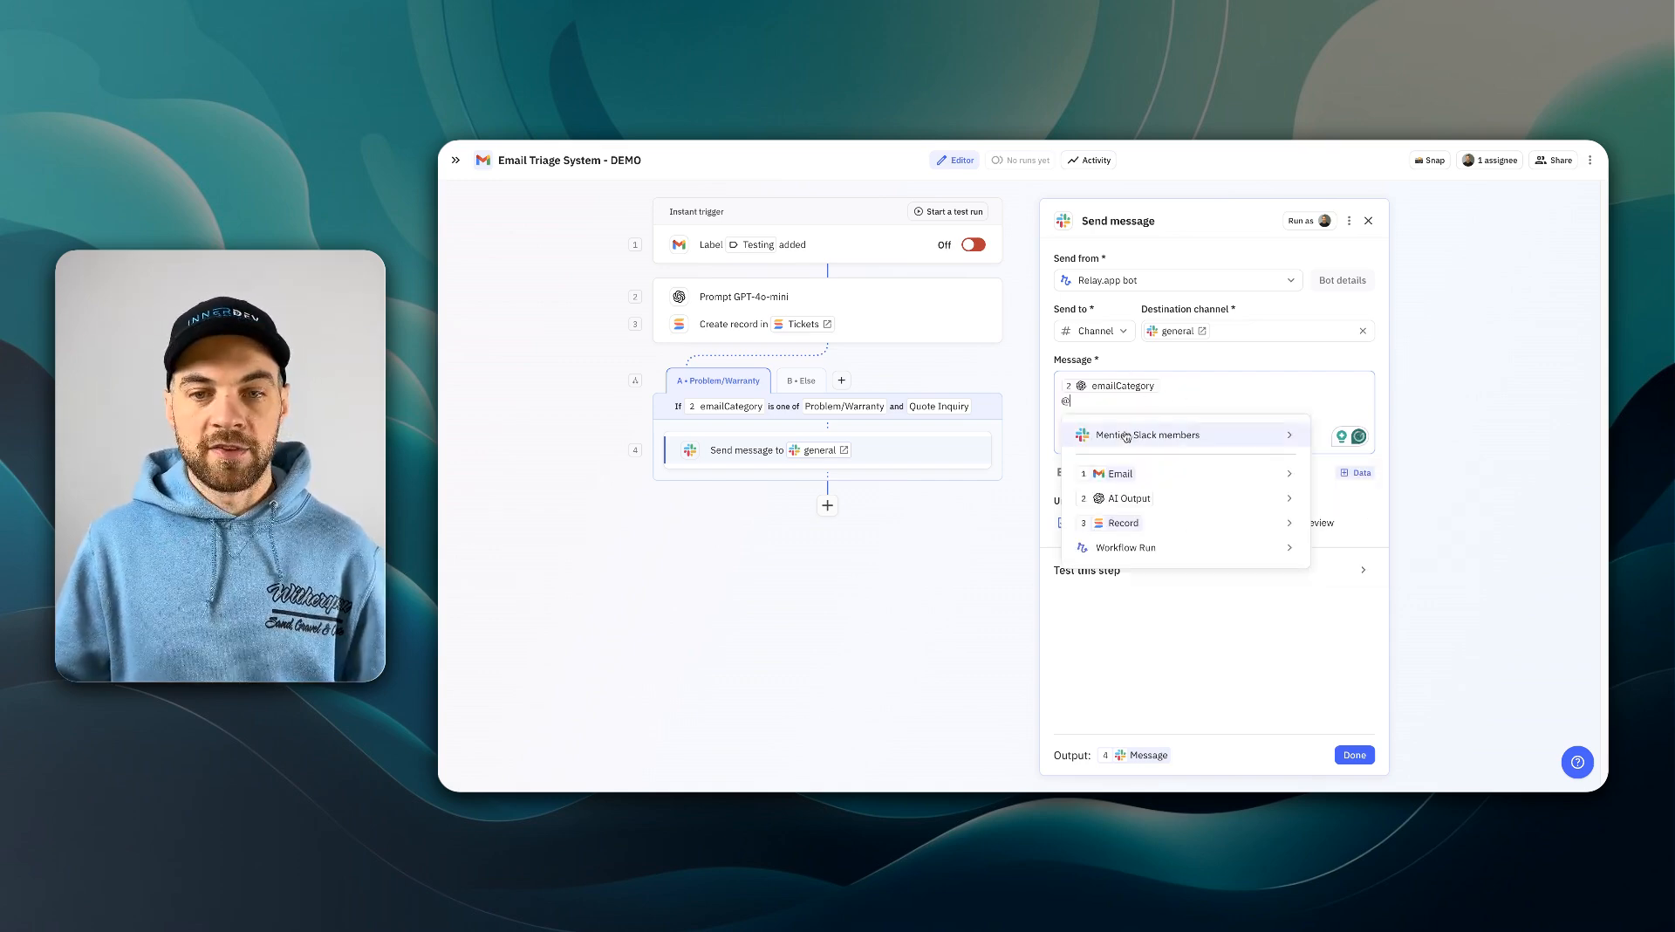
pyautogui.click(1117, 475)
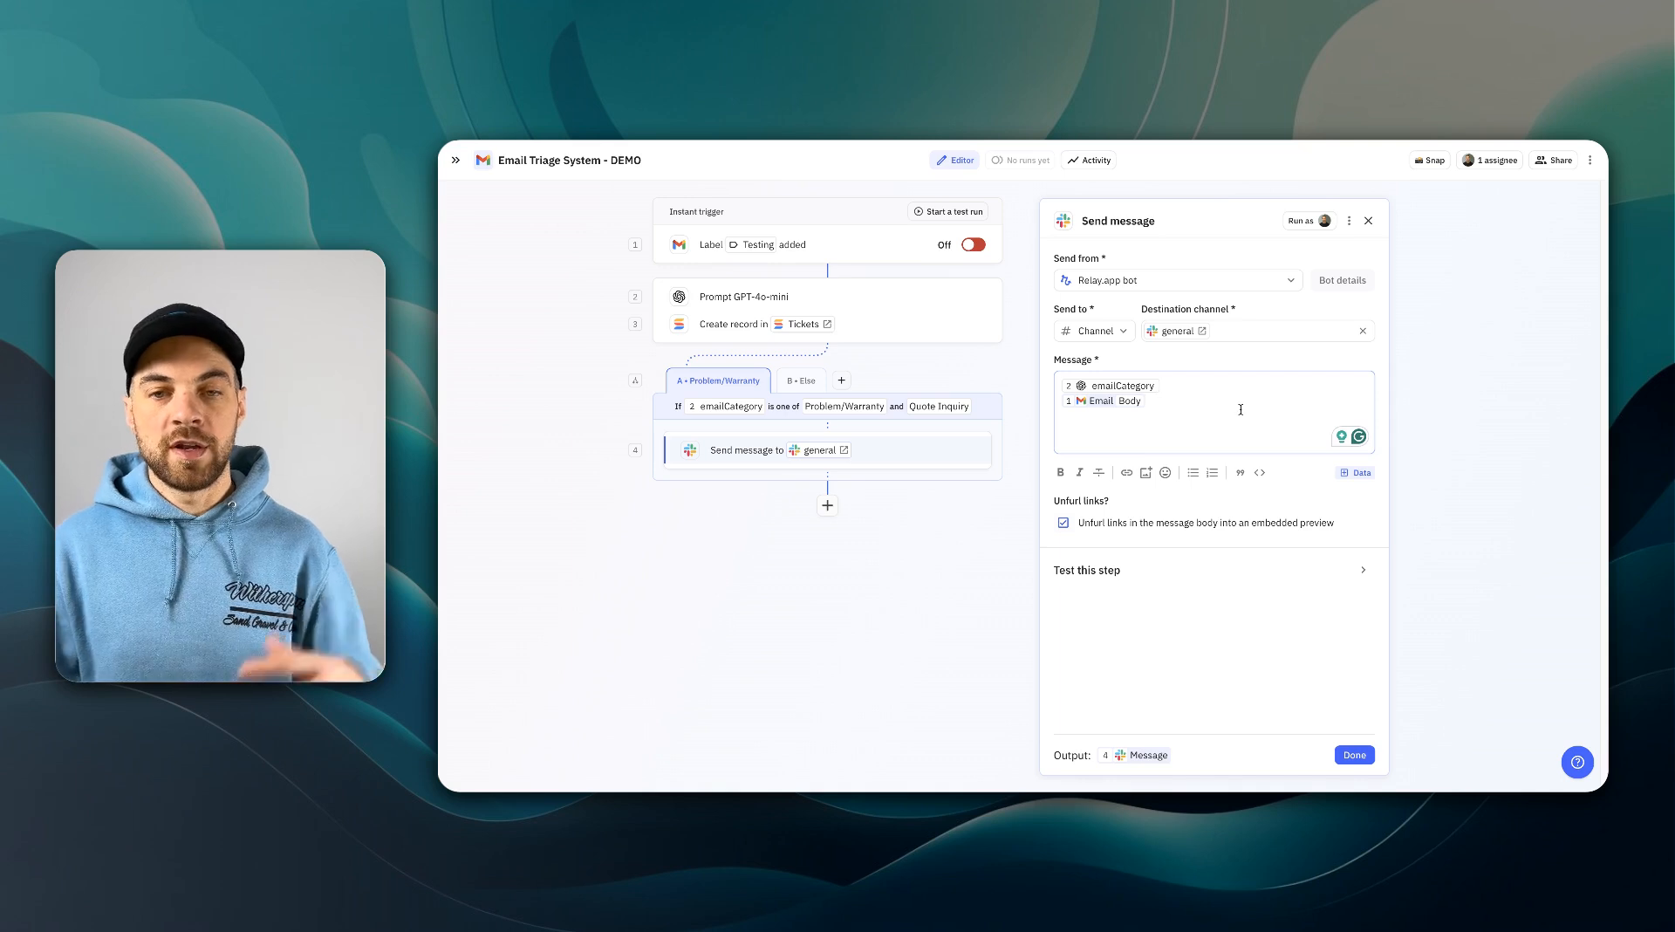
pyautogui.write('v')
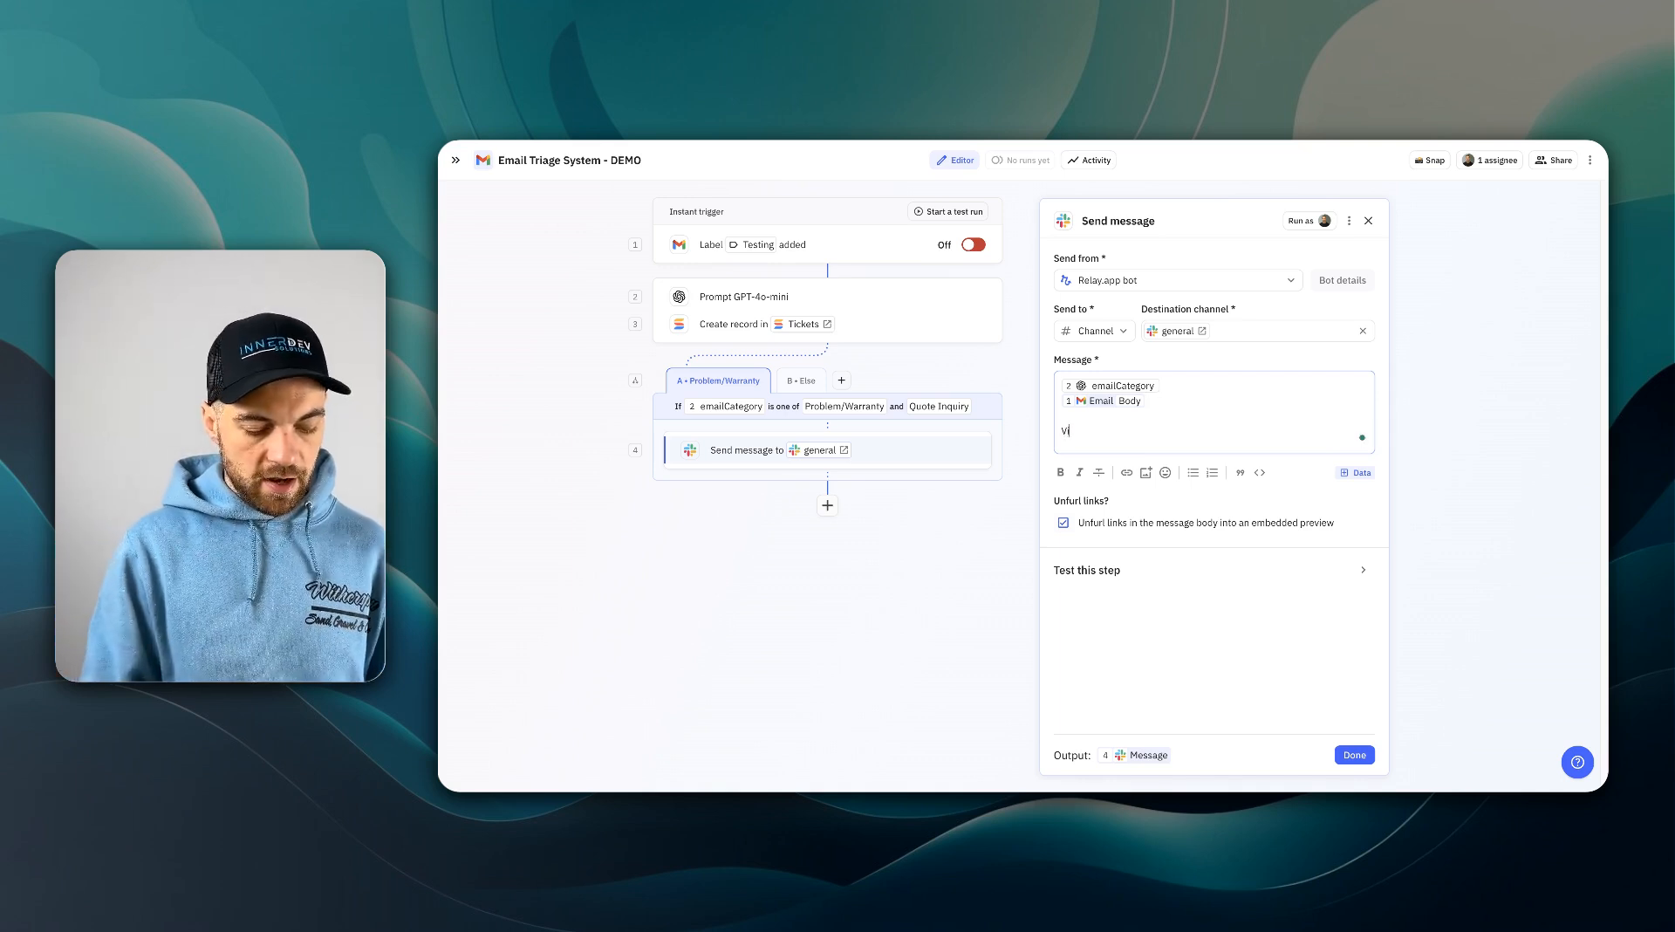
pyautogui.write('iew in Sma')
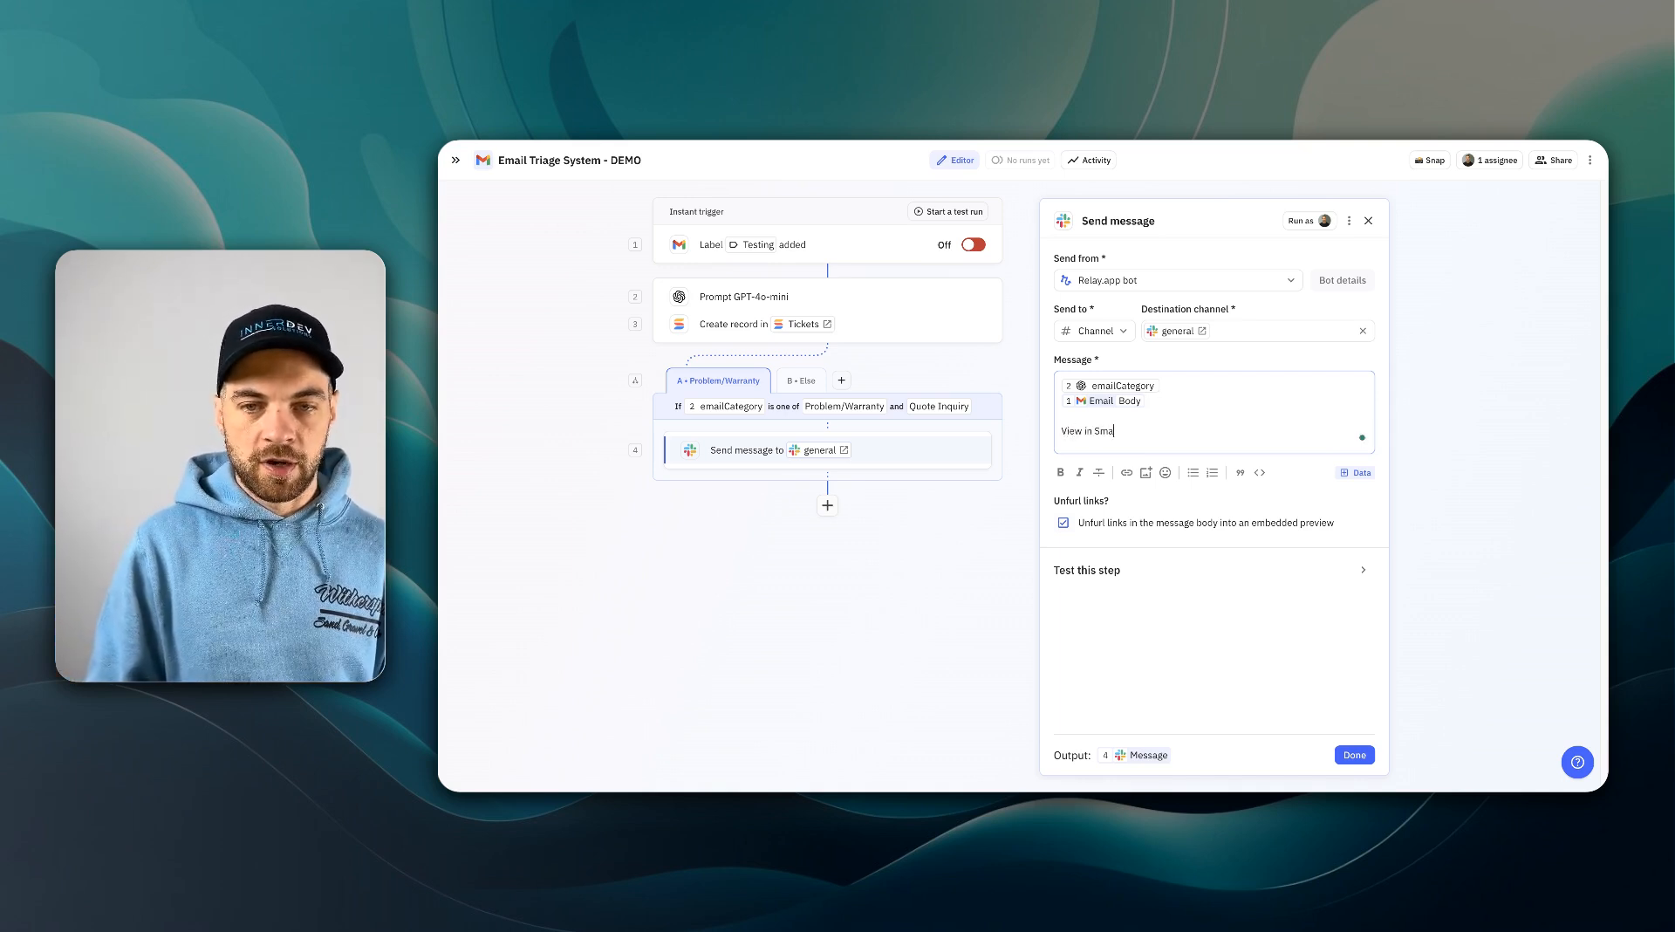
pyautogui.write('@')
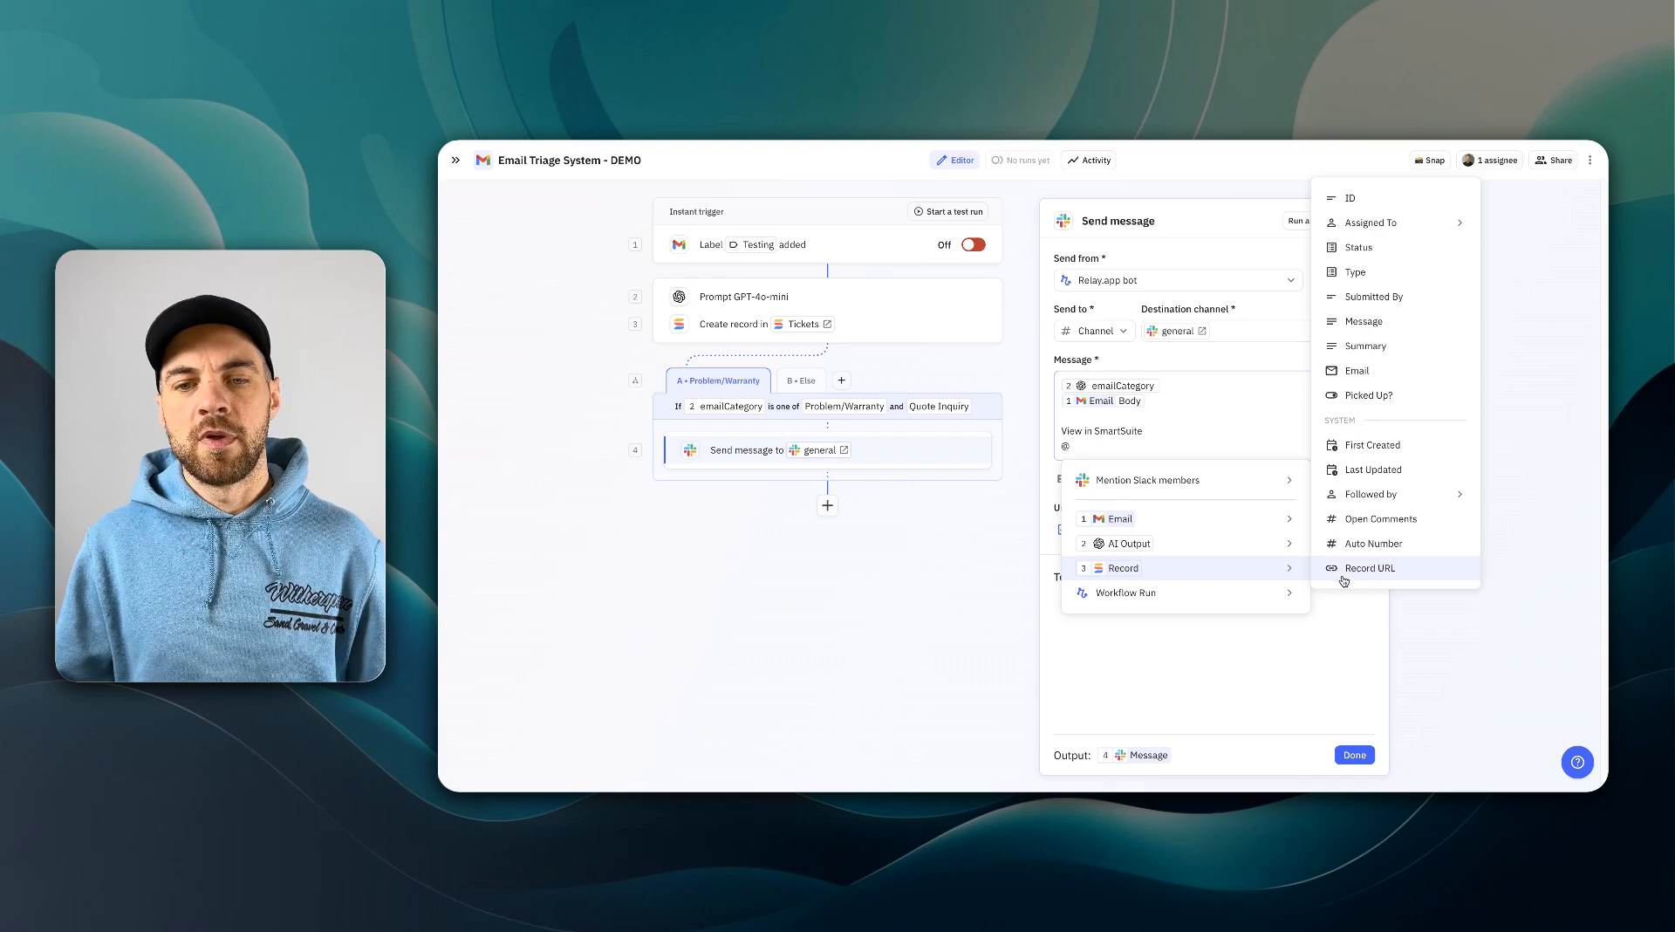
pyautogui.click(1370, 569)
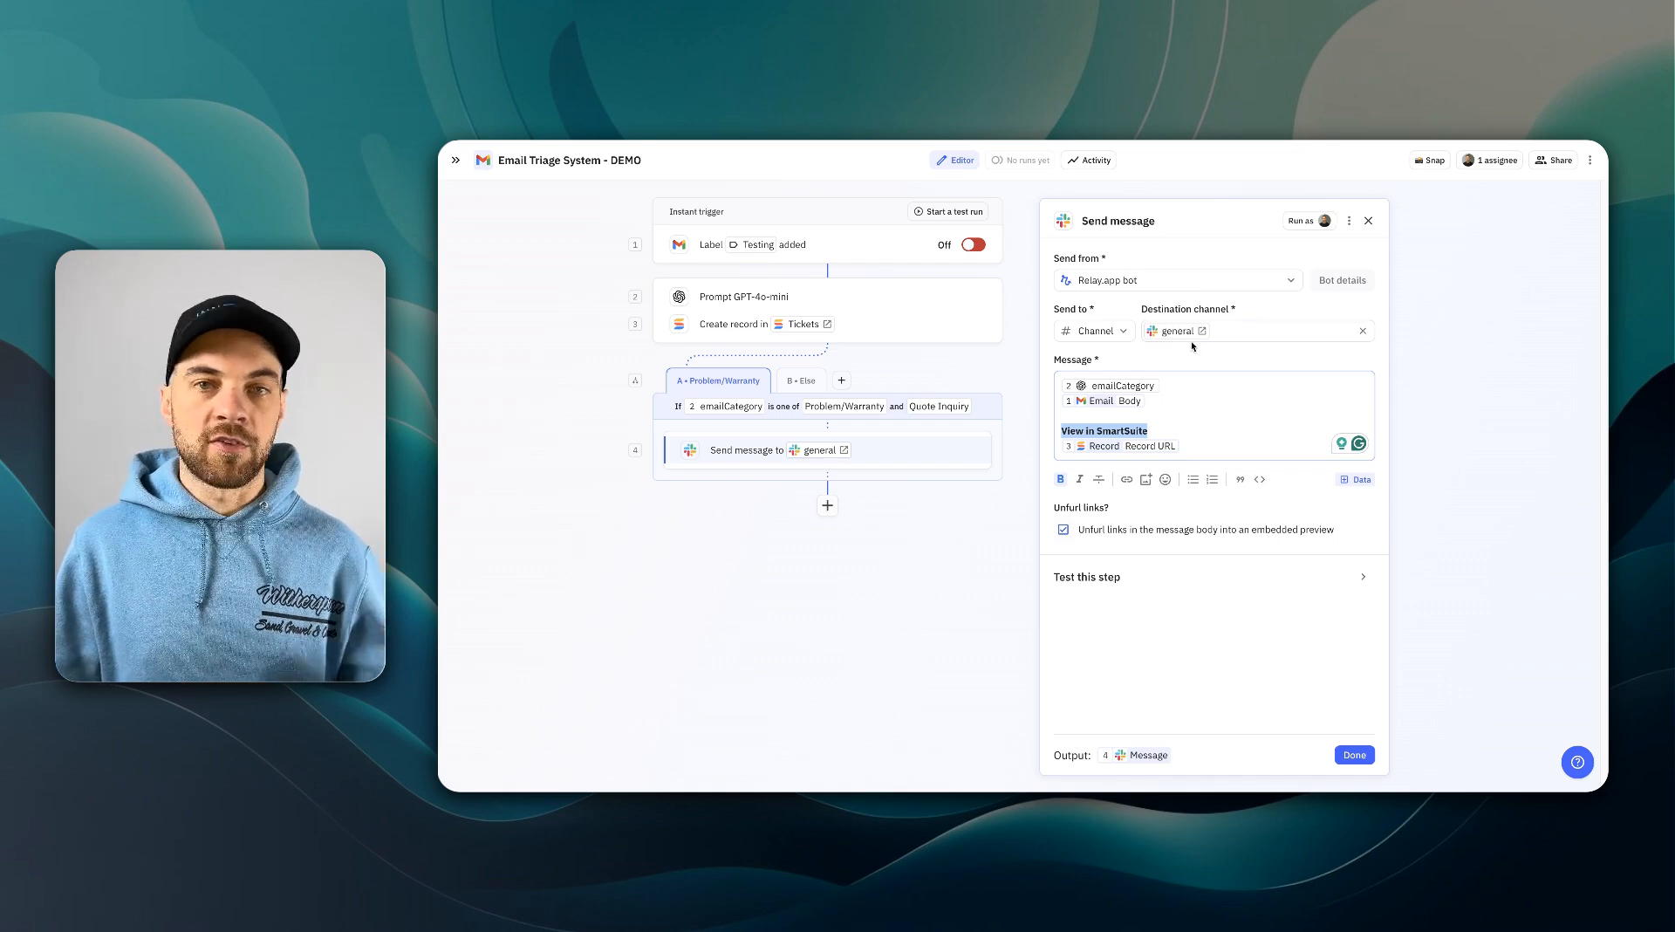
pyautogui.moveTo(1169, 332)
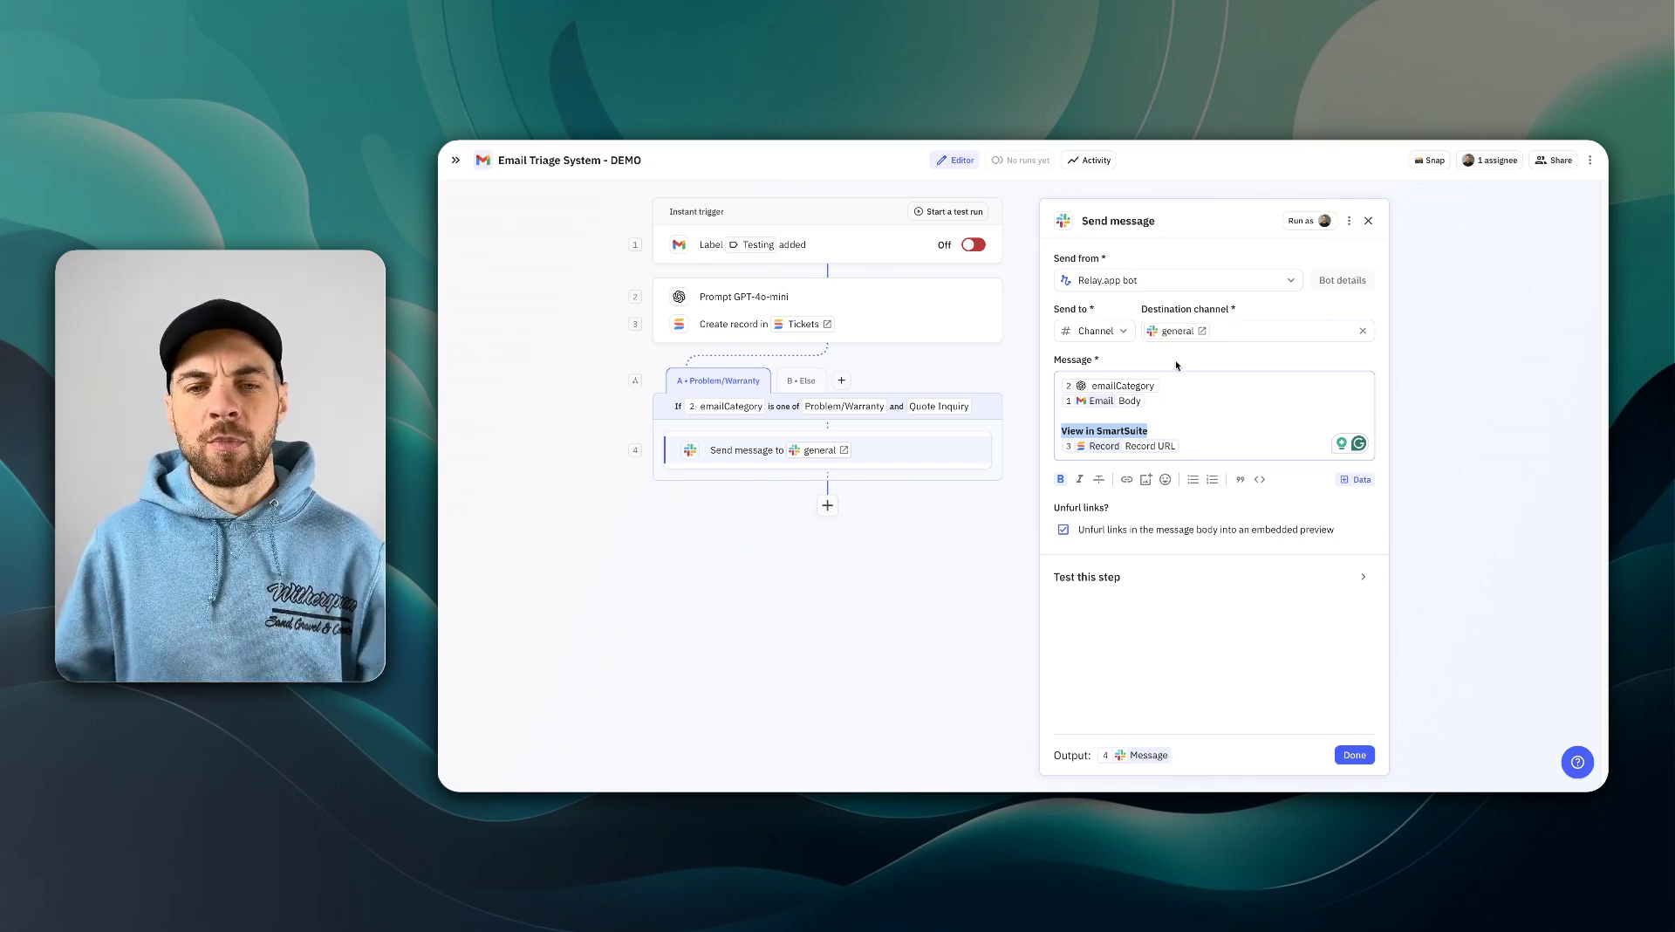
# Set path B's rule on emailCategory to match Quote Inquiry or Accounting
pyautogui.click(801, 380)
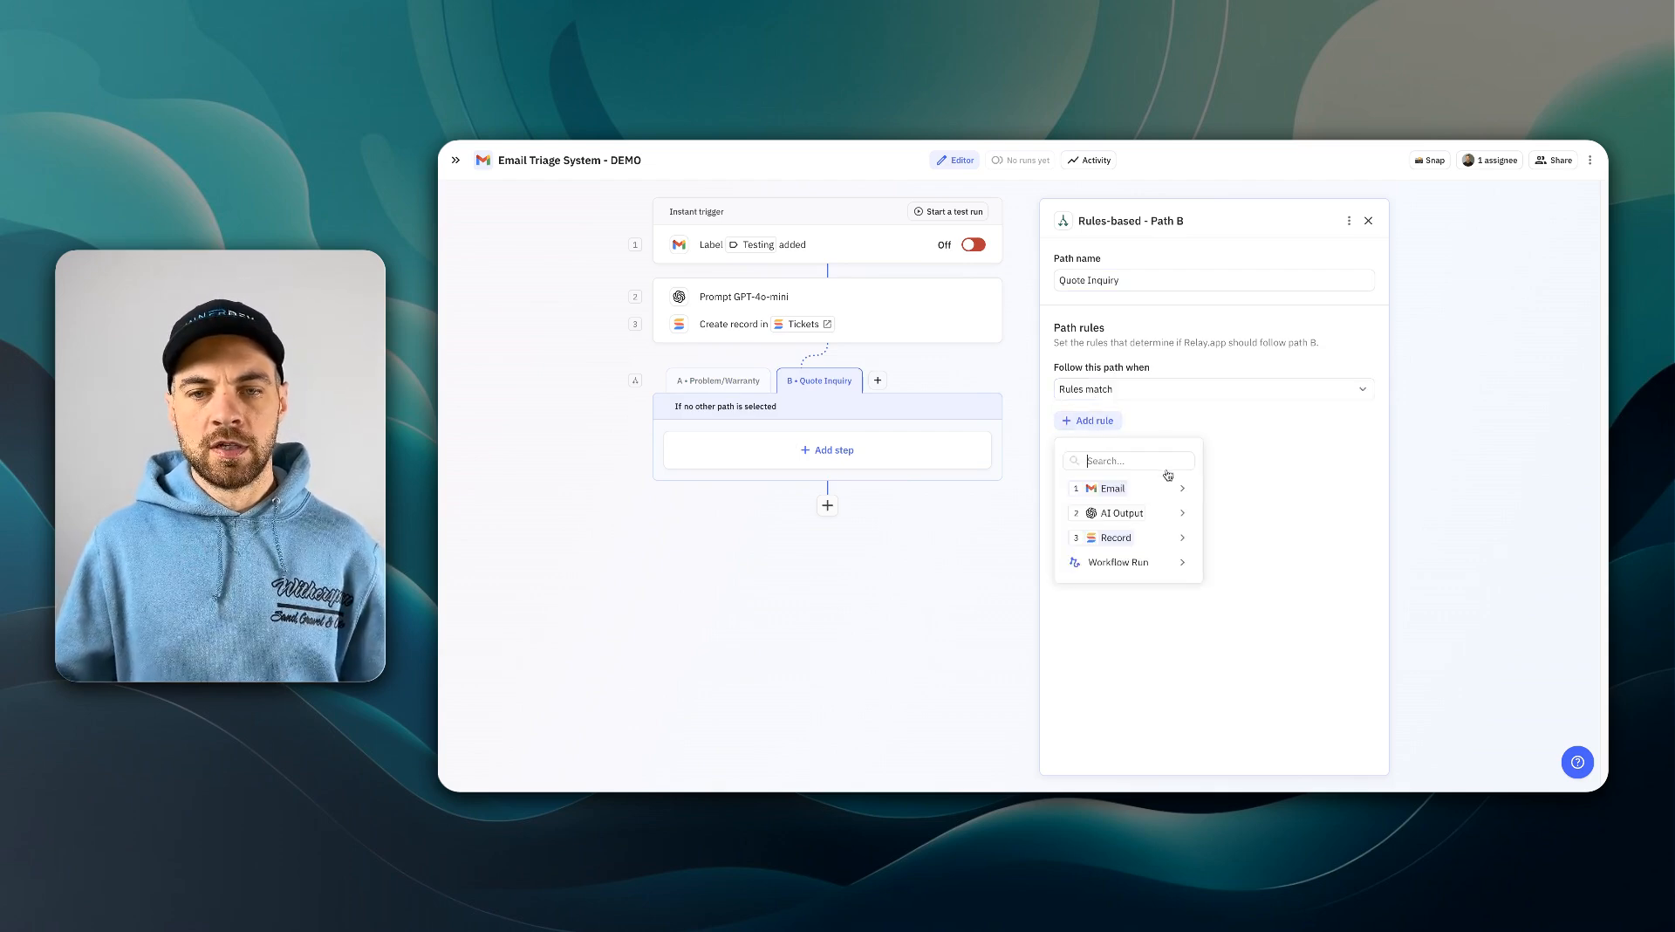
pyautogui.click(1124, 513)
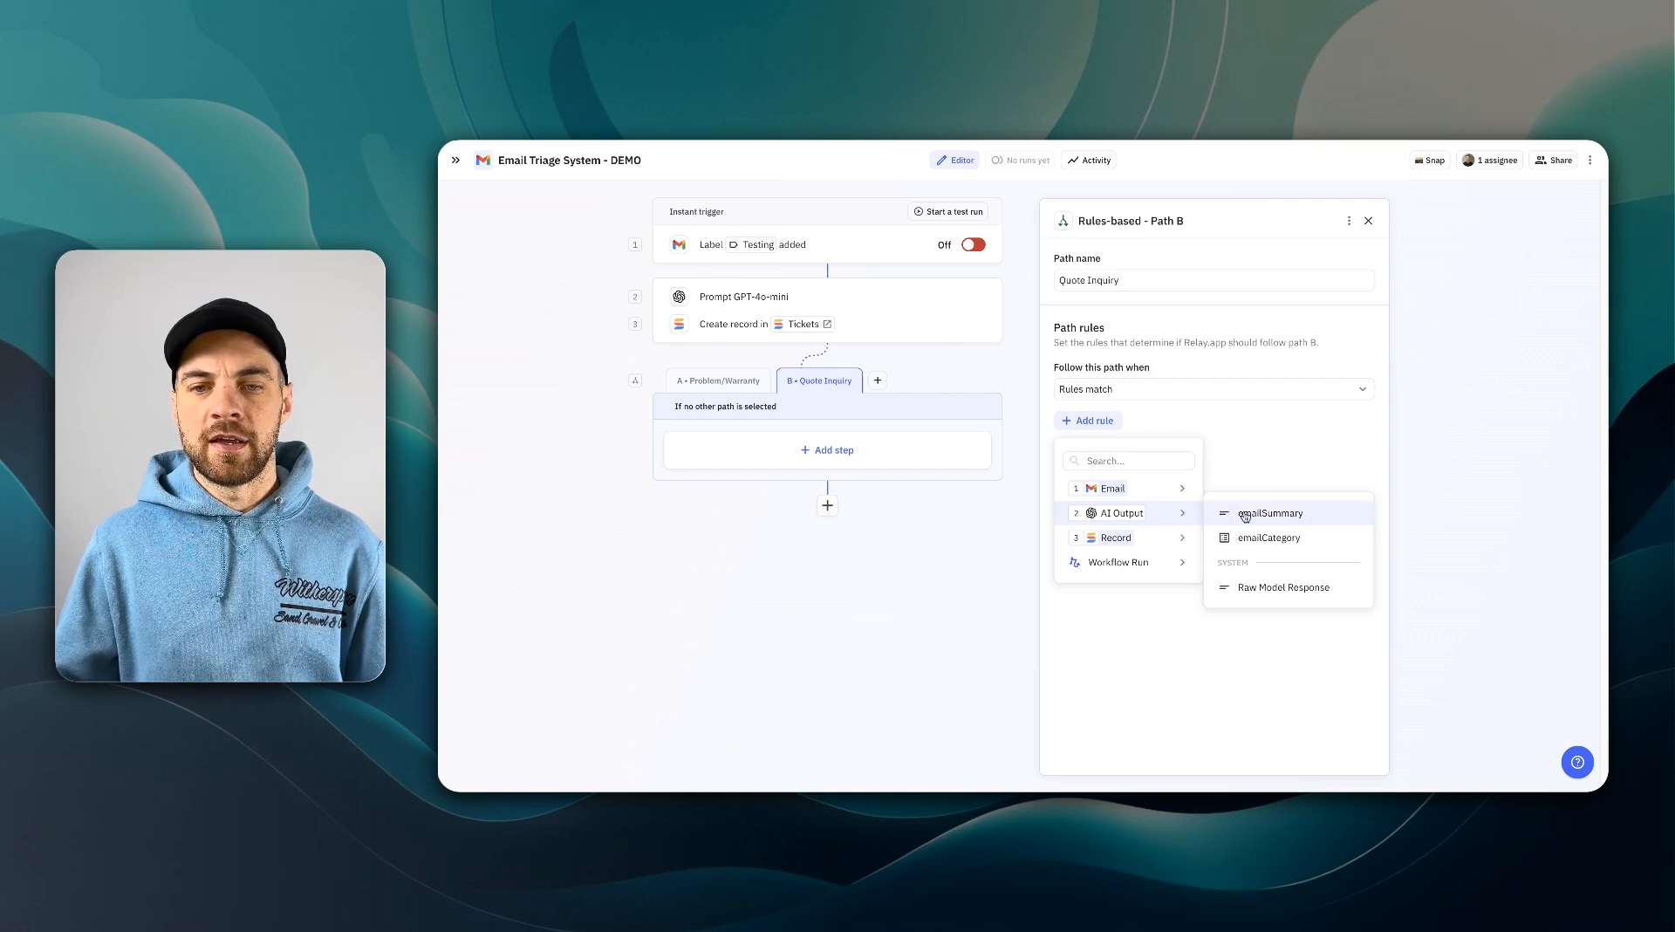
pyautogui.click(1269, 537)
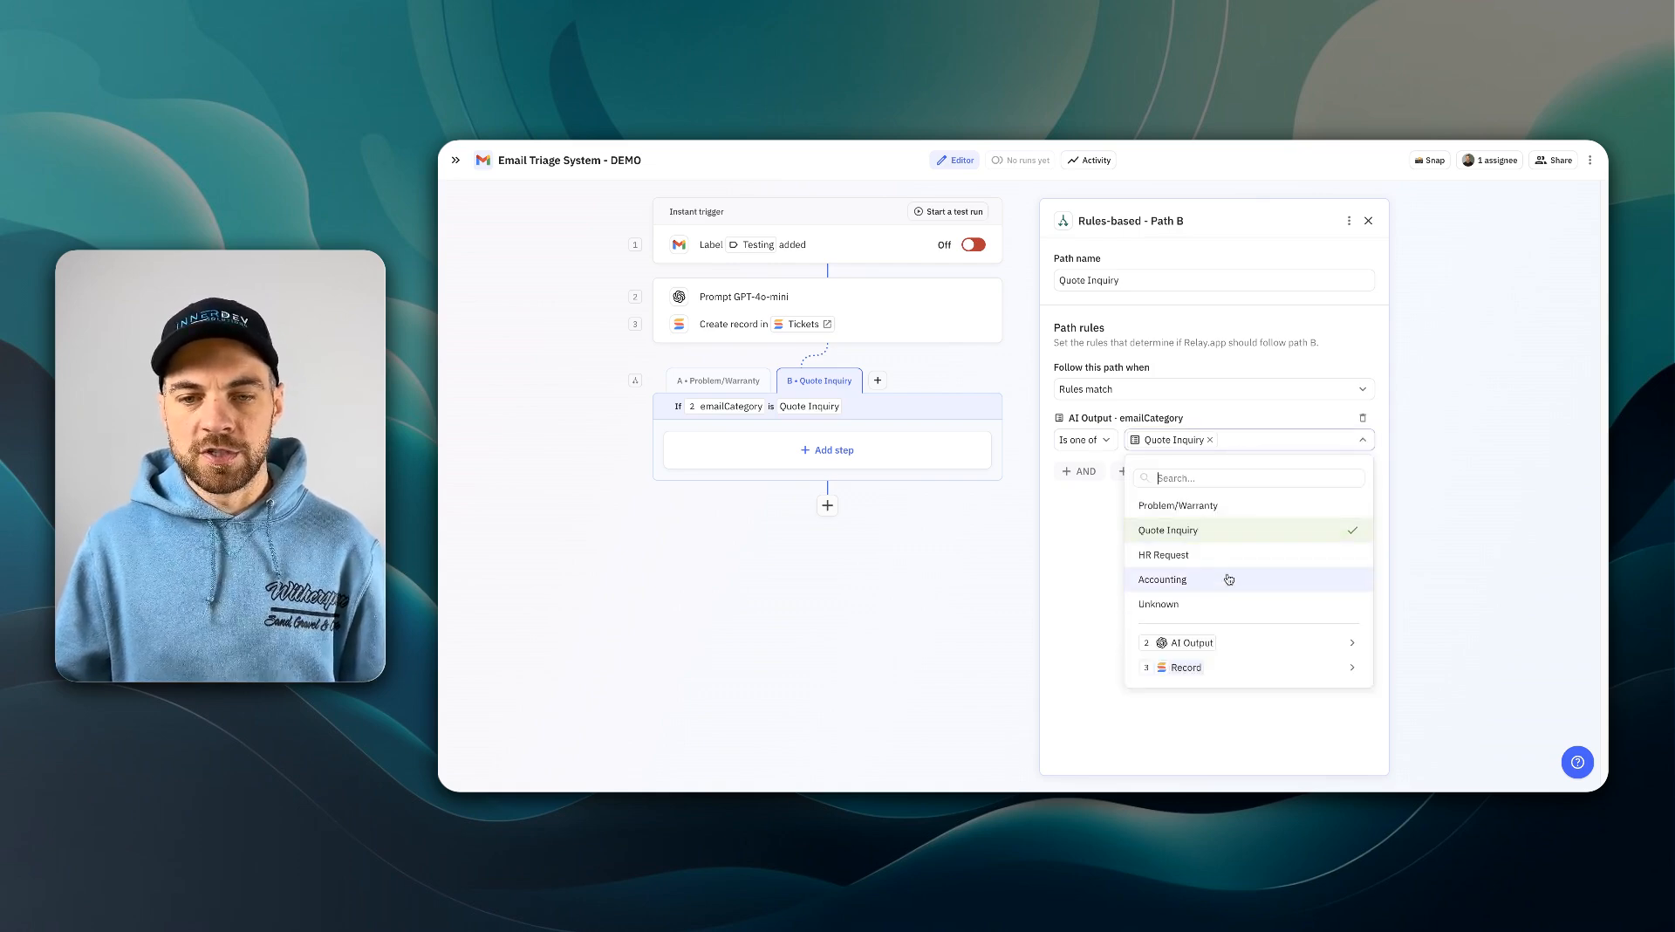
pyautogui.click(1162, 580)
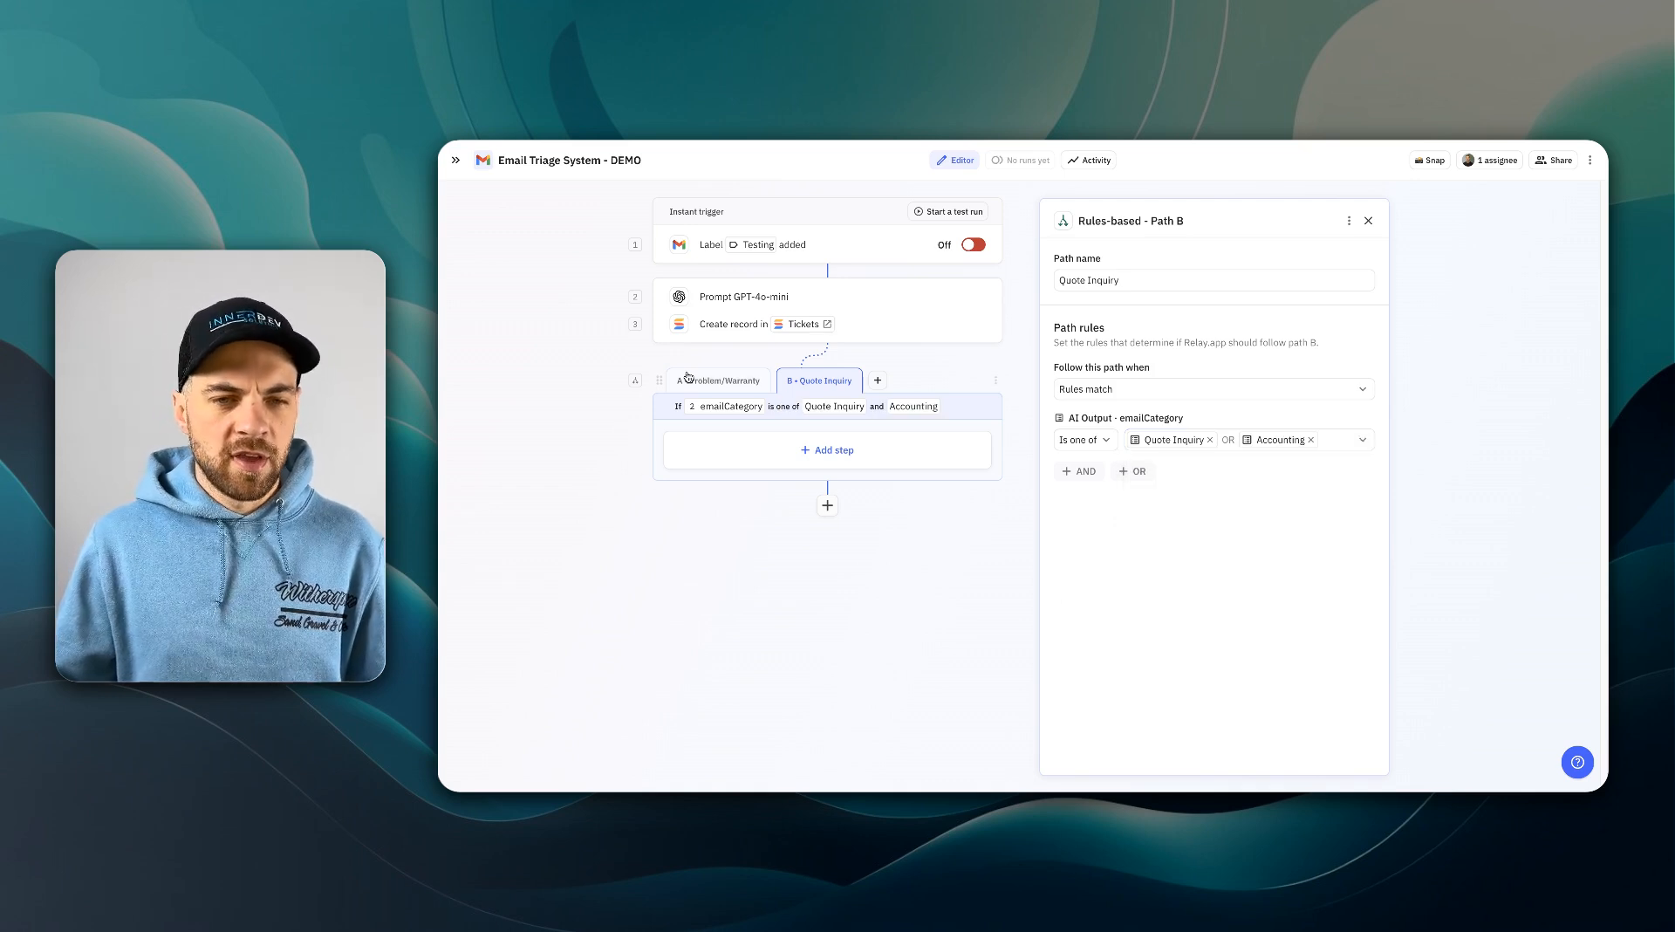
# Change path A's categories from Quote Inquiry to Problem/Warranty or HR Request
pyautogui.click(717, 381)
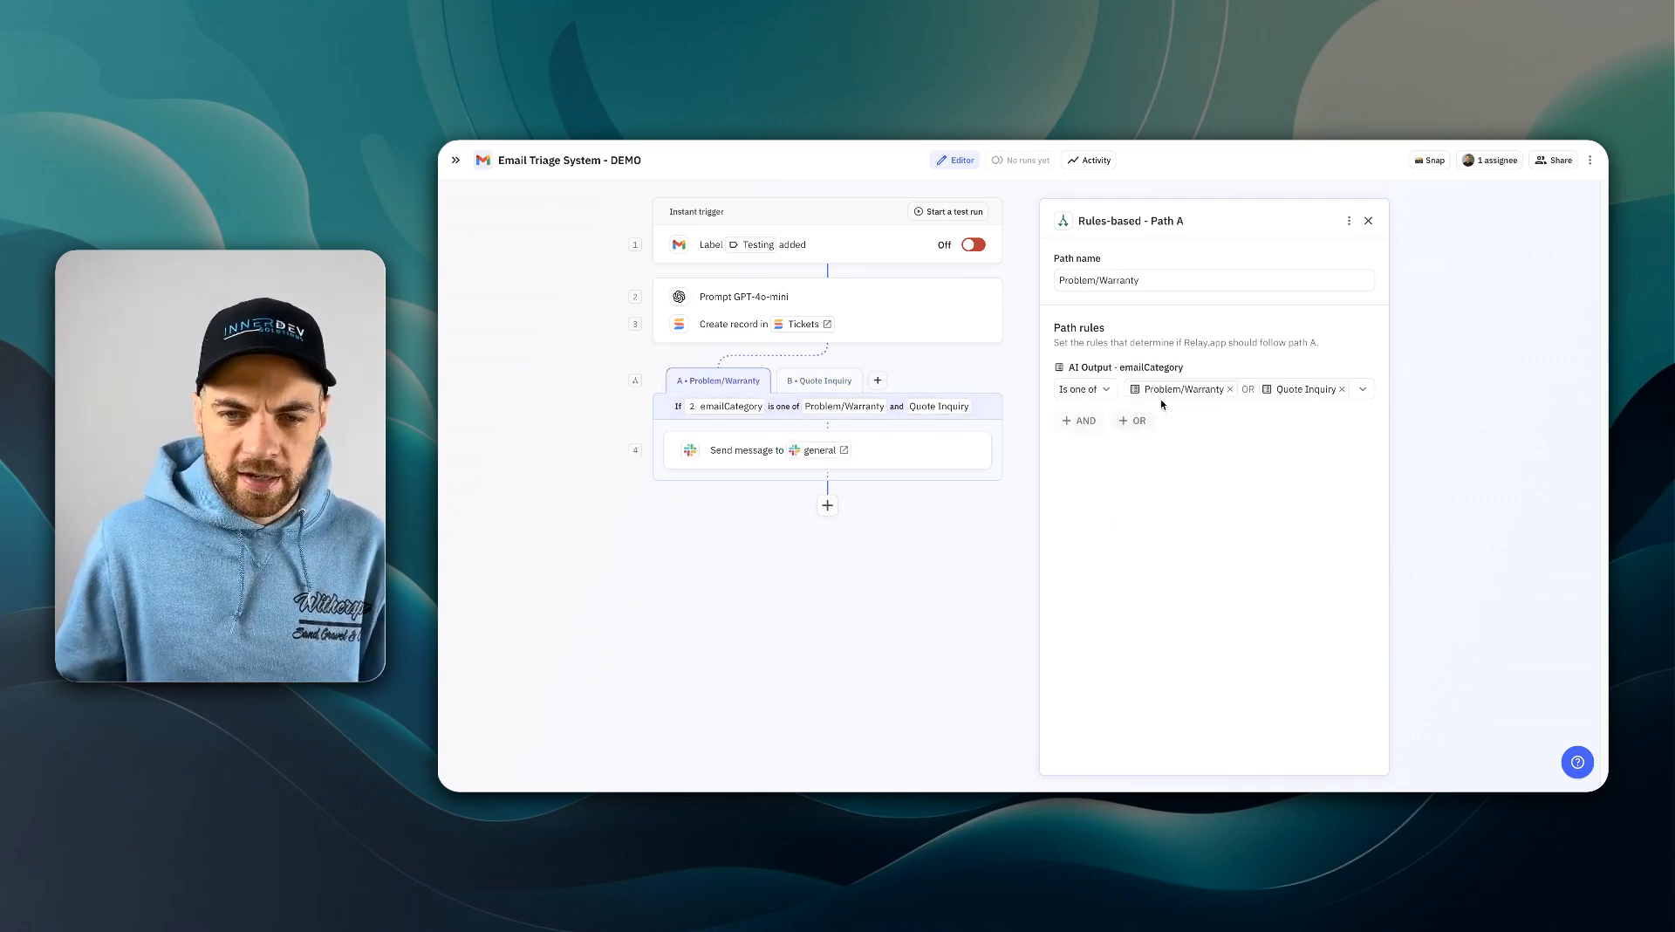
pyautogui.click(1342, 389)
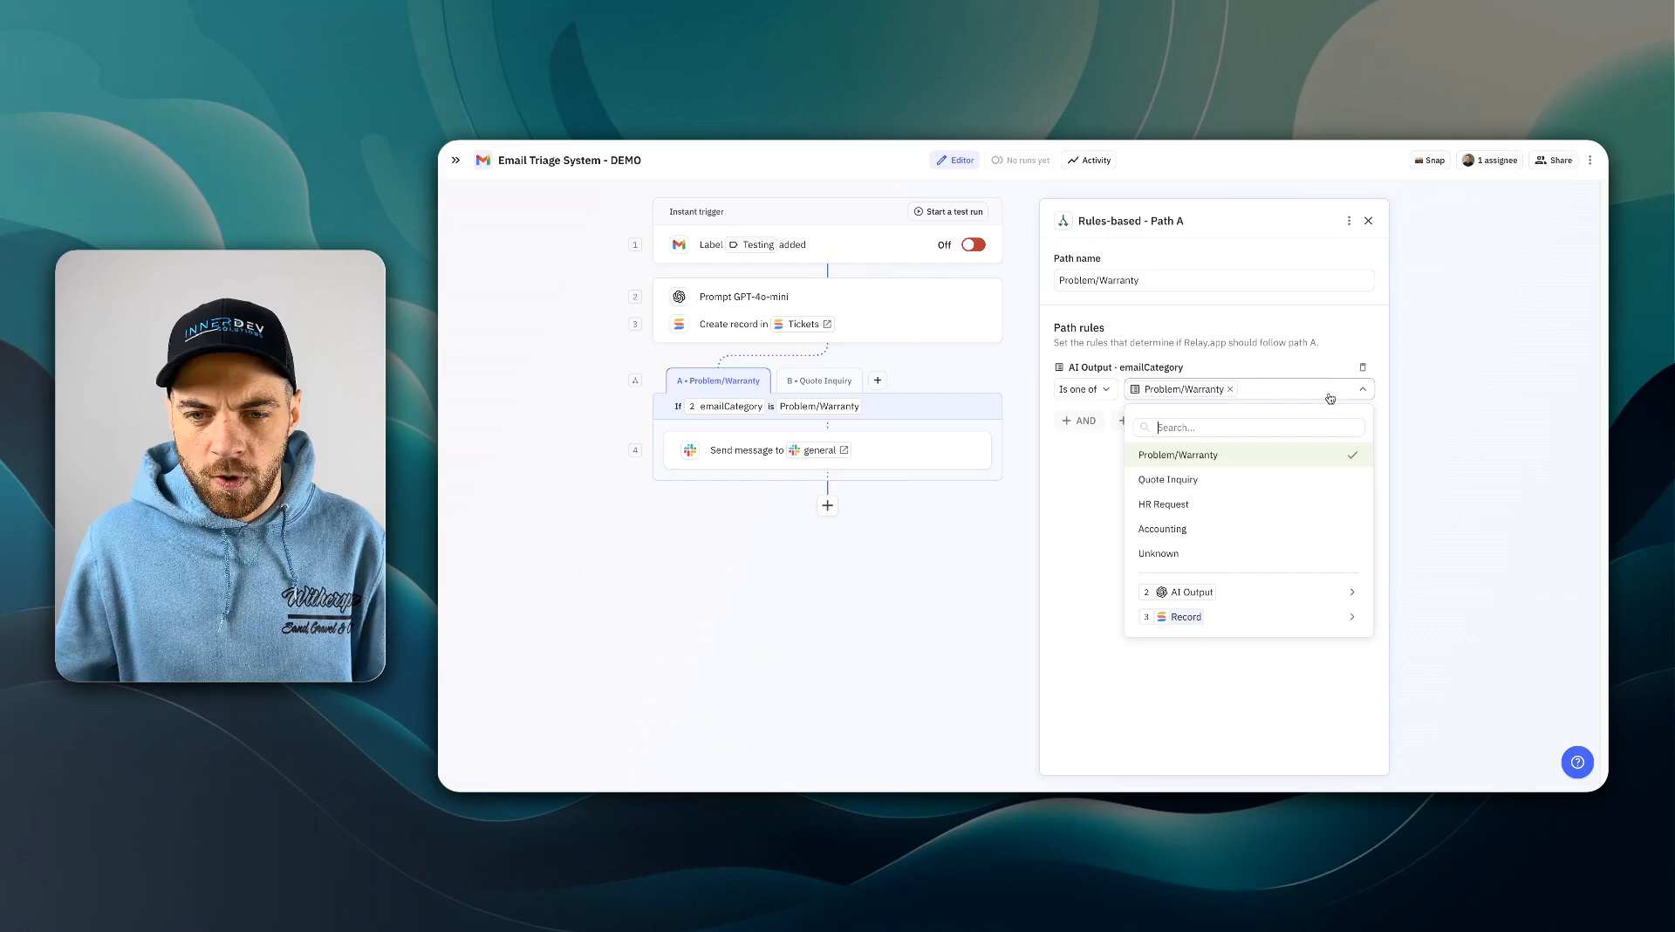
pyautogui.click(1164, 505)
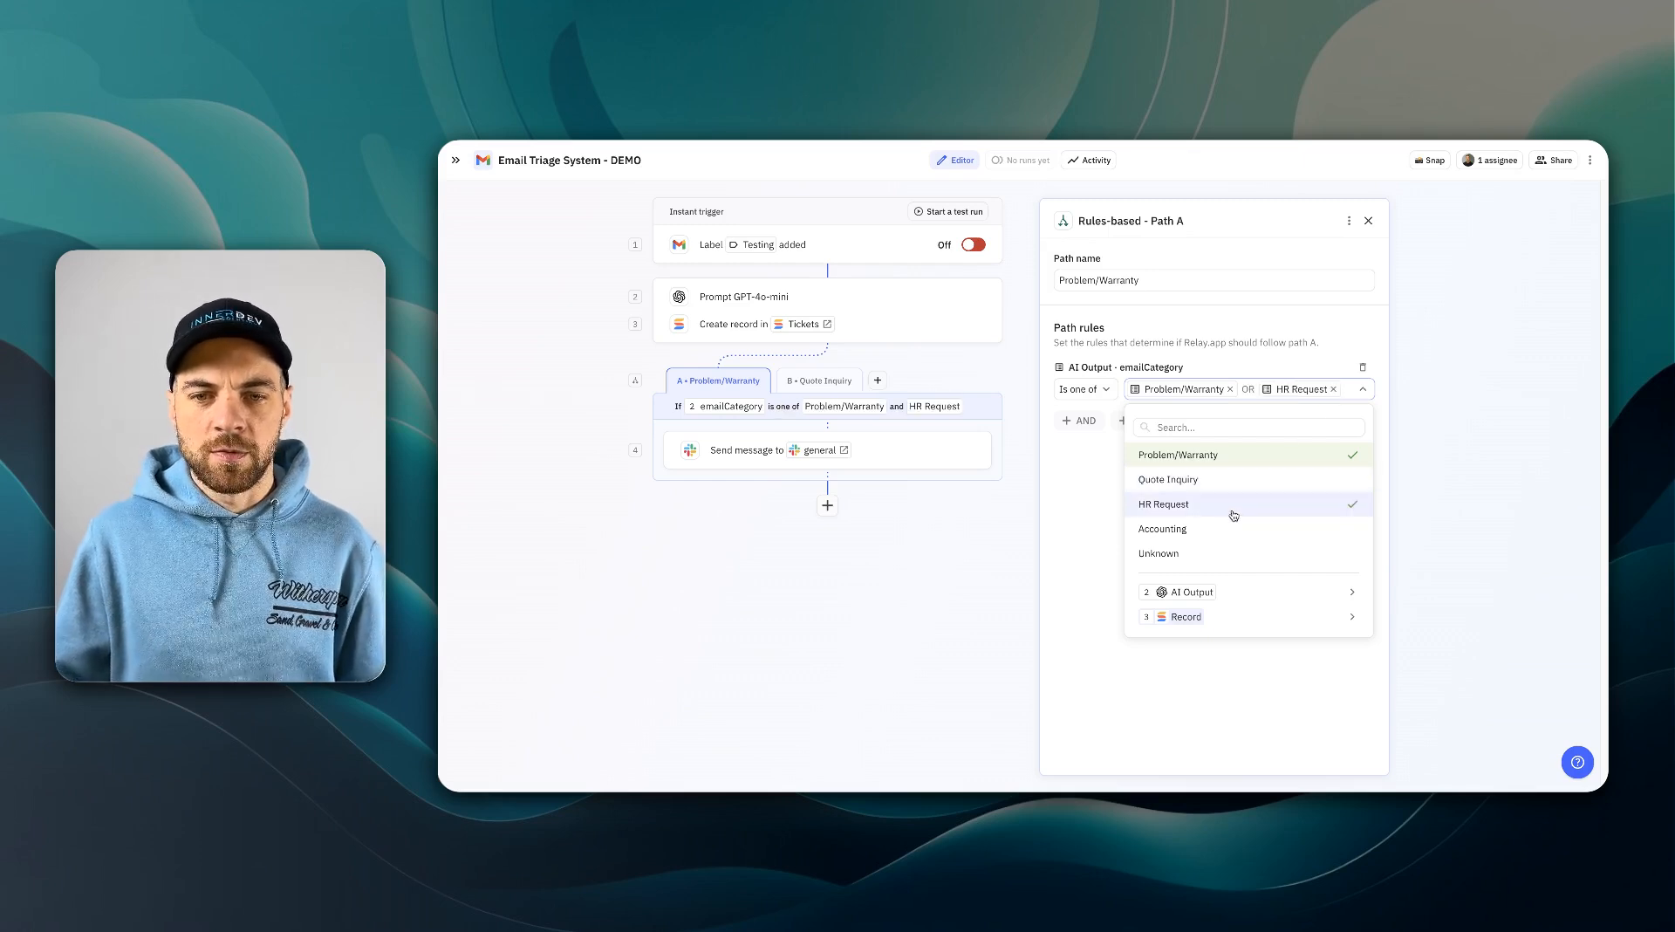
pyautogui.click(935, 569)
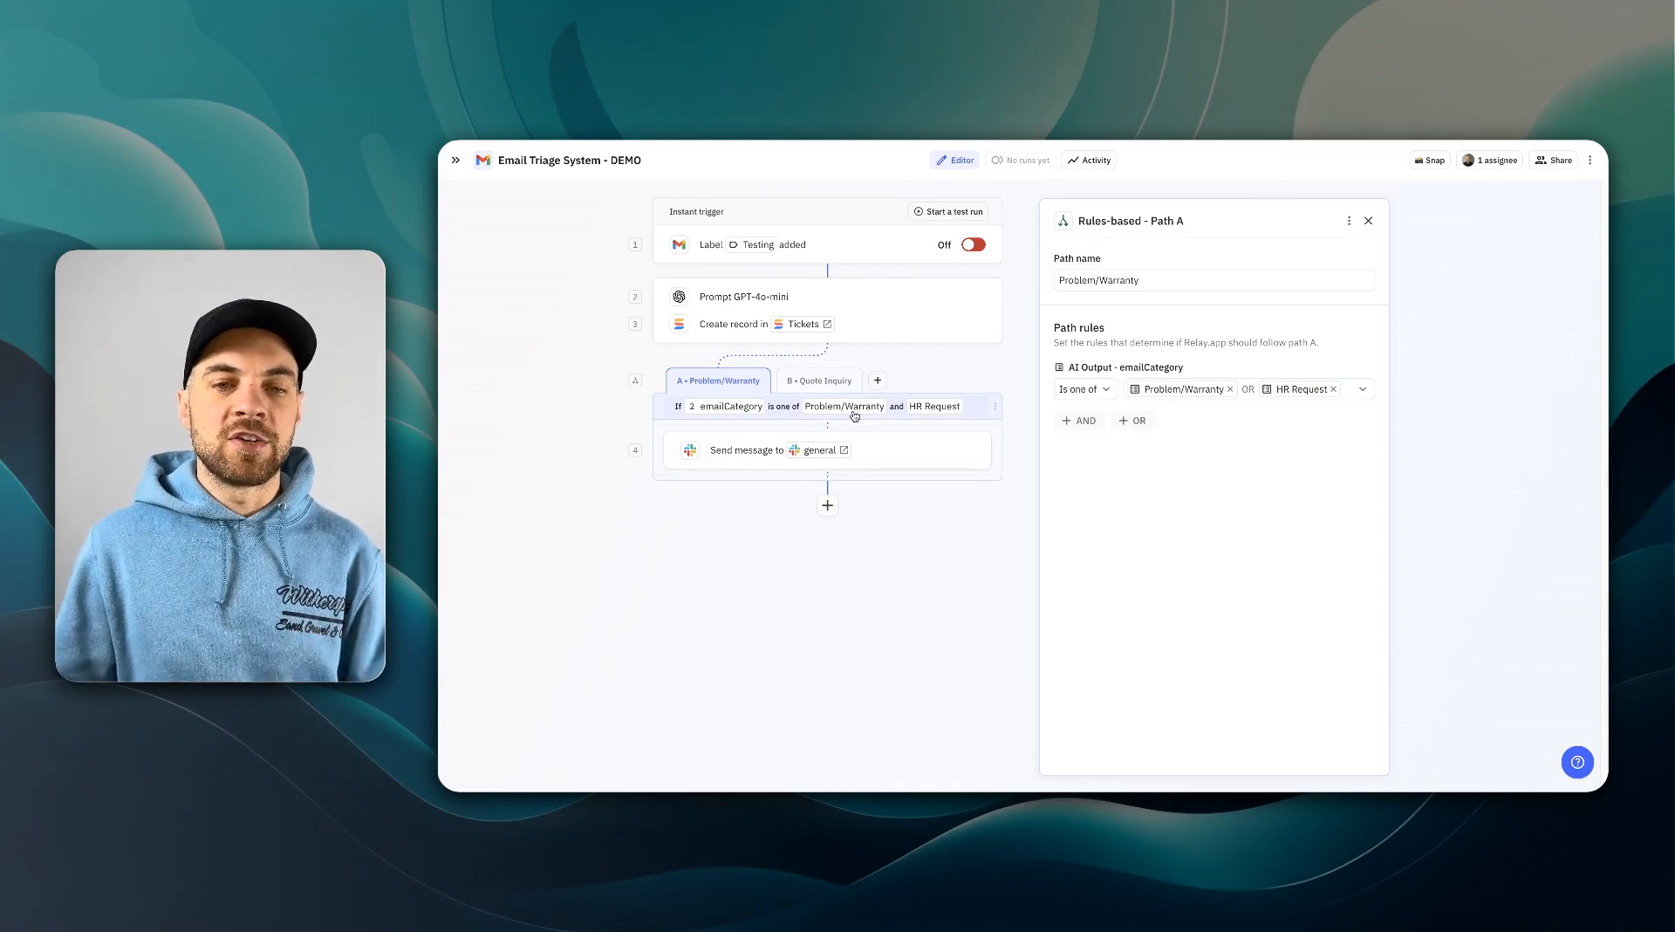
pyautogui.moveTo(878, 521)
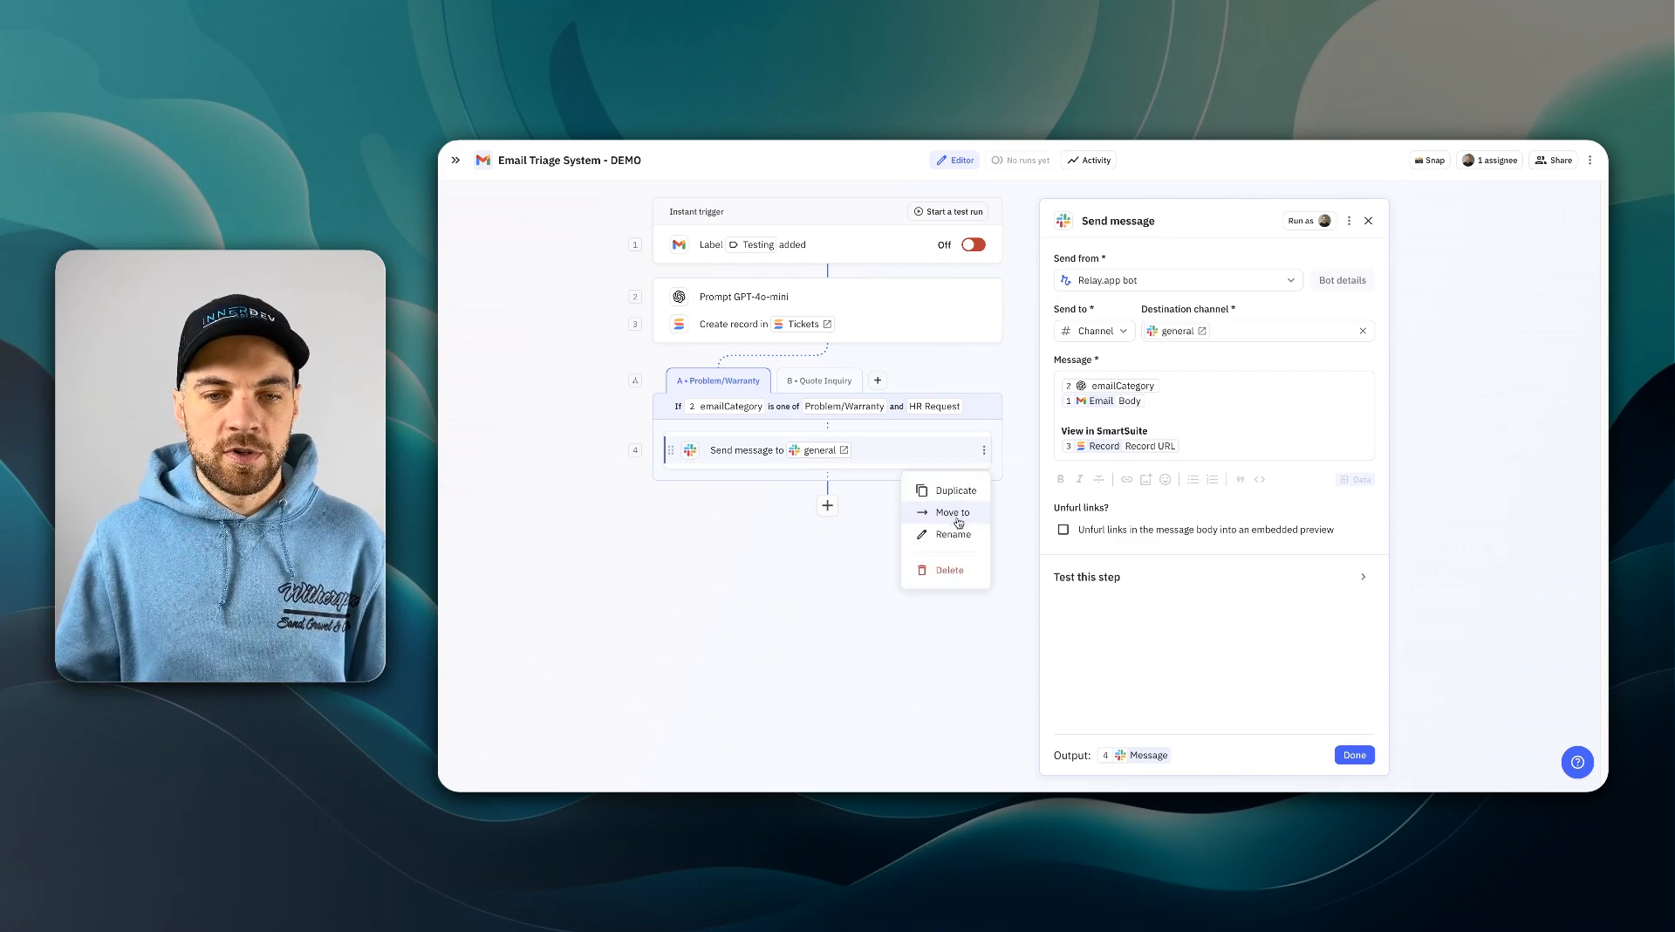
# Duplicate path A's Slack message to #general and move the copy into path B
pyautogui.click(956, 490)
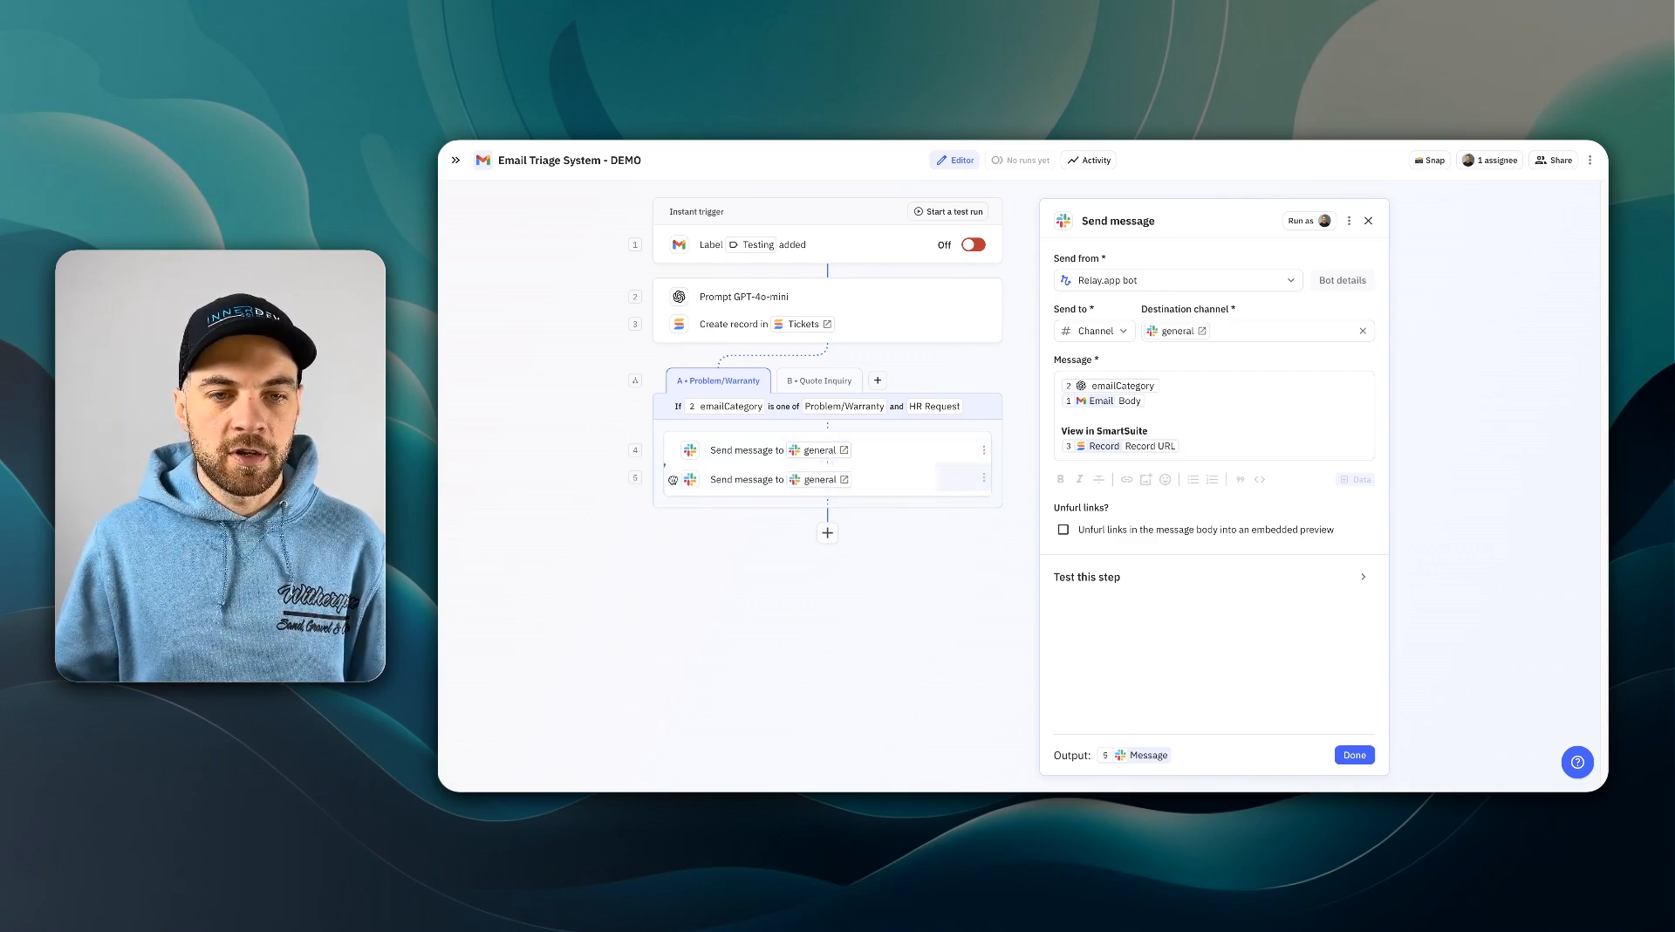
pyautogui.click(818, 381)
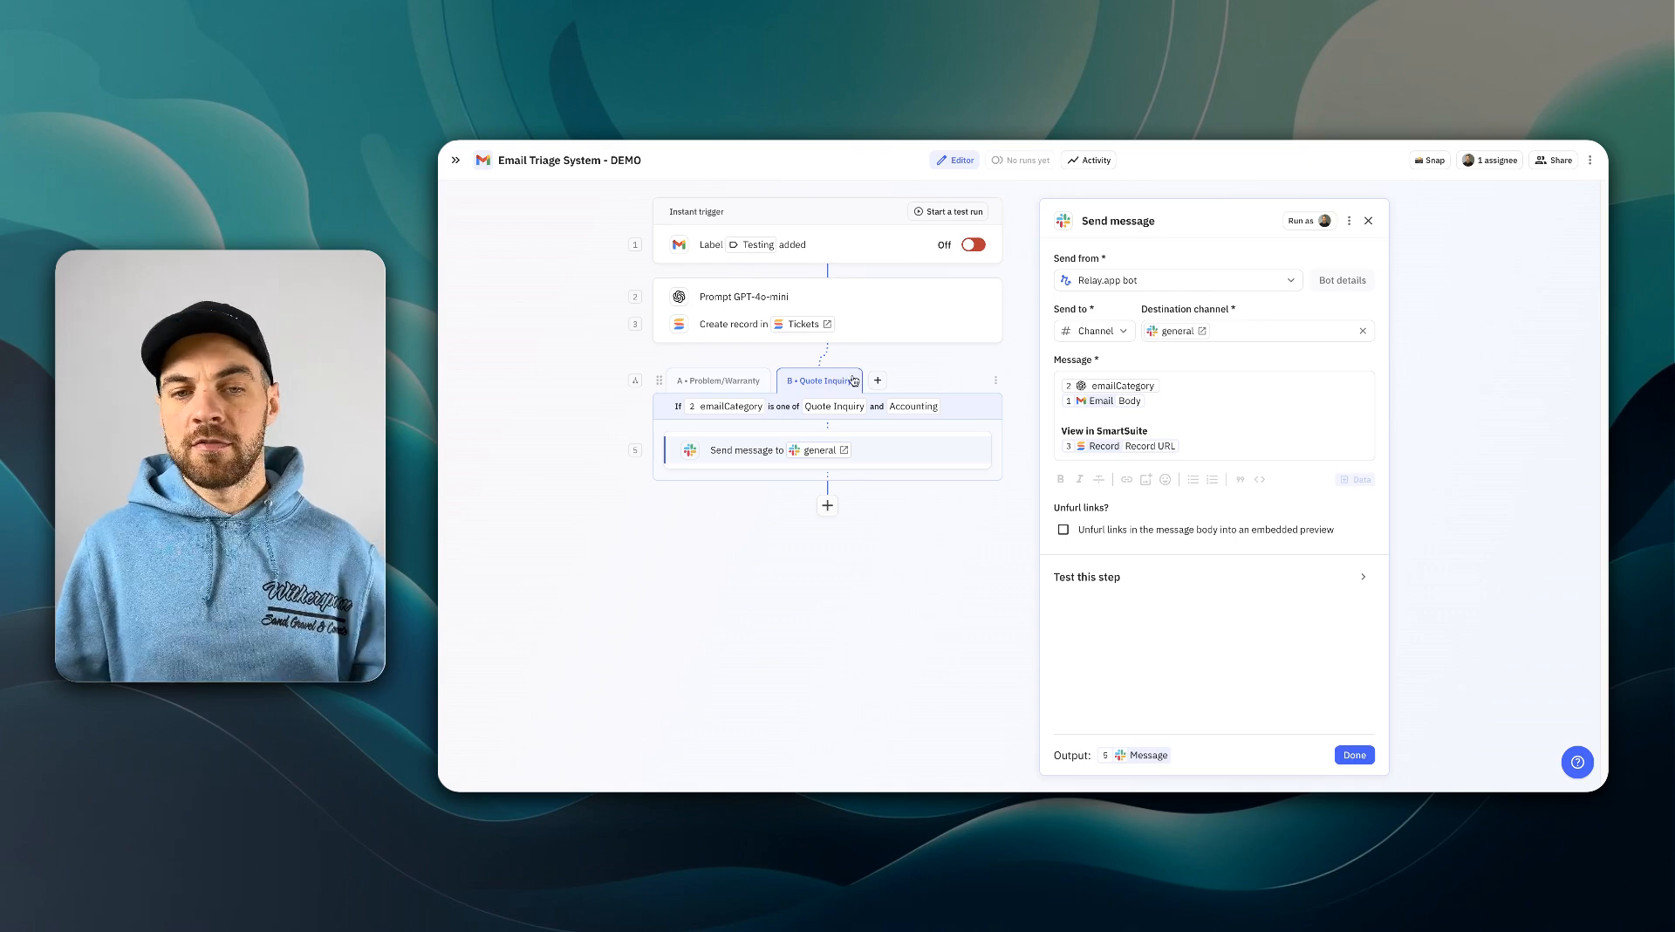
pyautogui.moveTo(839, 510)
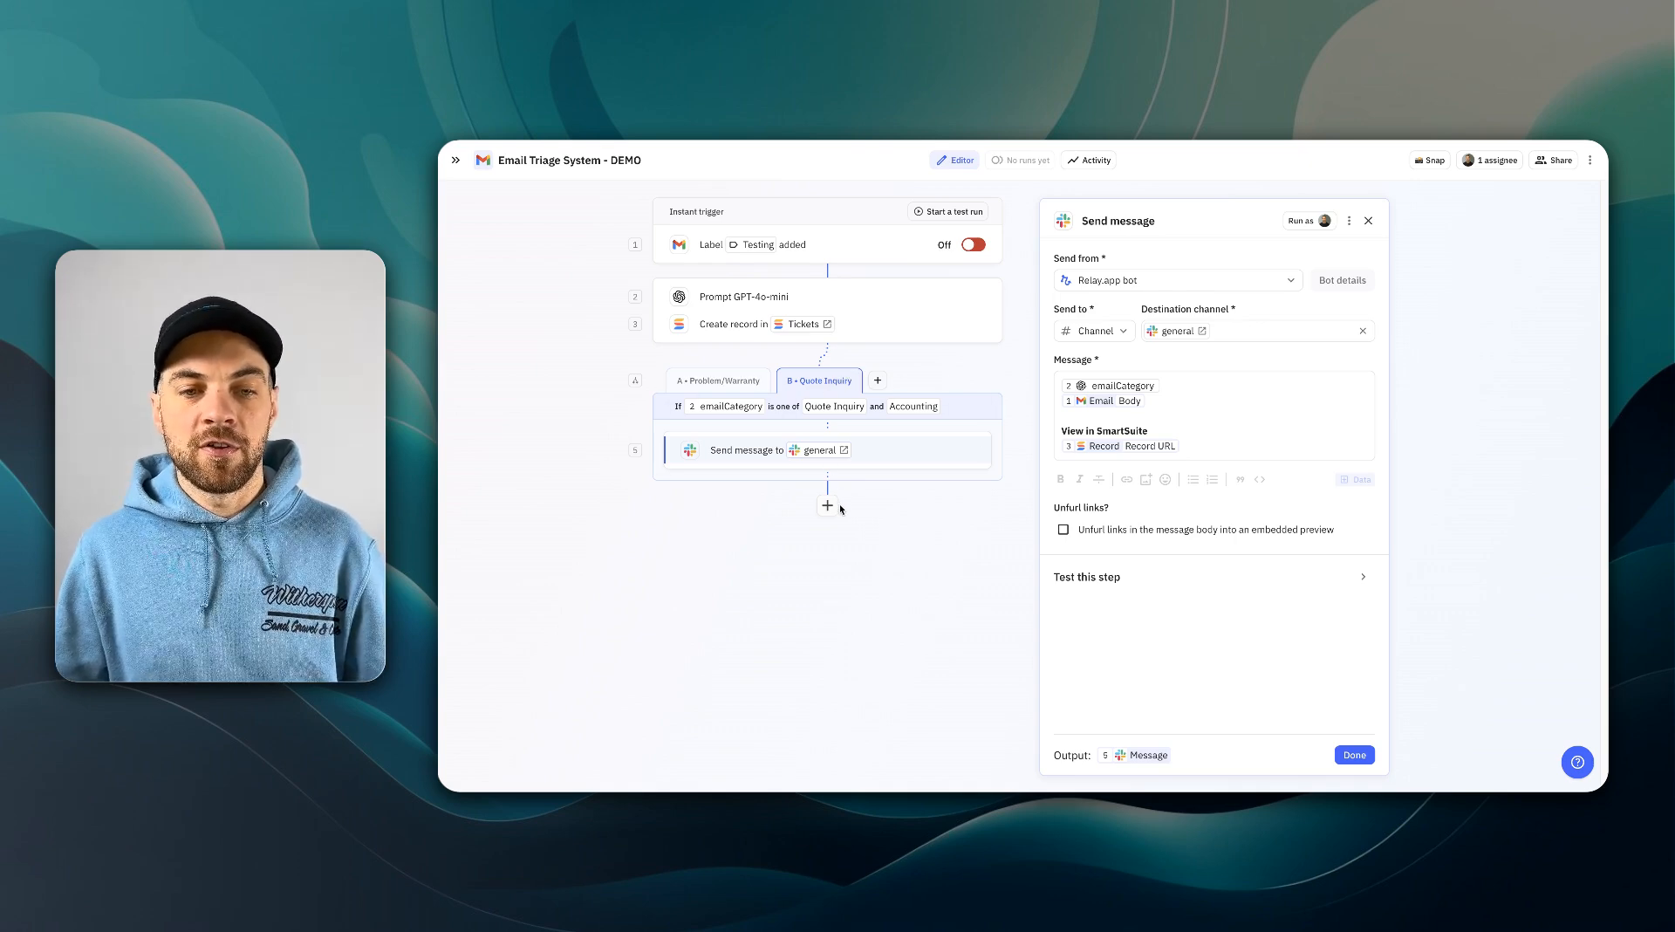
# Add a Gmail reply step after the paths, sent from the support address with body 'We recei…'
pyautogui.click(827, 505)
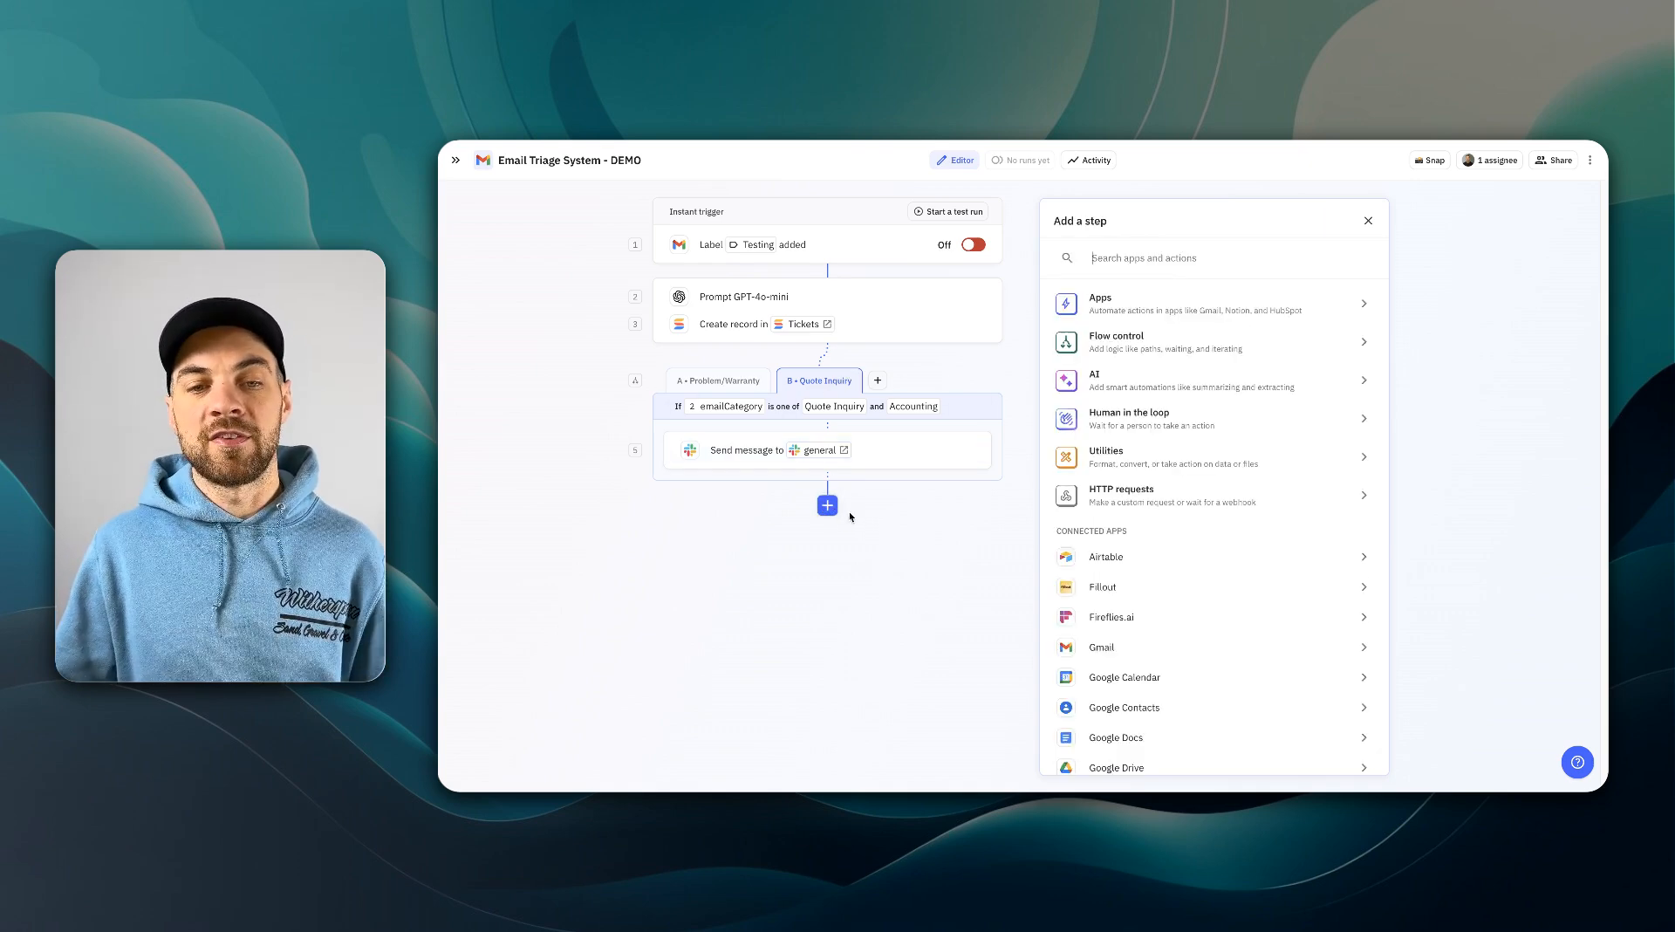
pyautogui.write('gmai')
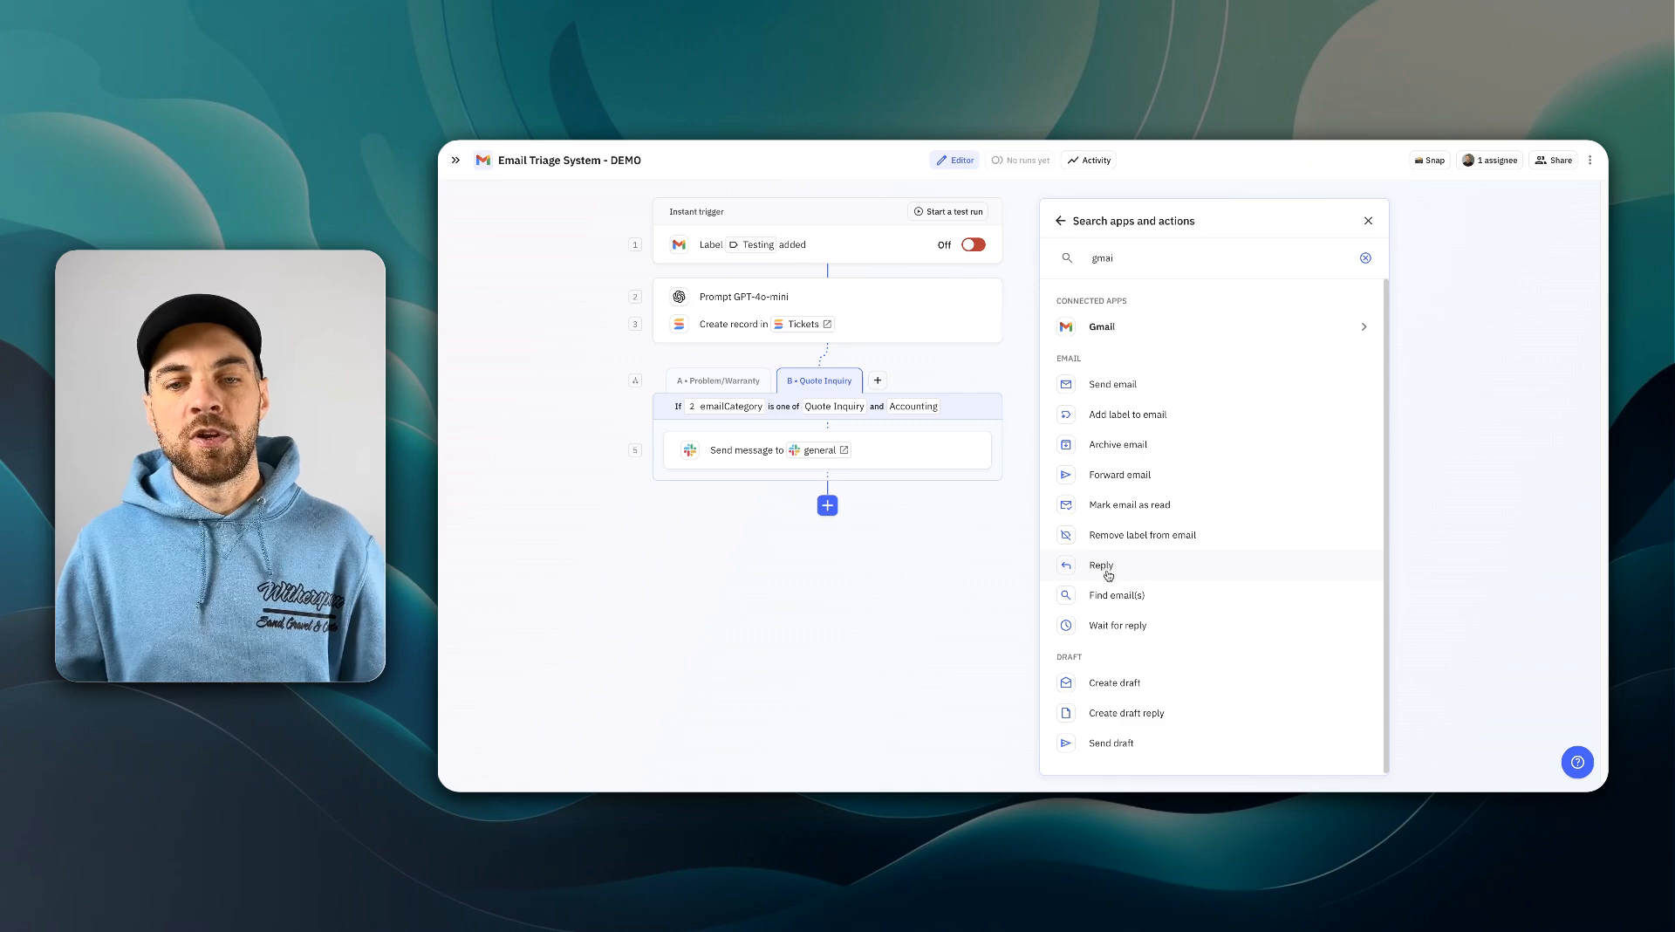
pyautogui.click(1101, 566)
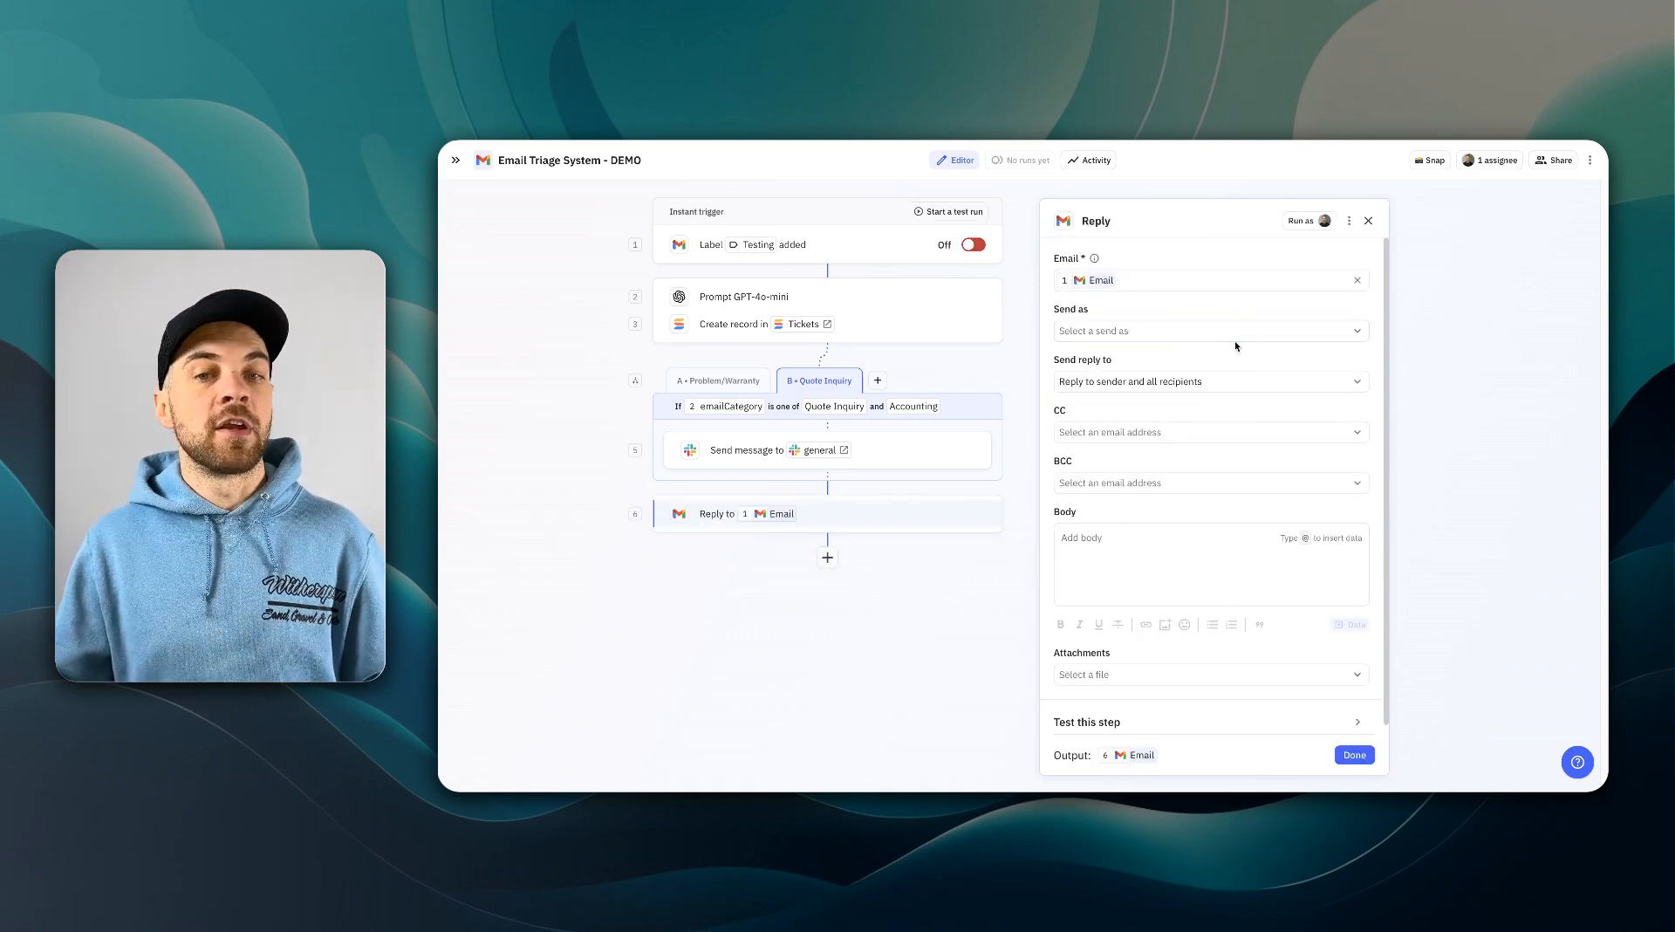
pyautogui.click(1211, 331)
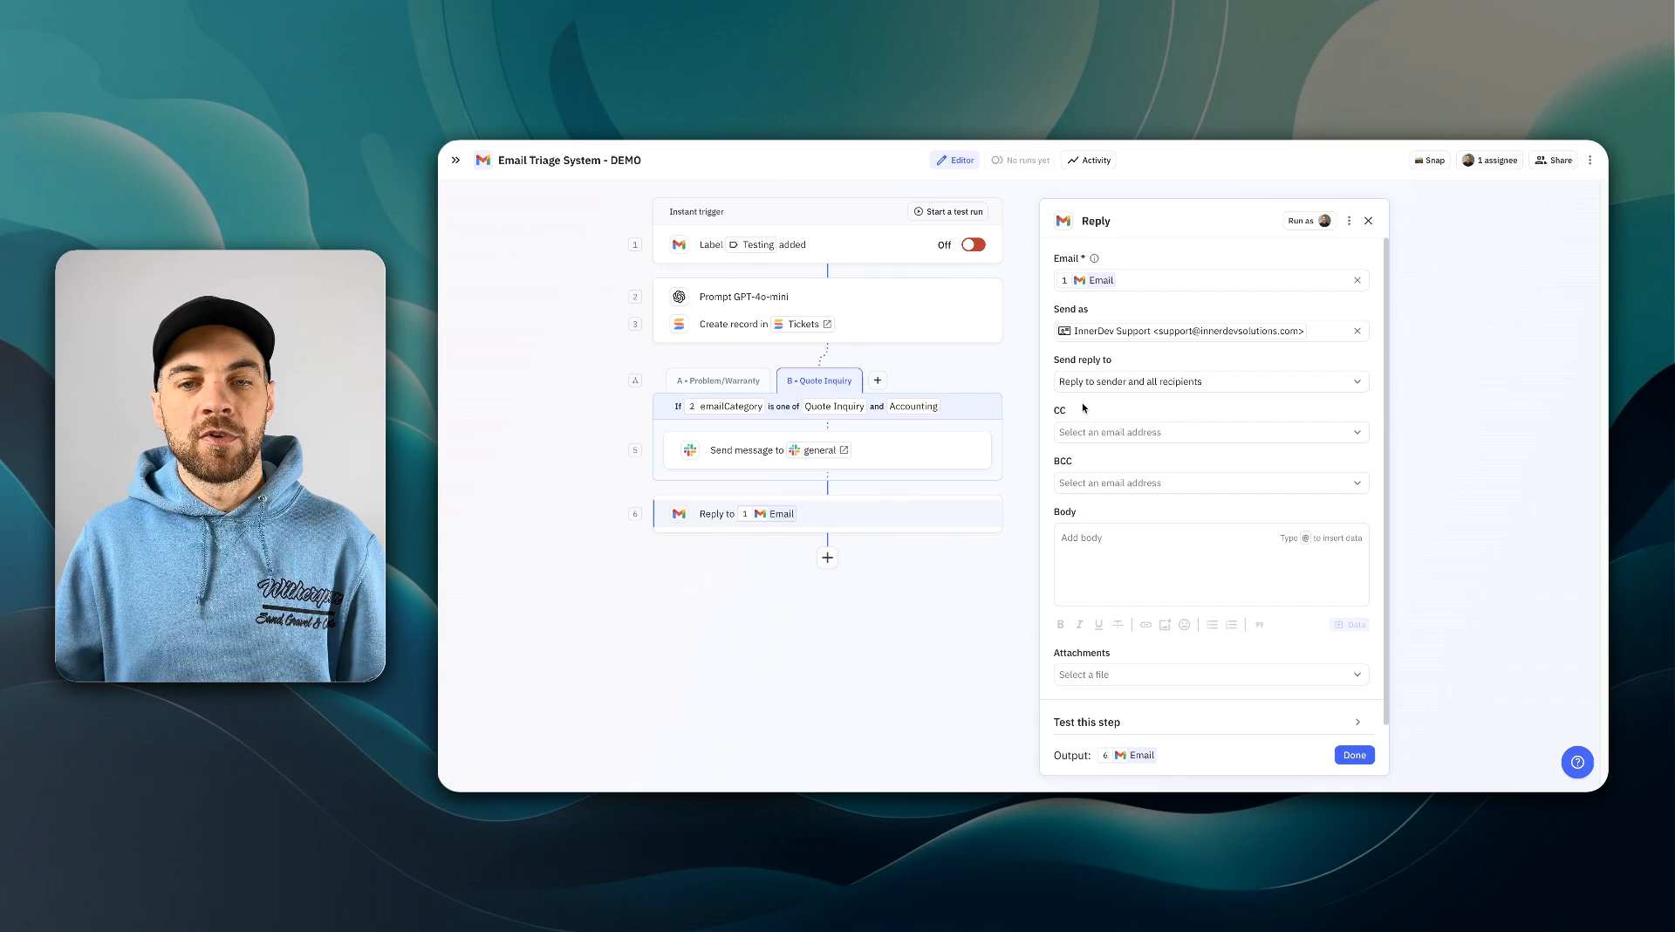
pyautogui.moveTo(1134, 382)
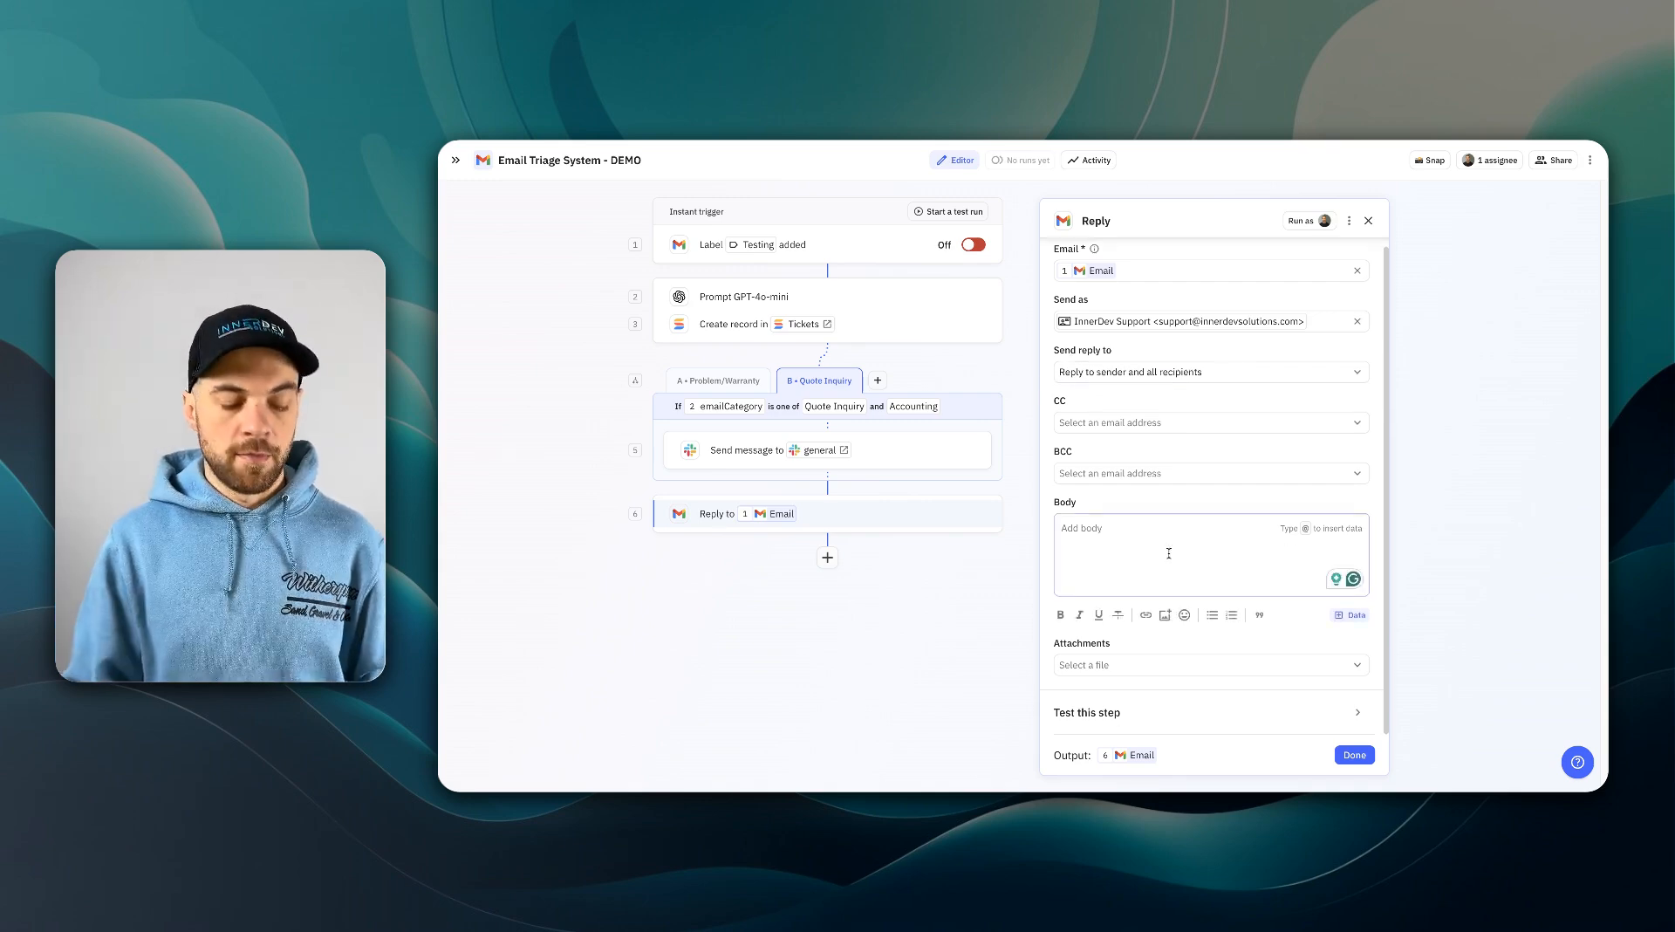
pyautogui.write('We recei')
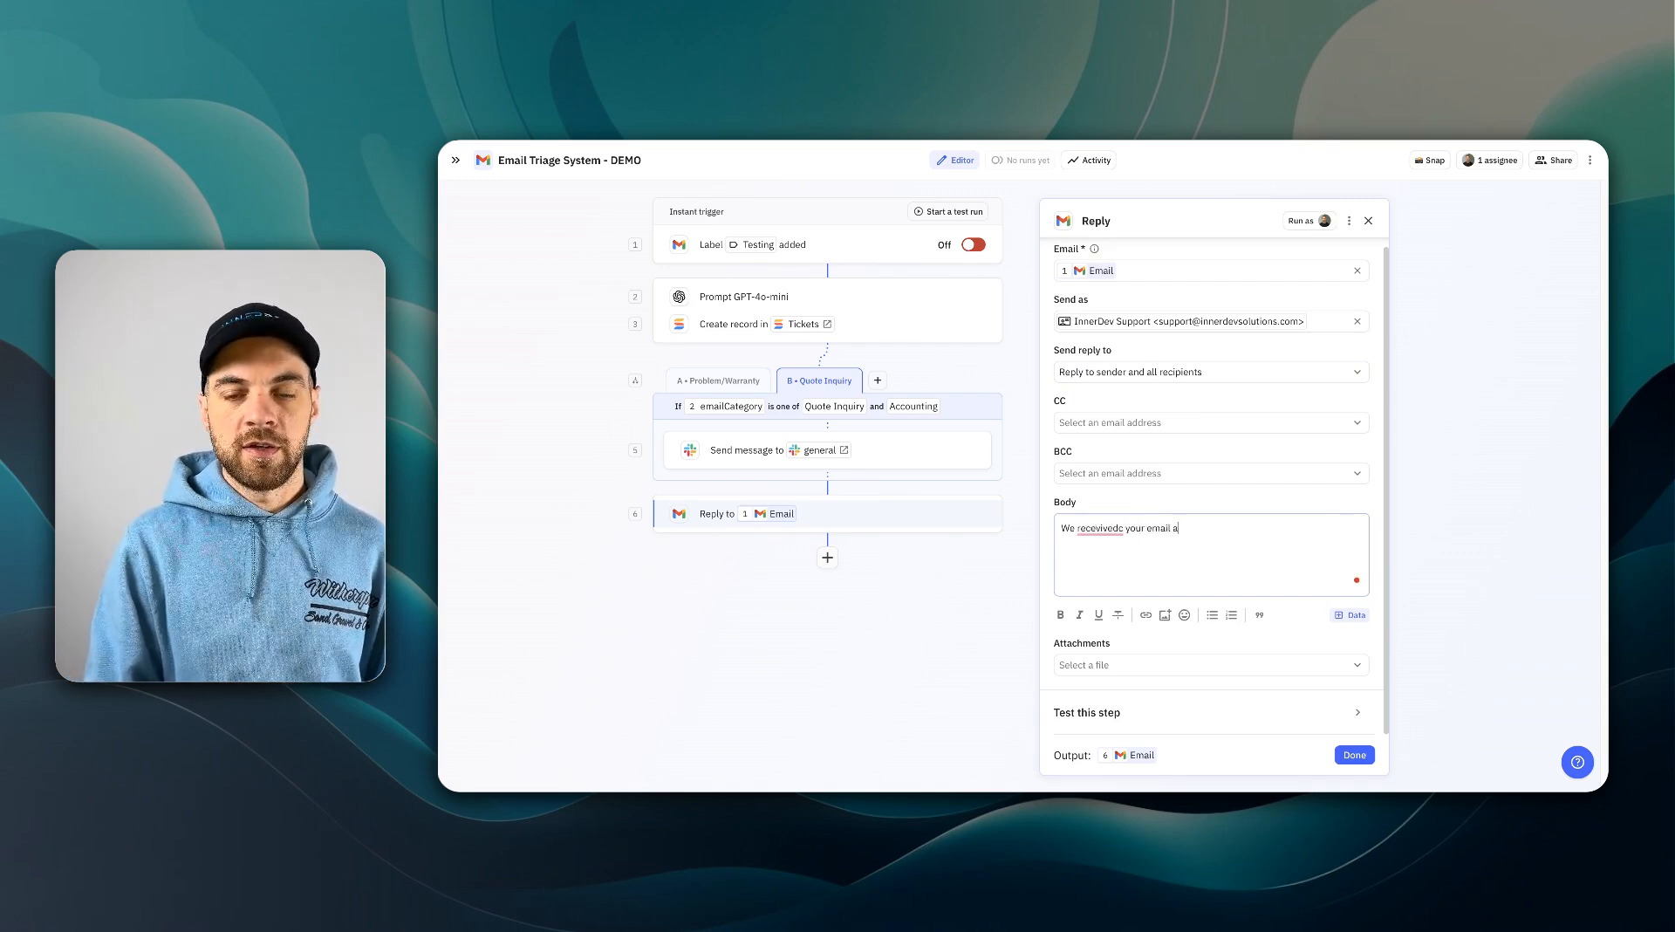
pyautogui.click(1368, 220)
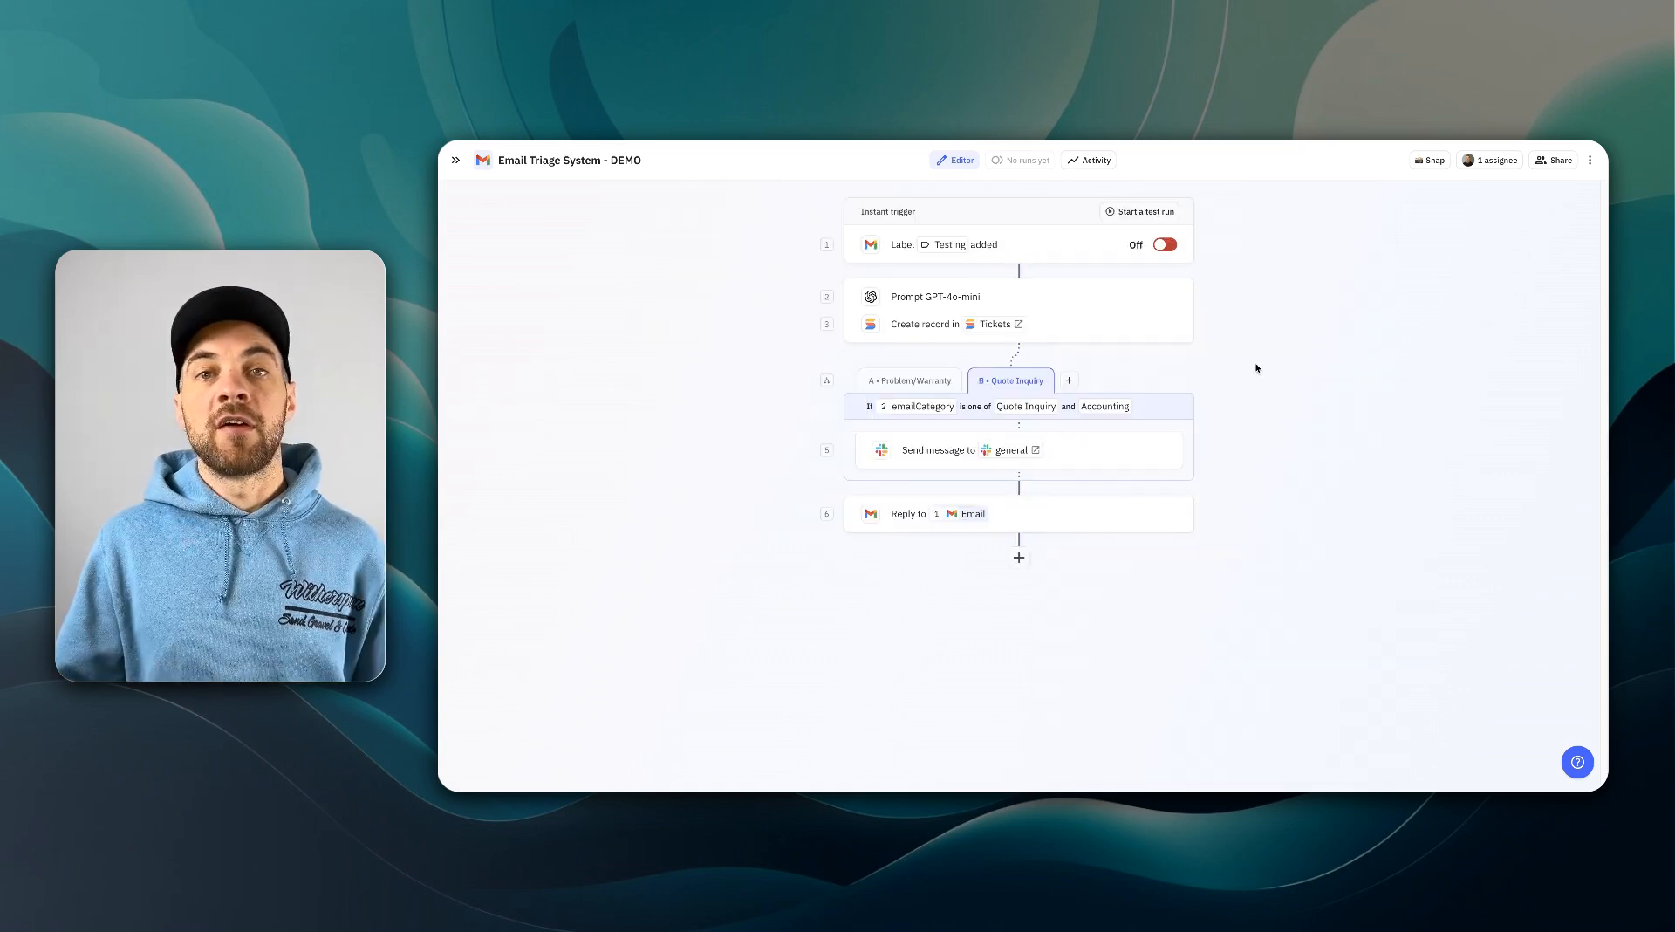
pyautogui.moveTo(698, 253)
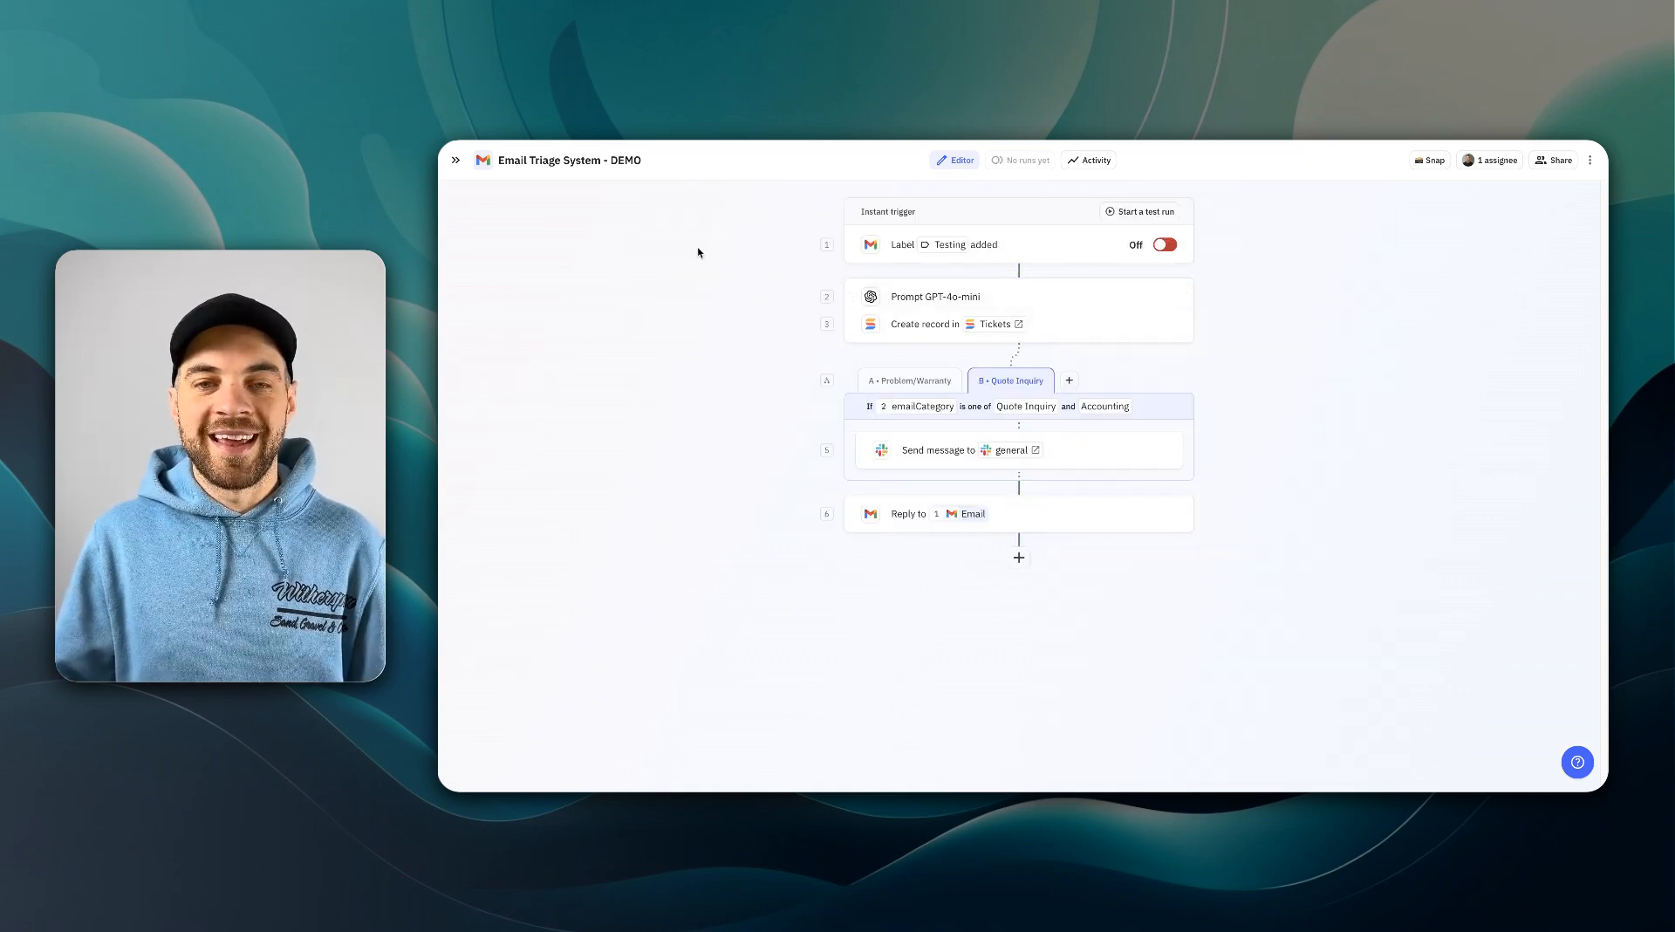
# Start a test run on a sample email and leave the editor page
pyautogui.click(1142, 211)
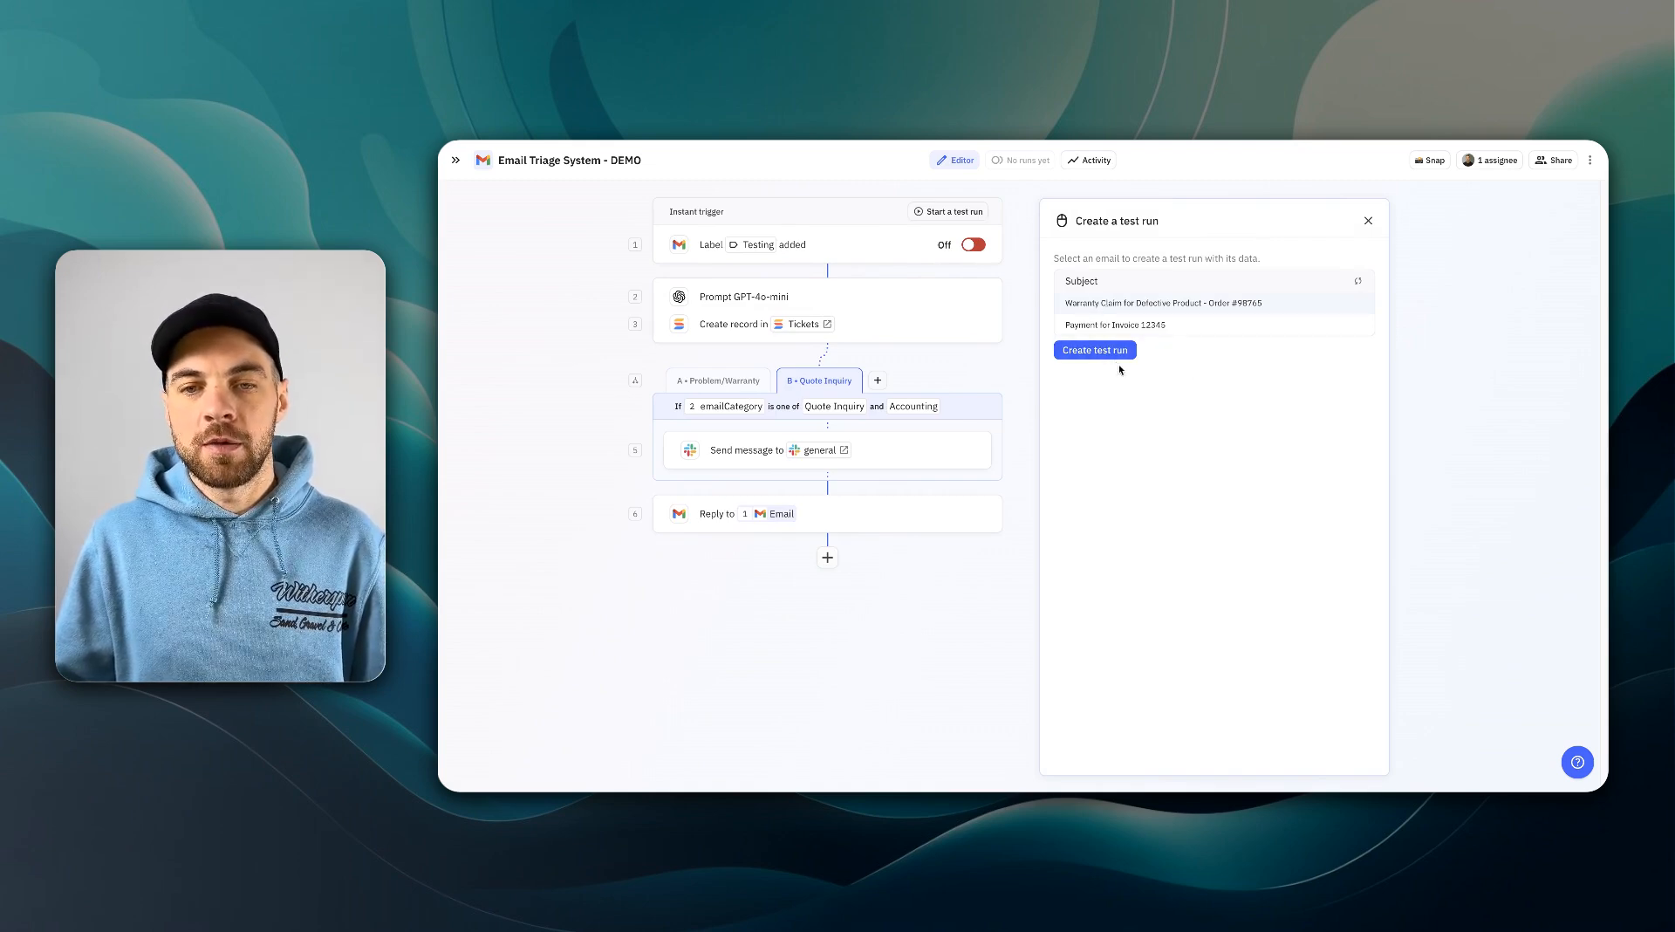
pyautogui.click(1096, 350)
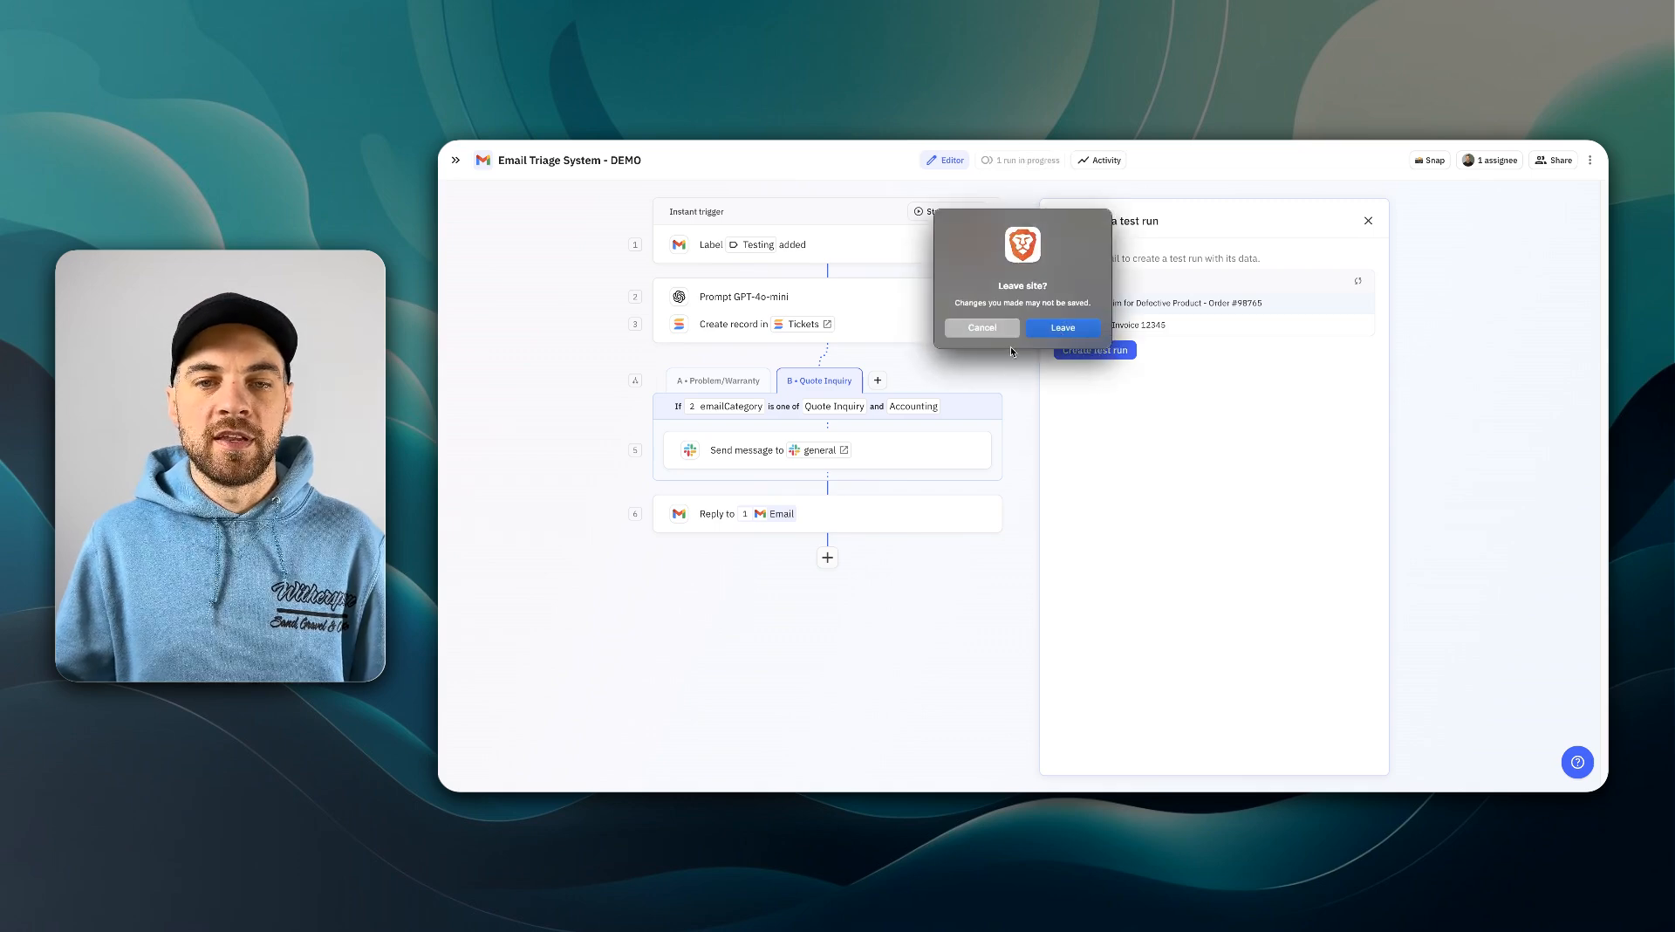
pyautogui.click(1063, 328)
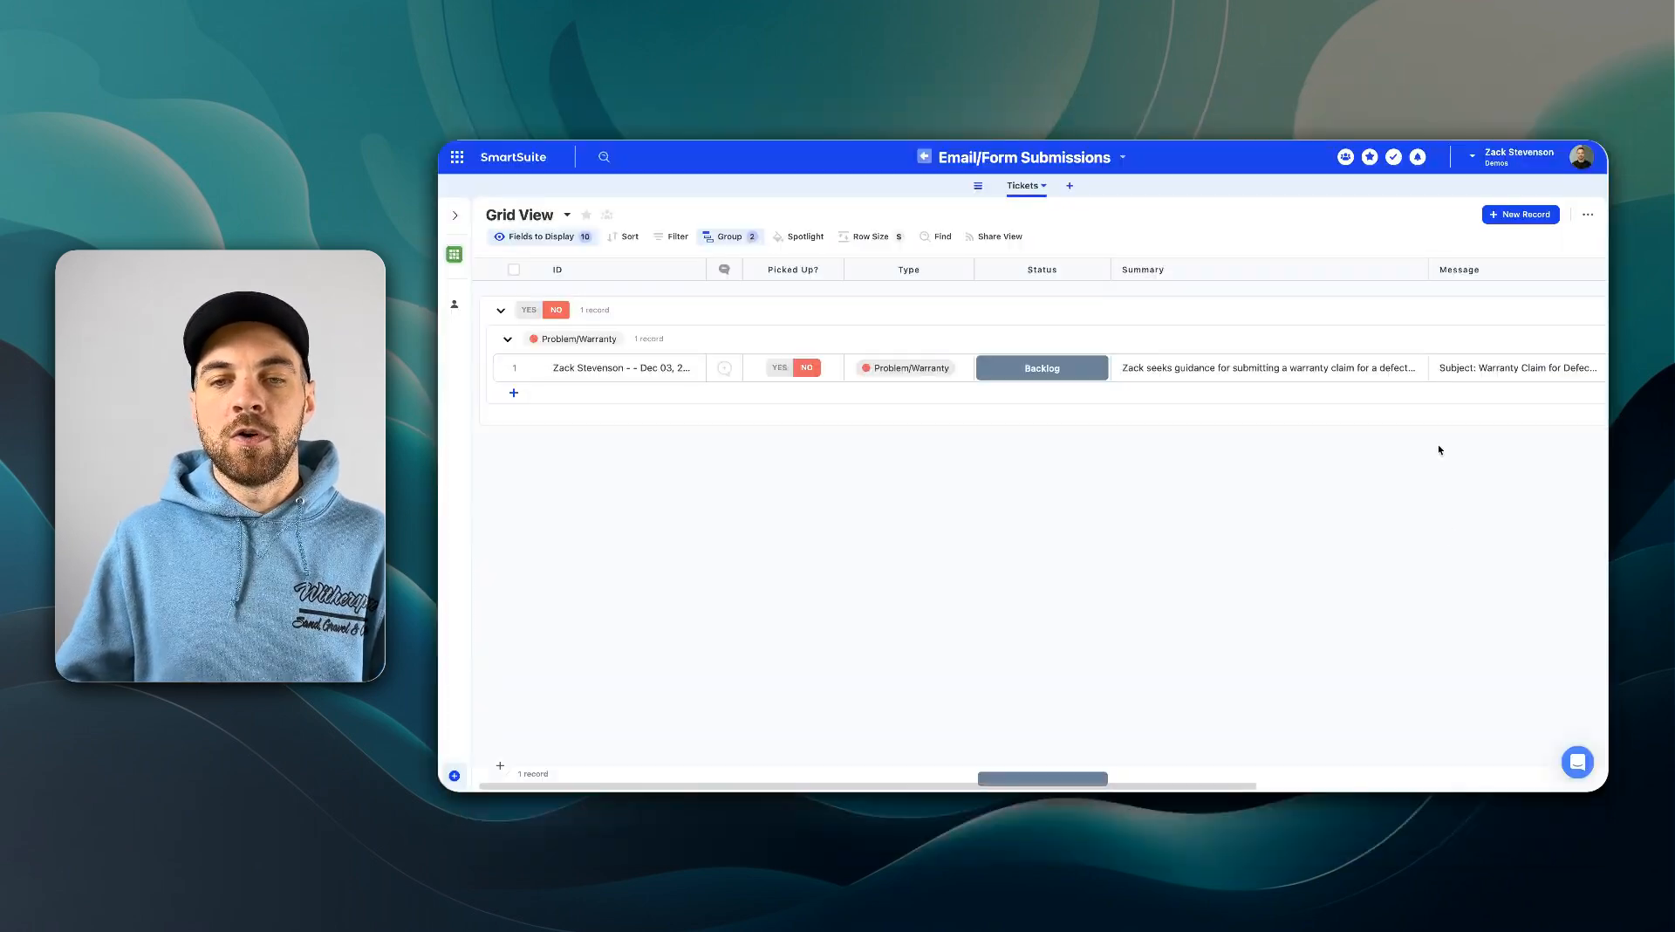
pyautogui.moveTo(534, 370)
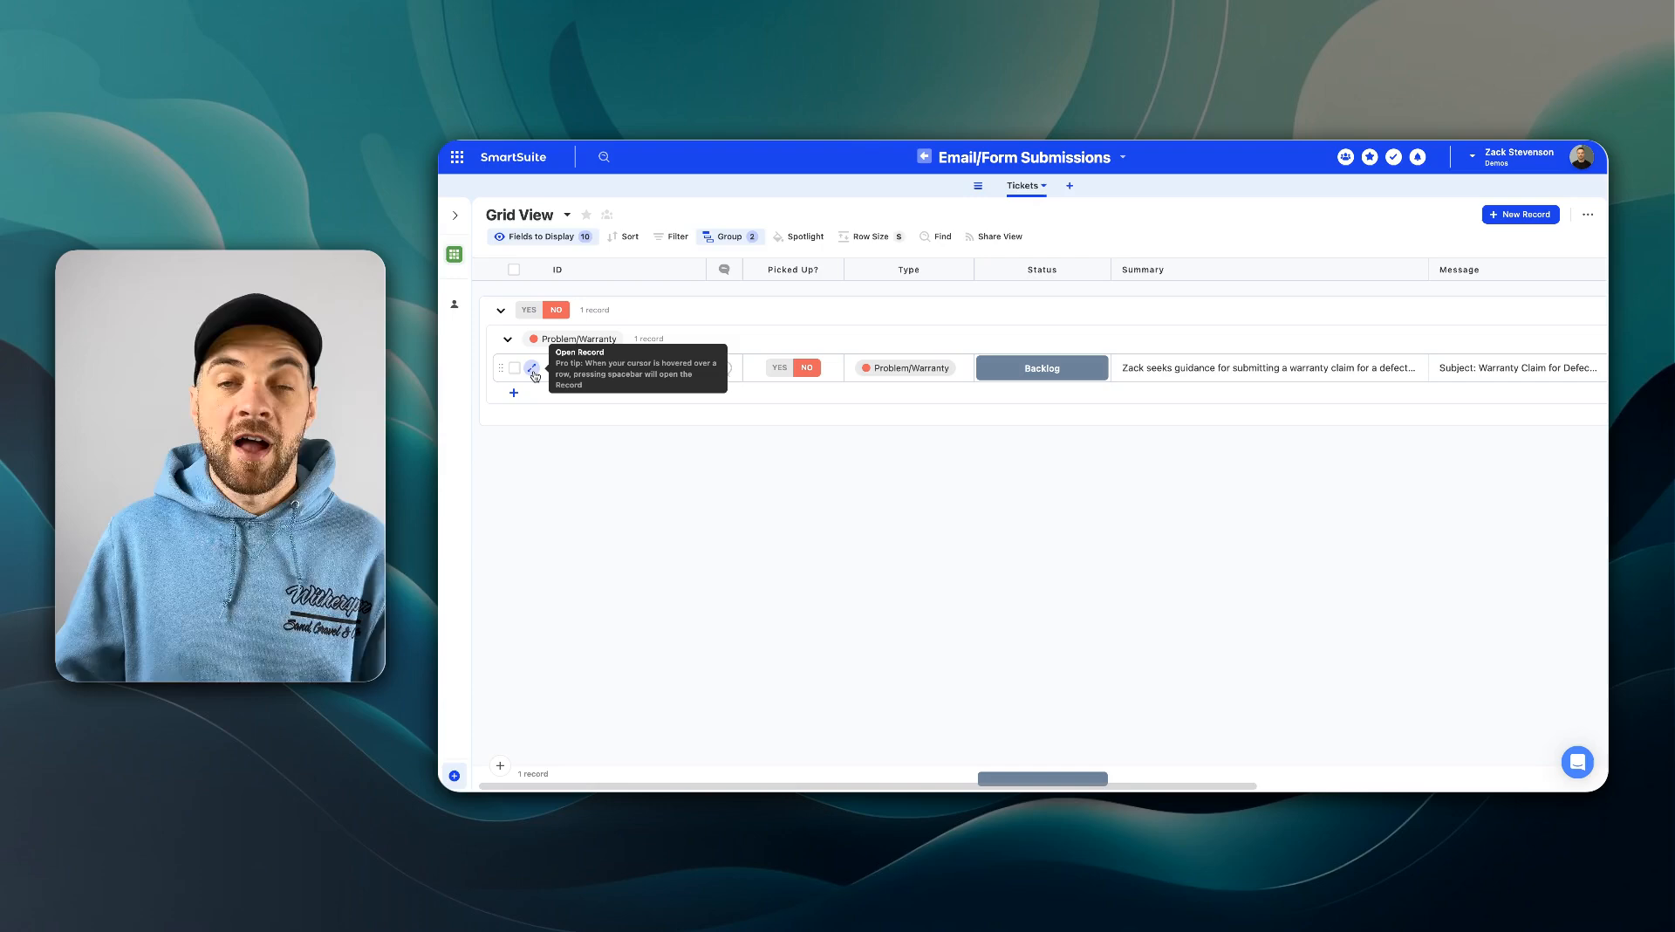
# Inspect the Problem/Warranty ticket record in SmartSuite and mark it picked up
pyautogui.click(533, 368)
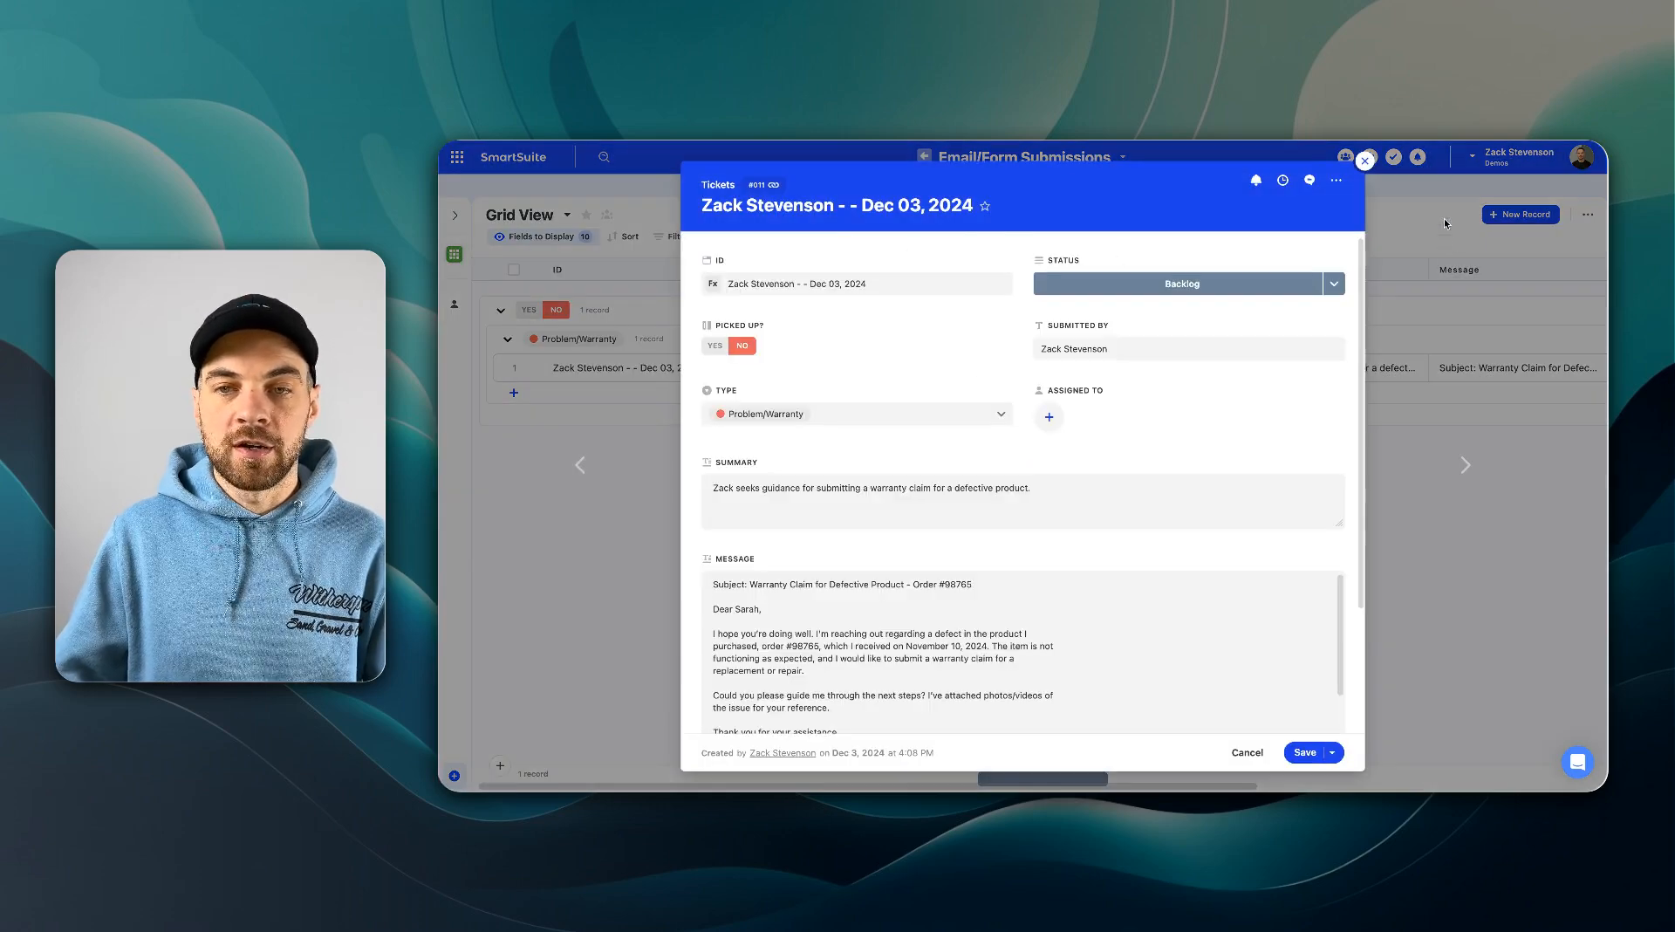
pyautogui.click(1365, 159)
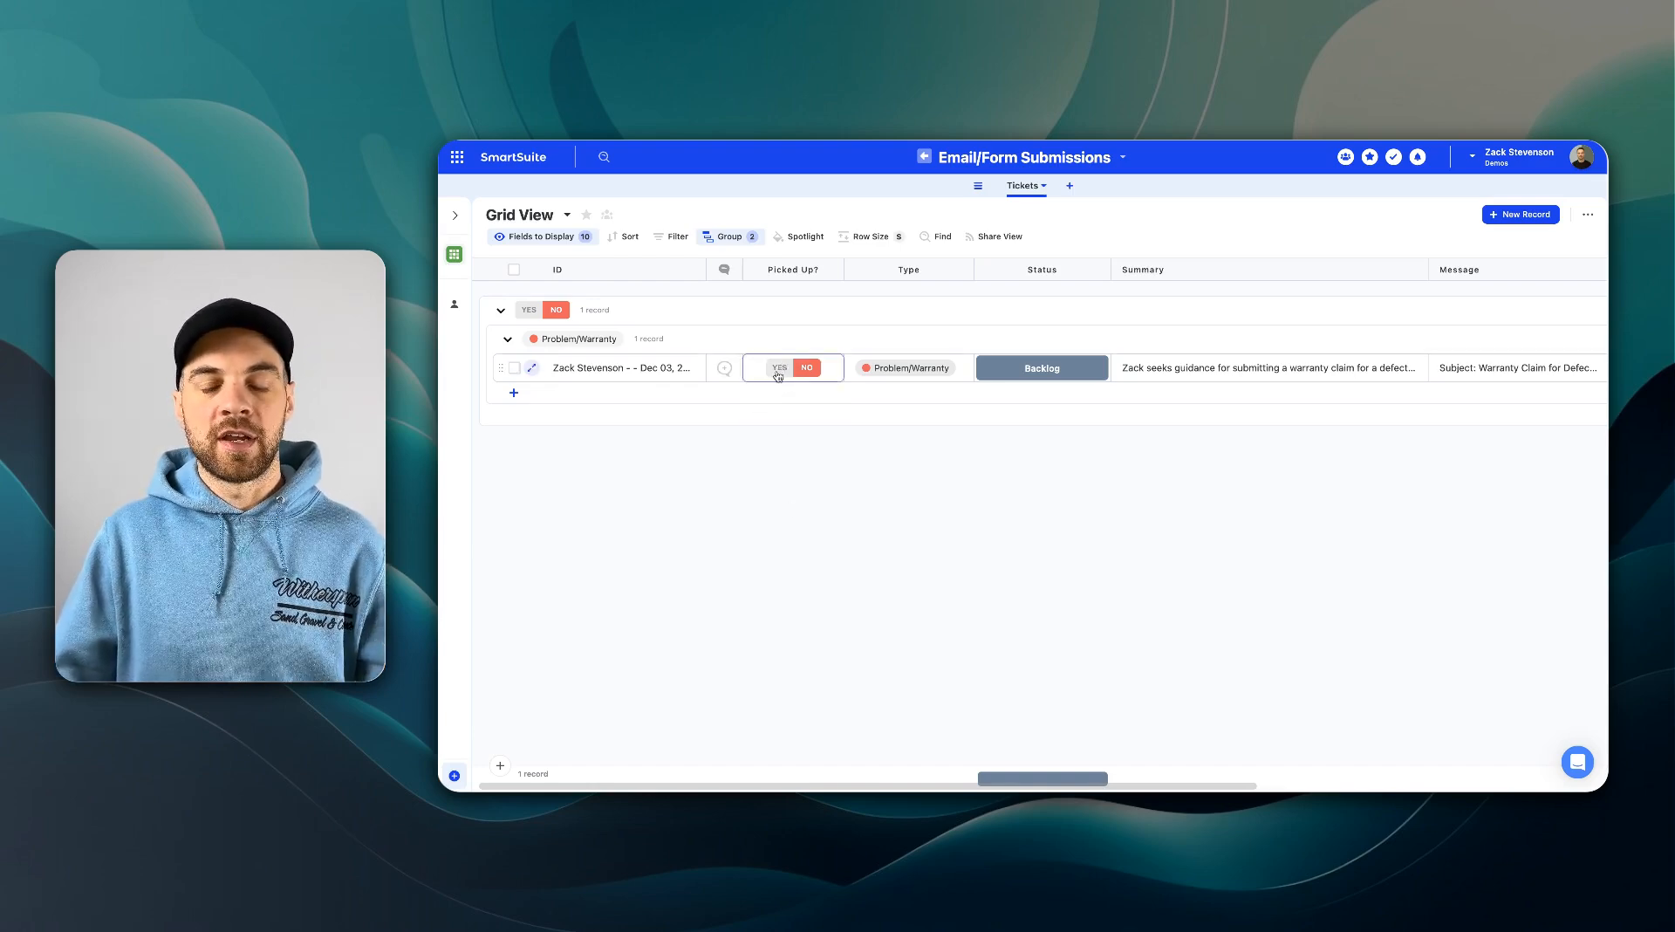
pyautogui.click(779, 368)
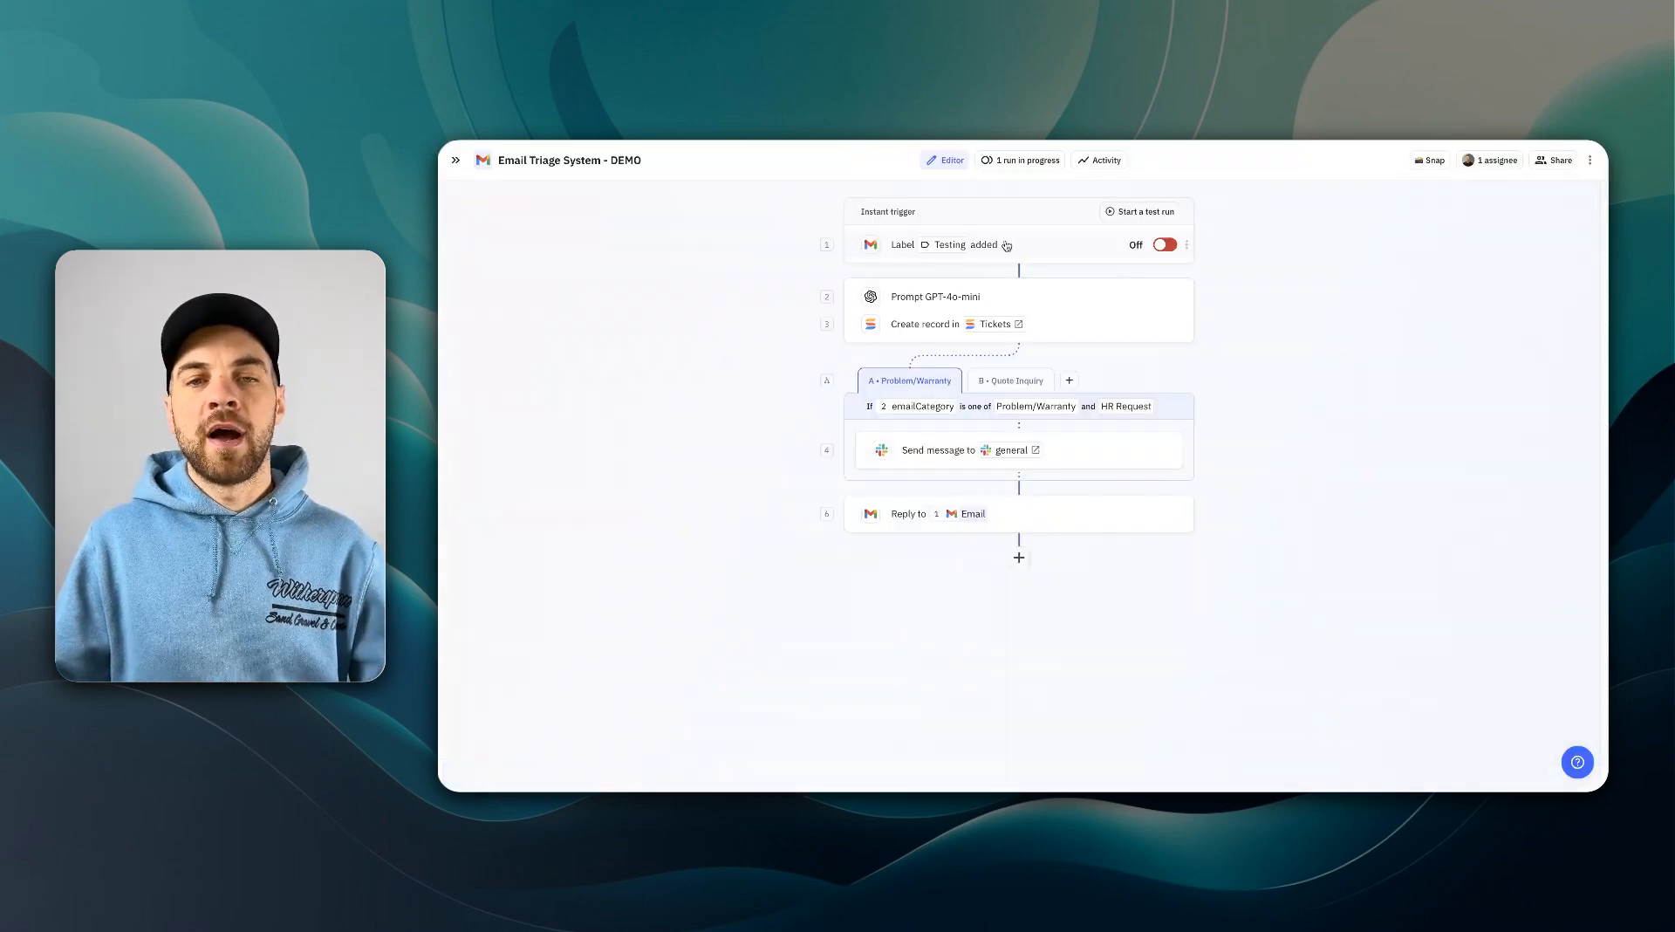
# Review the completed Payment for Invoice 12345 run and its path B steps
pyautogui.click(1140, 211)
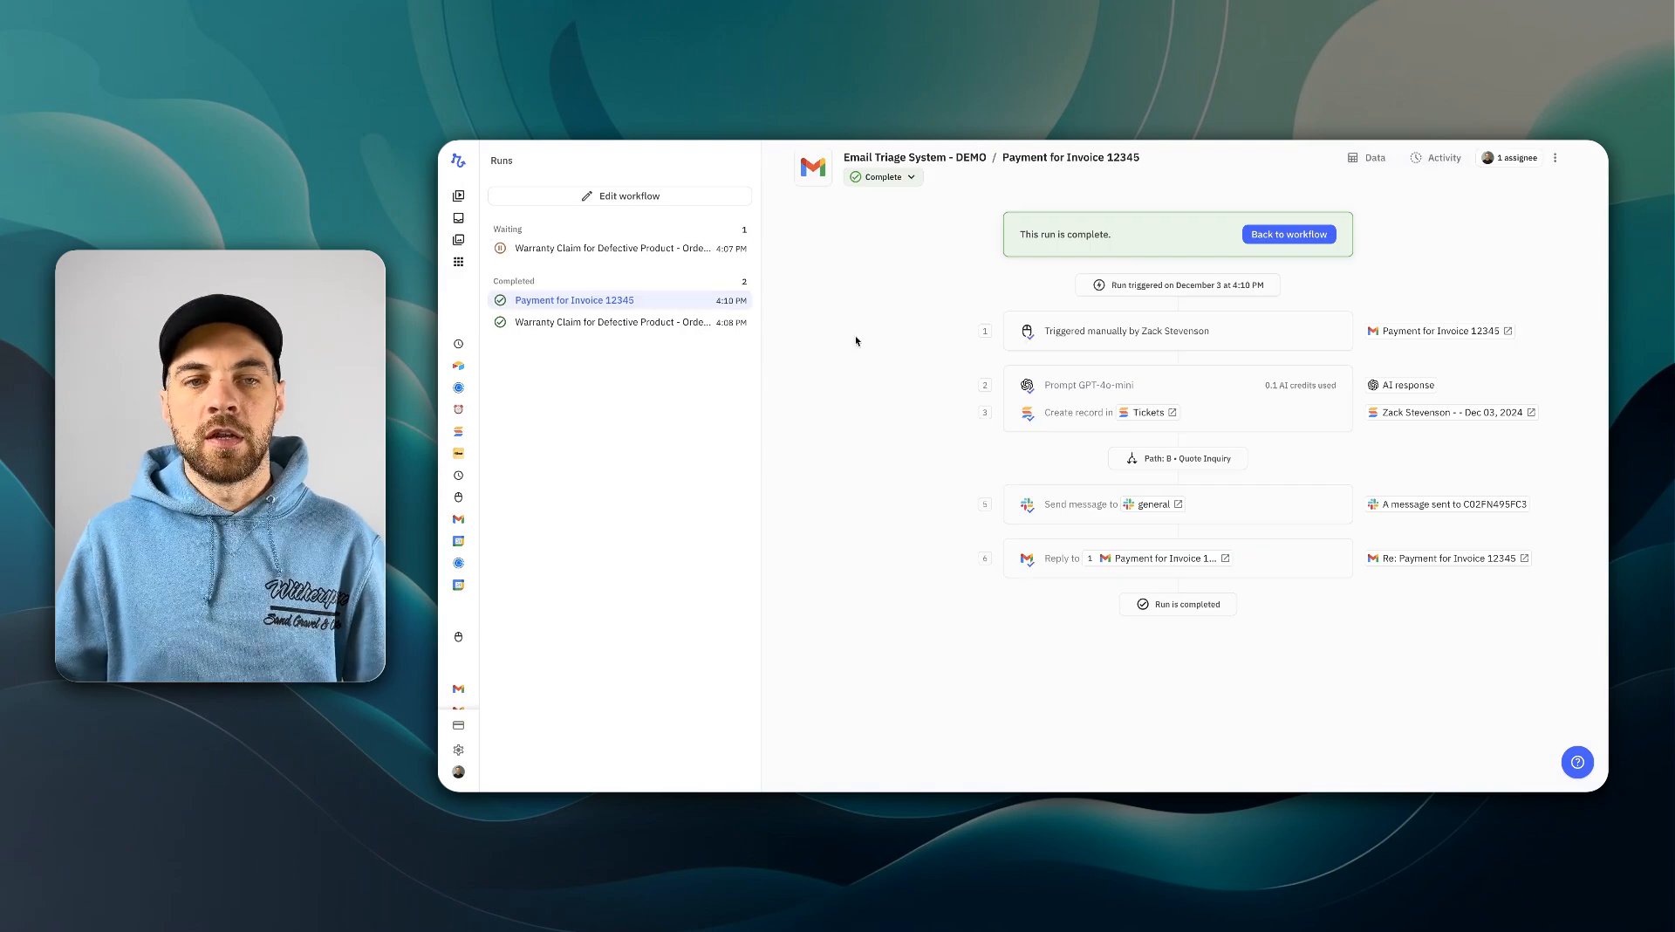
pyautogui.moveTo(1026, 536)
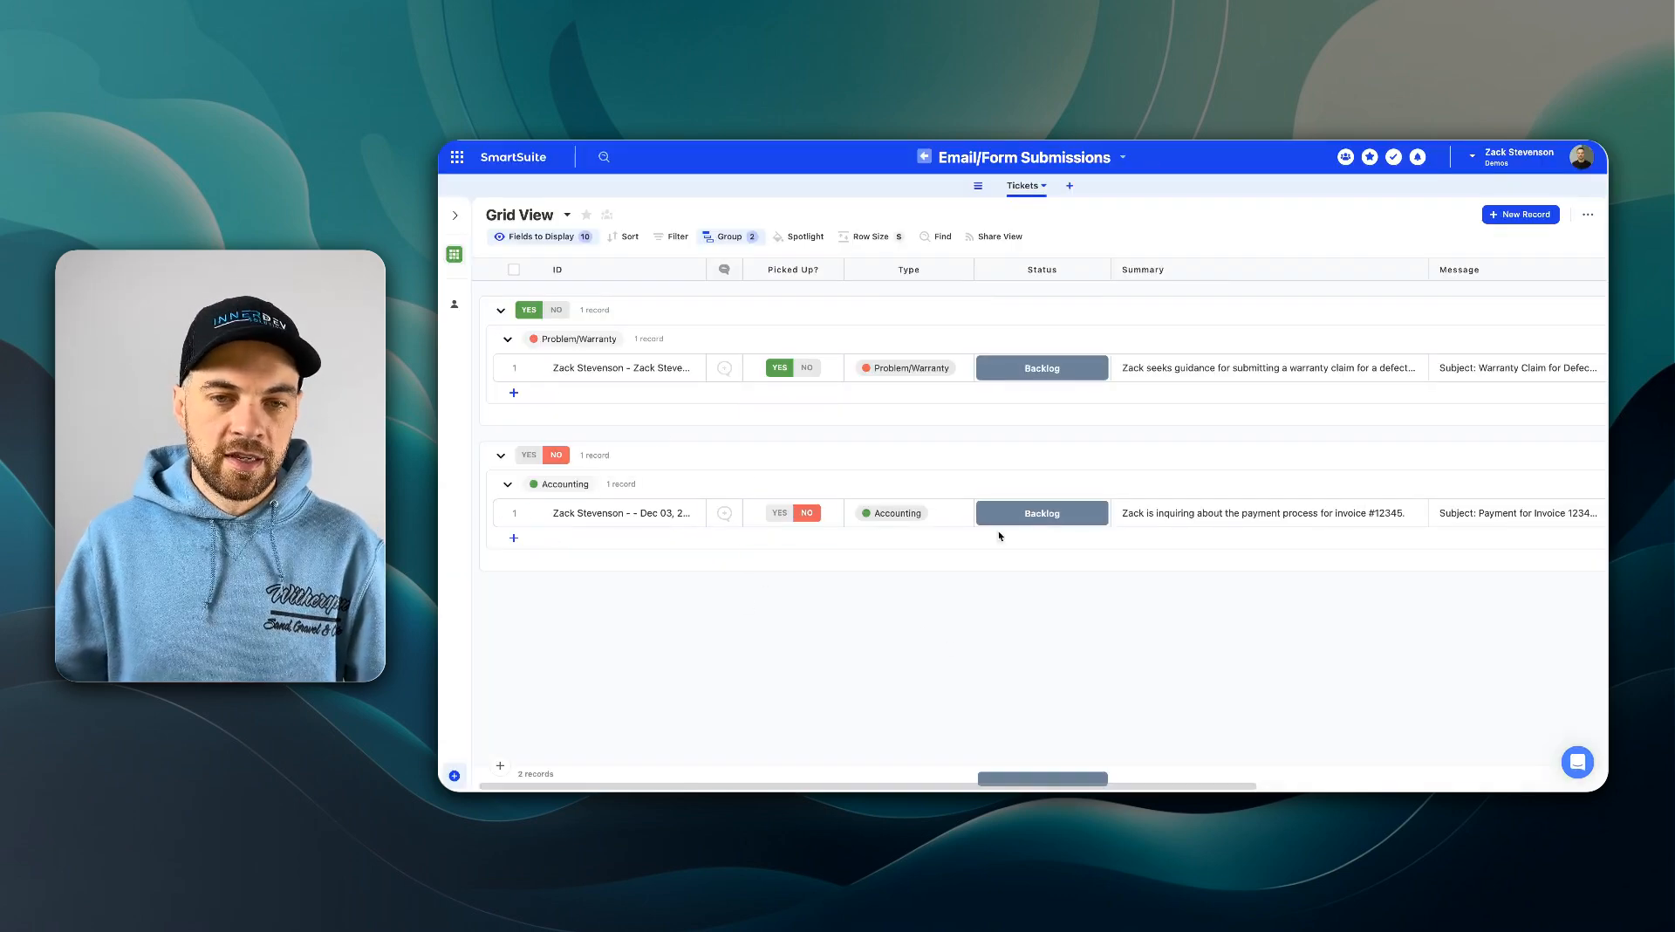
# Check the warranty ticket's Type unchanged and mark the Accounting ticket picked up
pyautogui.click(908, 368)
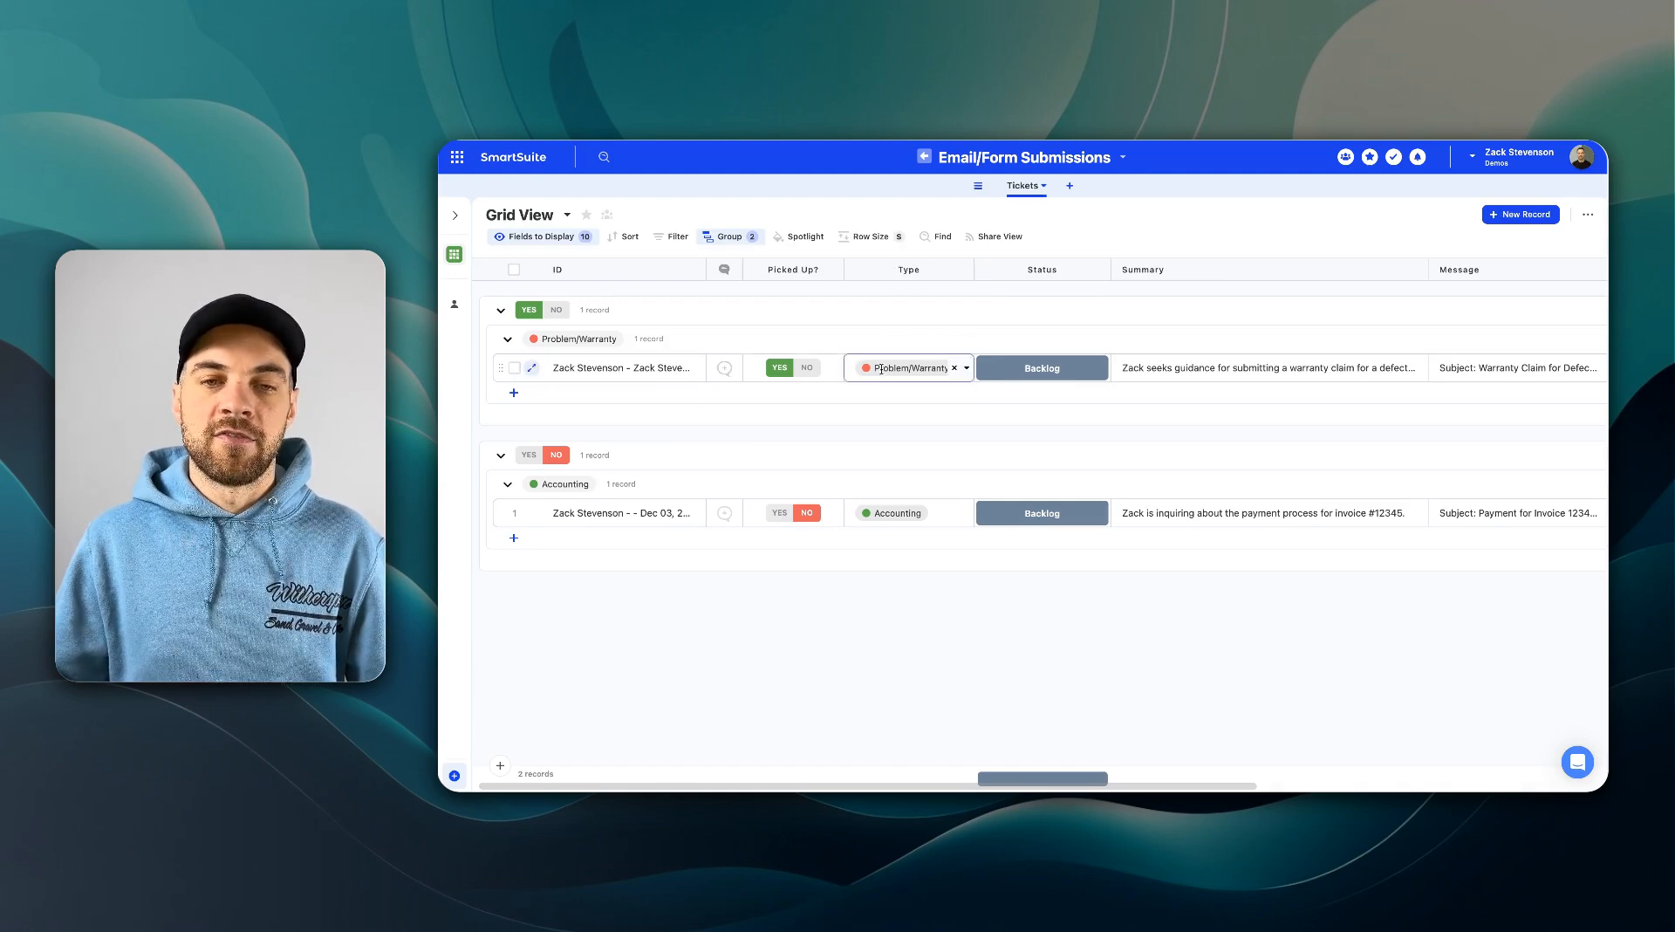
pyautogui.click(977, 351)
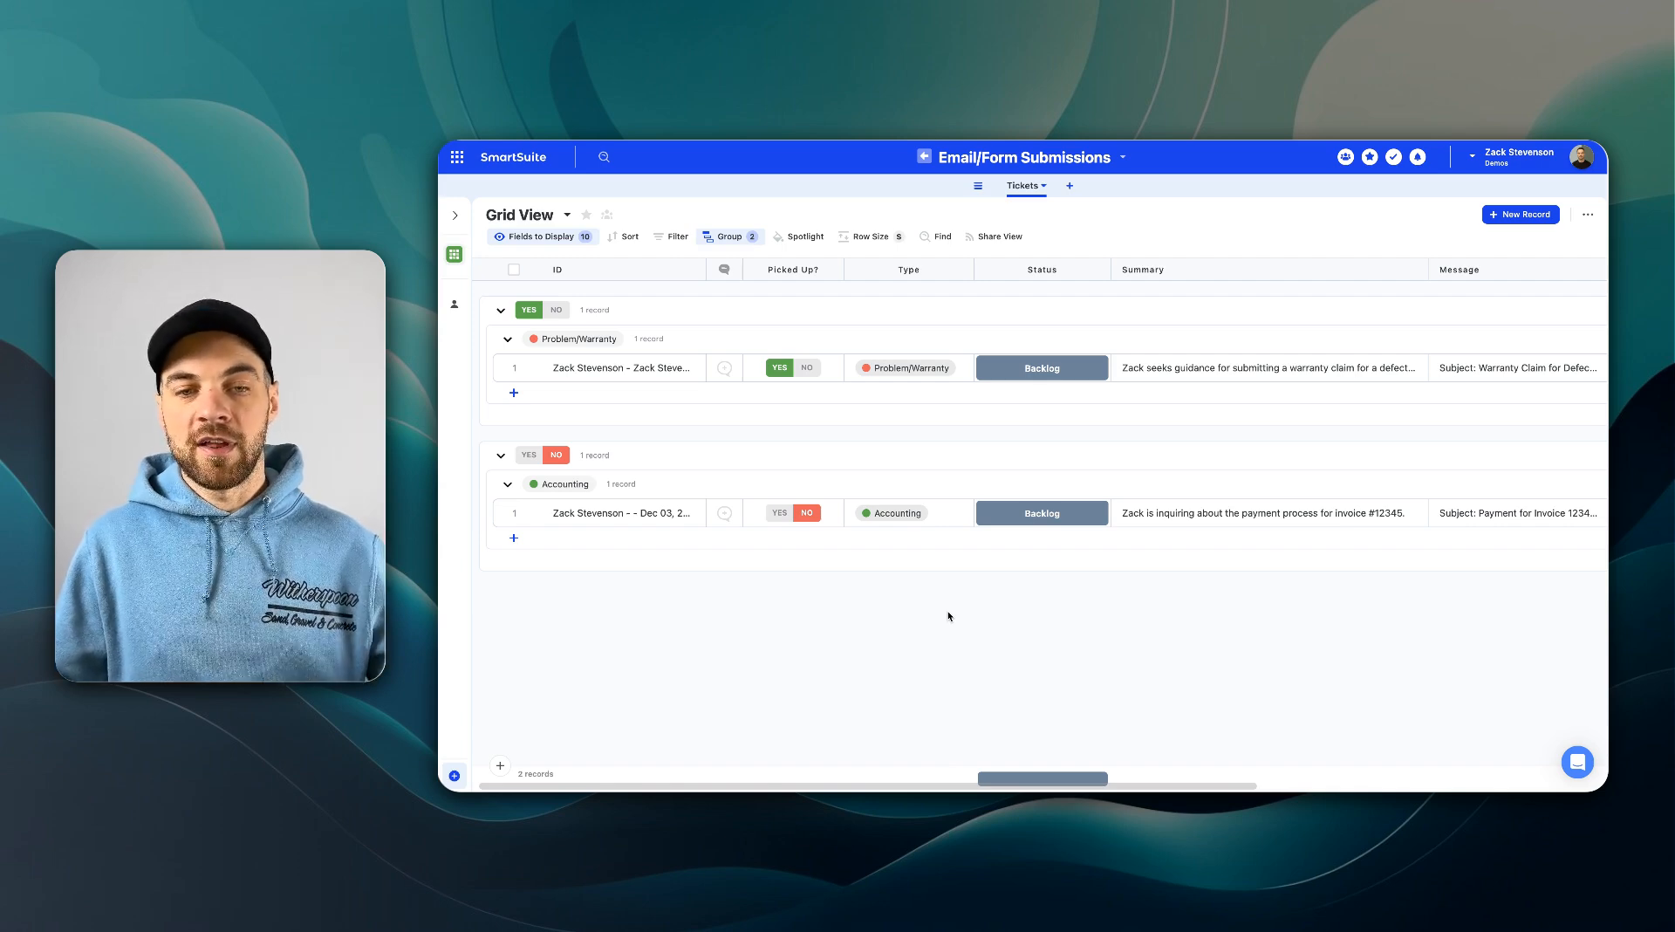
pyautogui.moveTo(928, 603)
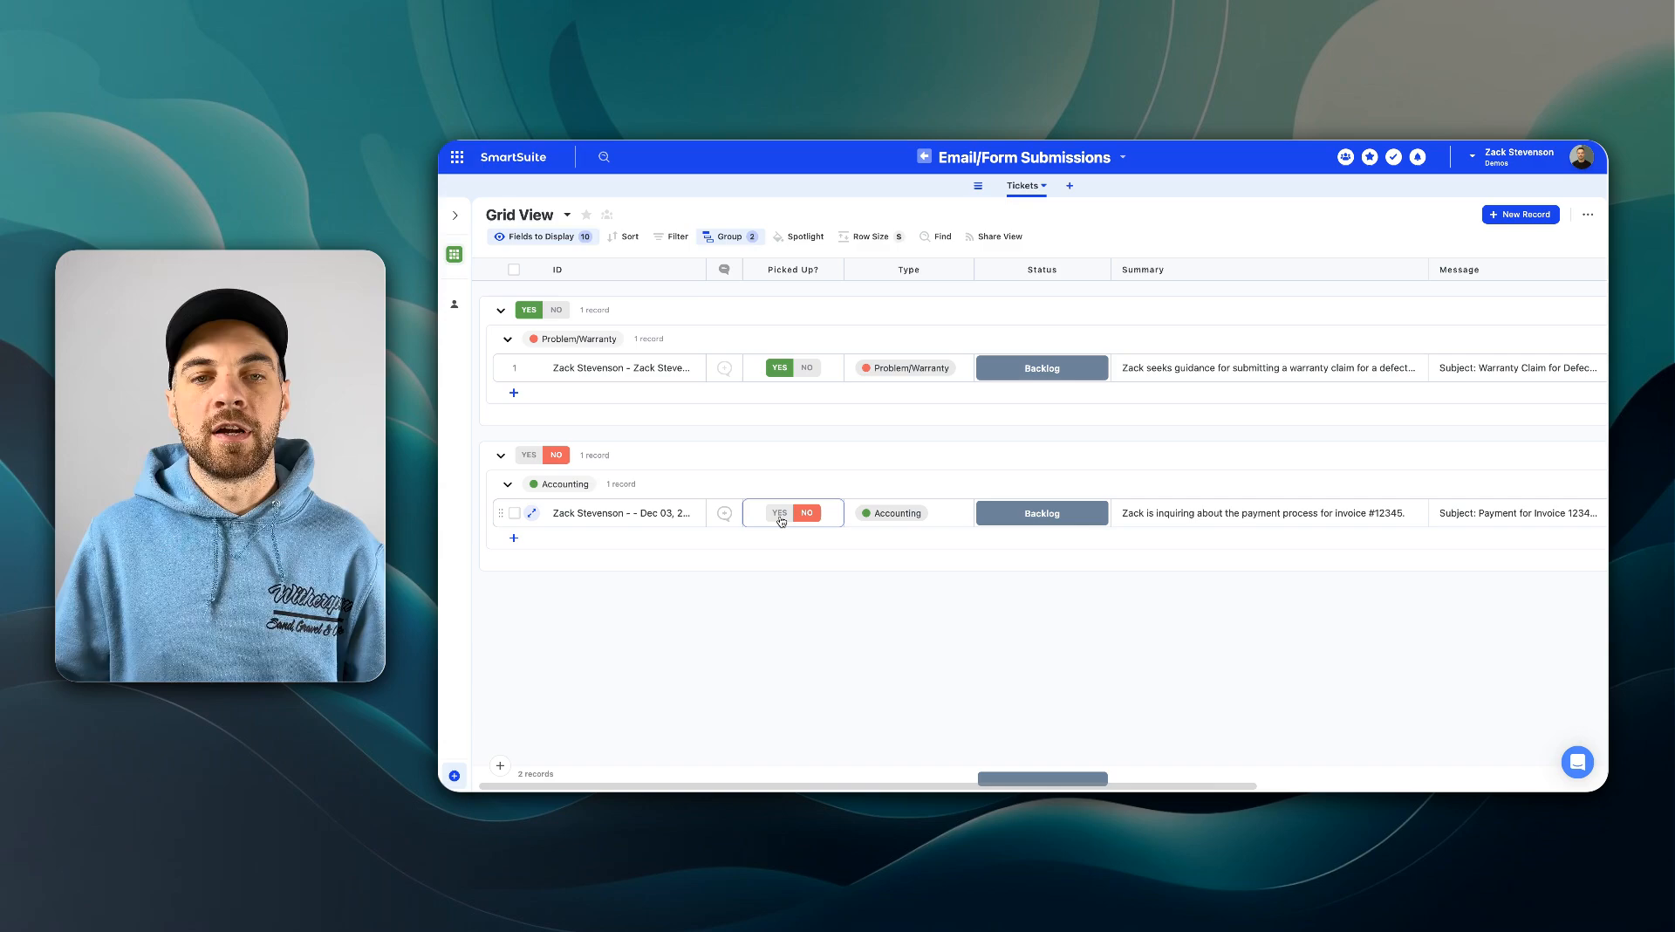
pyautogui.click(778, 513)
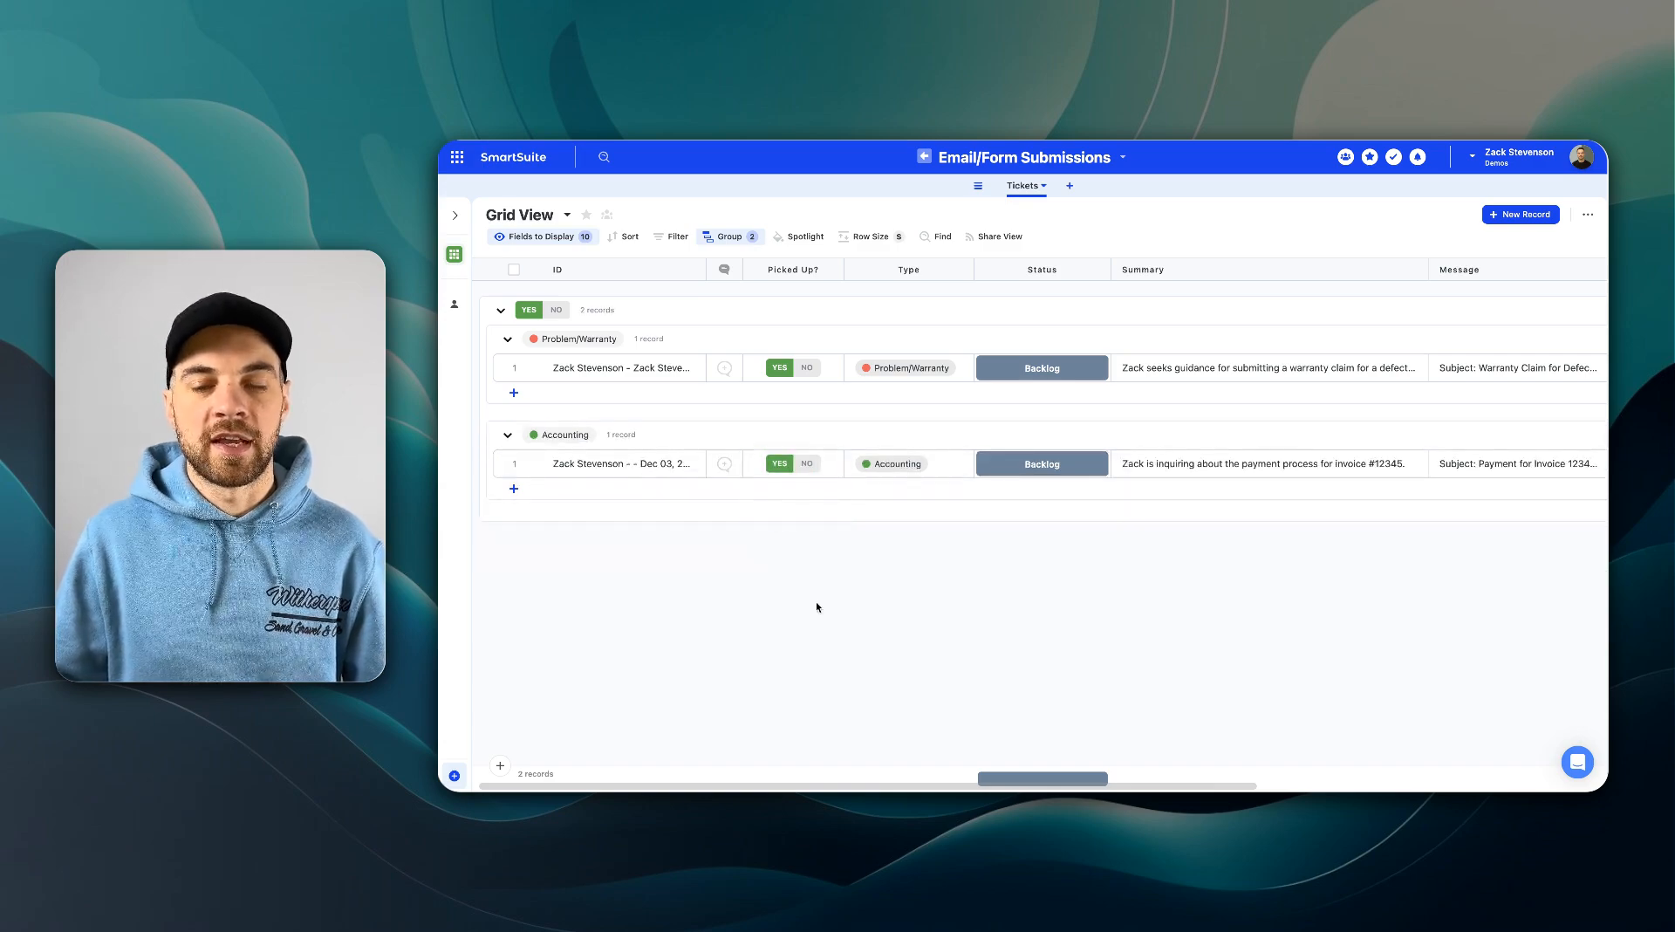